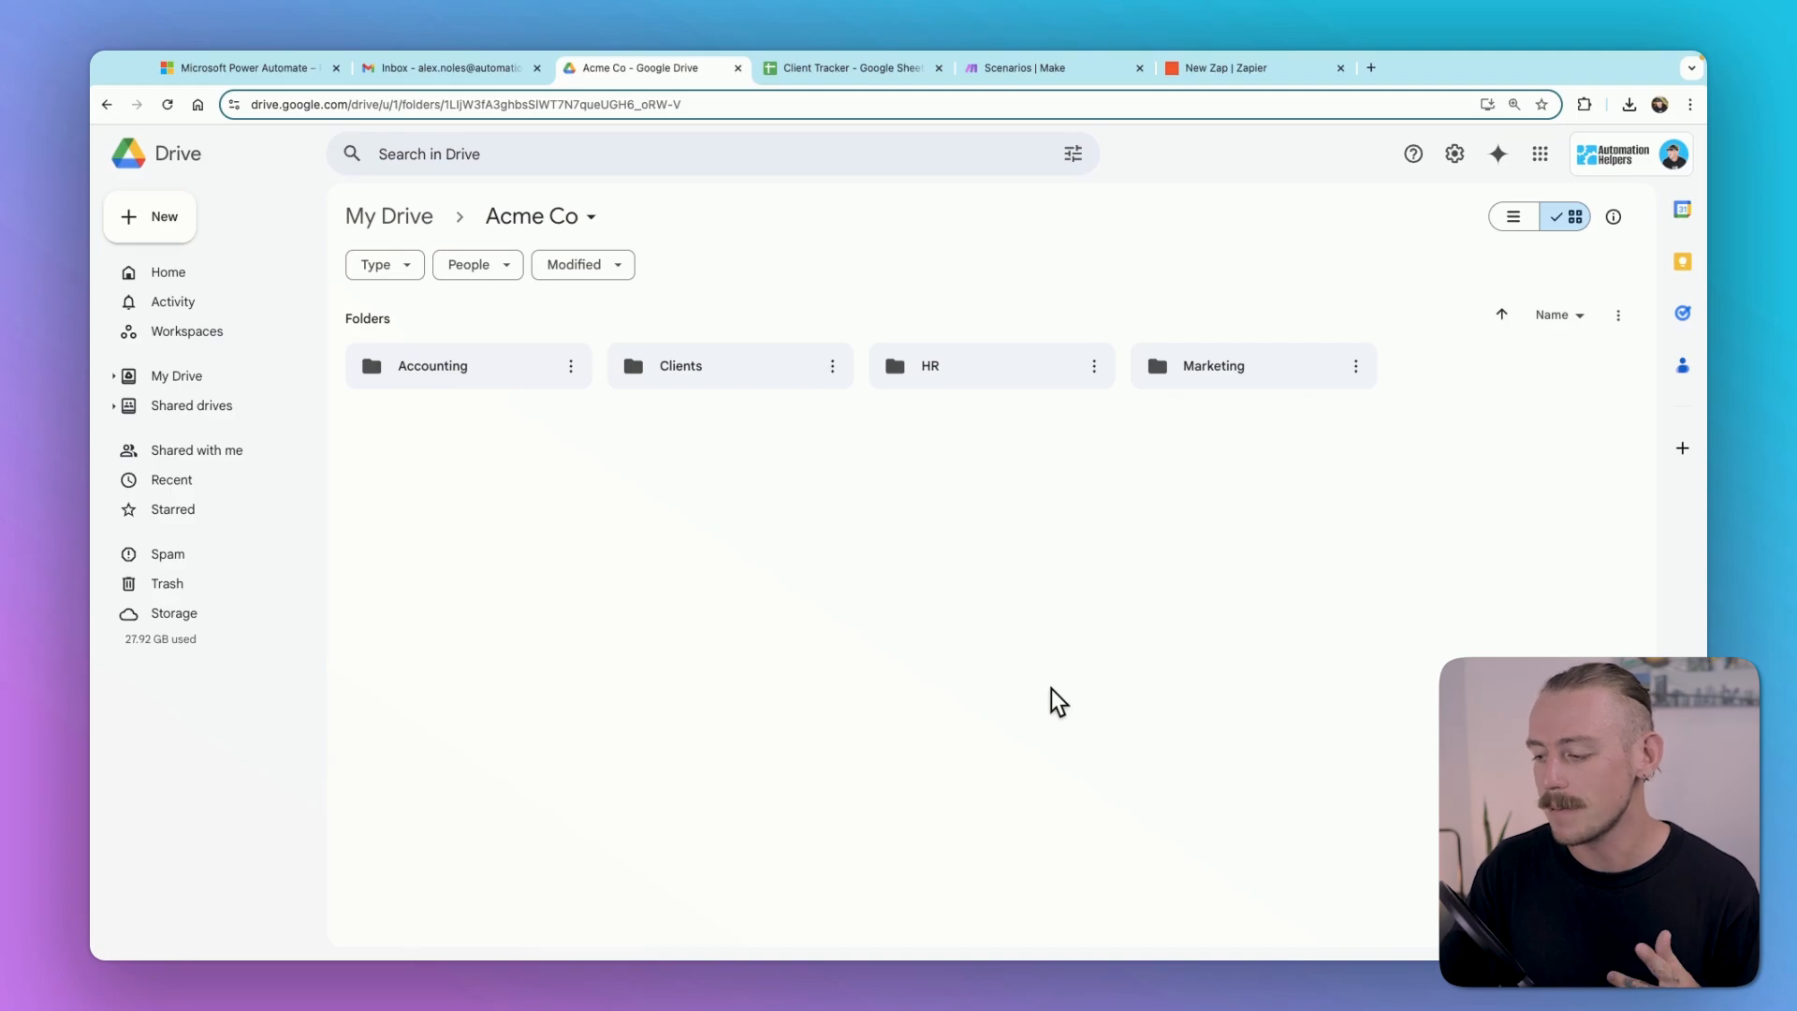
mouse_move(1075, 526)
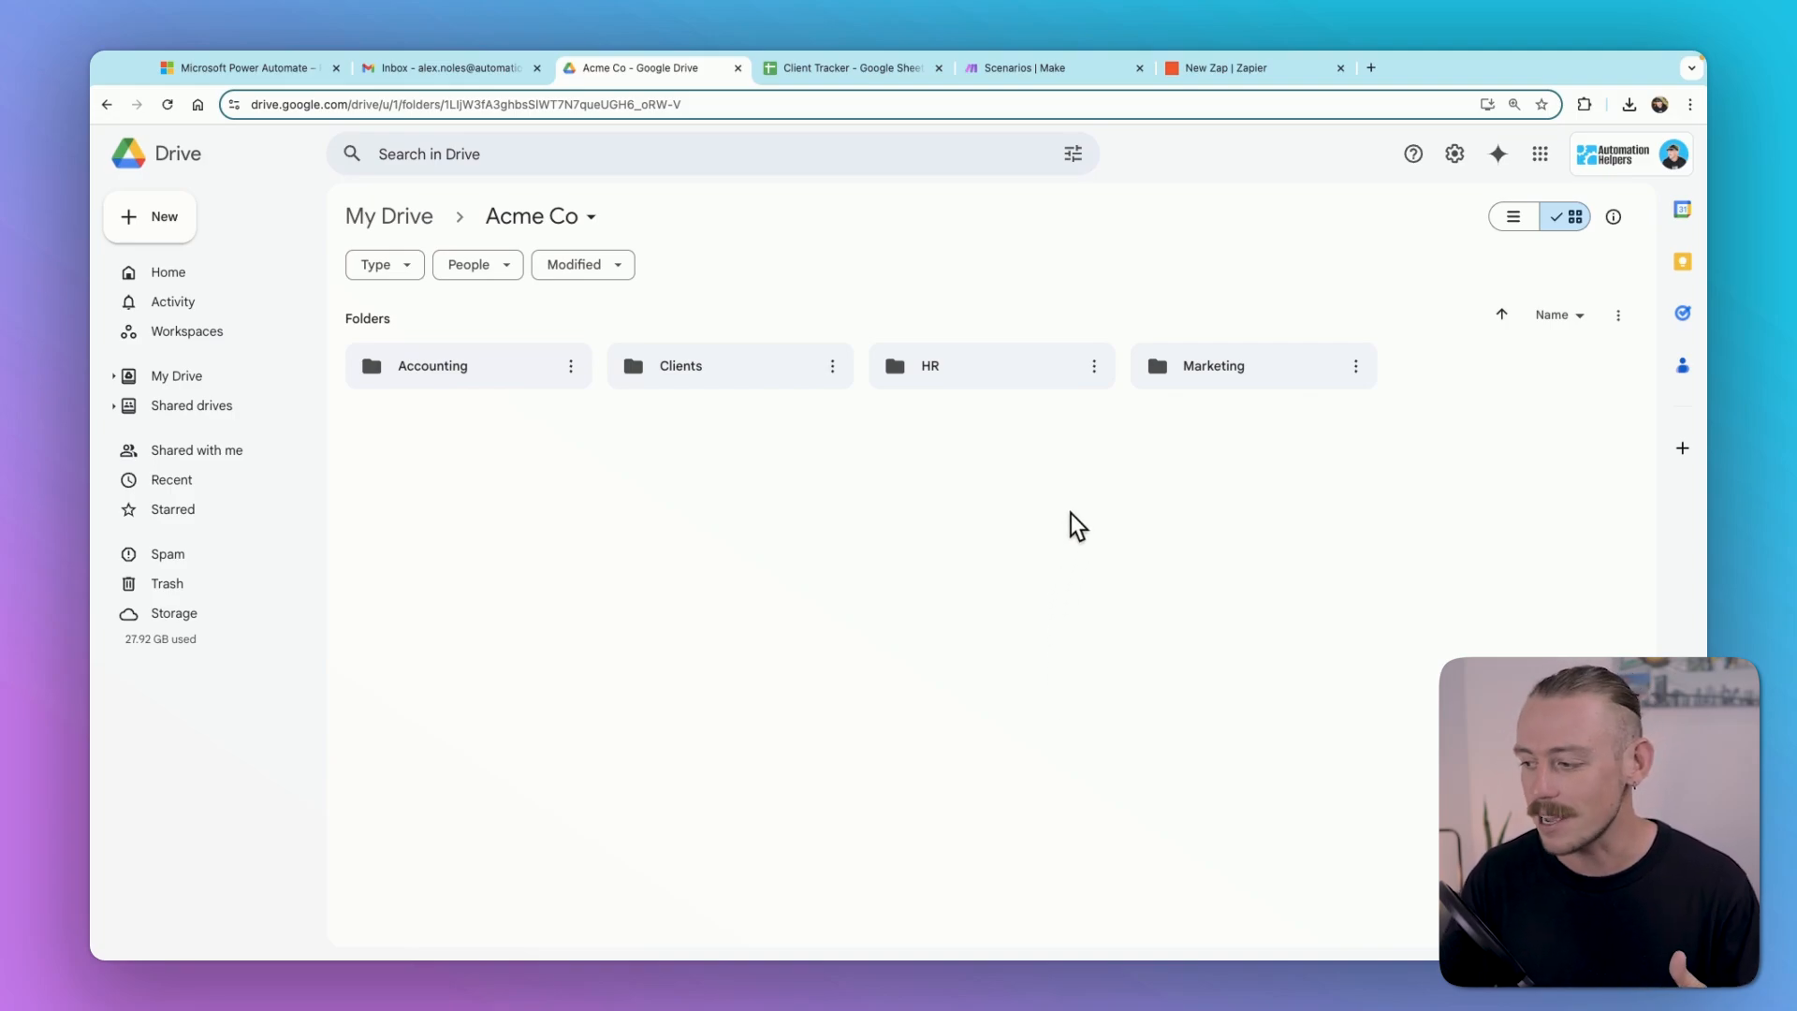
mouse_move(1086, 494)
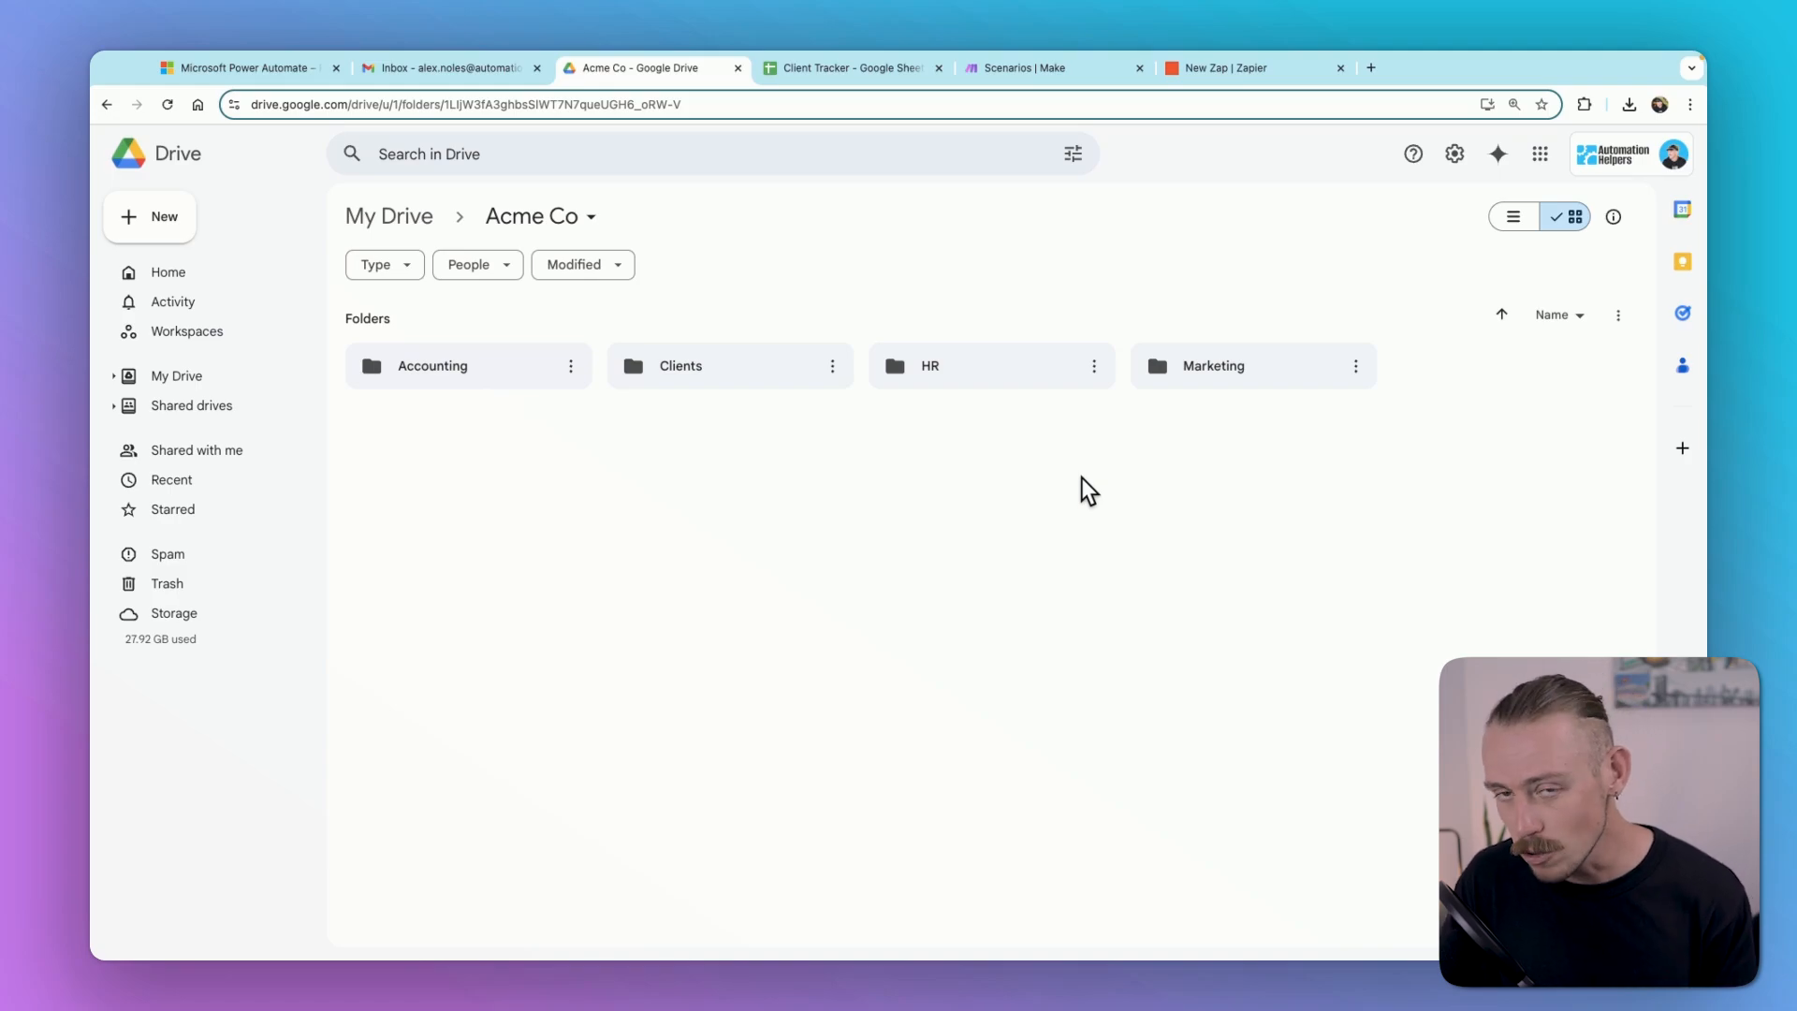
mouse_move(701, 447)
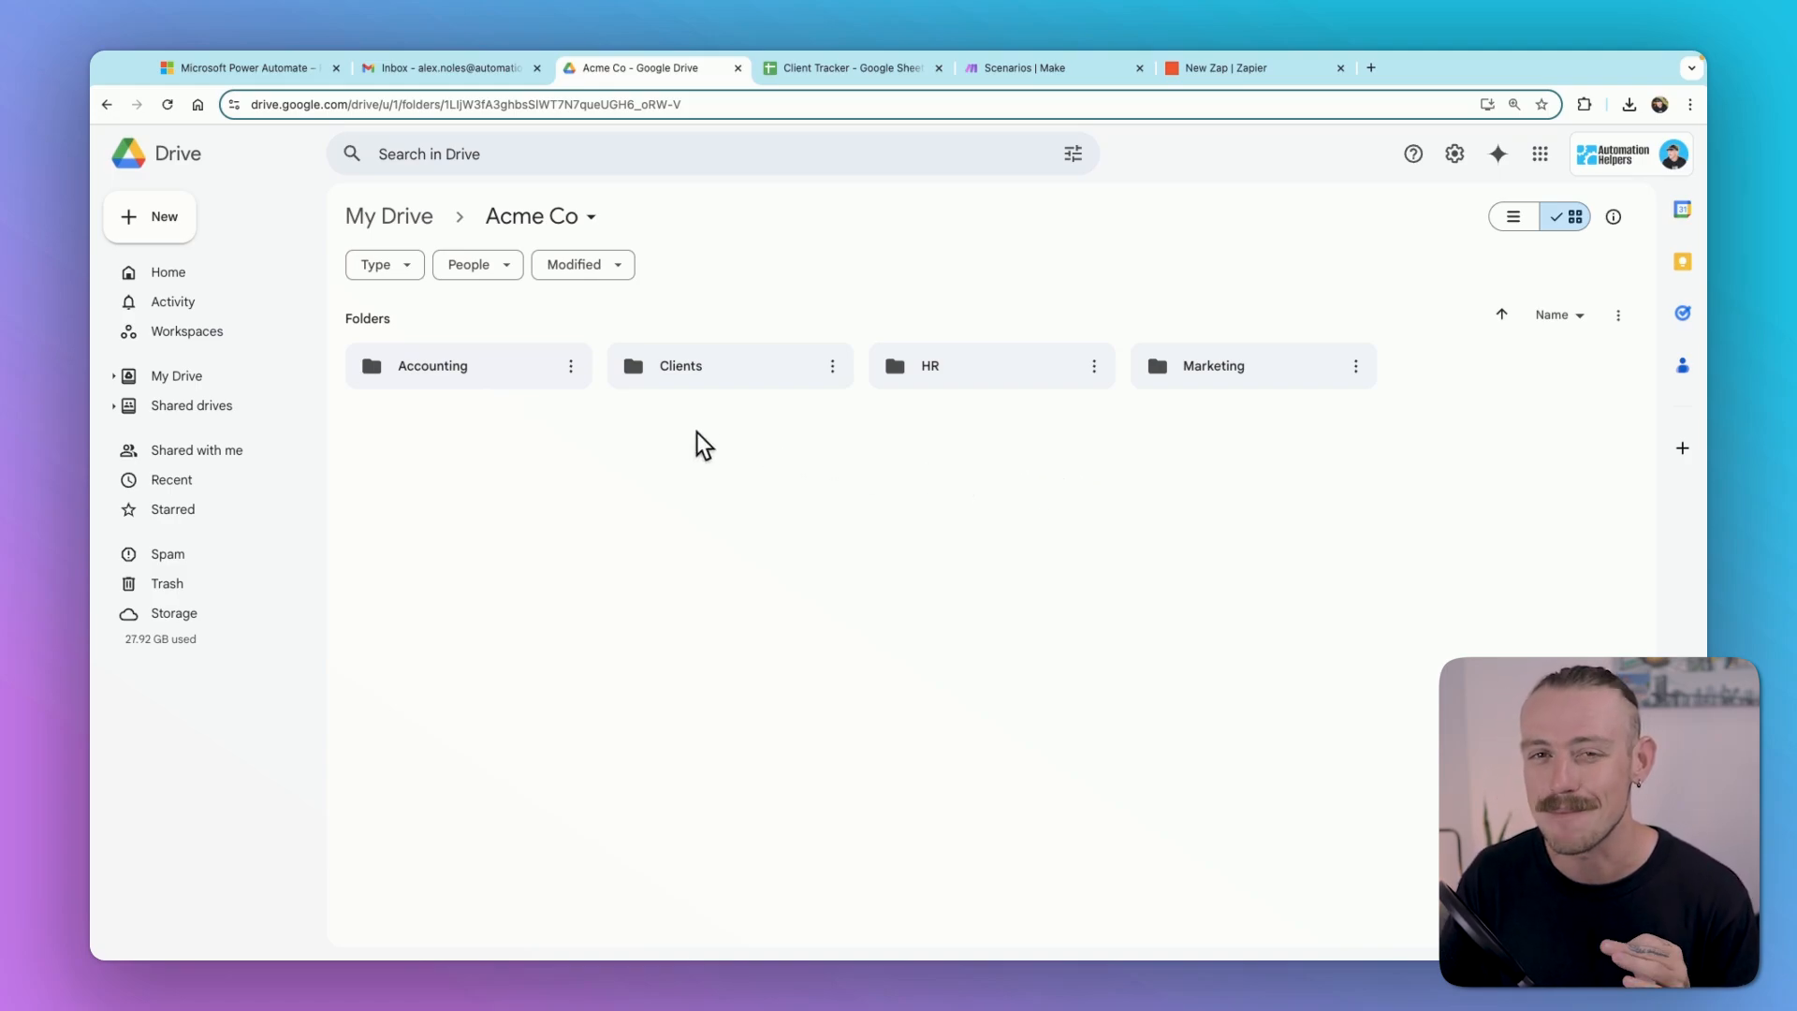
mouse_move(604, 431)
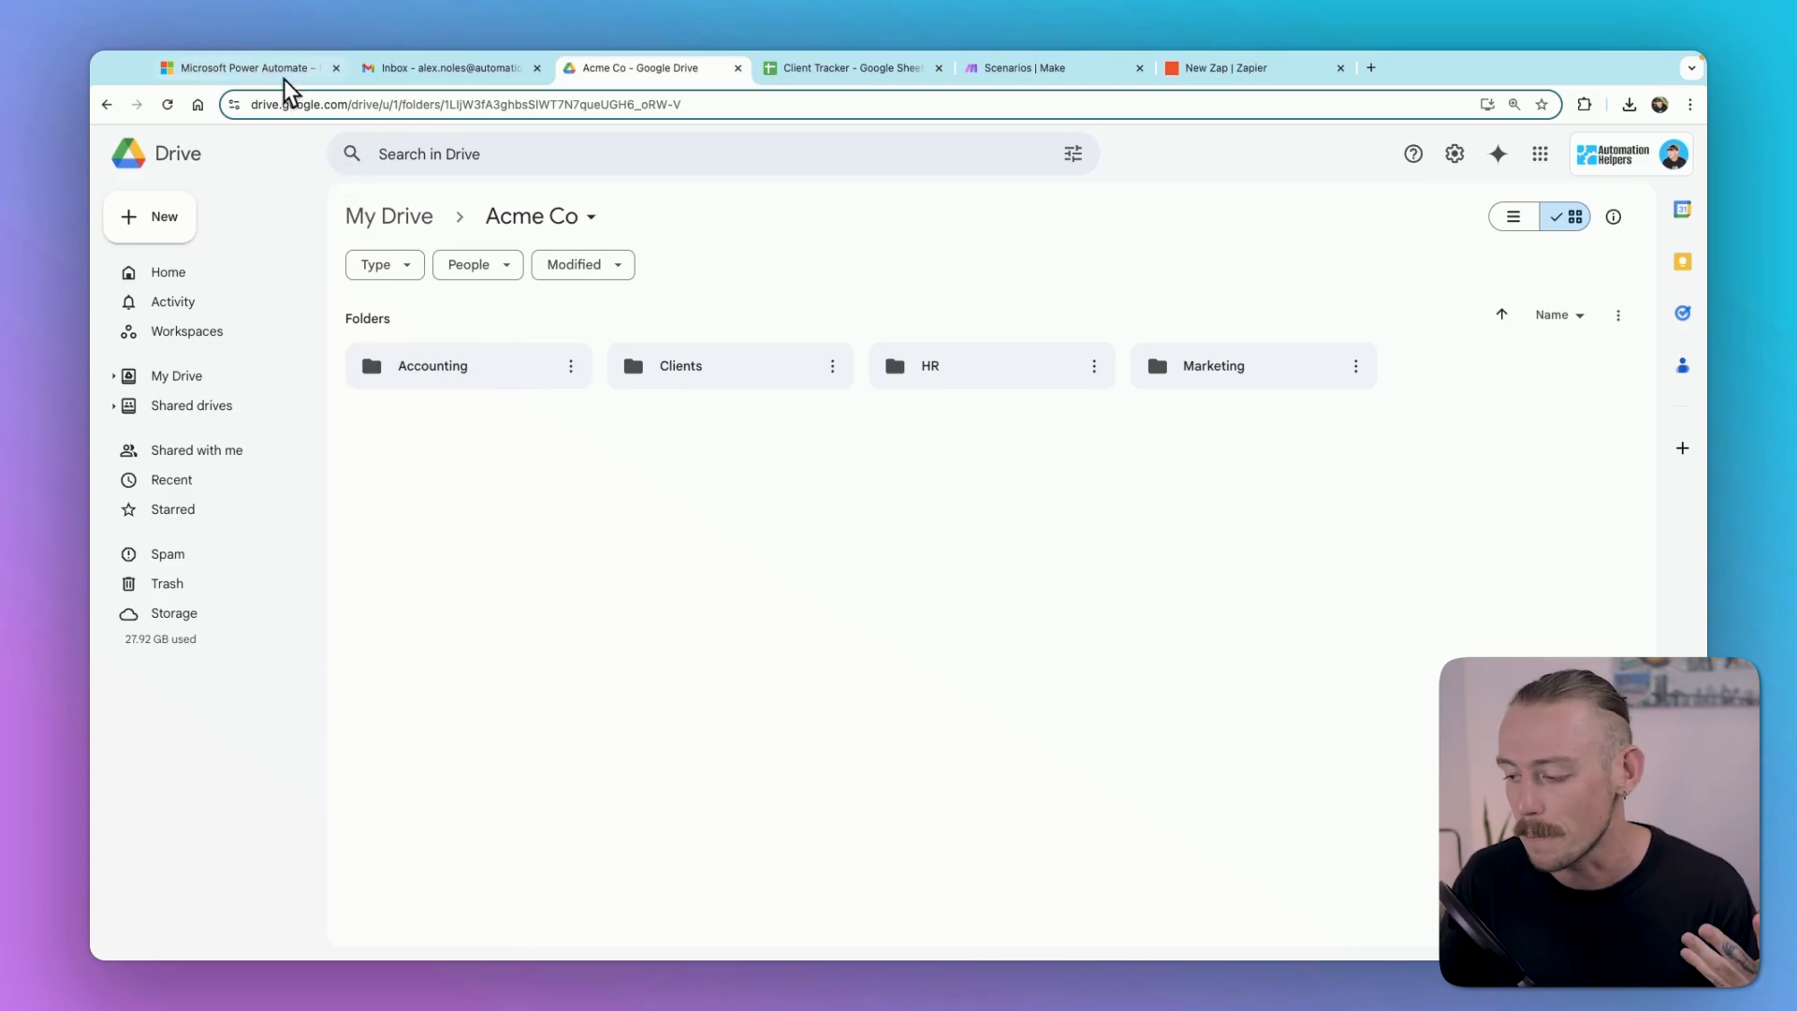
Step: Switch to the Power Automate product page and scroll through its business-process features overview
click(240, 67)
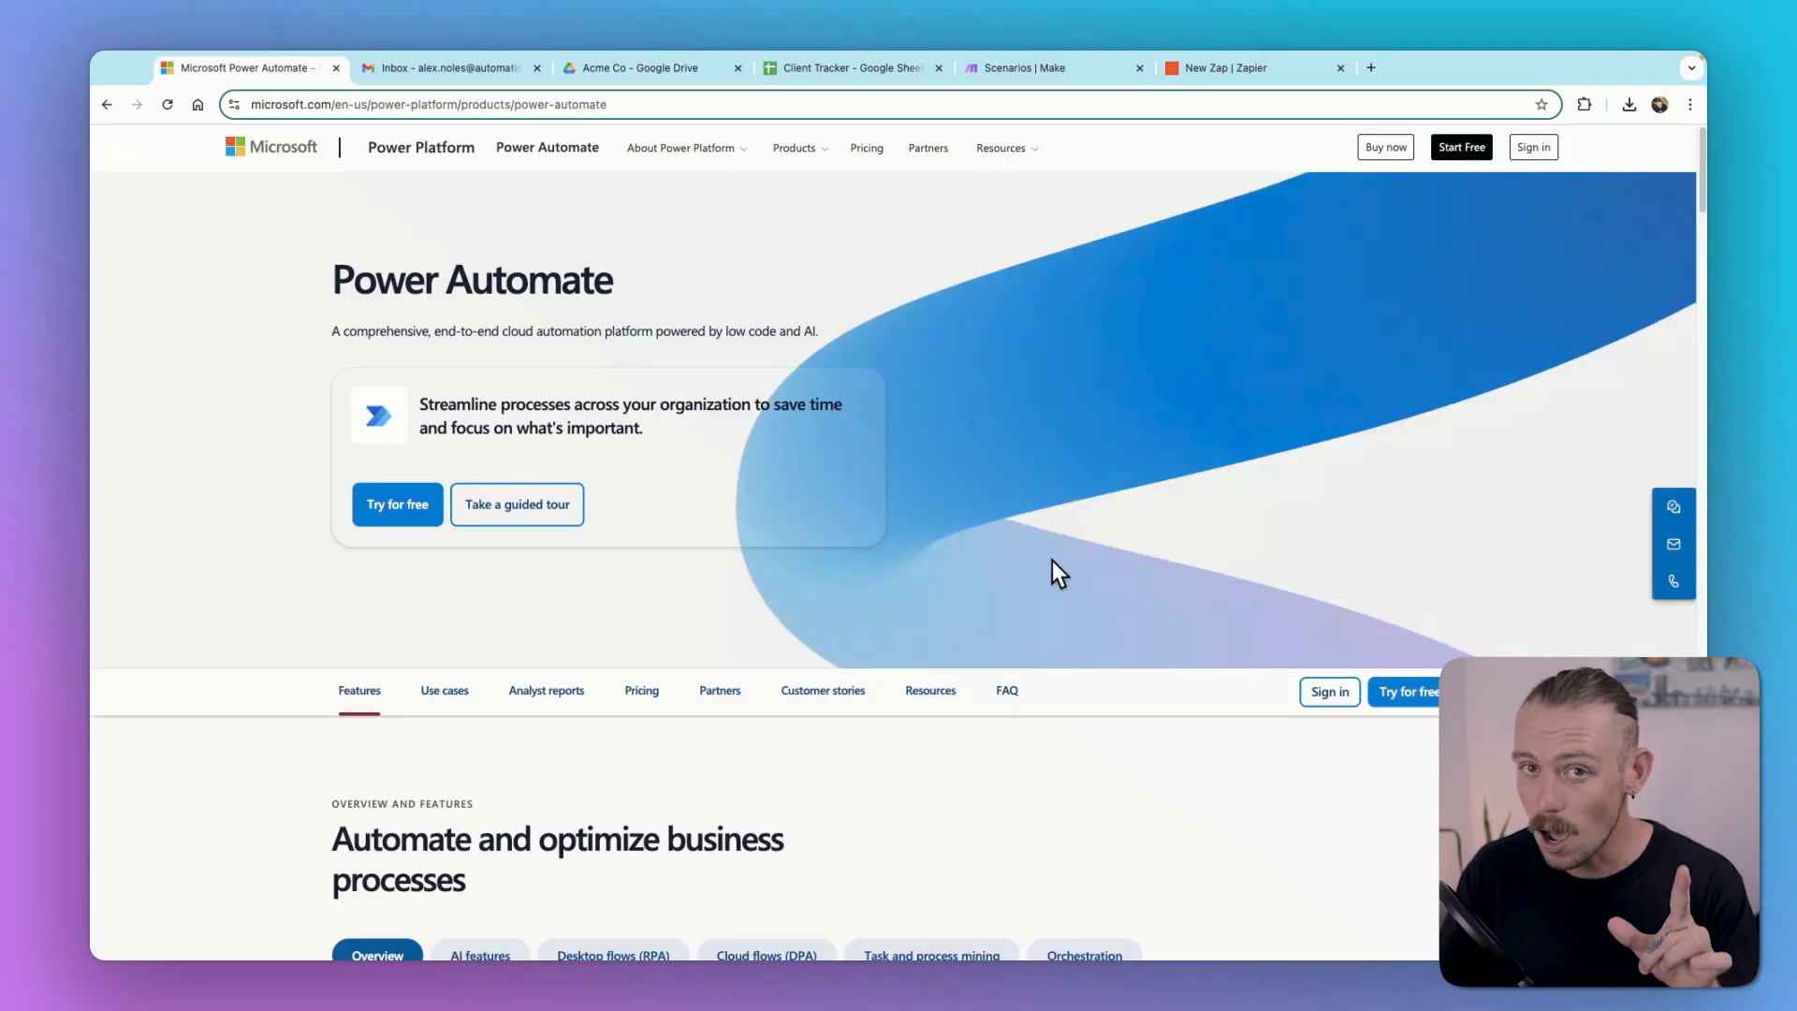
scroll(down, 3)
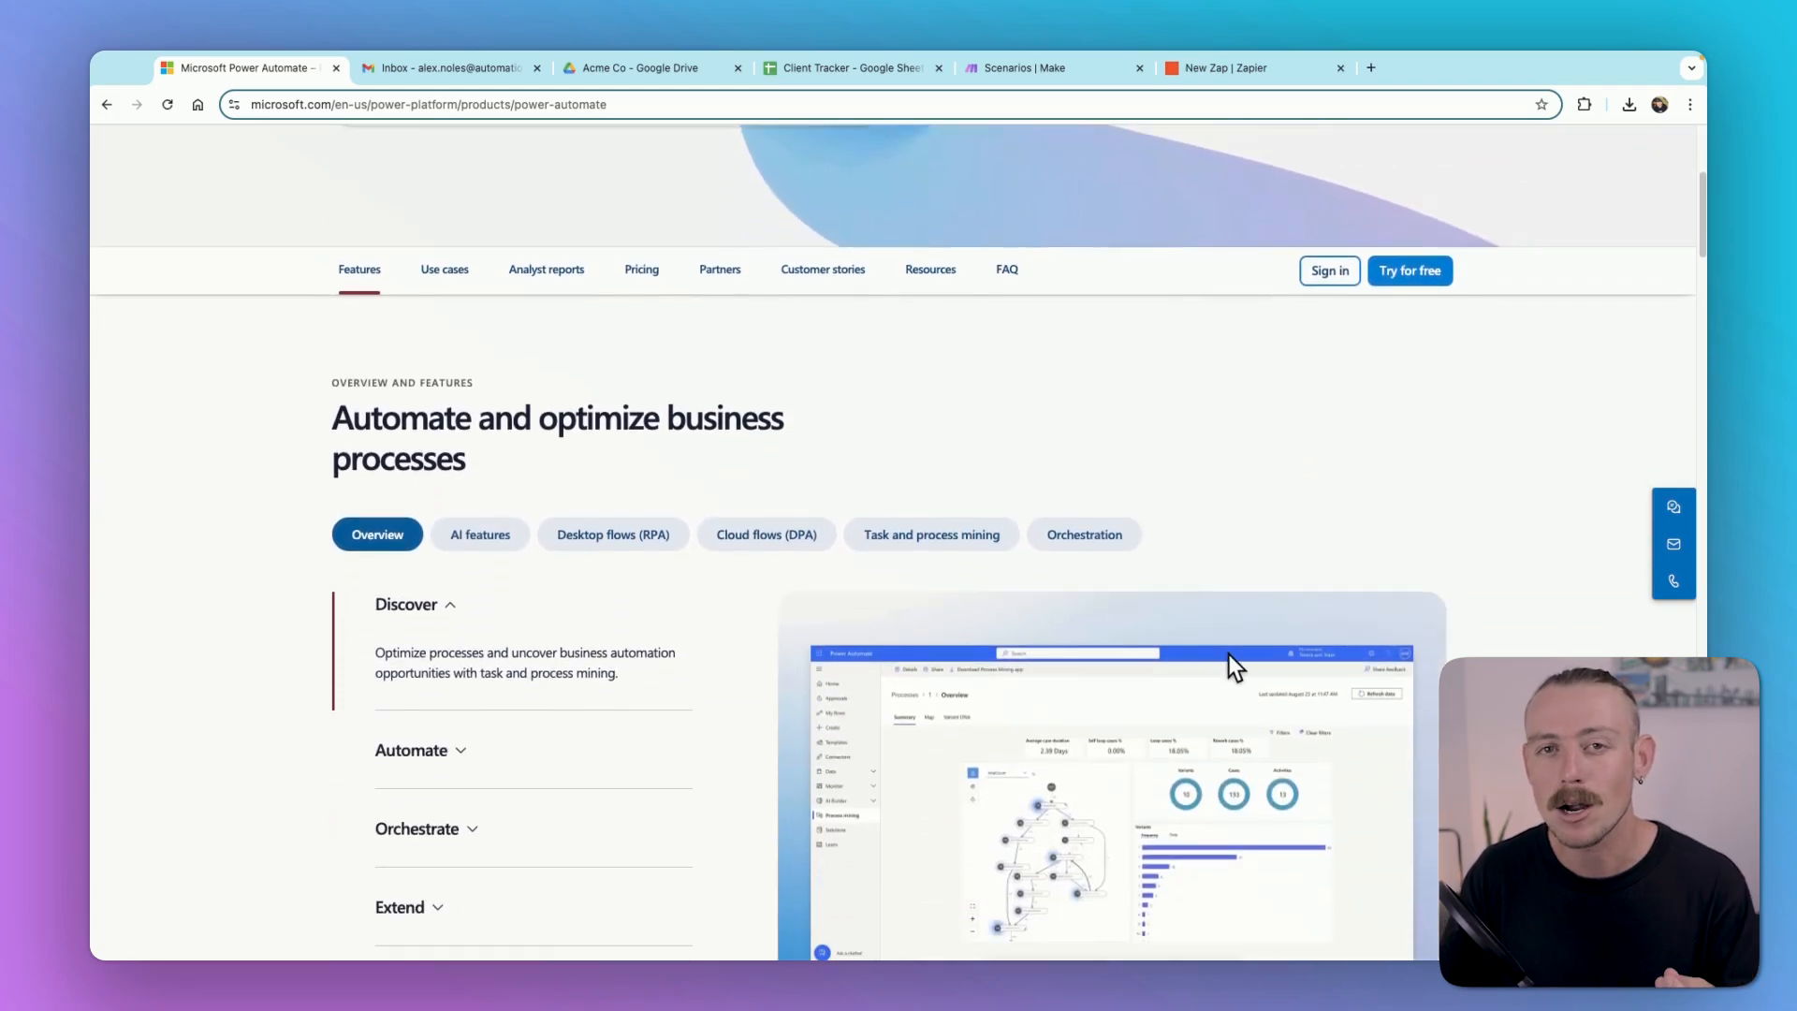
scroll(down, 3)
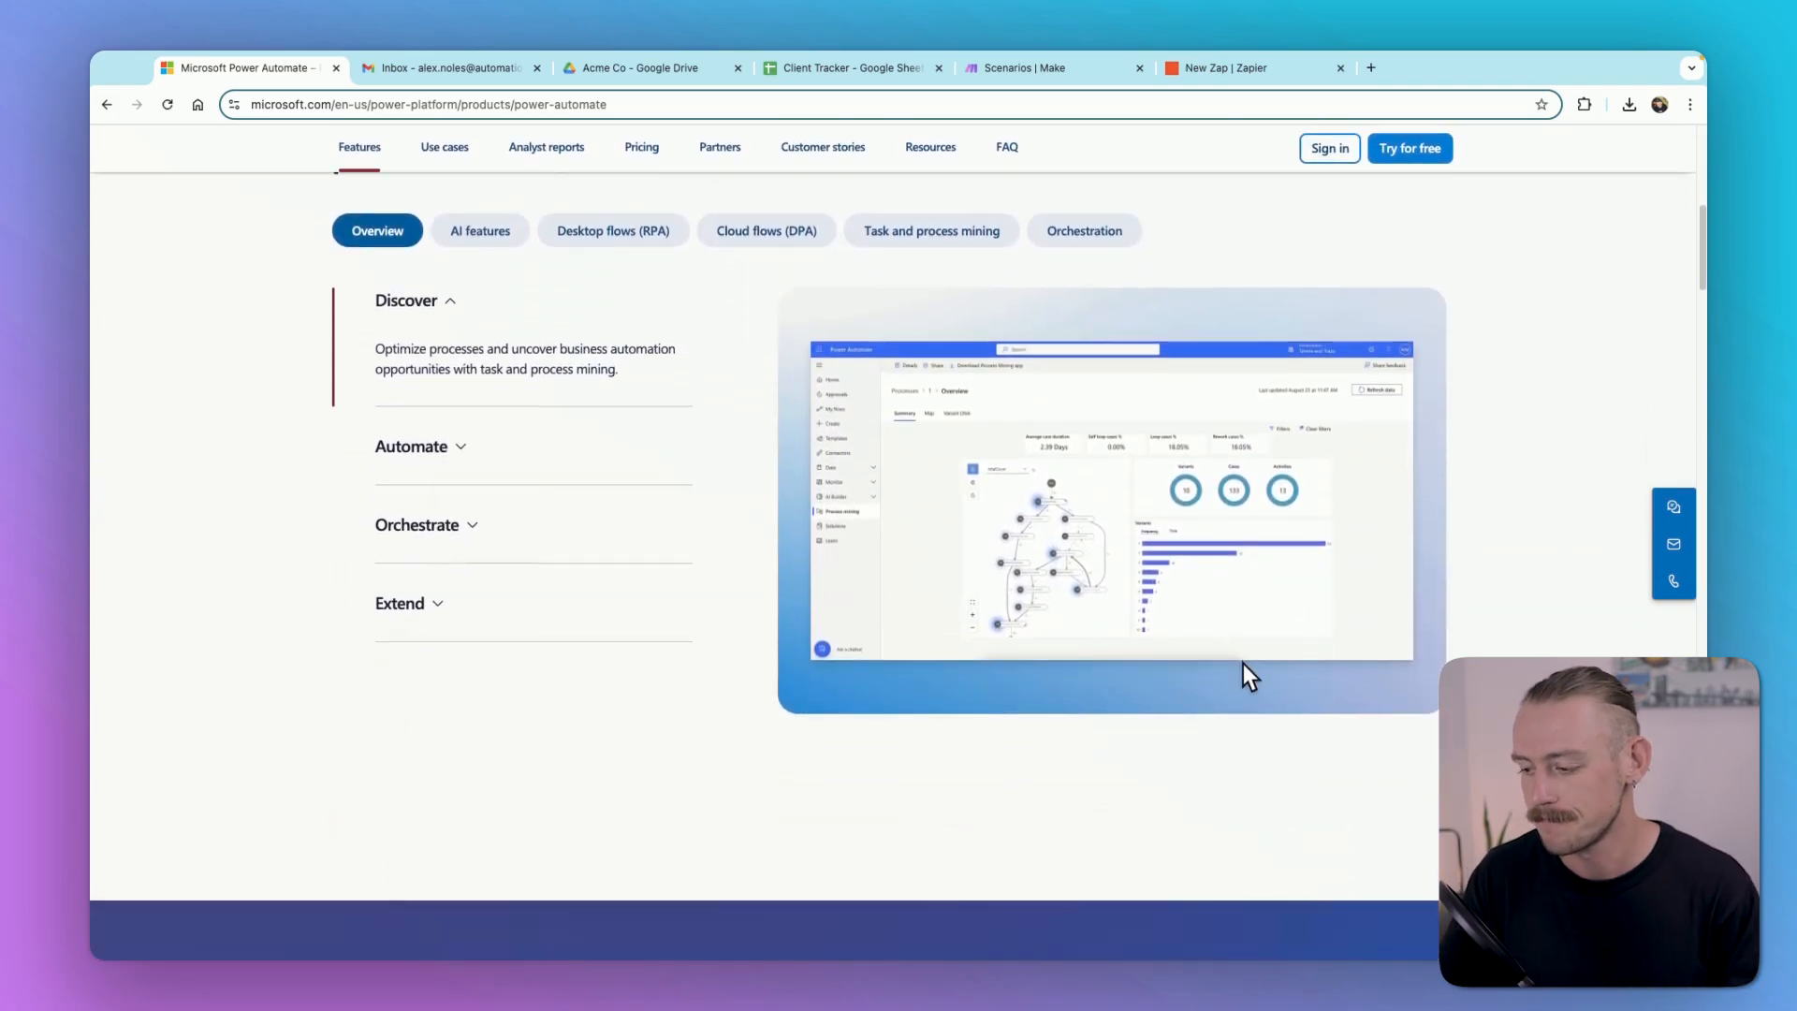
click(1231, 66)
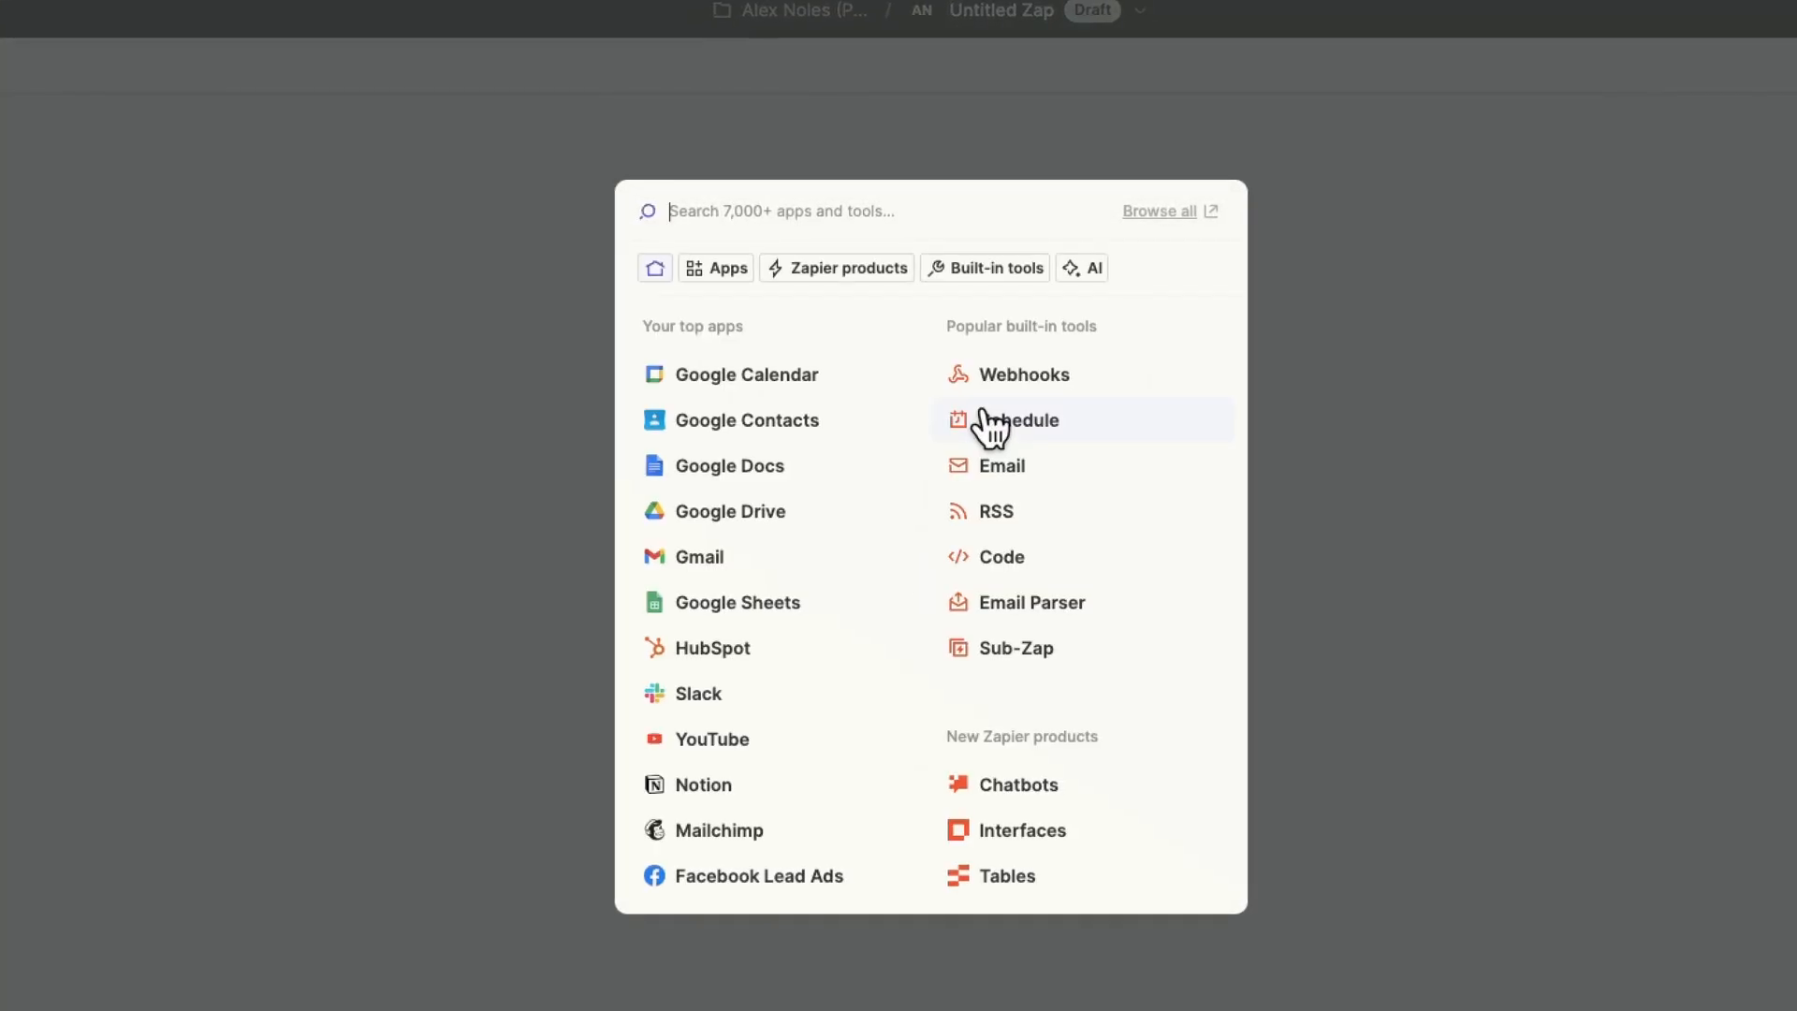
Step: Search 'goog' and choose Google Sheets as the Zap trigger app, then search Make for 'sheets'
text(google sheet)
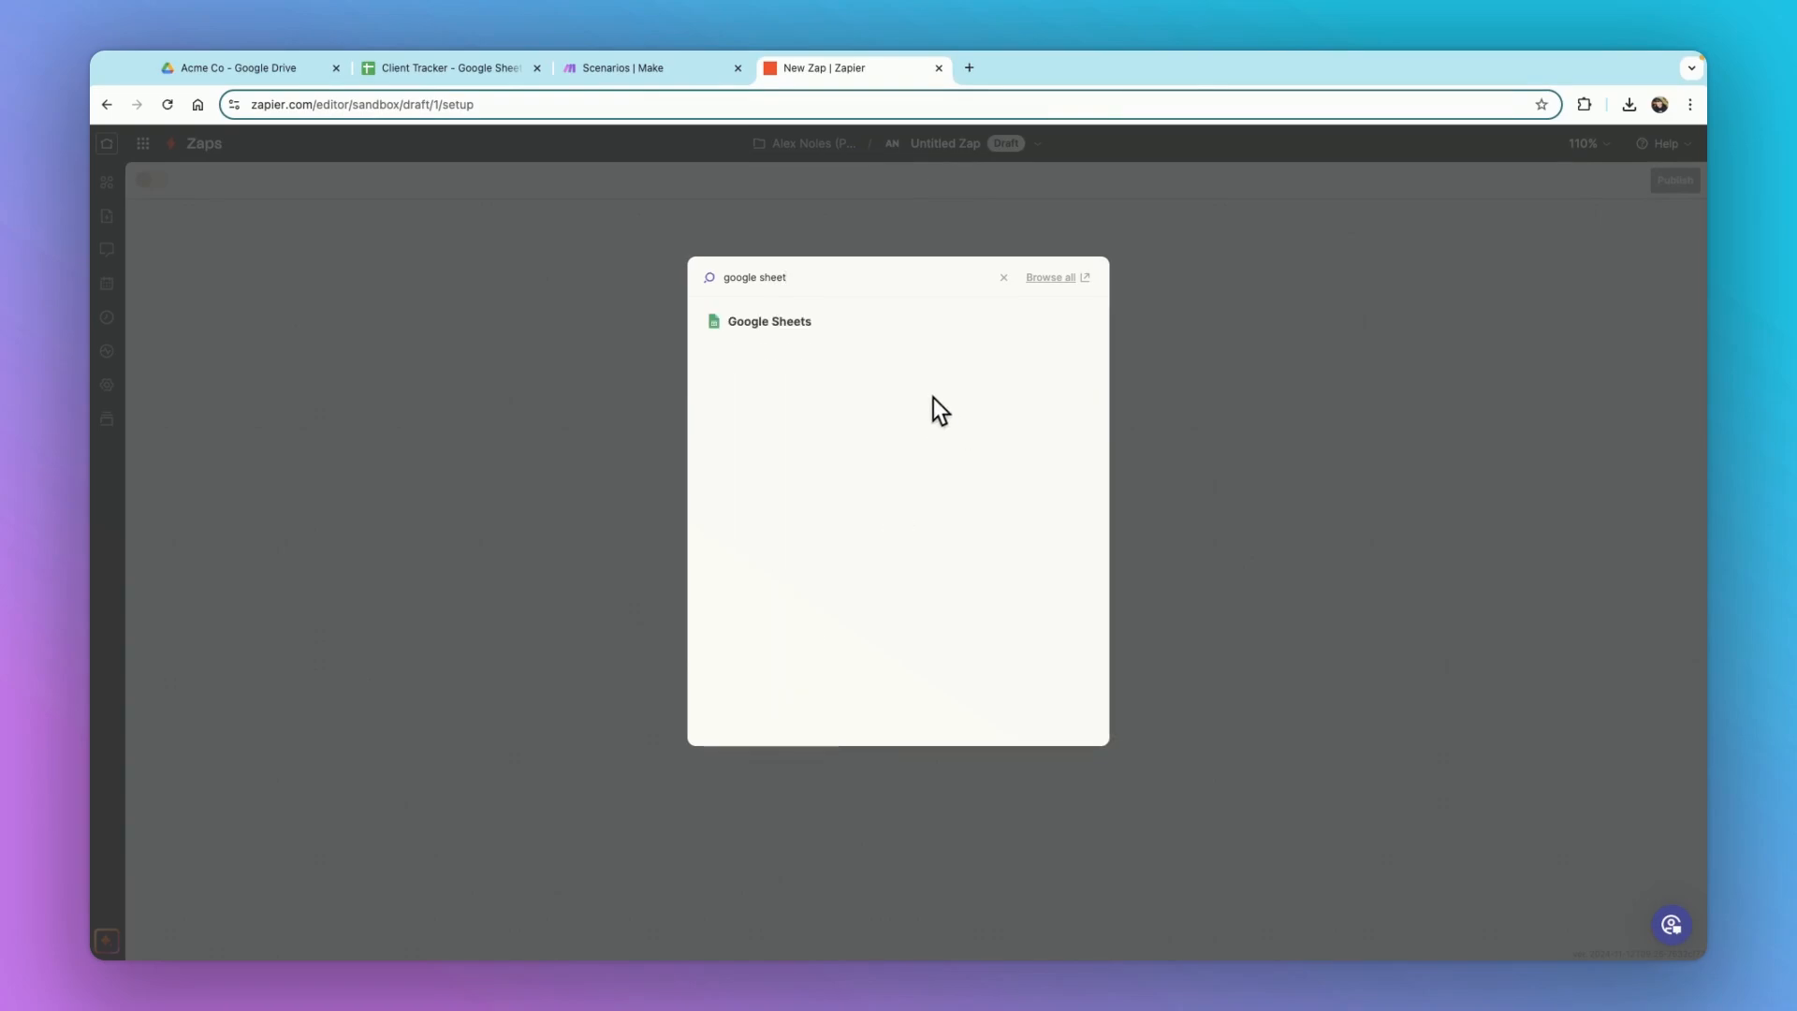
click(770, 321)
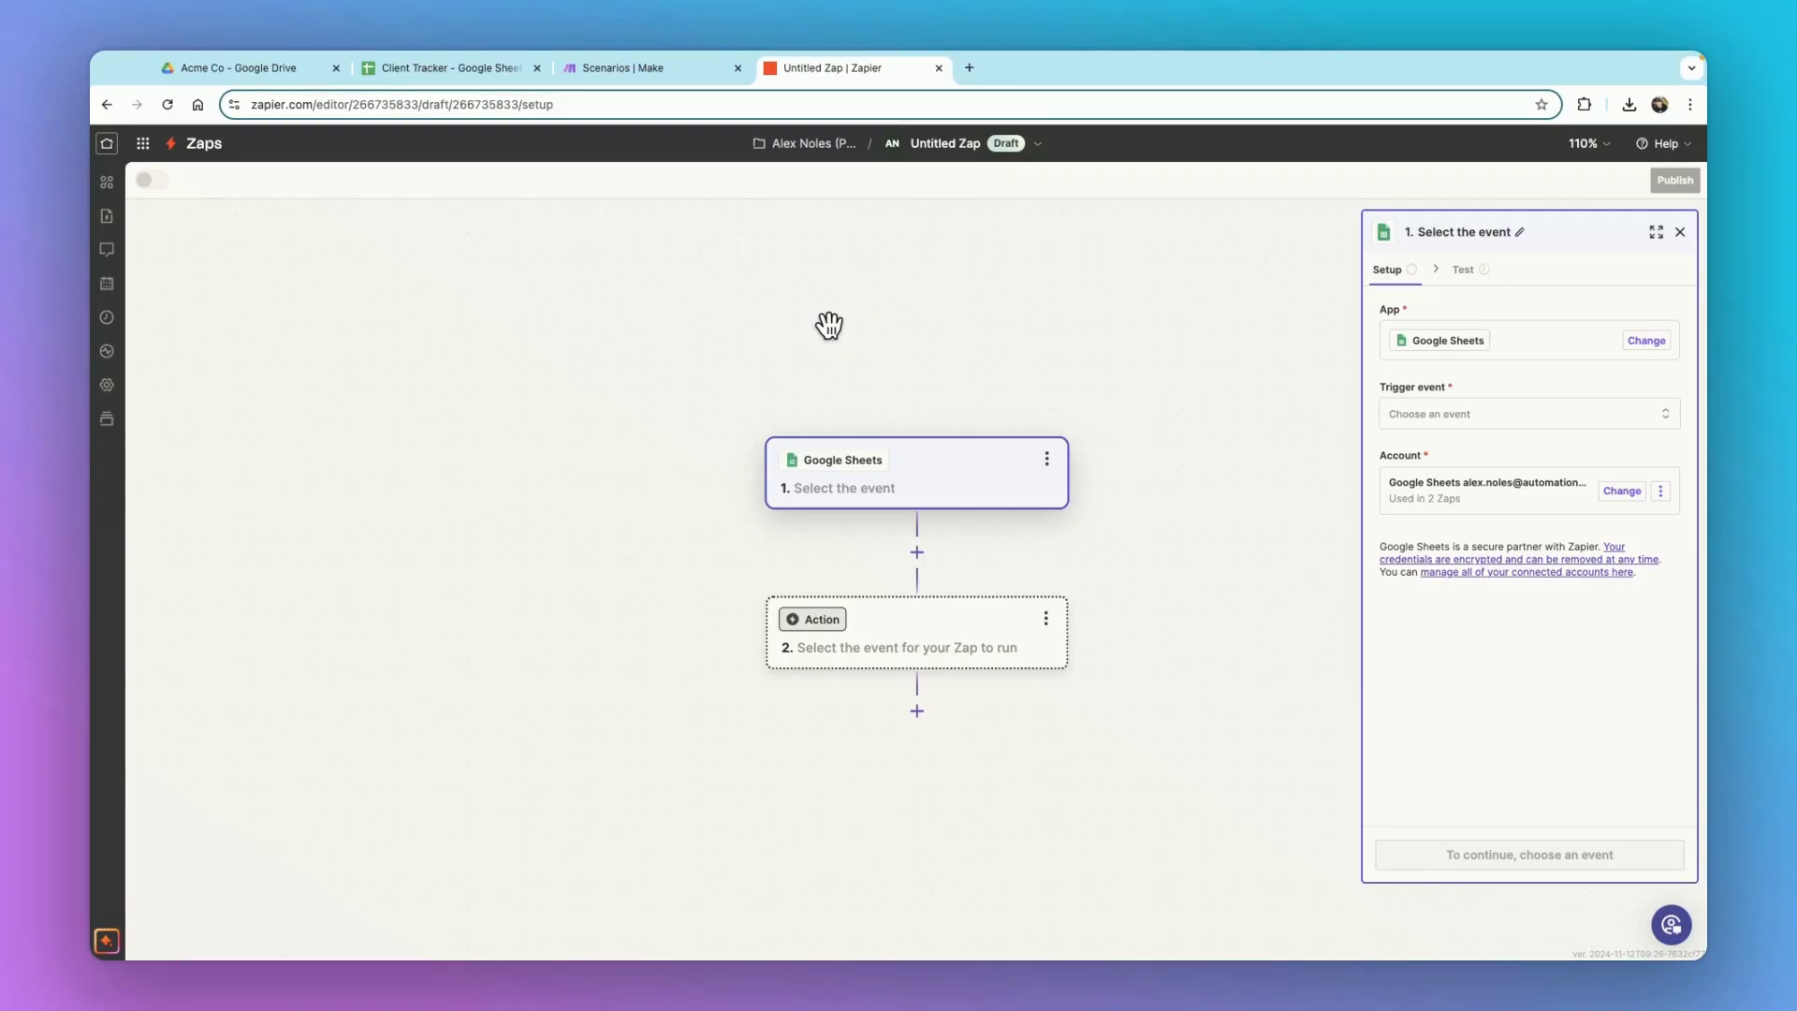
mouse_move(848, 324)
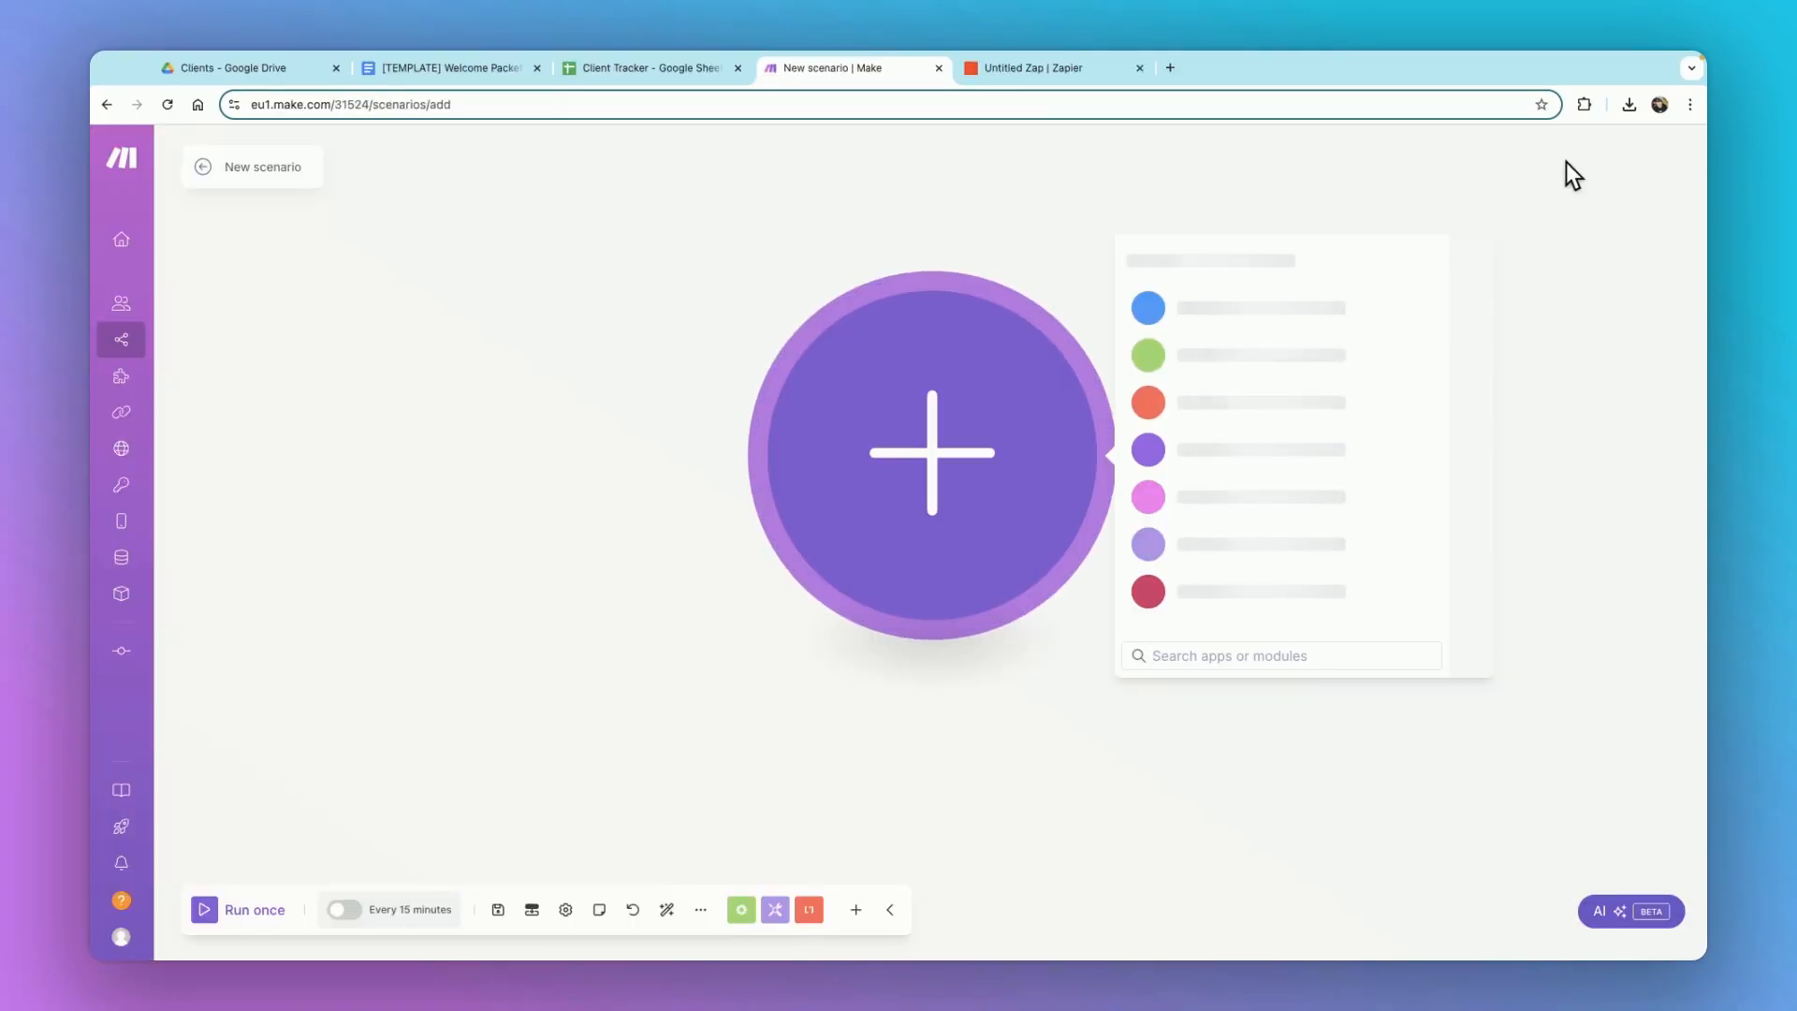
text(google)
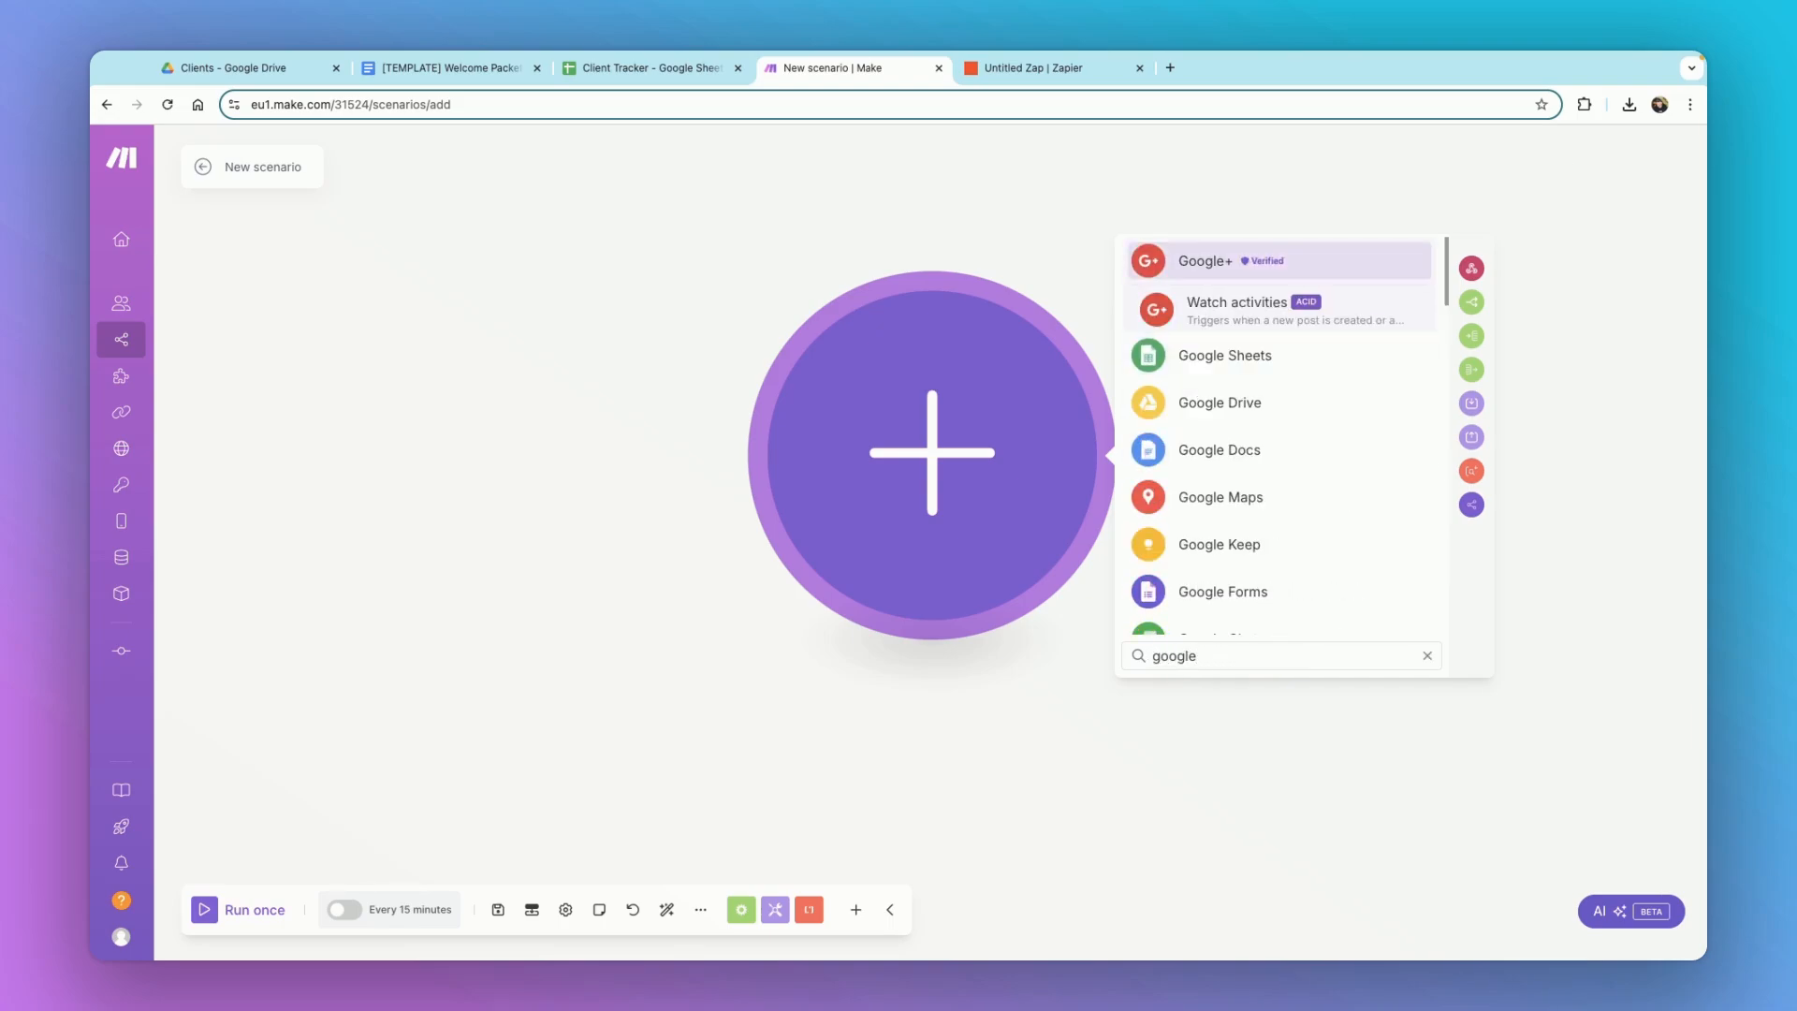
text(sheets)
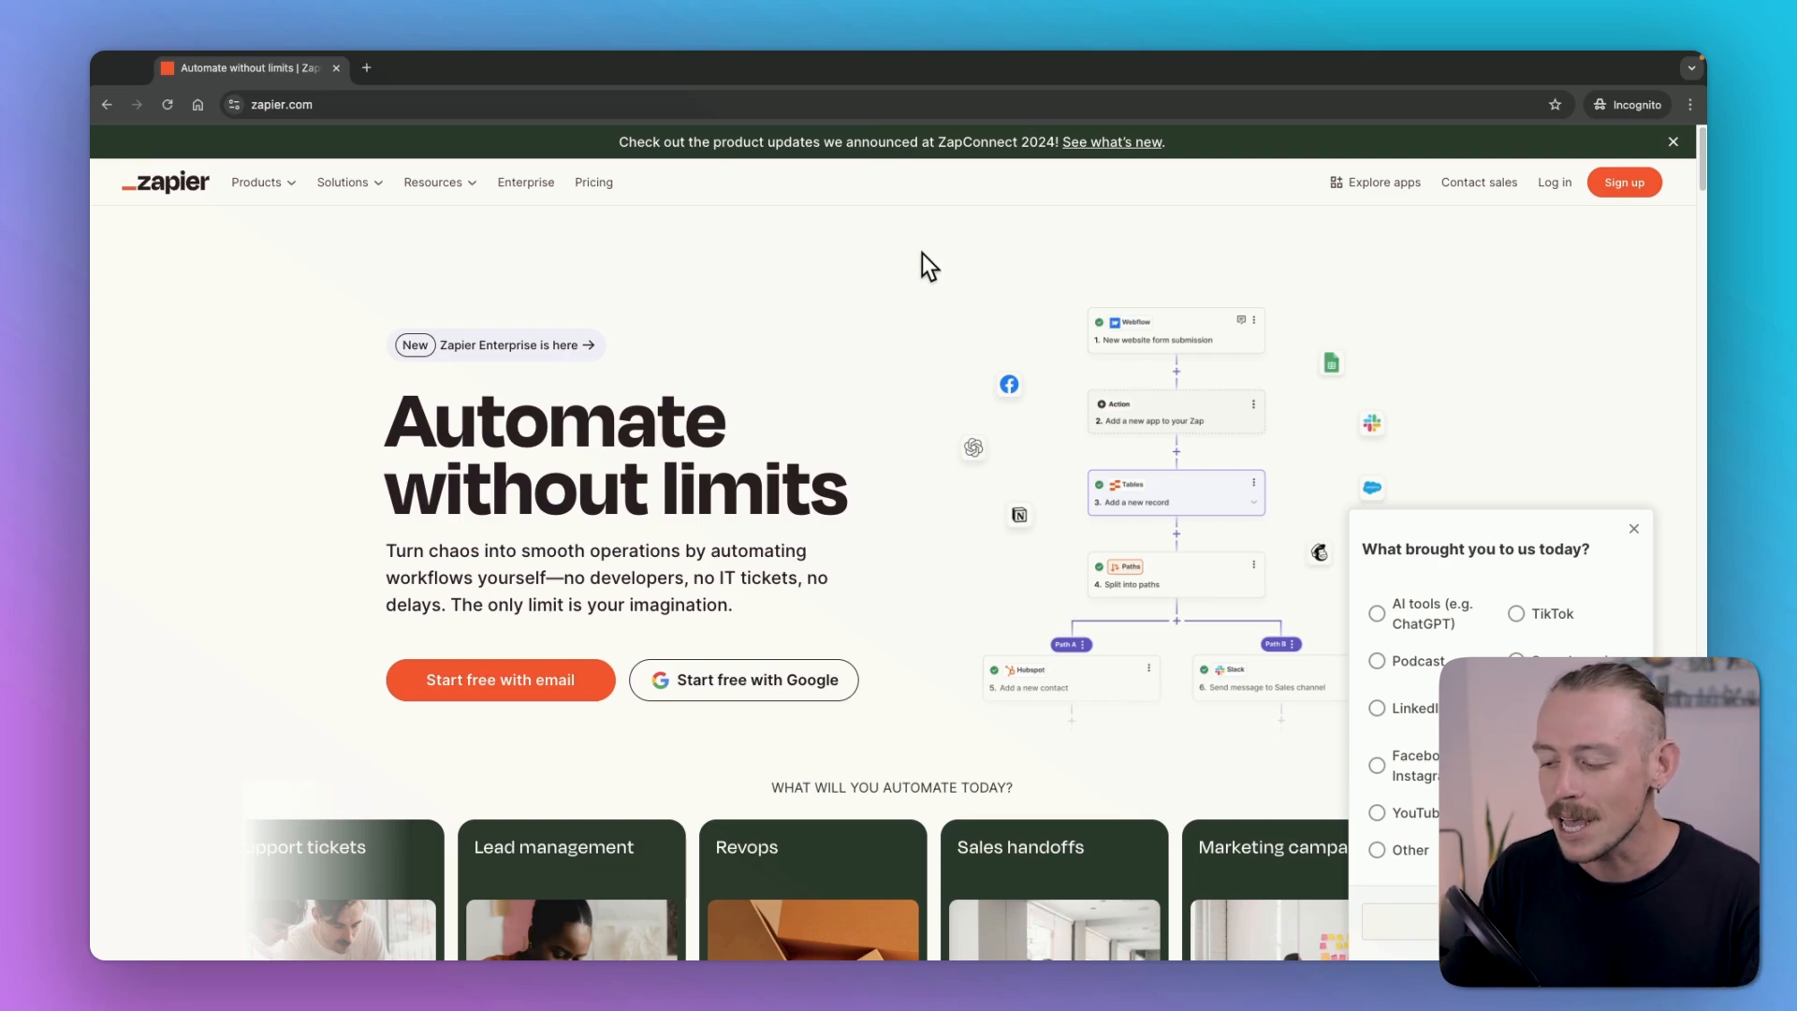
mouse_move(603, 683)
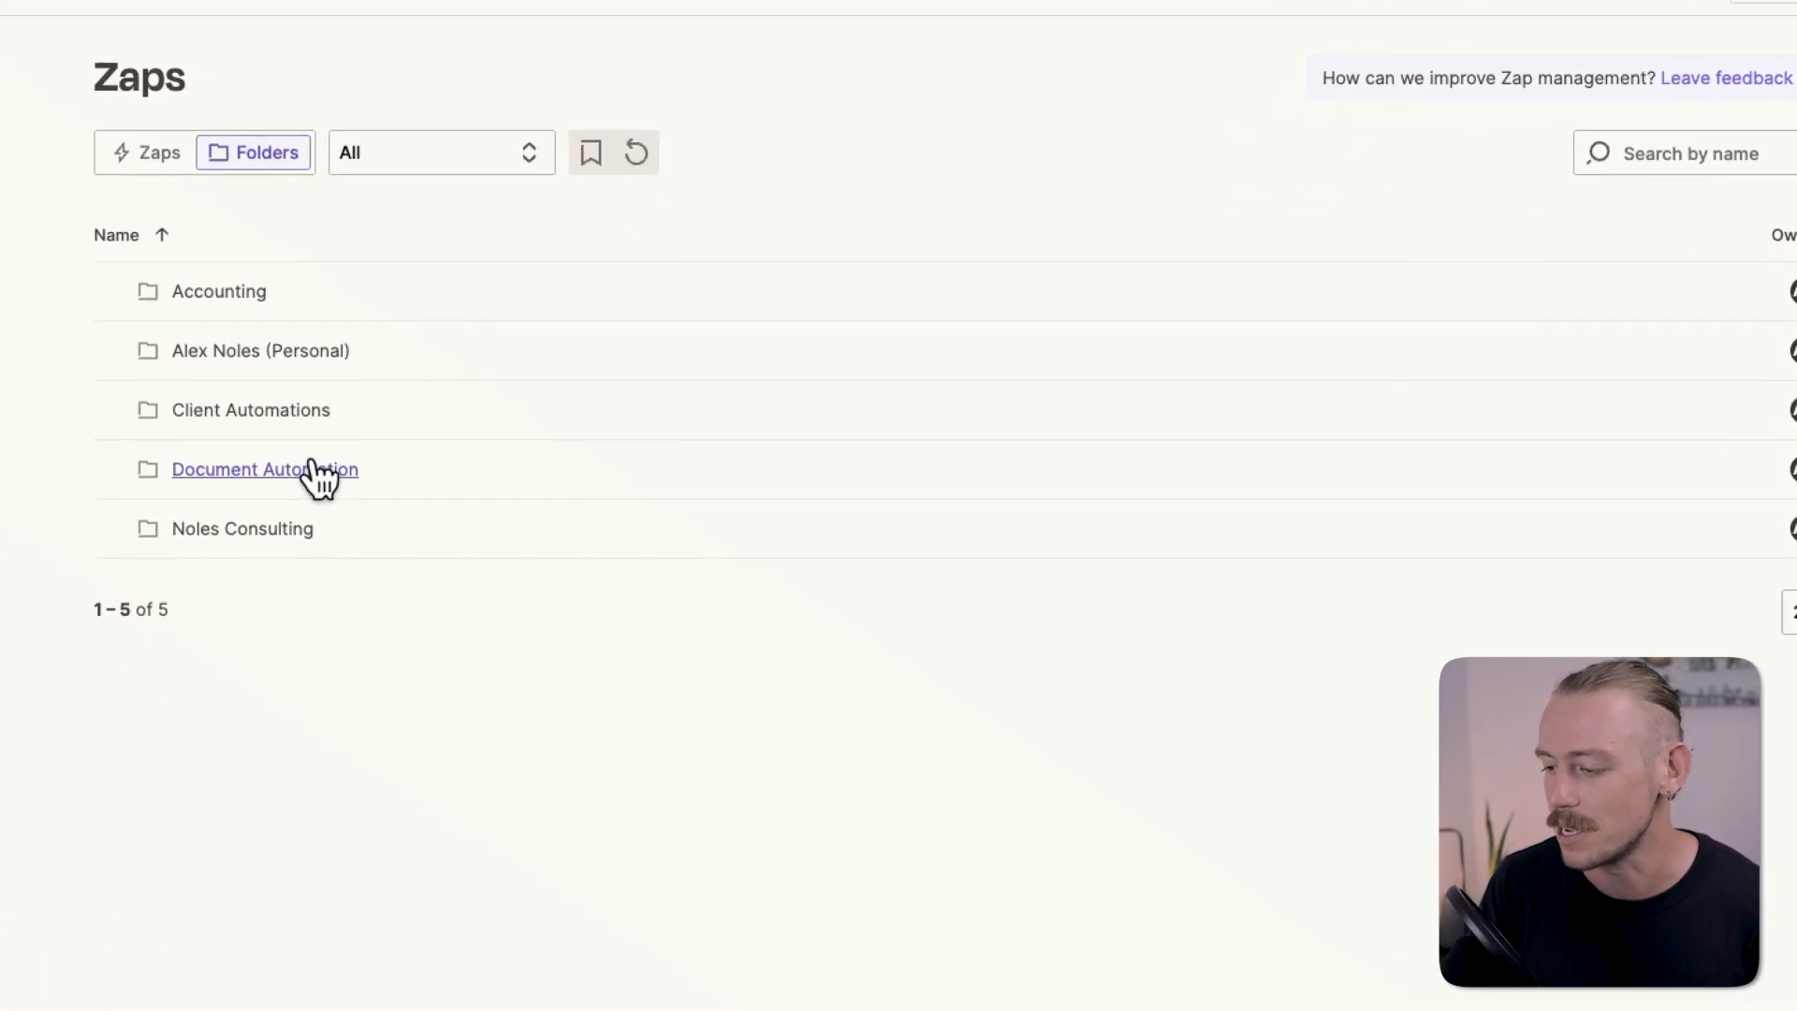
Step: Open the Document Automation folder and create a new Zap from it
click(264, 469)
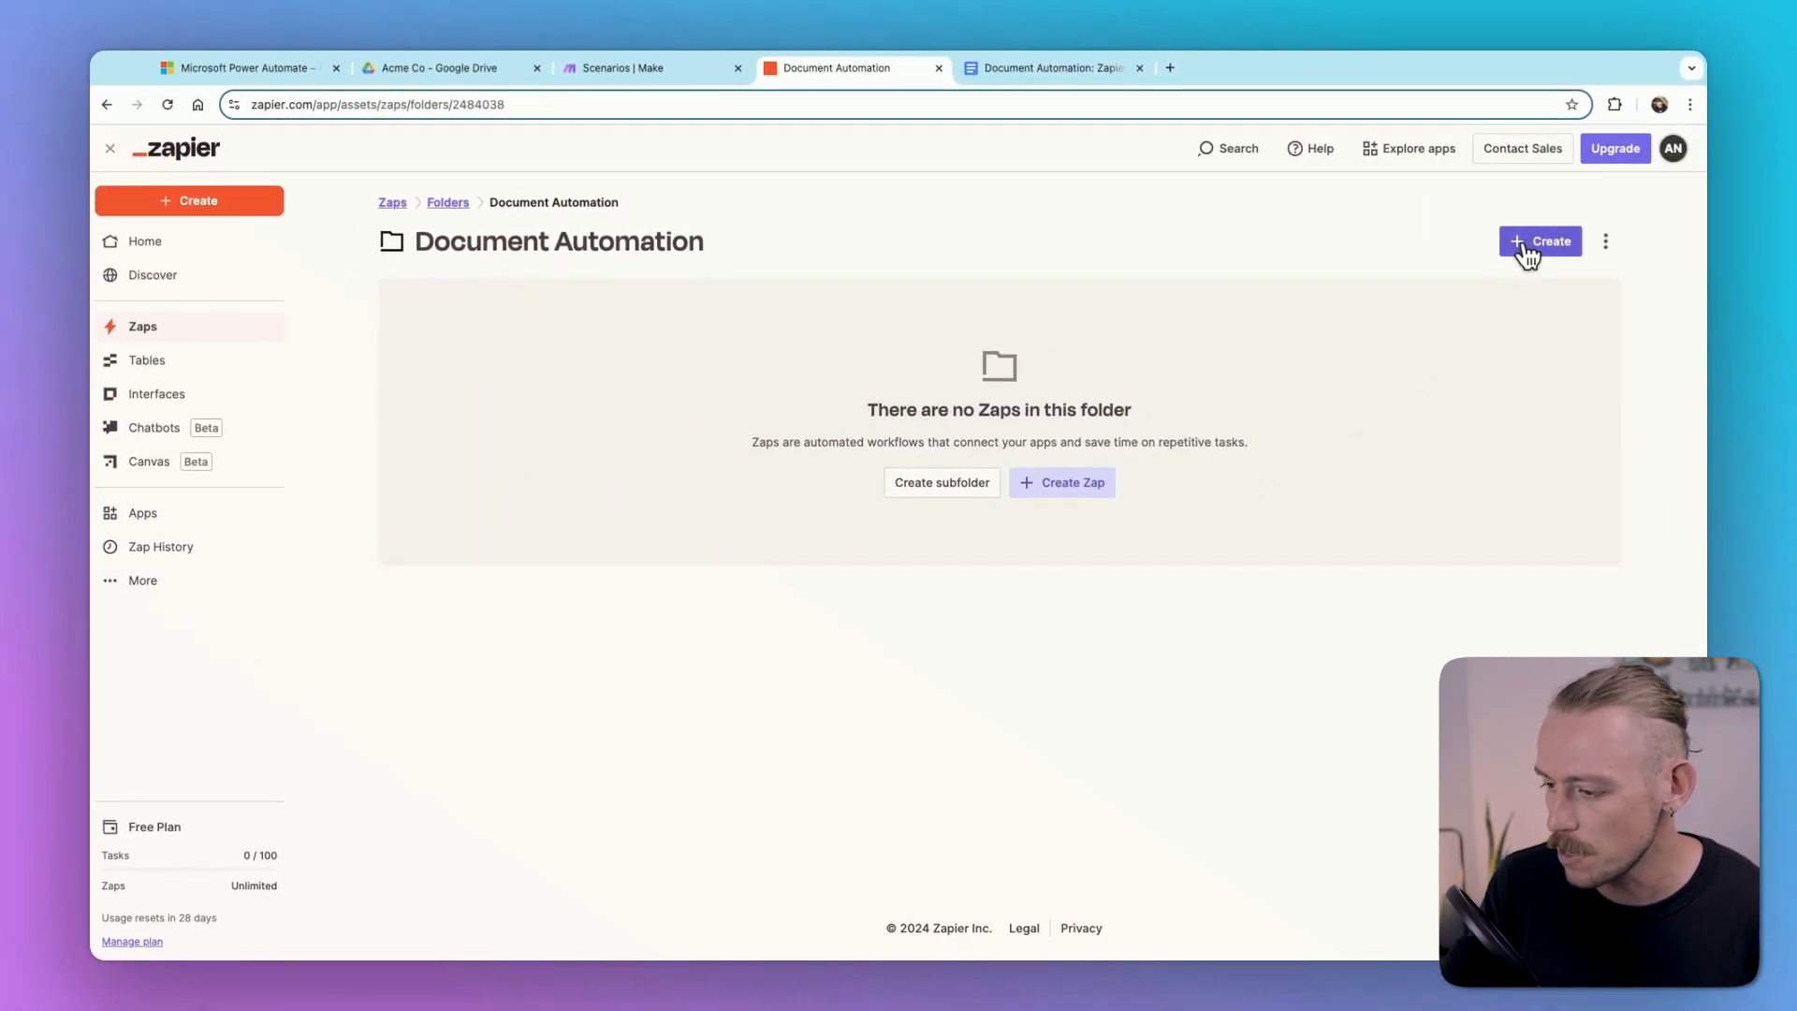
click(189, 201)
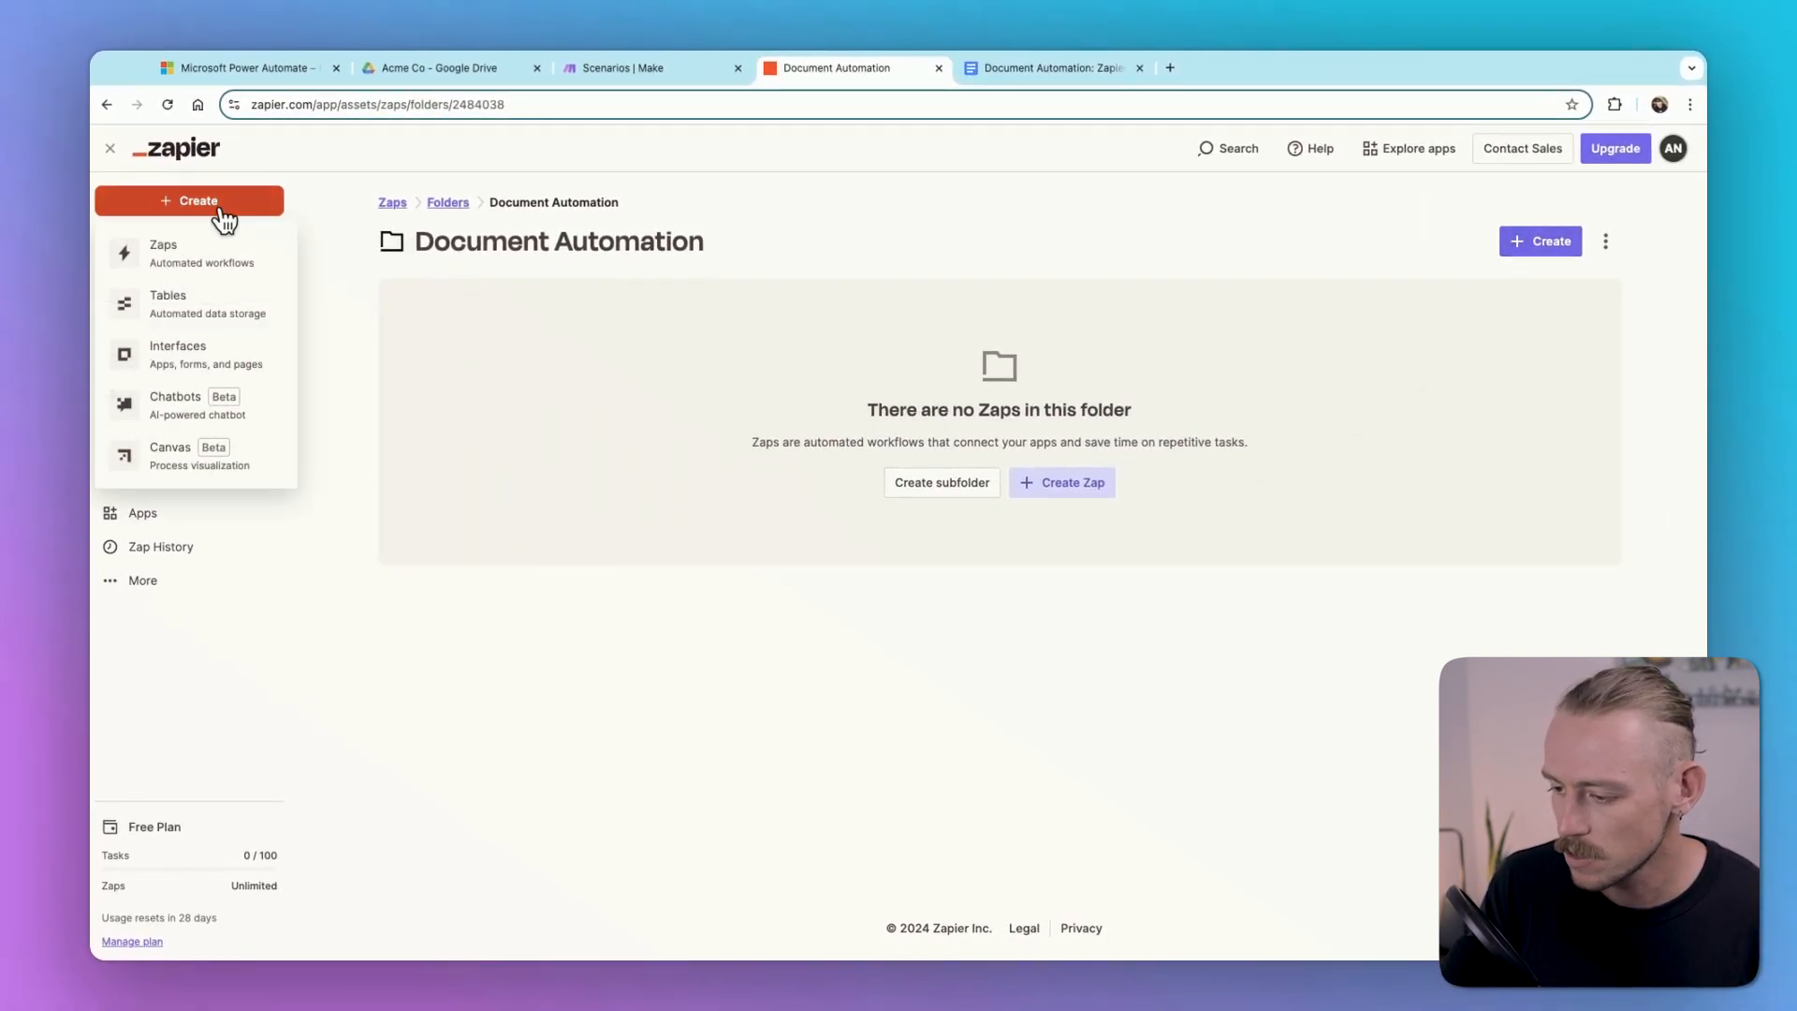
click(163, 252)
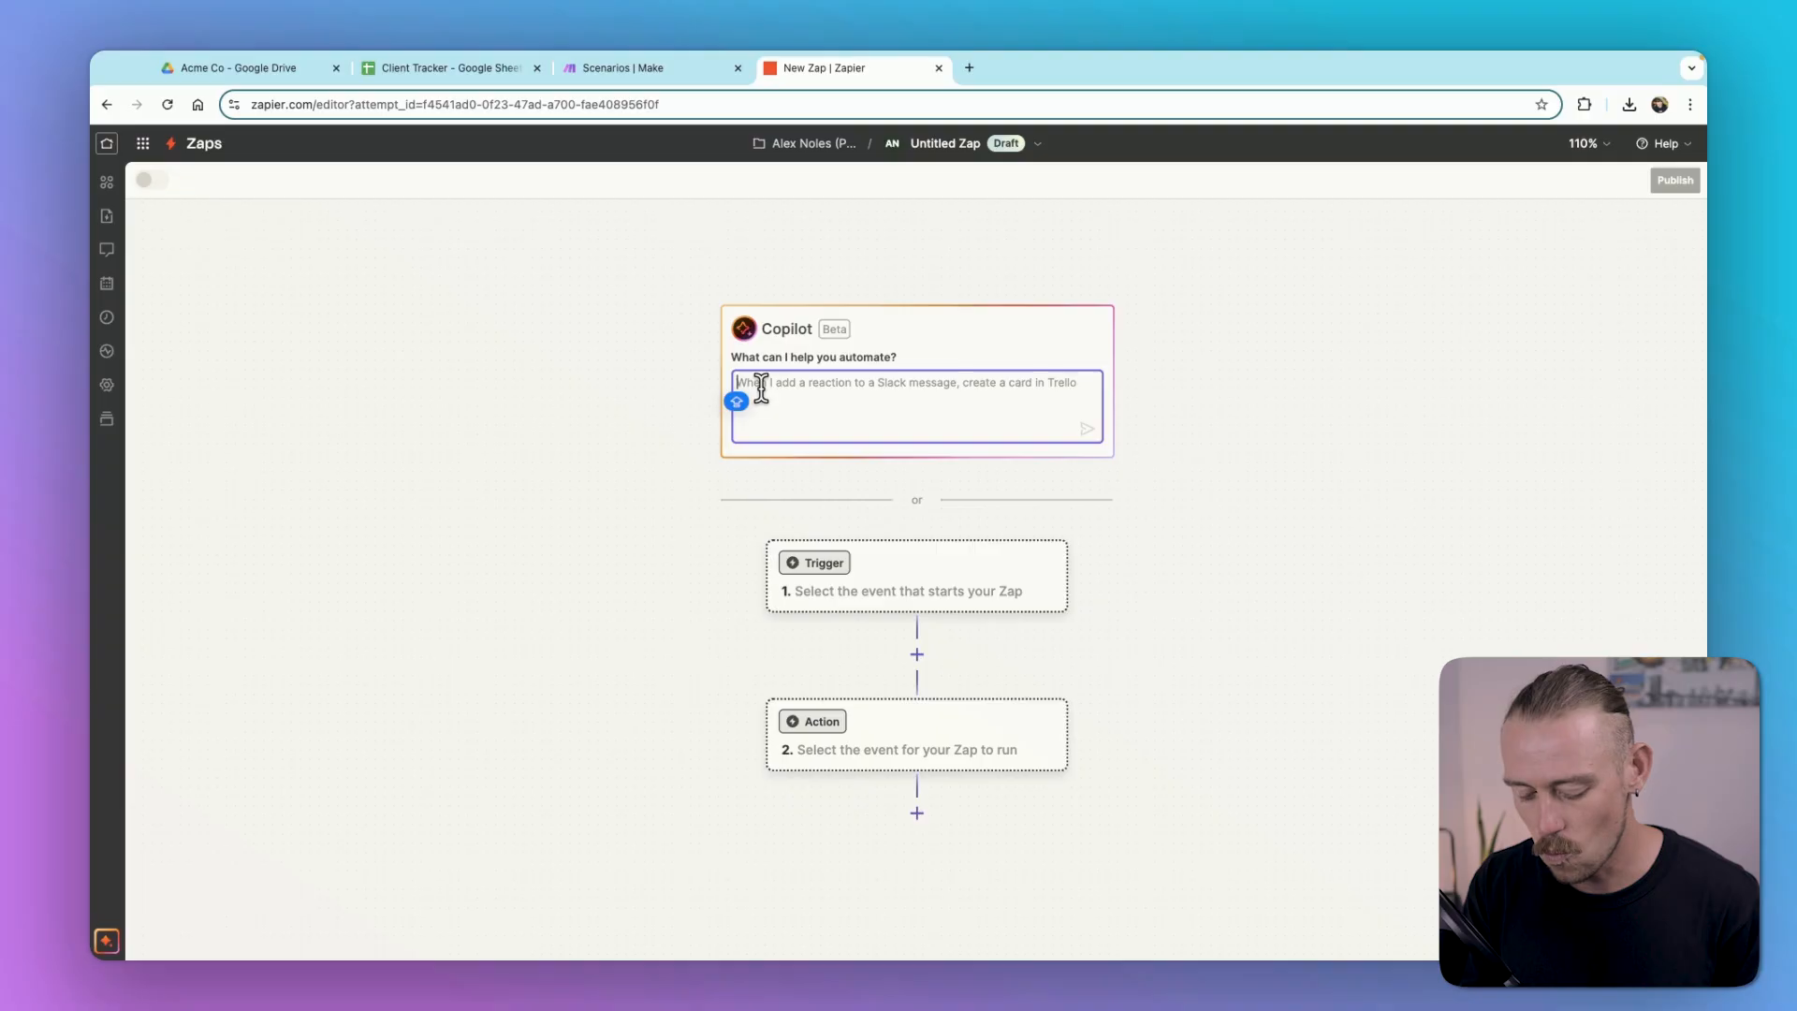
Step: Send Copilot the prompt 'When a new row is added to google sheet, create a google…'
text(When a new r)
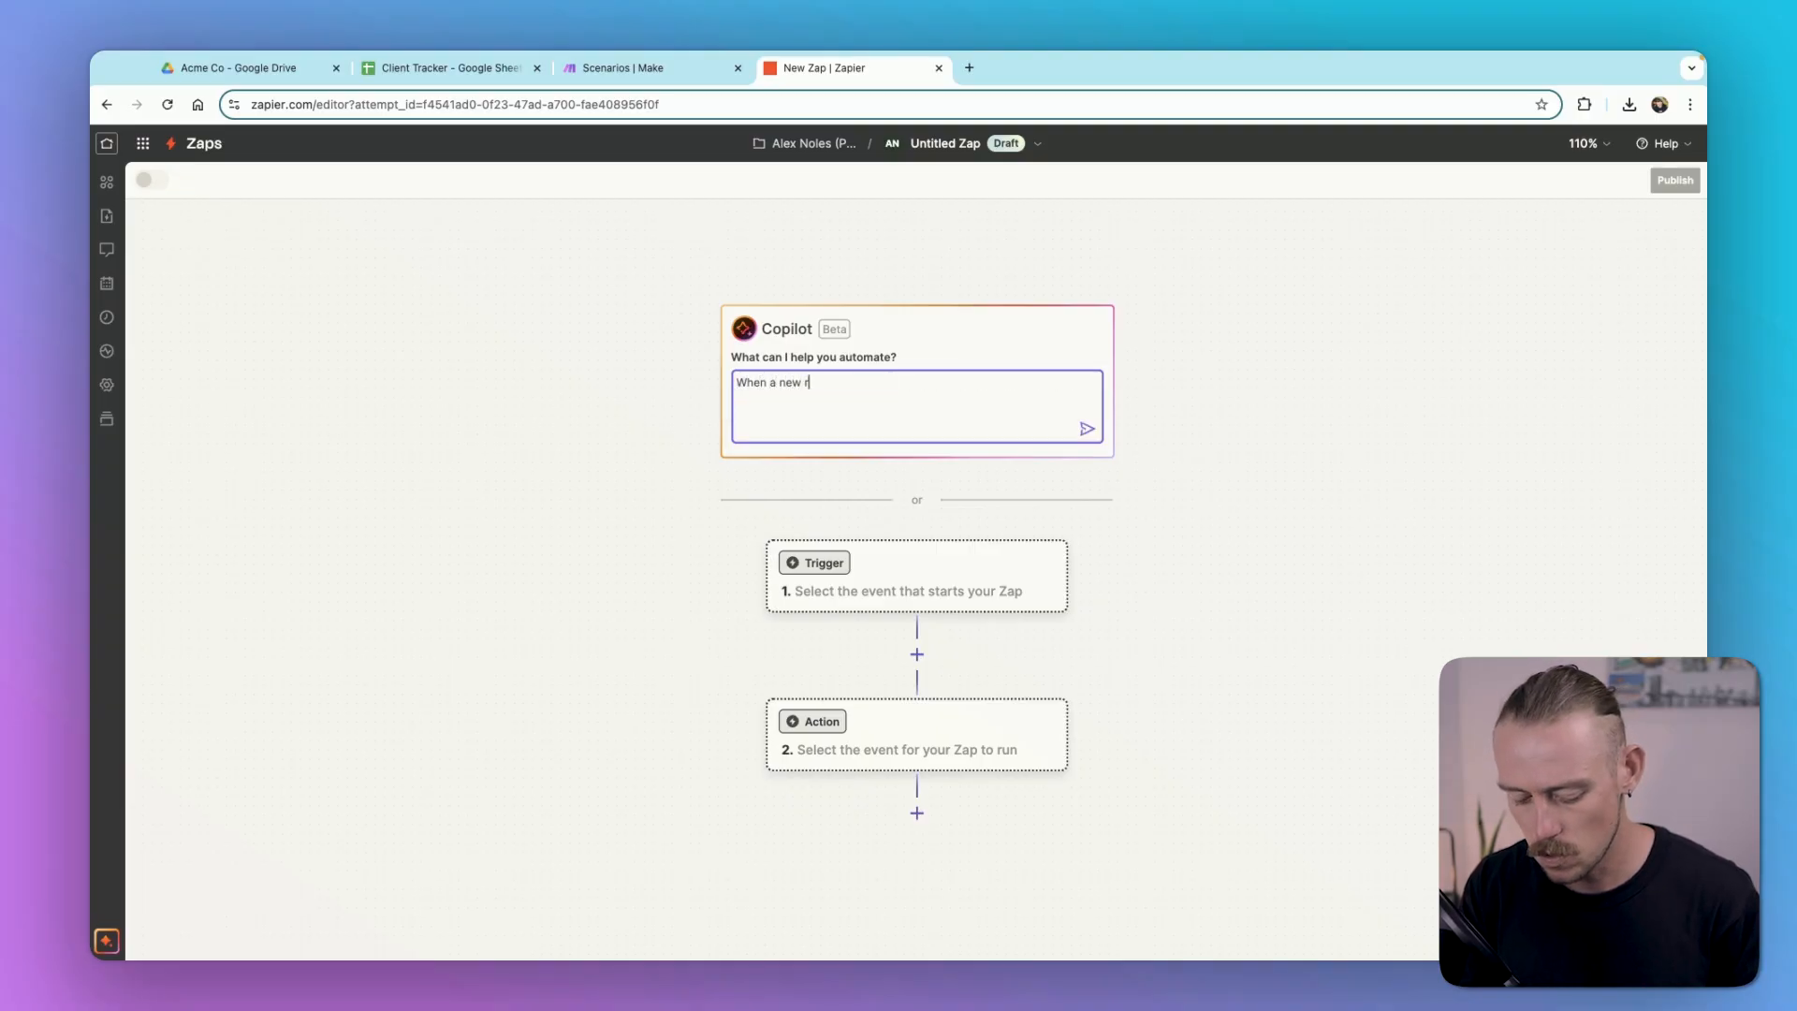
text(ow is added to g)
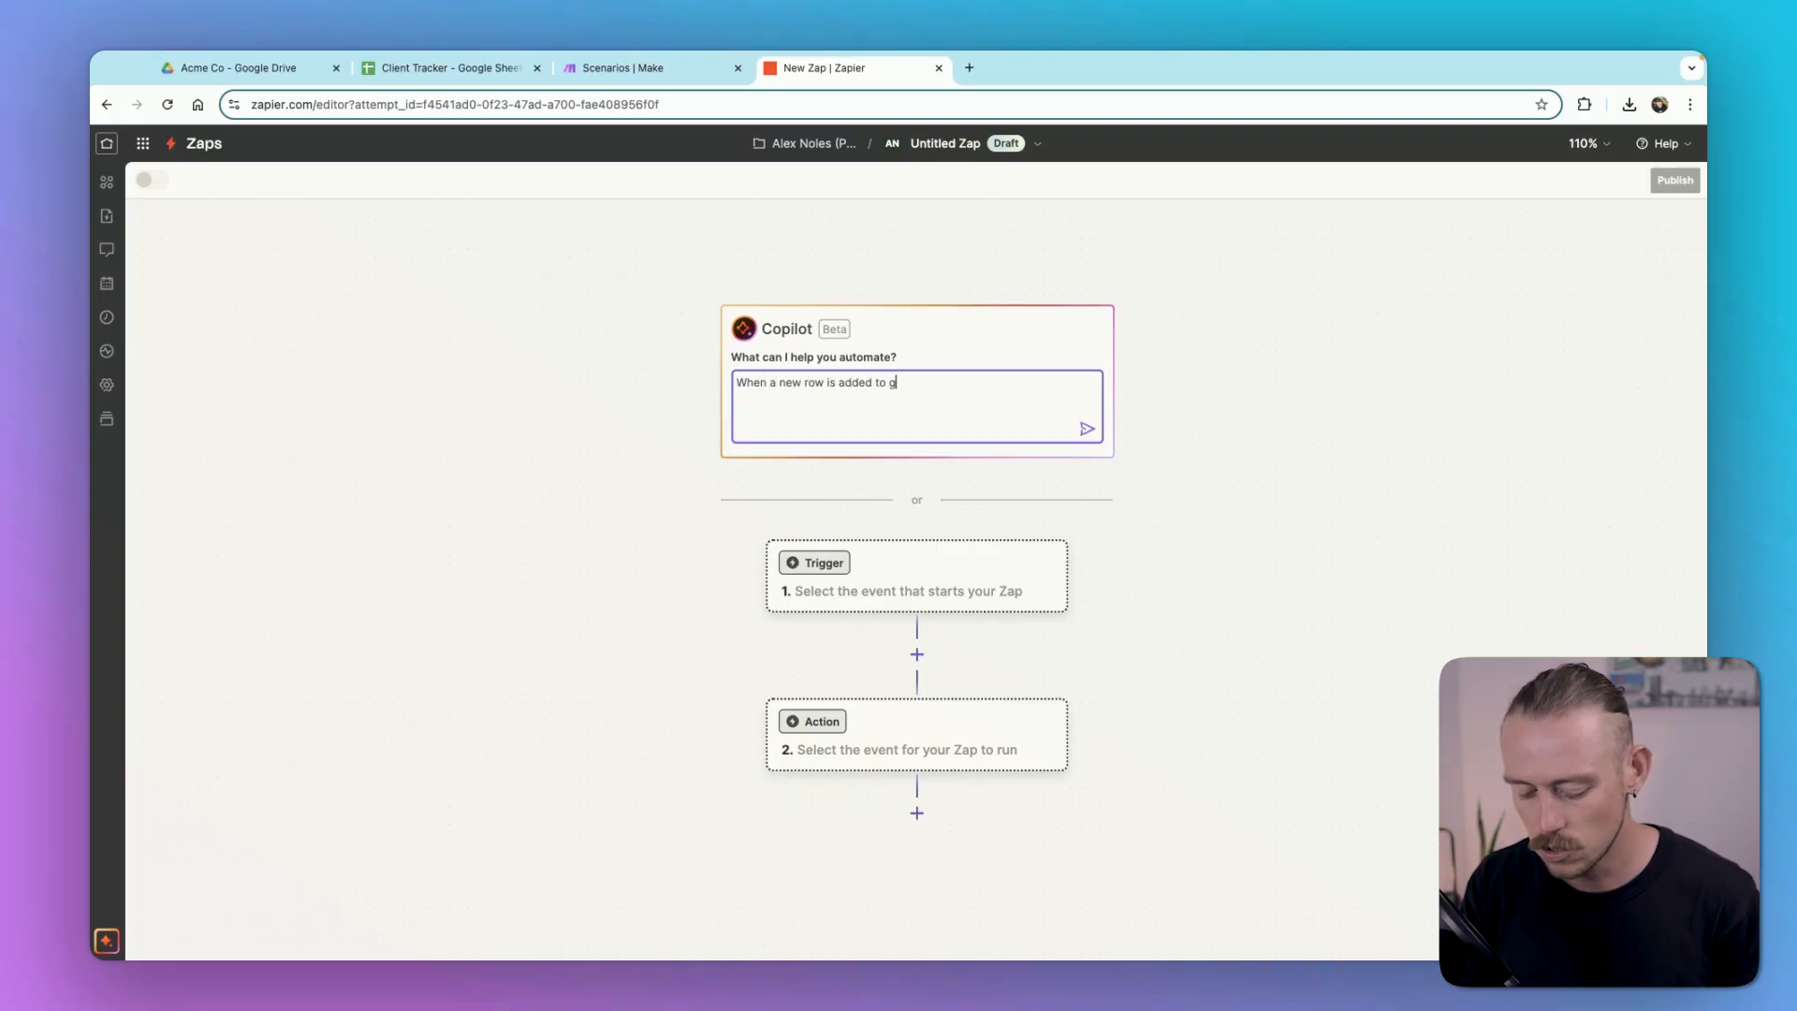
text(oogle sheet, c)
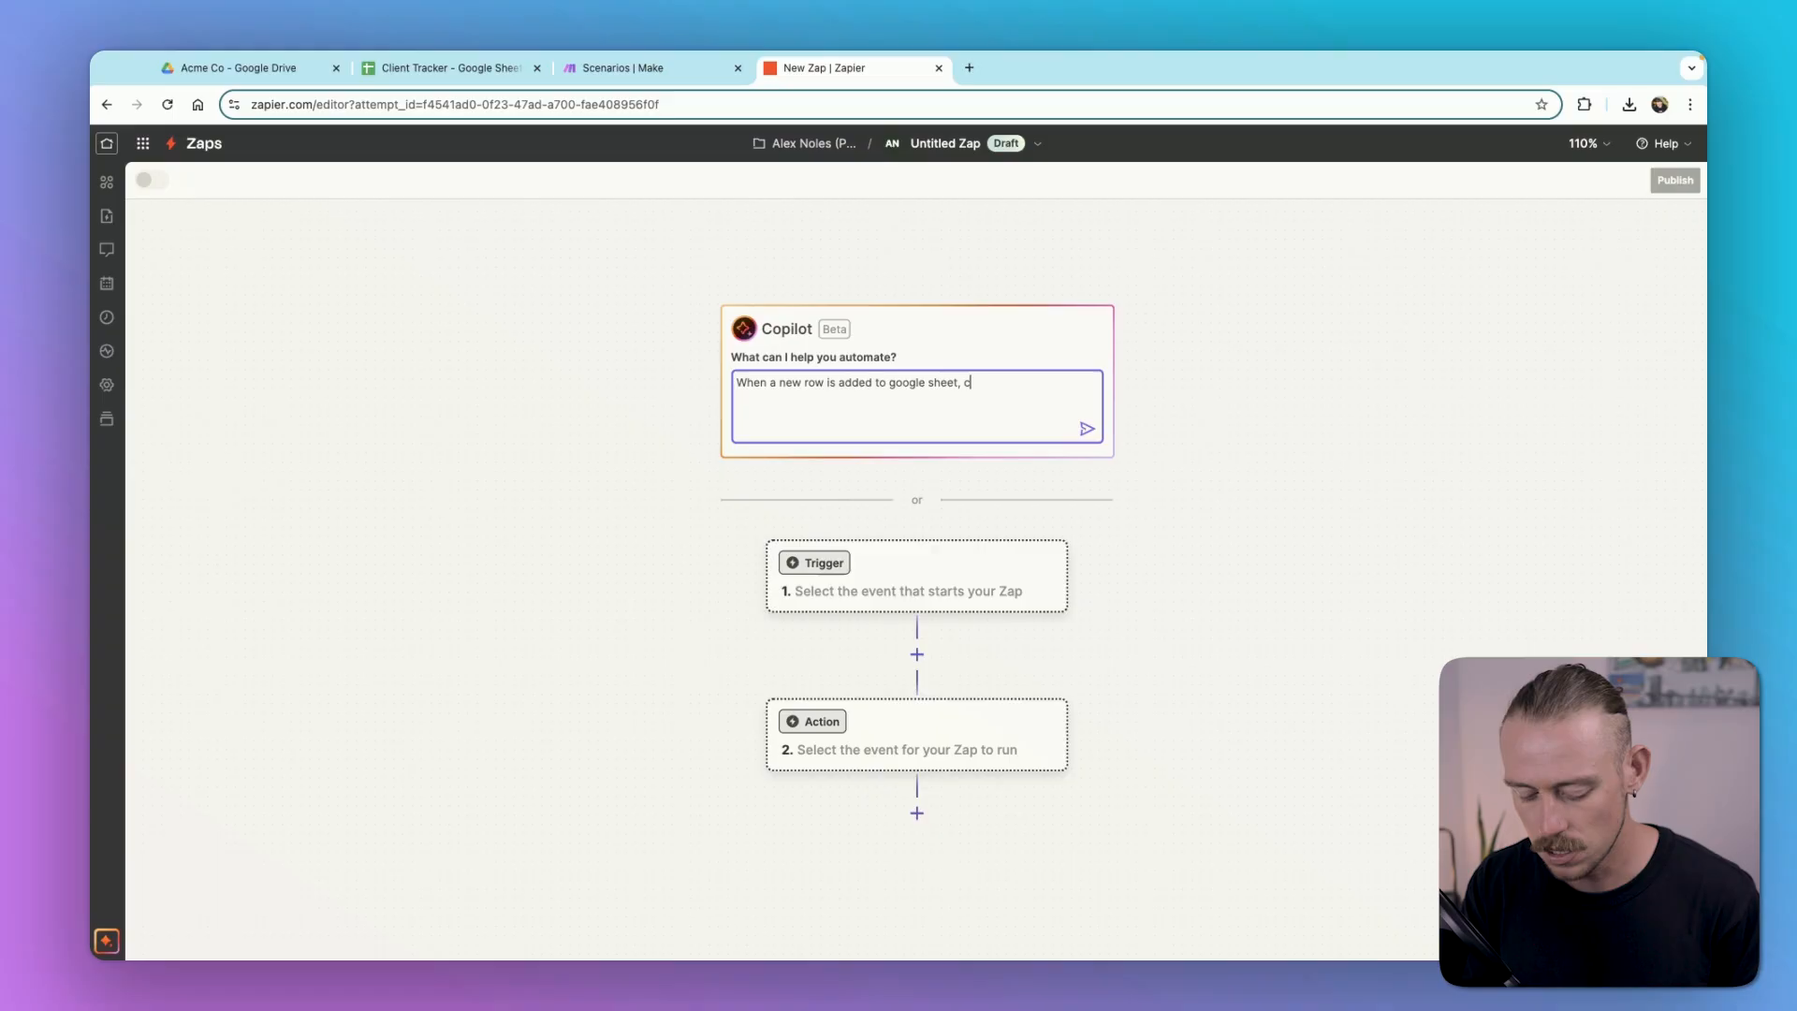
text(reate a google)
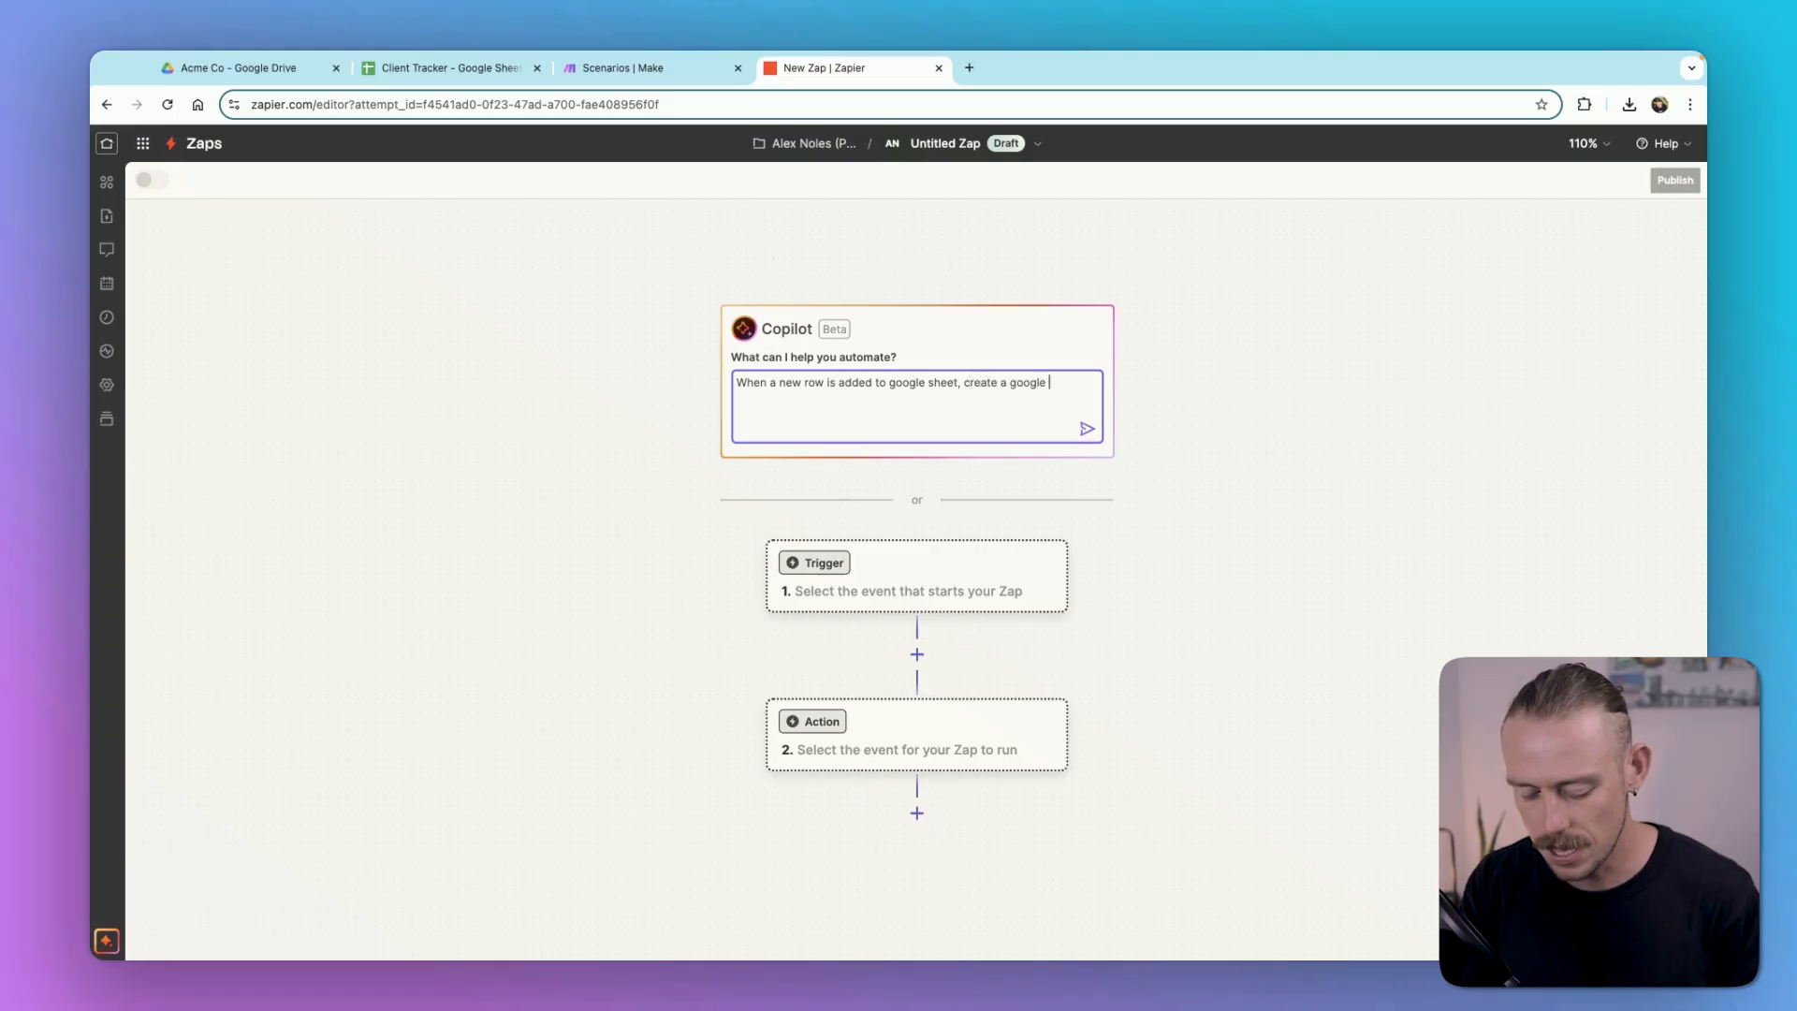
click(1084, 428)
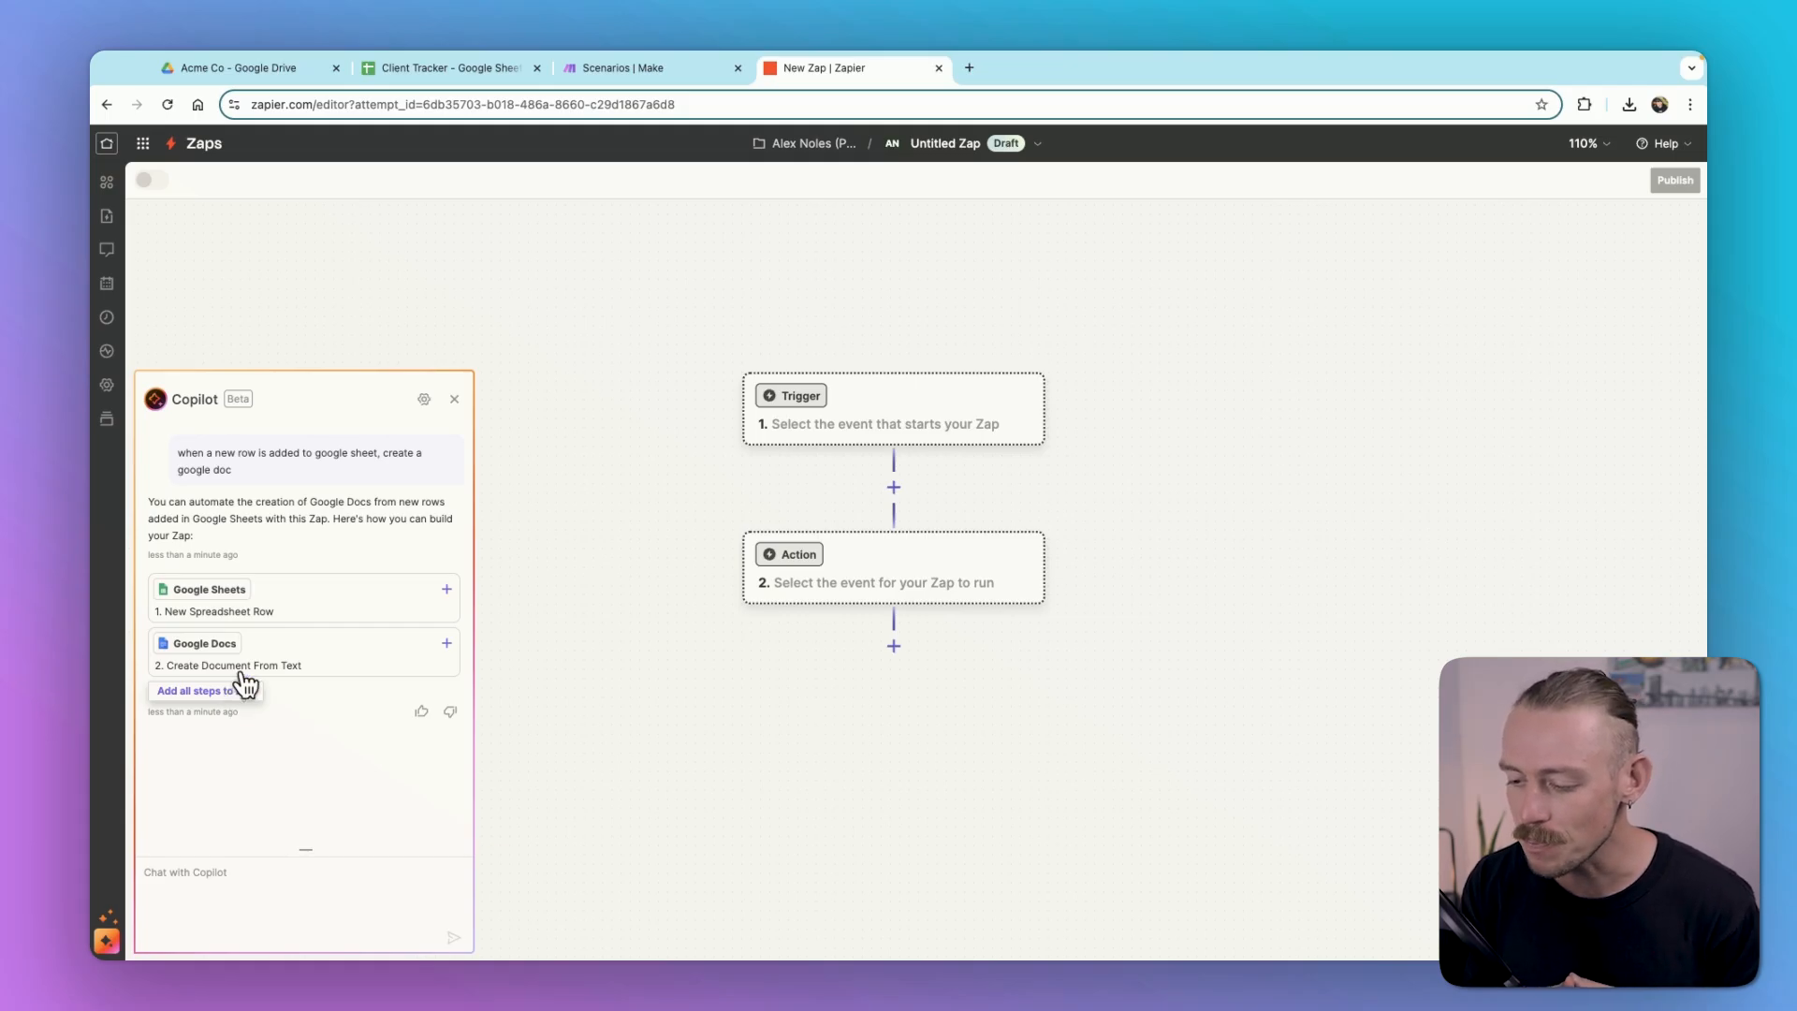
Step: Search 'google sheet' and set Google Sheets as the trigger step's app
click(453, 399)
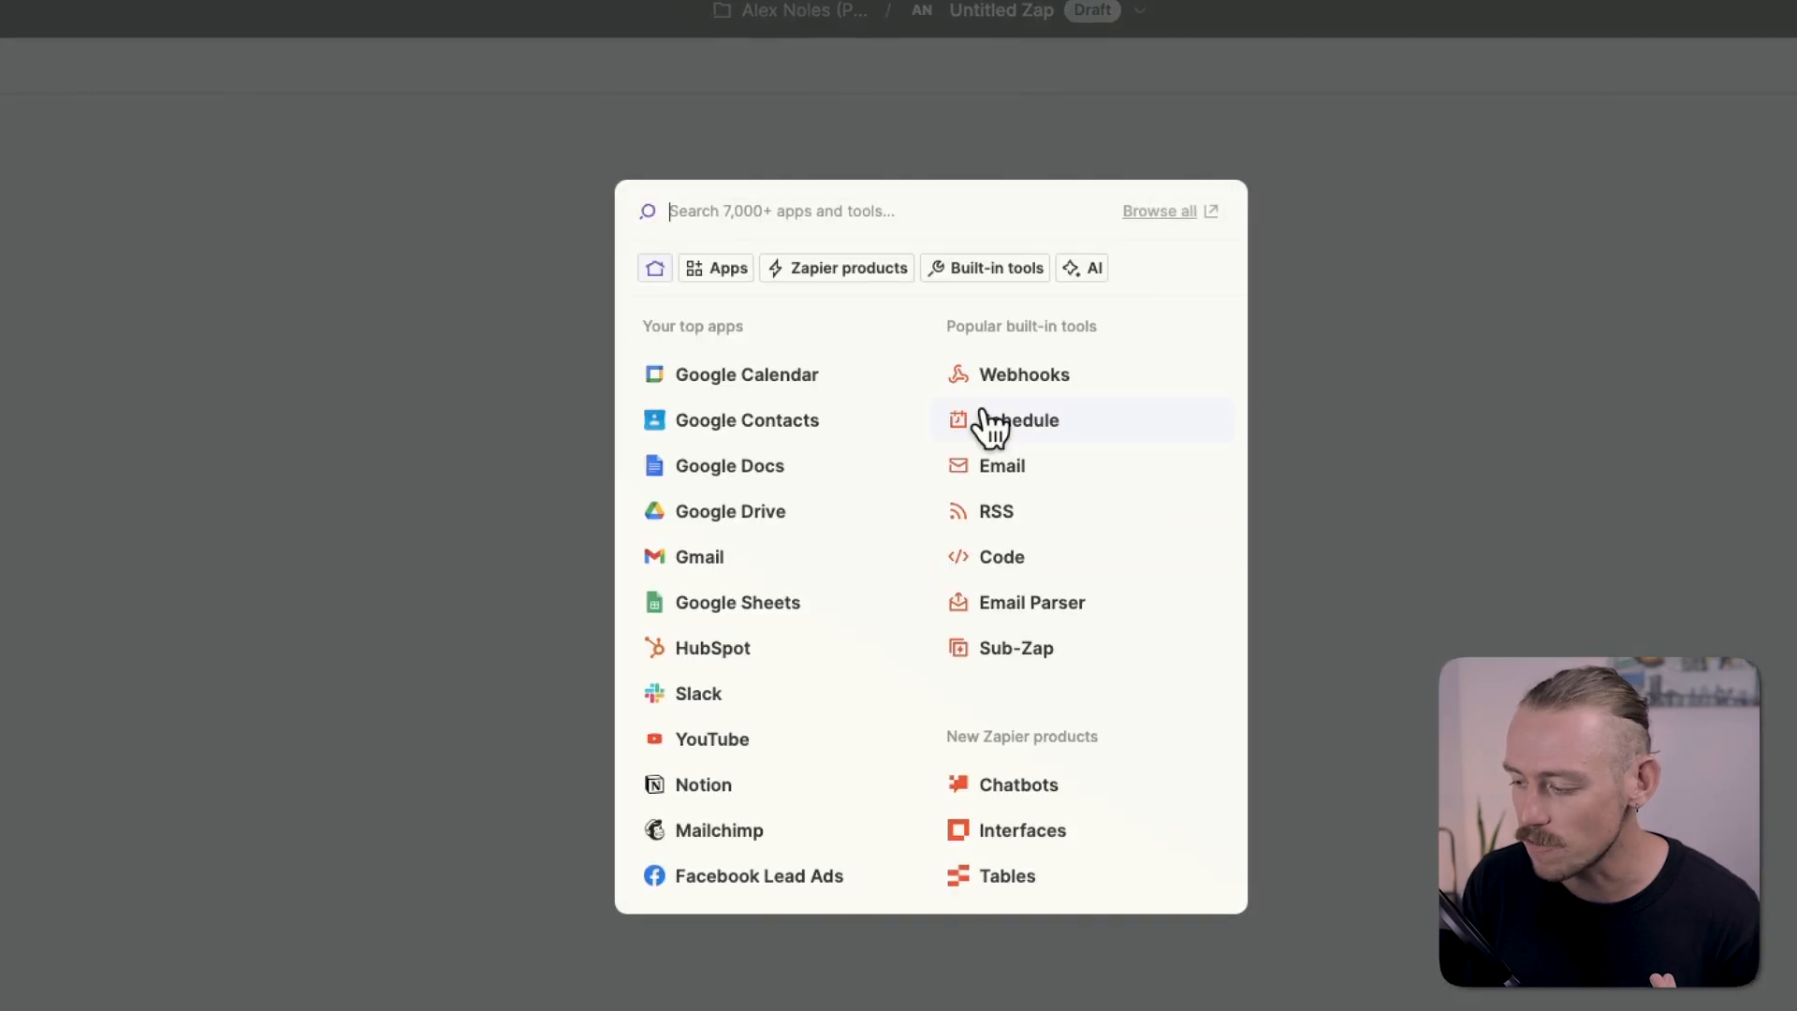
text(goog)
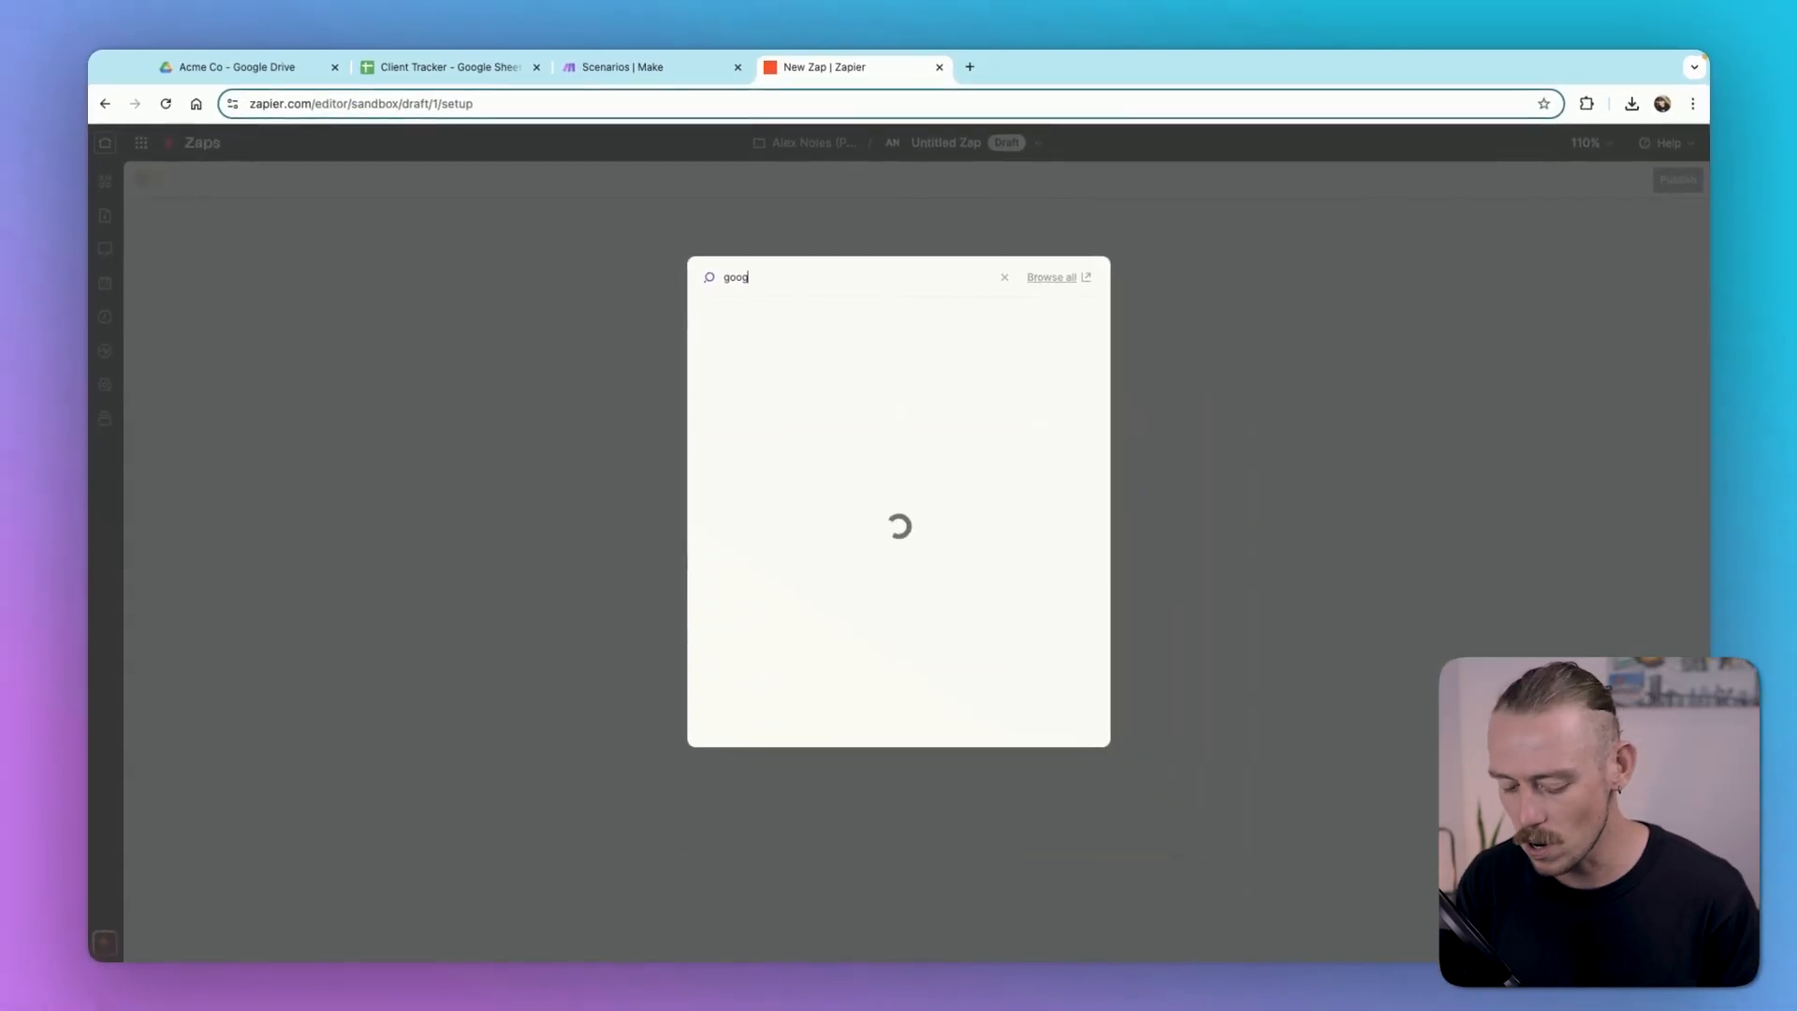
text(le sheet)
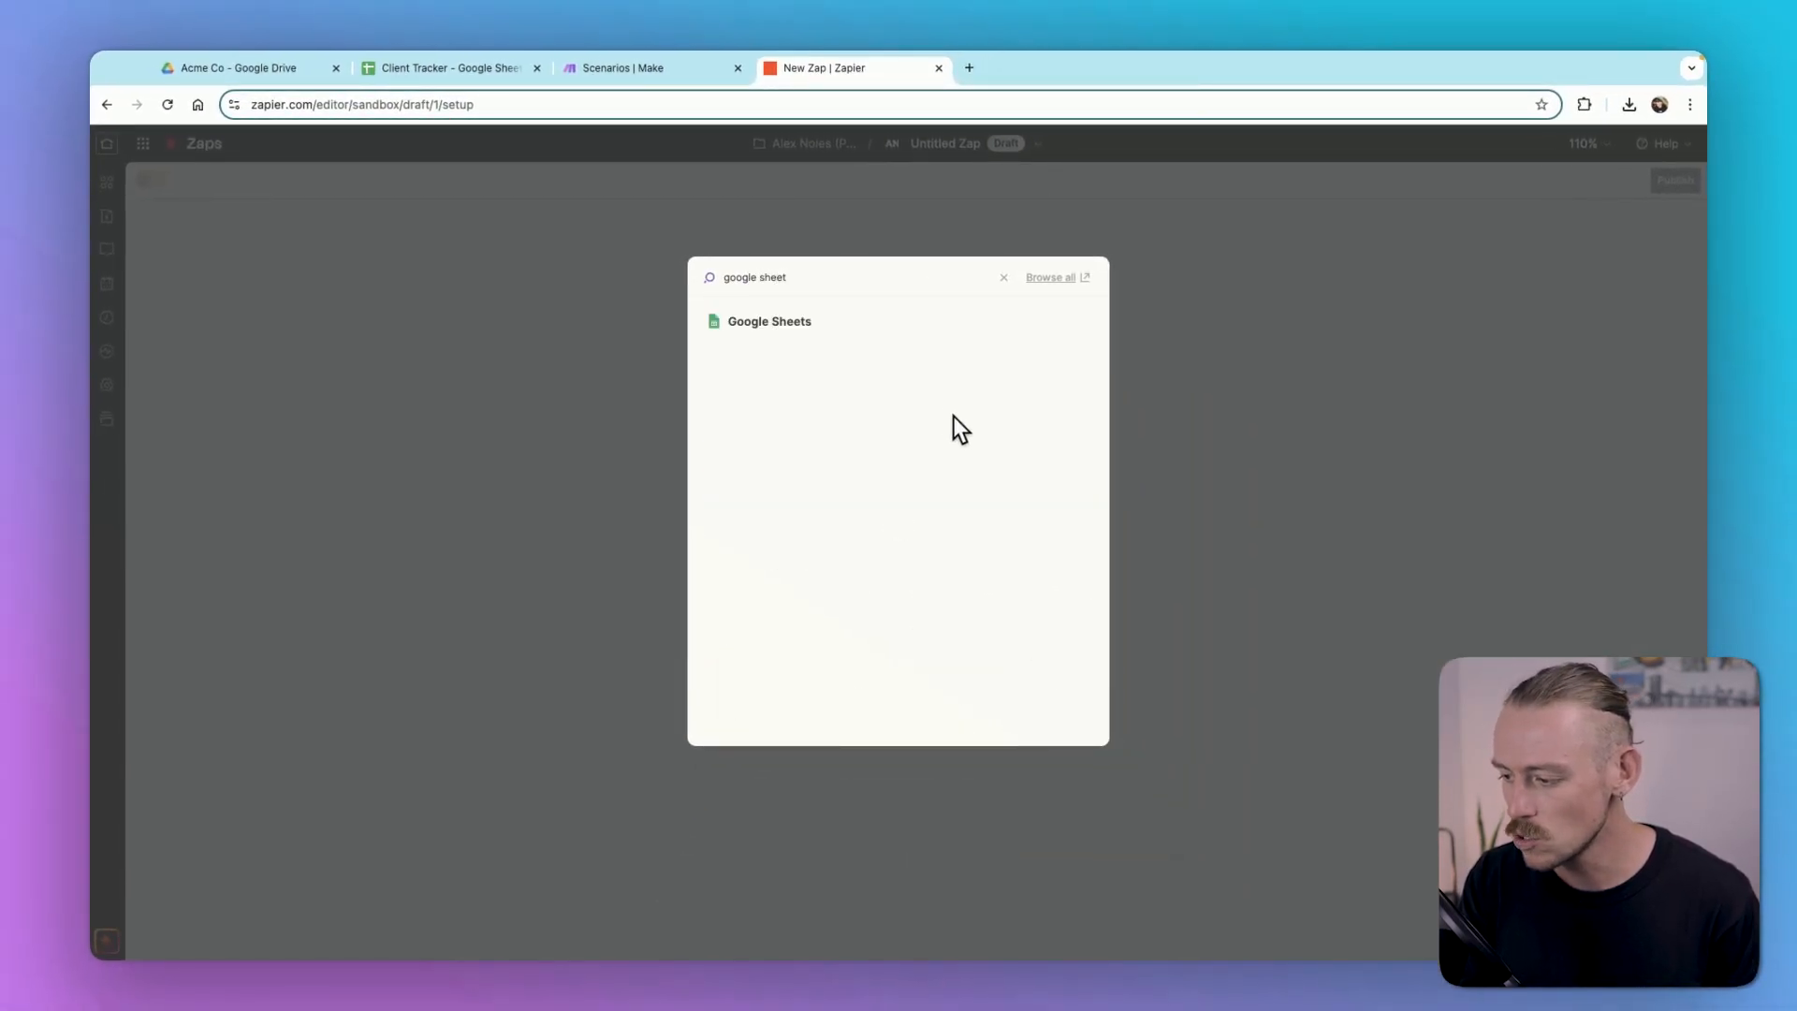
click(769, 320)
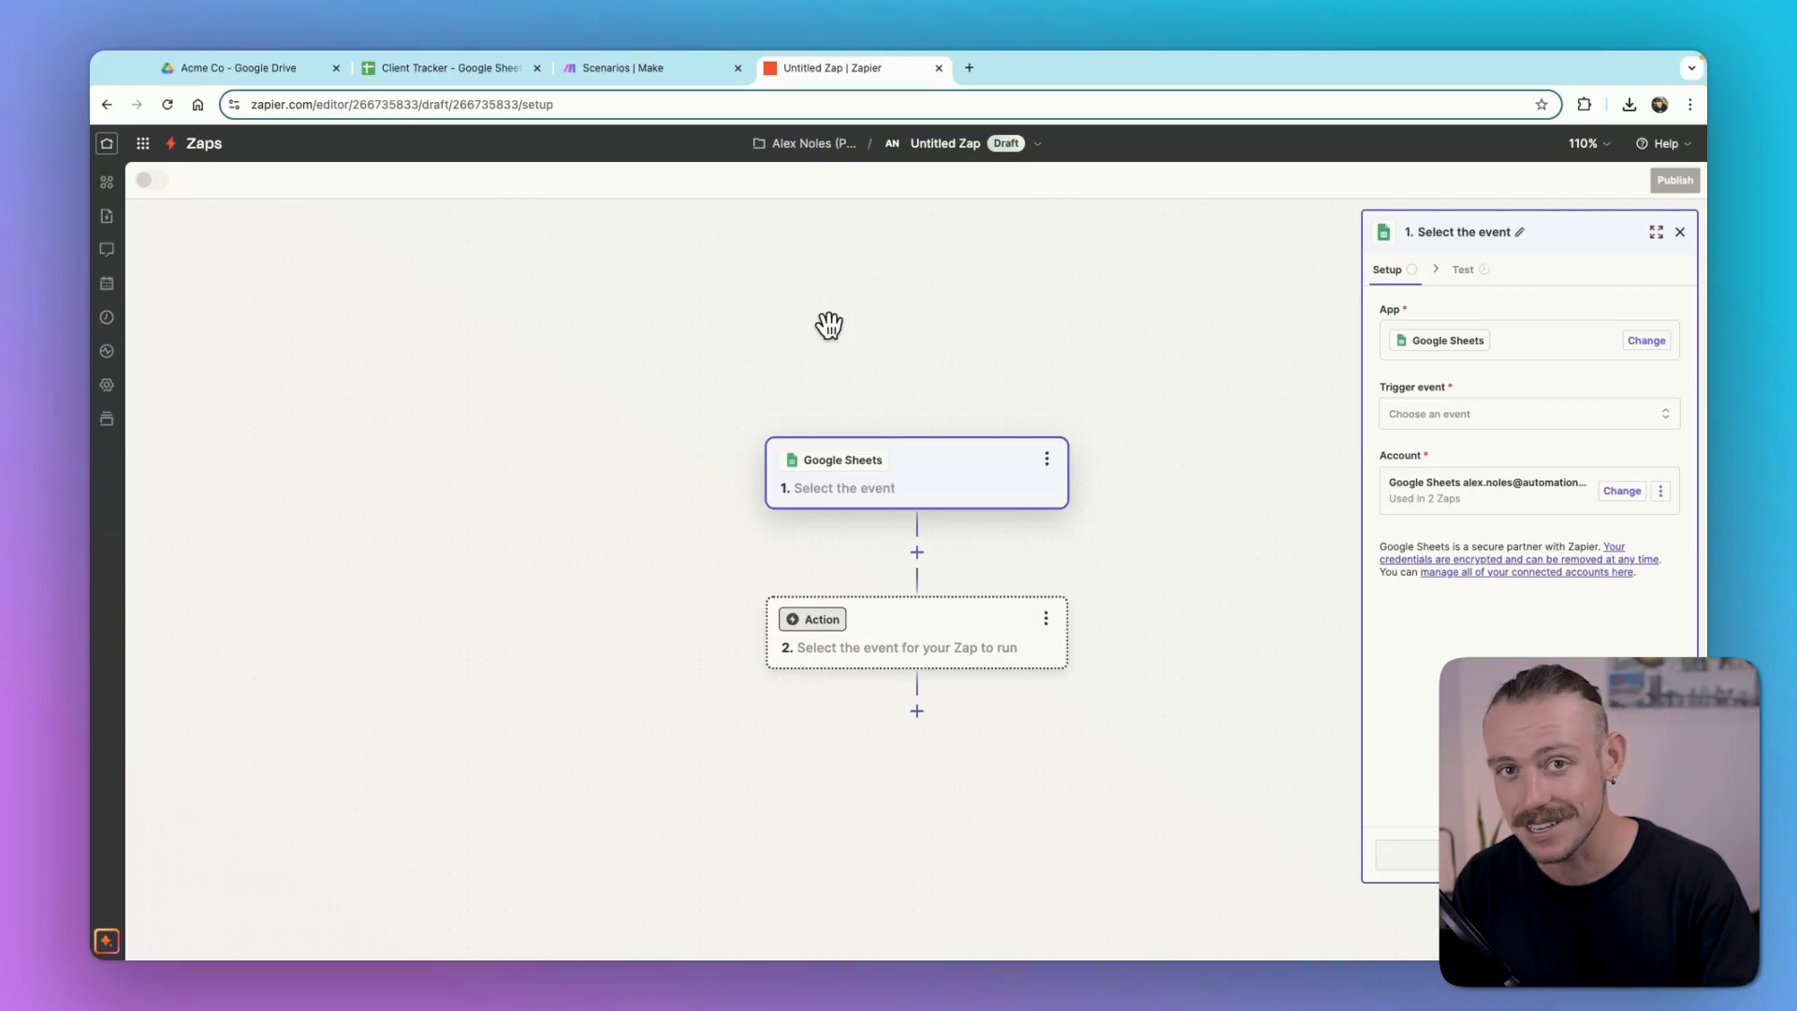
mouse_move(848, 325)
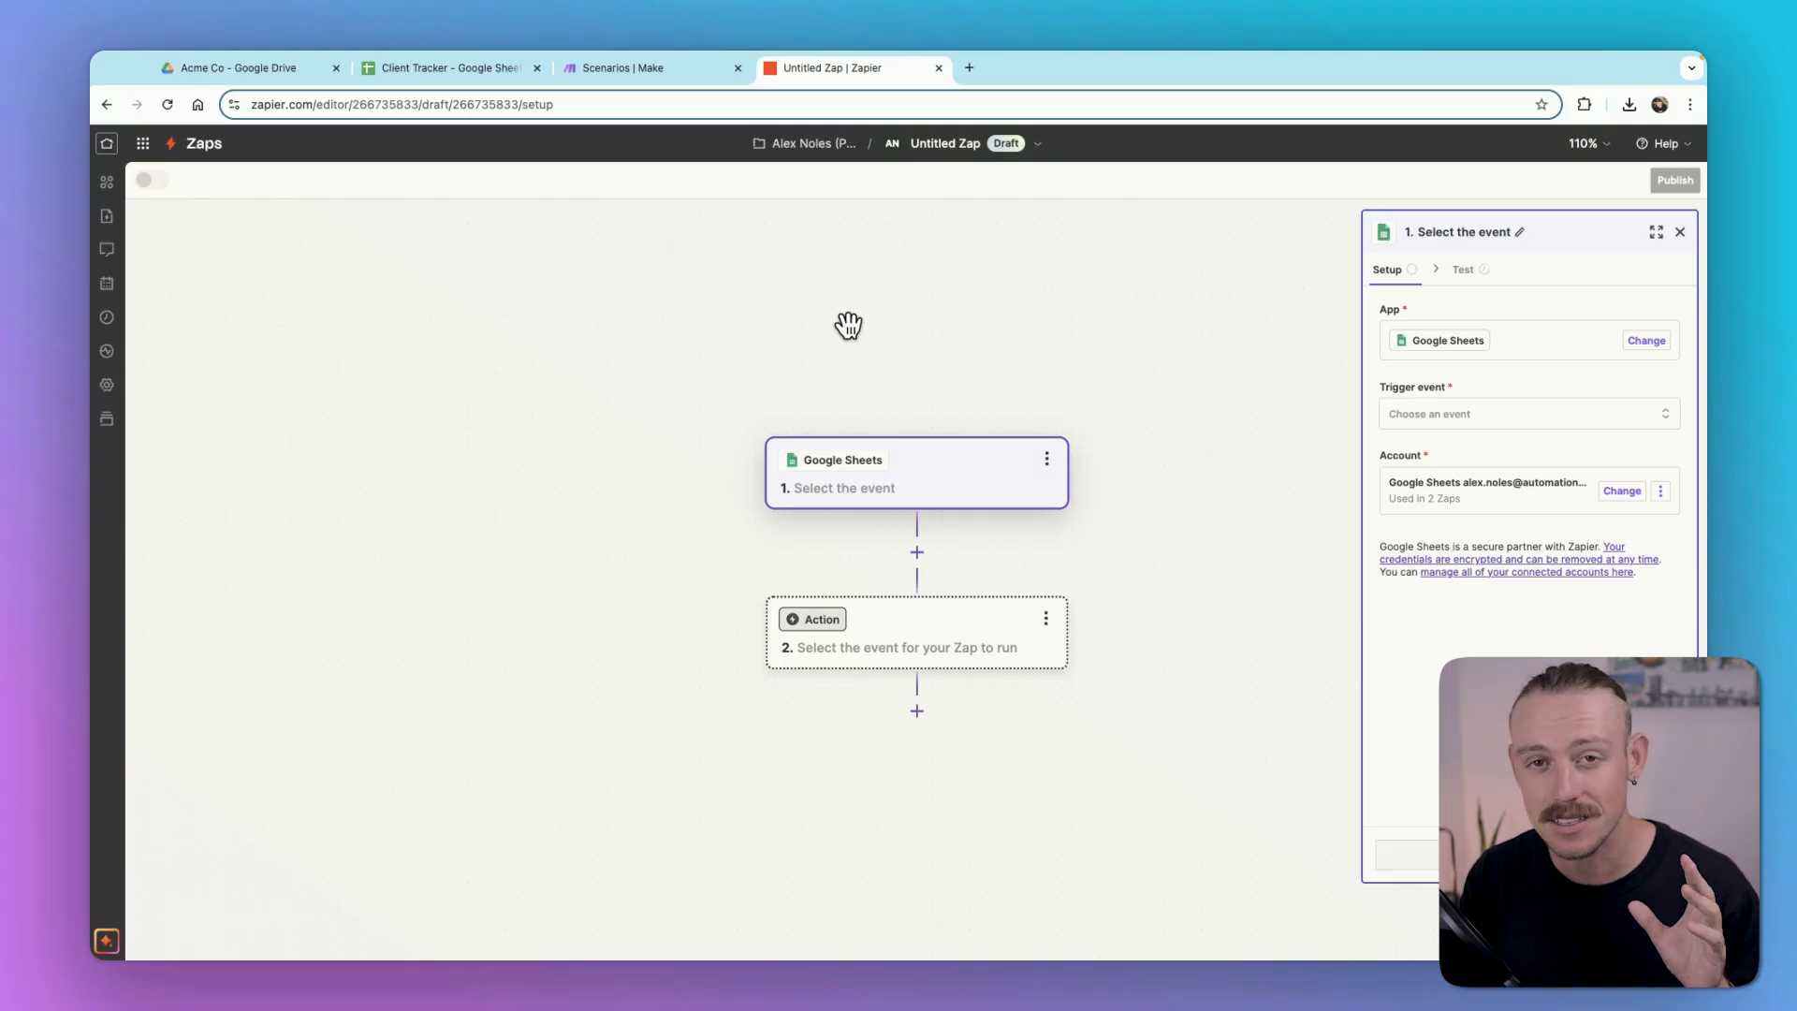
mouse_move(1000, 338)
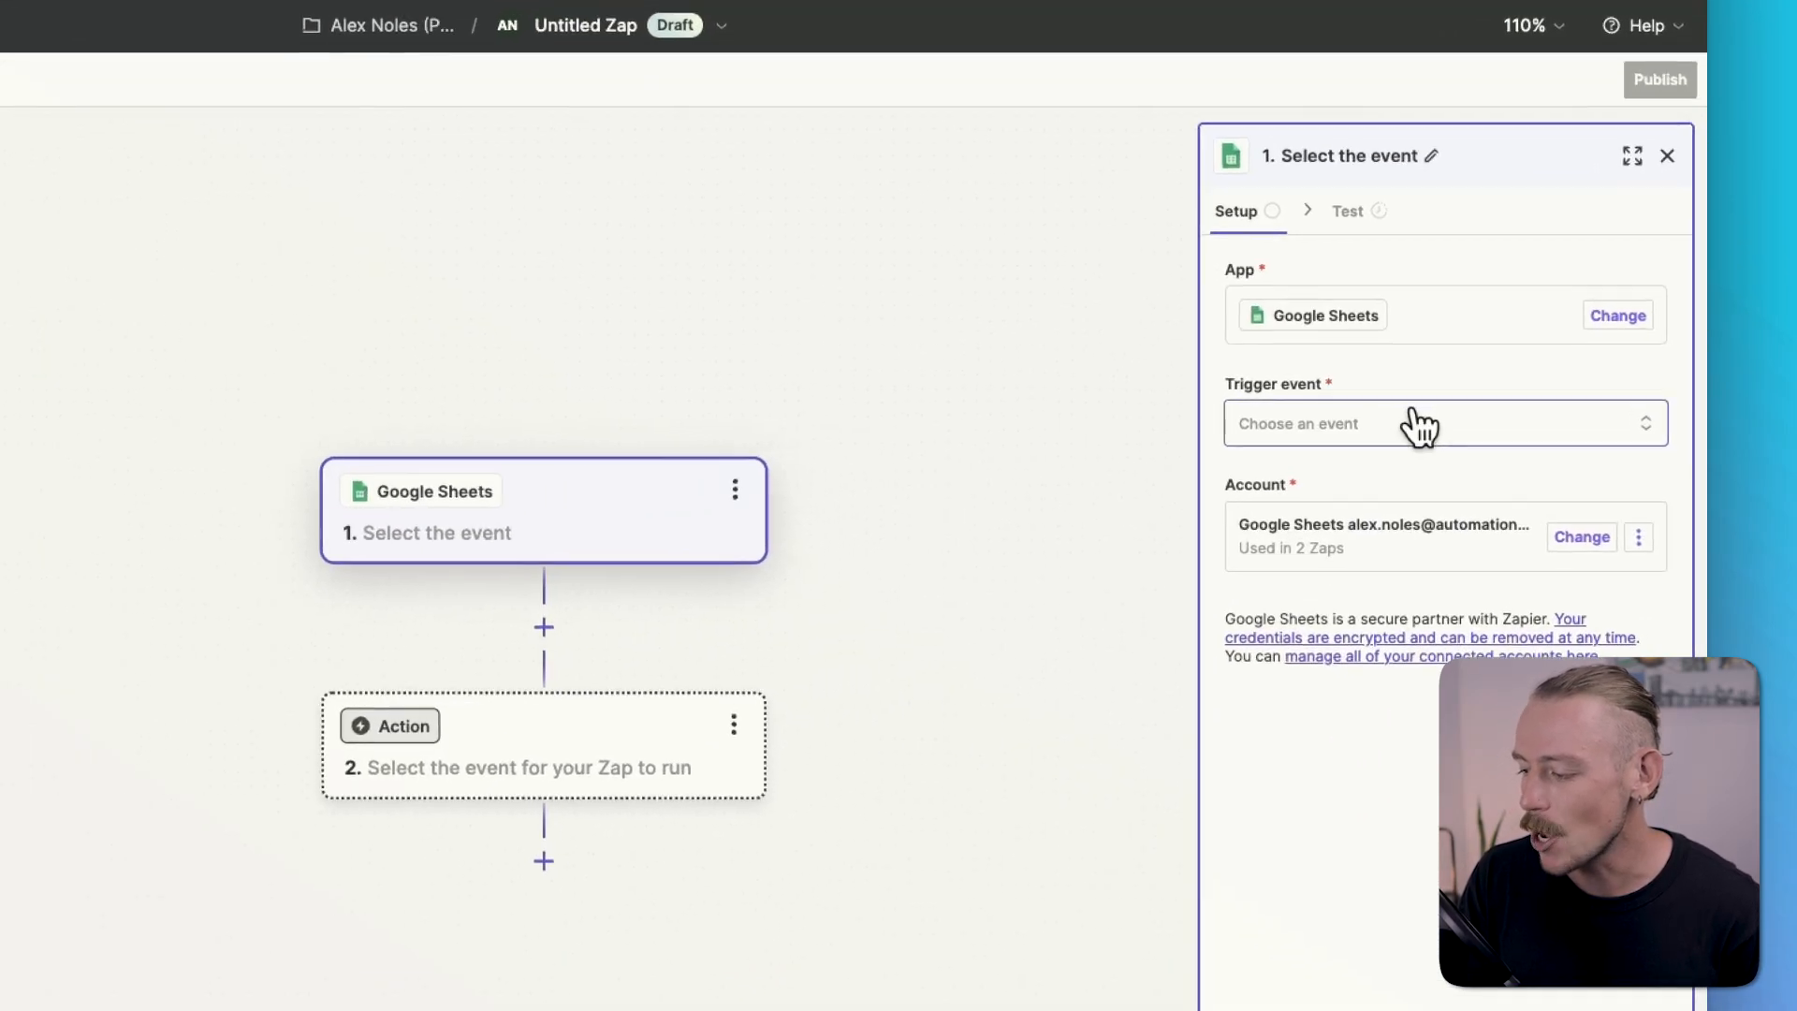
Step: Set the trigger event to New or Updated Spreadsheet Row and continue to setup
click(1443, 423)
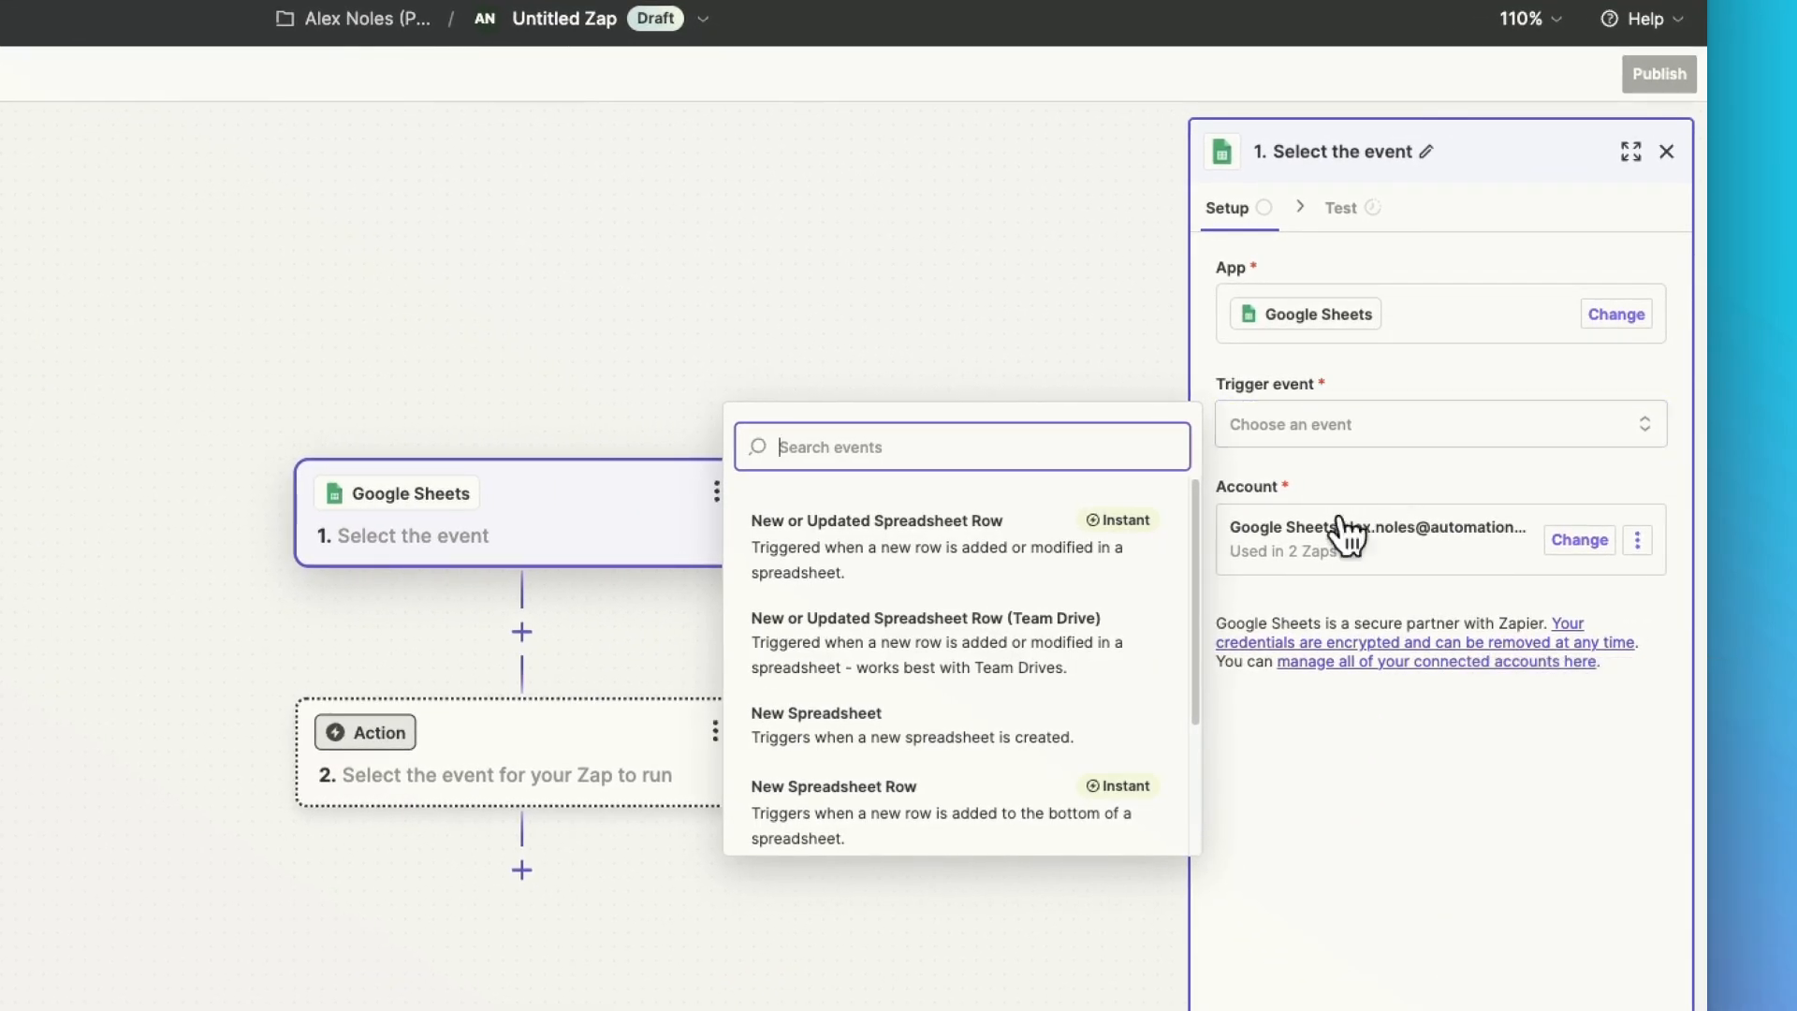
click(876, 546)
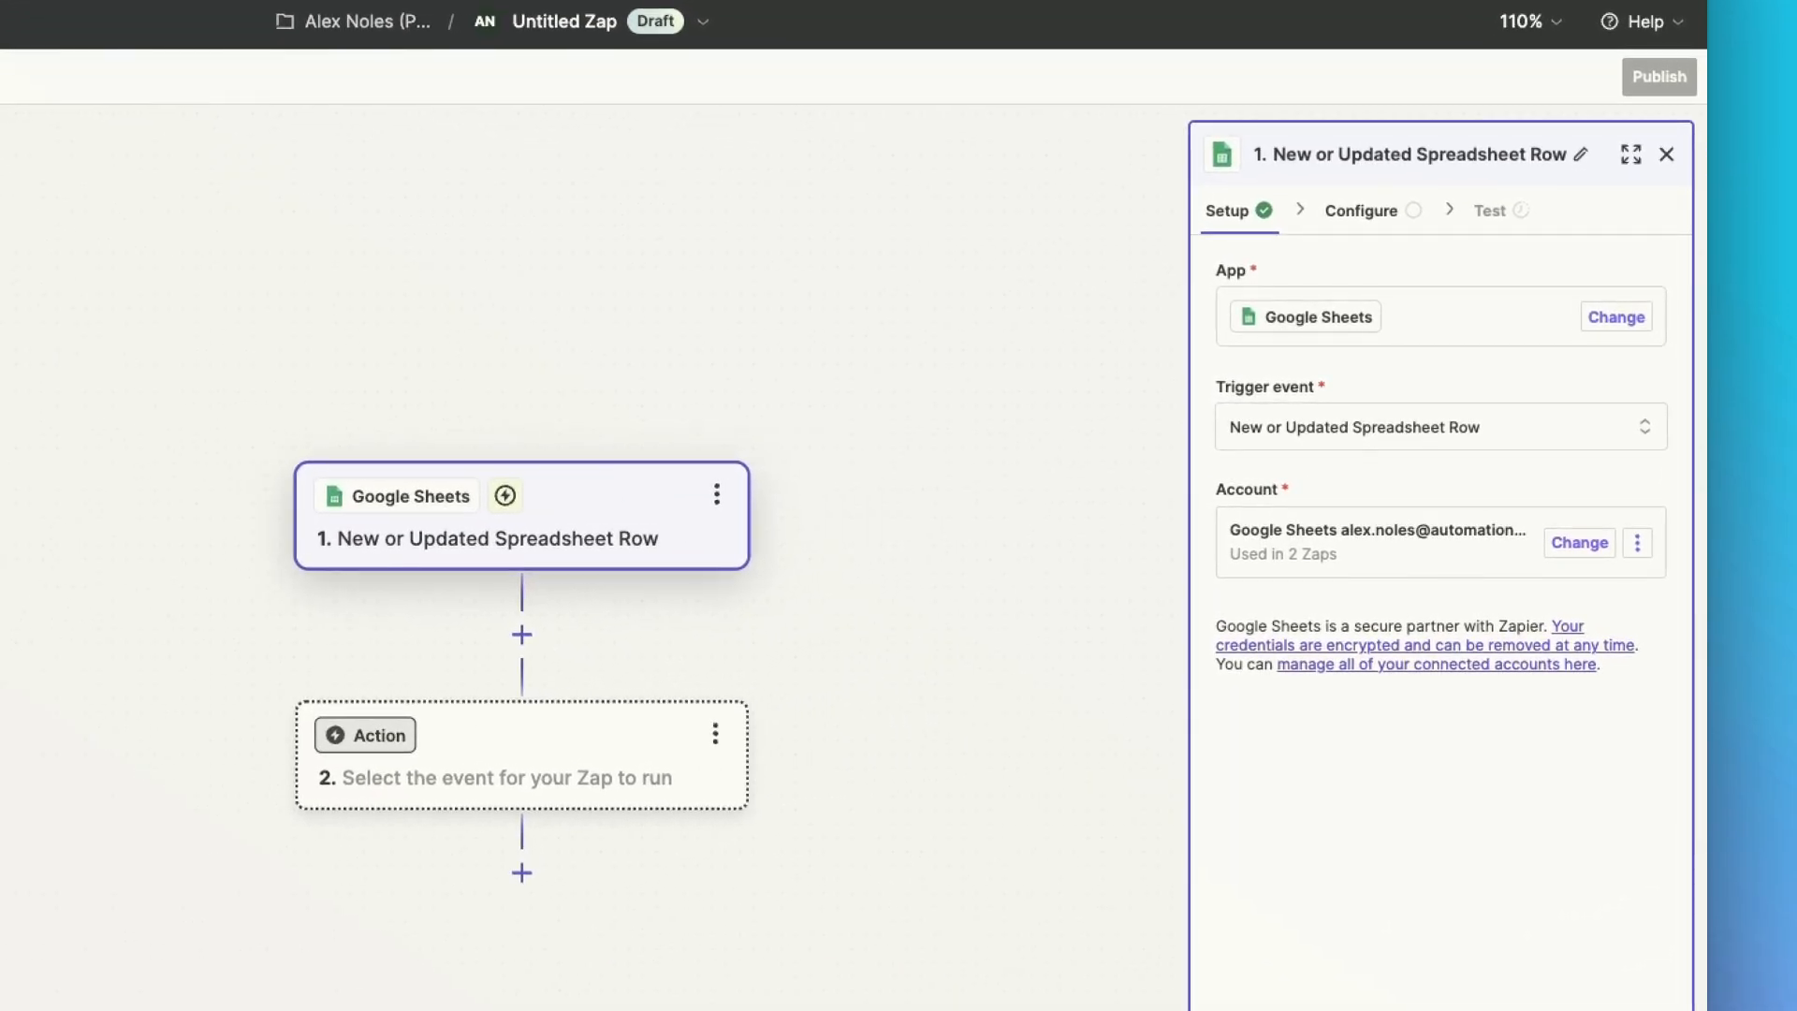
click(1360, 210)
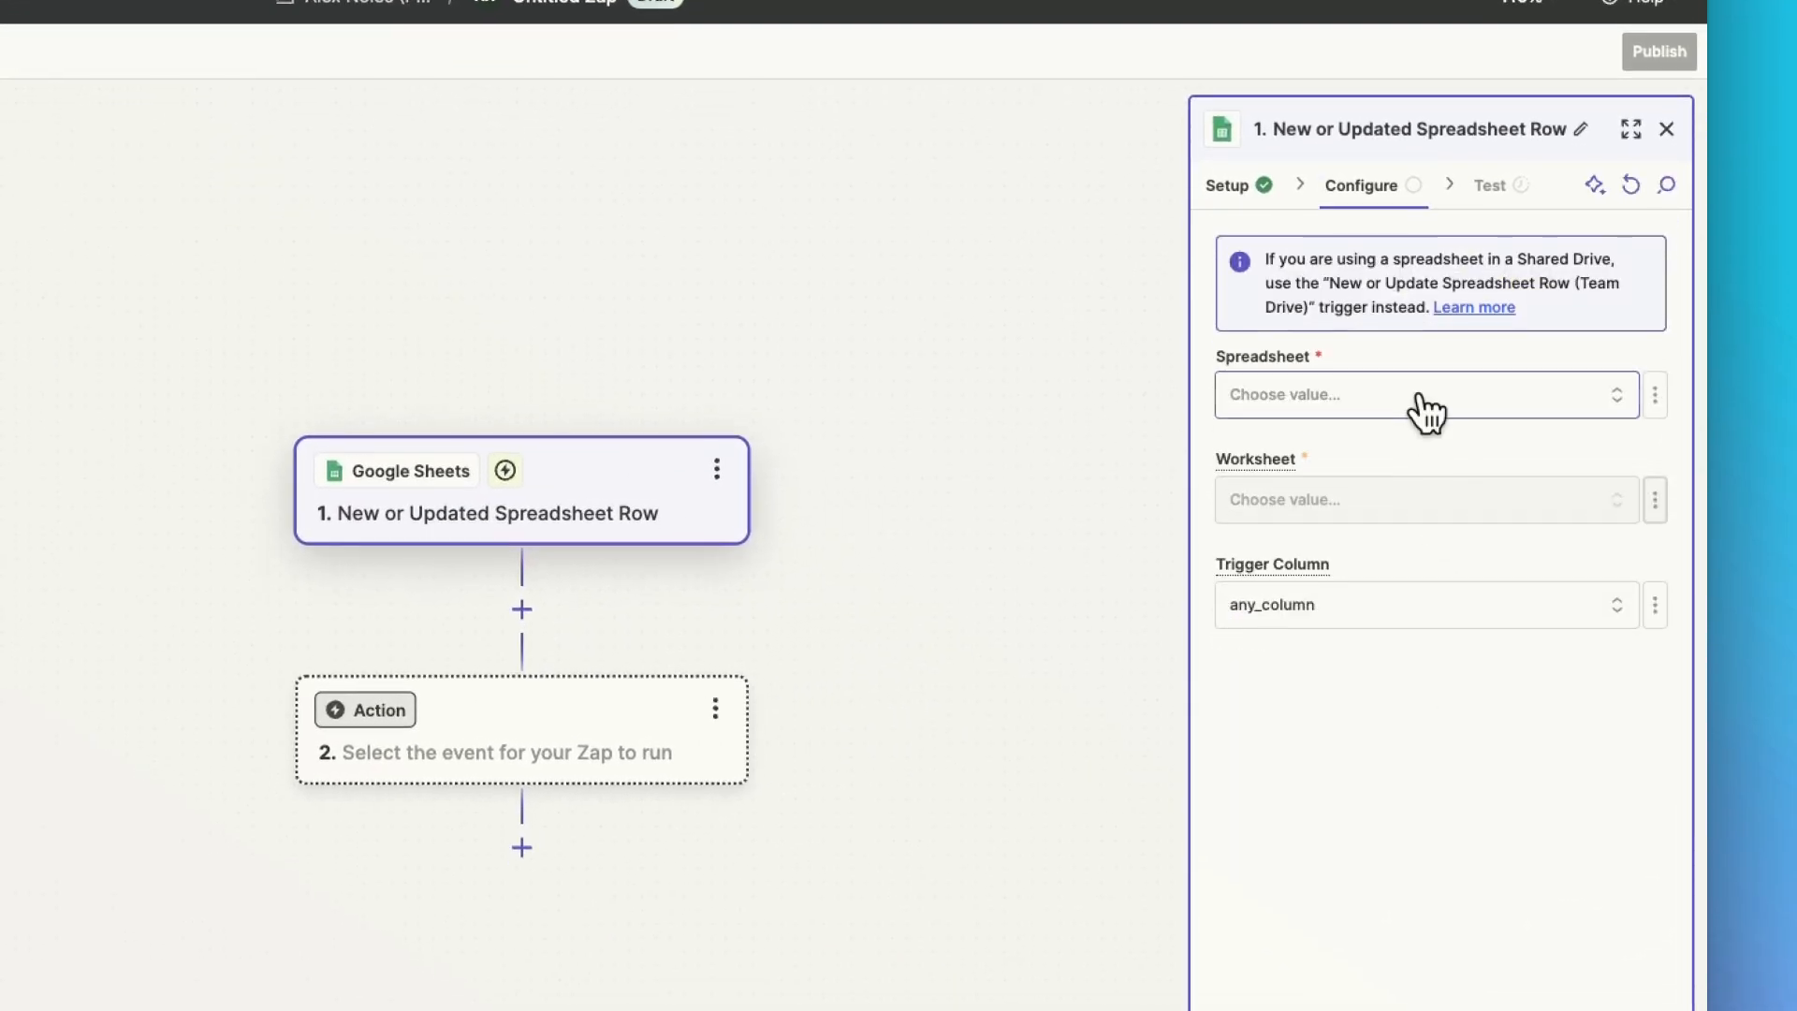
scroll(down, 3)
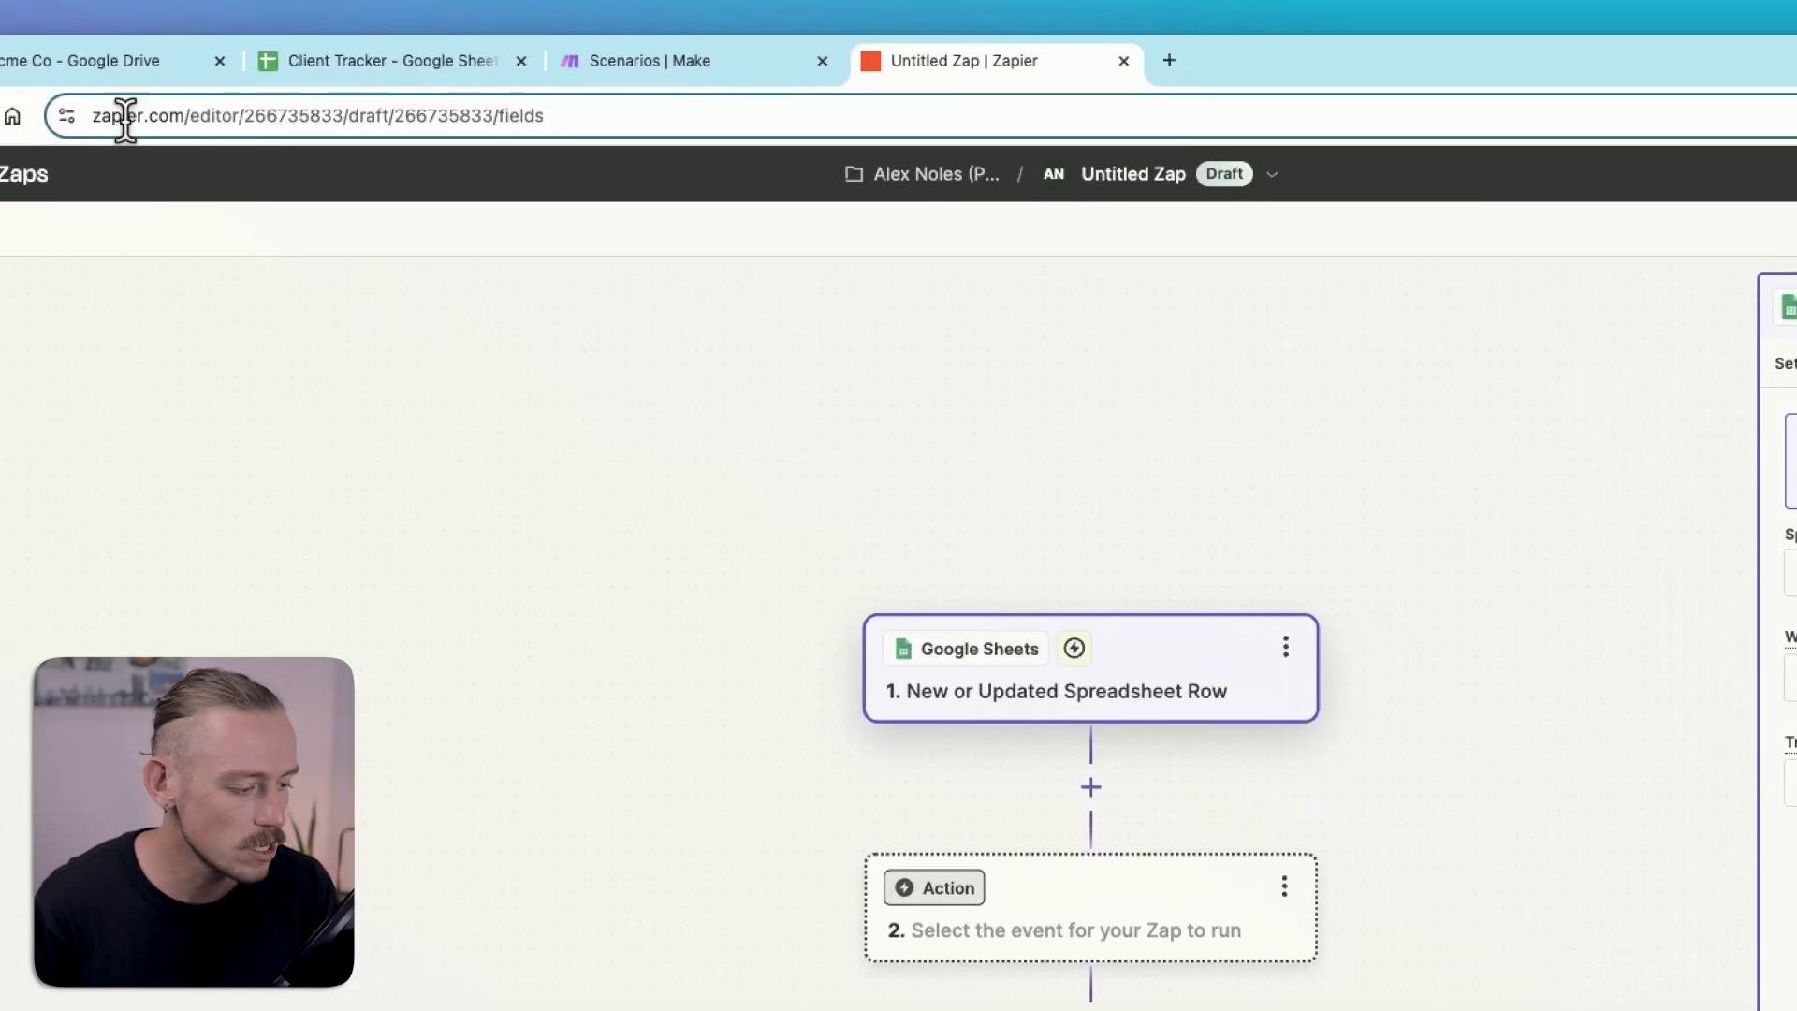
Step: Check Drive's Clients folder, then select the Client Tracker's Sheet1 worksheet and continue
click(81, 60)
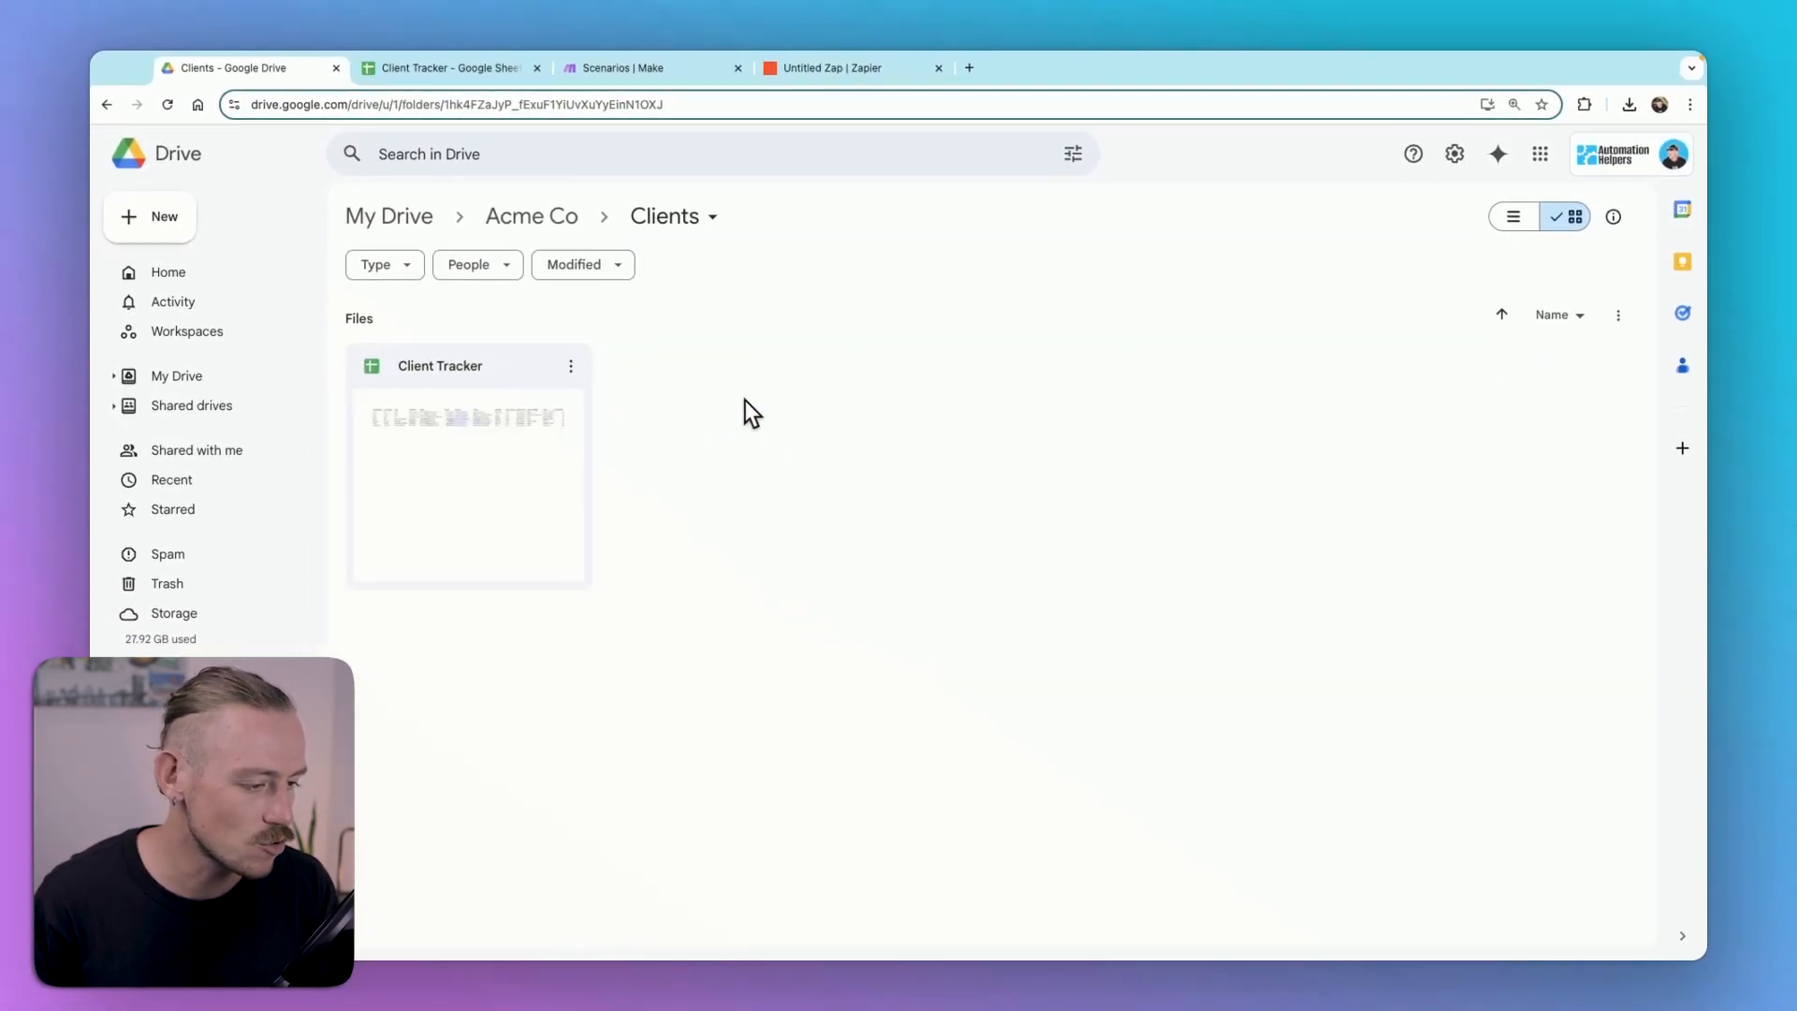
click(851, 68)
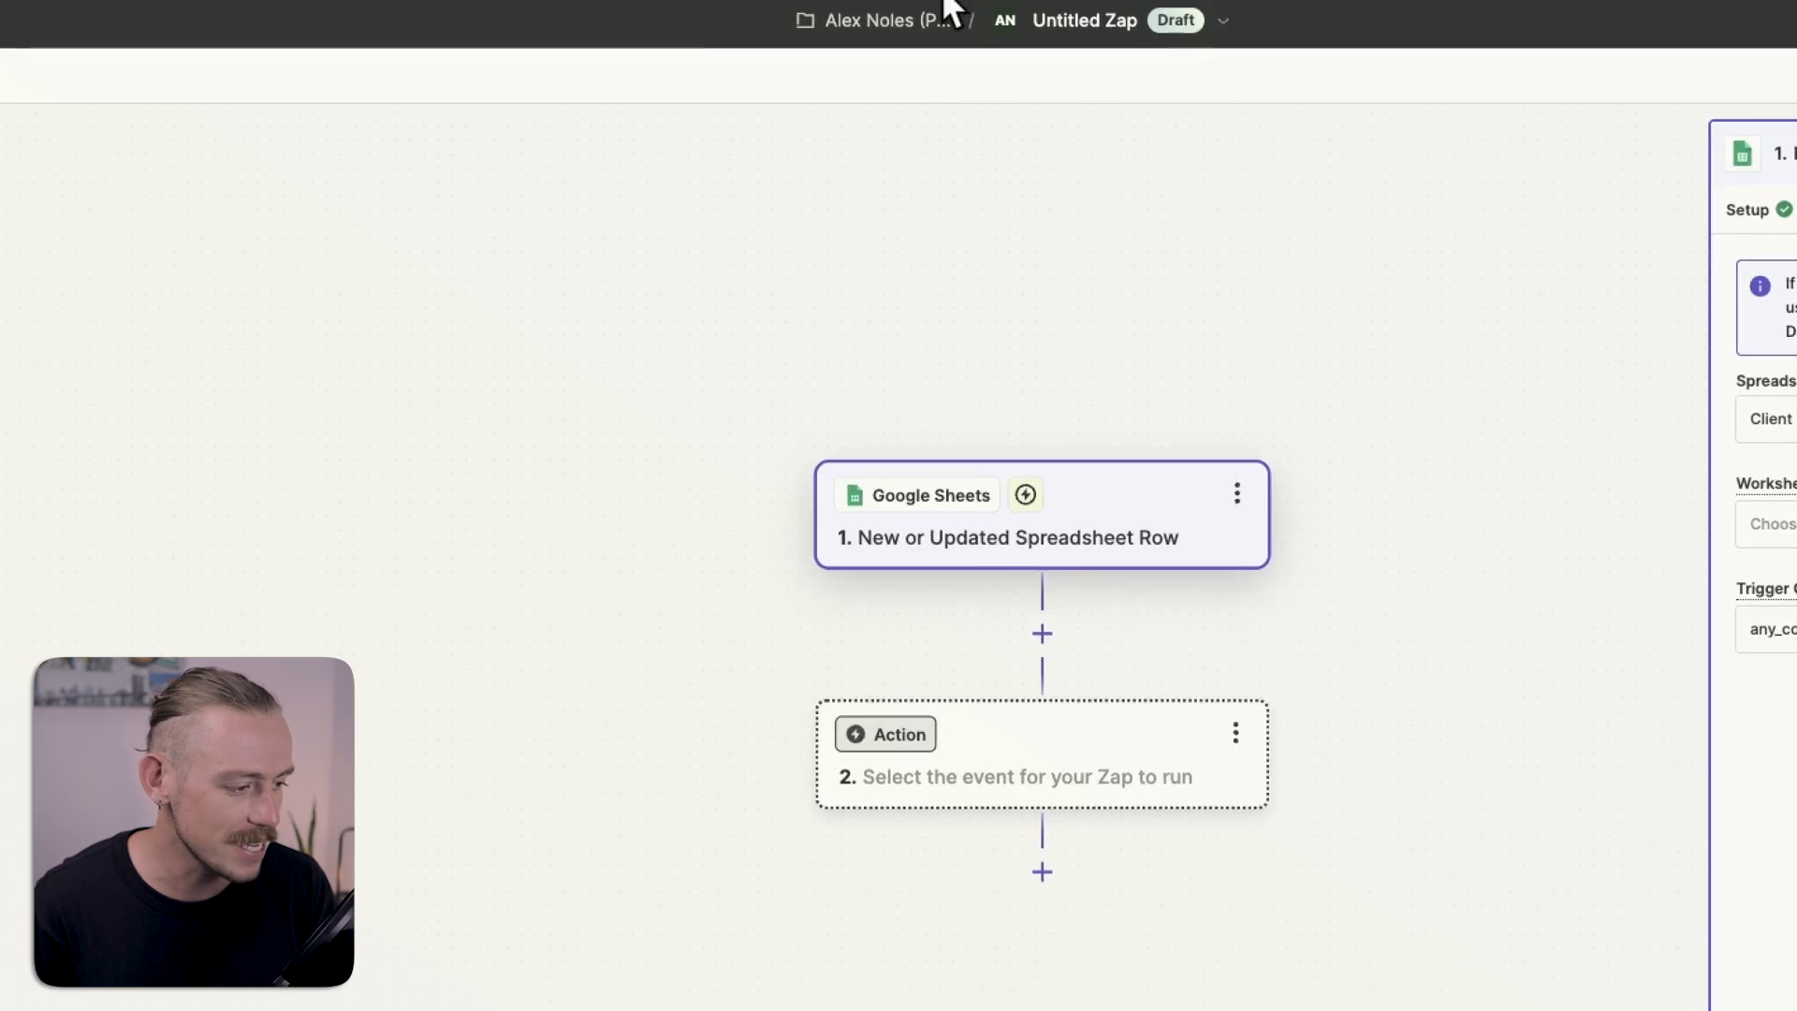
click(1425, 524)
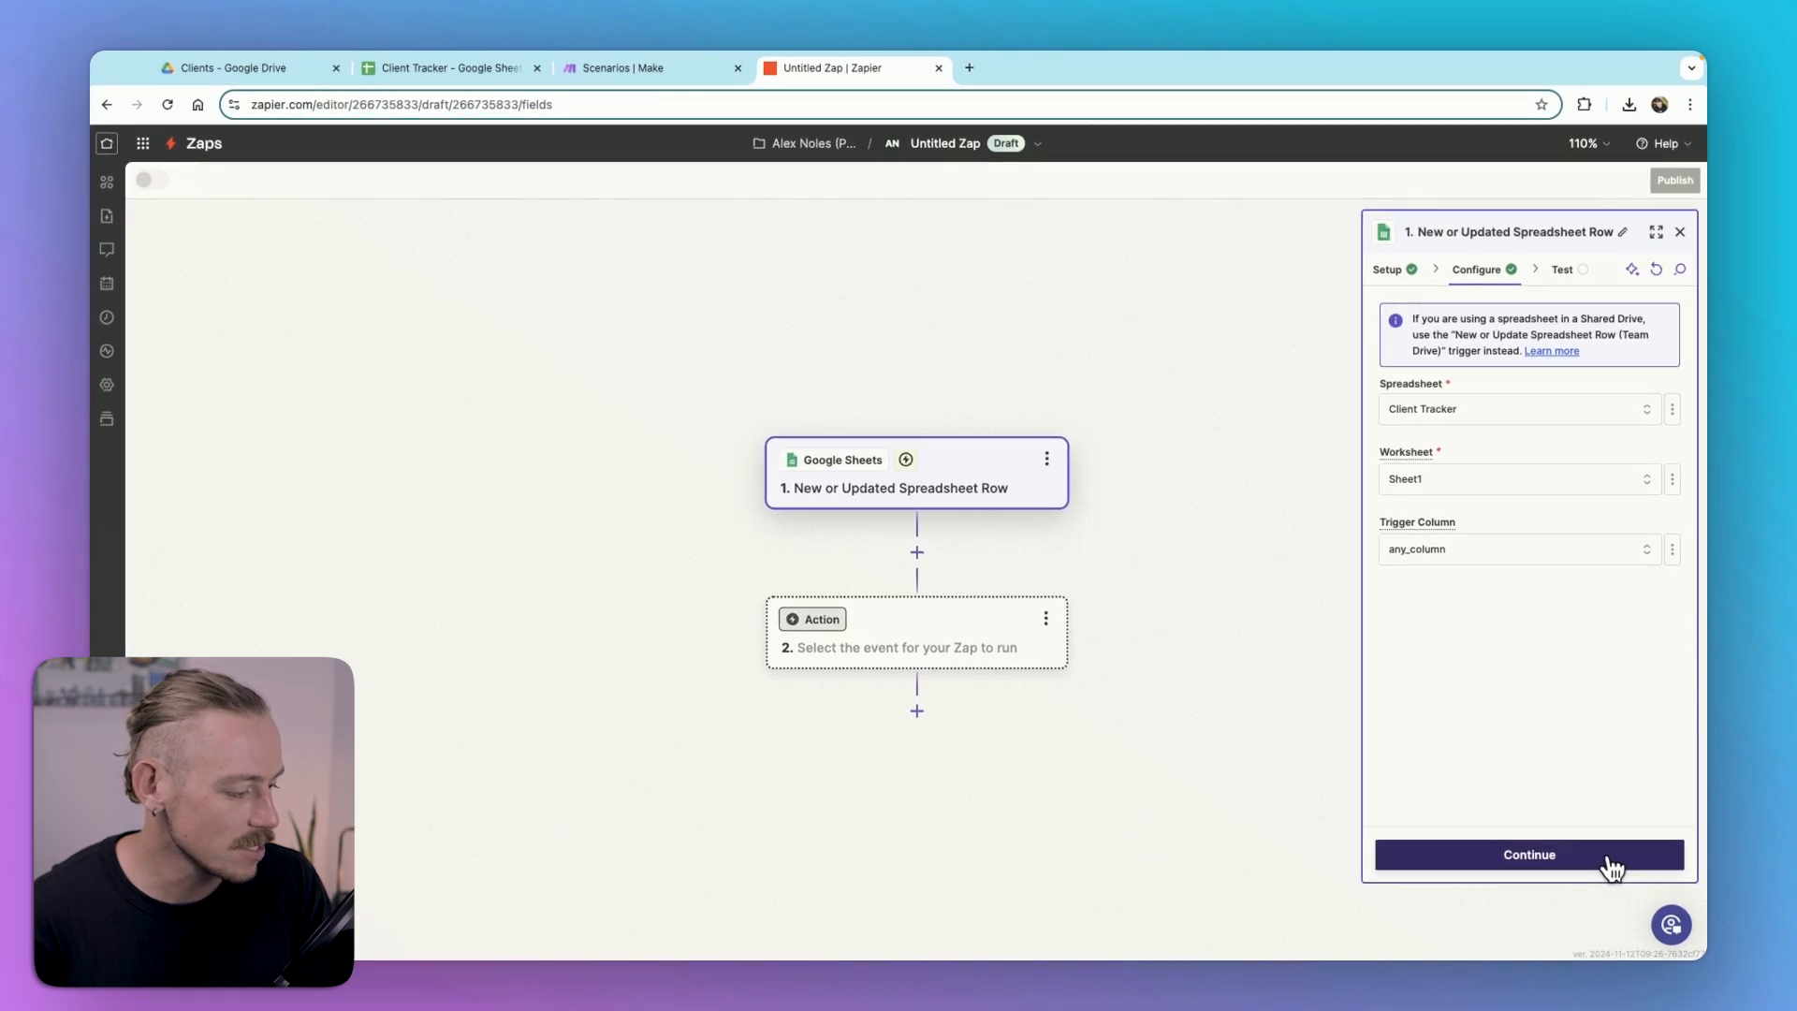
click(1528, 853)
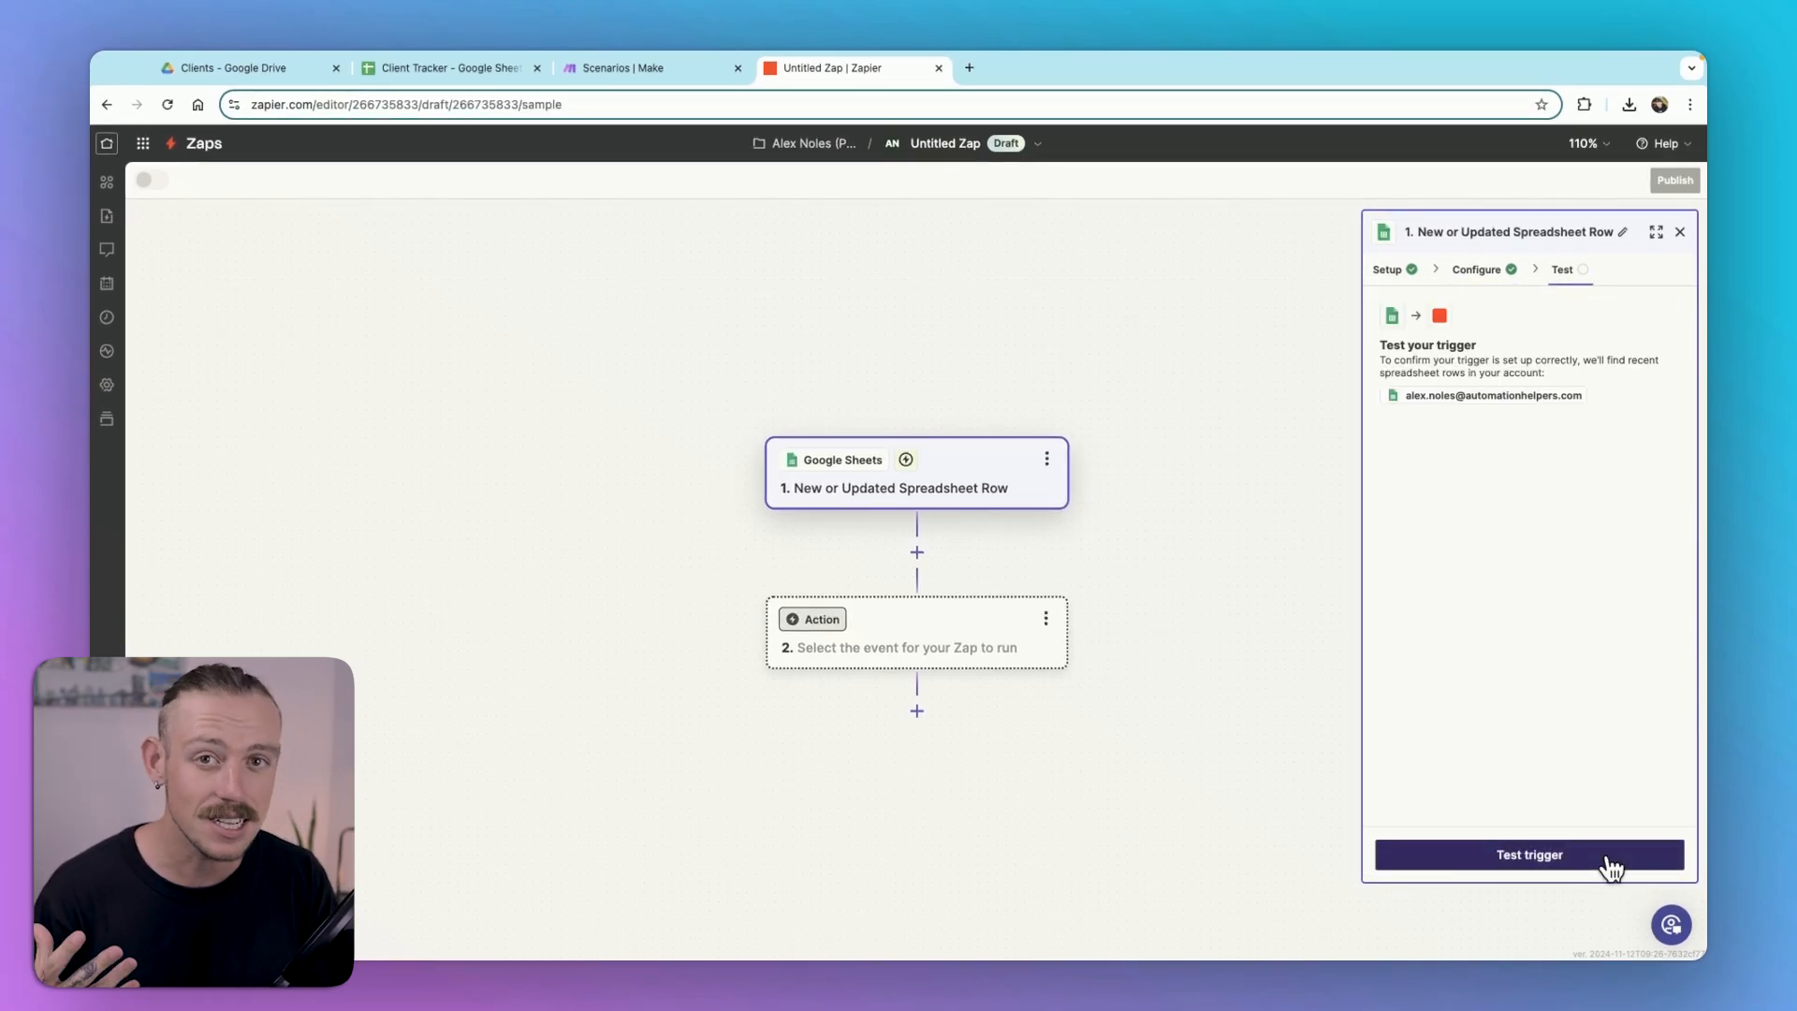
Step: Run Test trigger to fetch recent rows from the Client Tracker sheet
click(1527, 853)
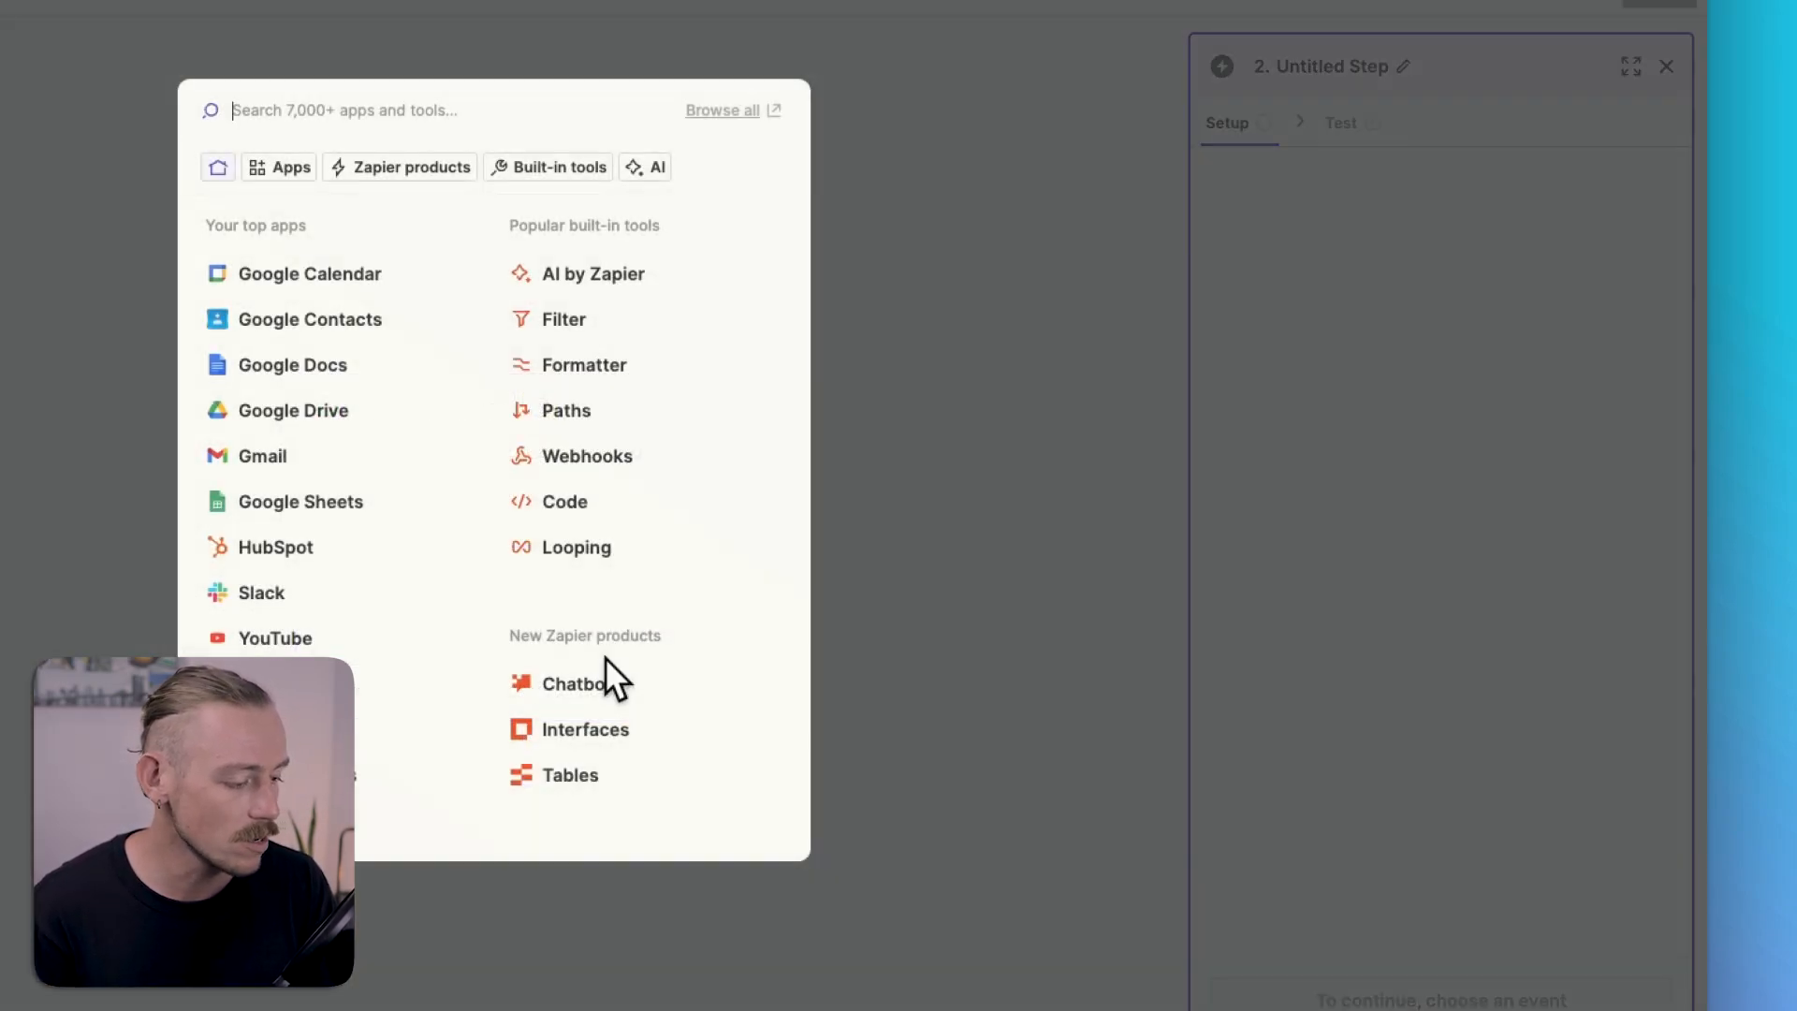
mouse_move(361, 464)
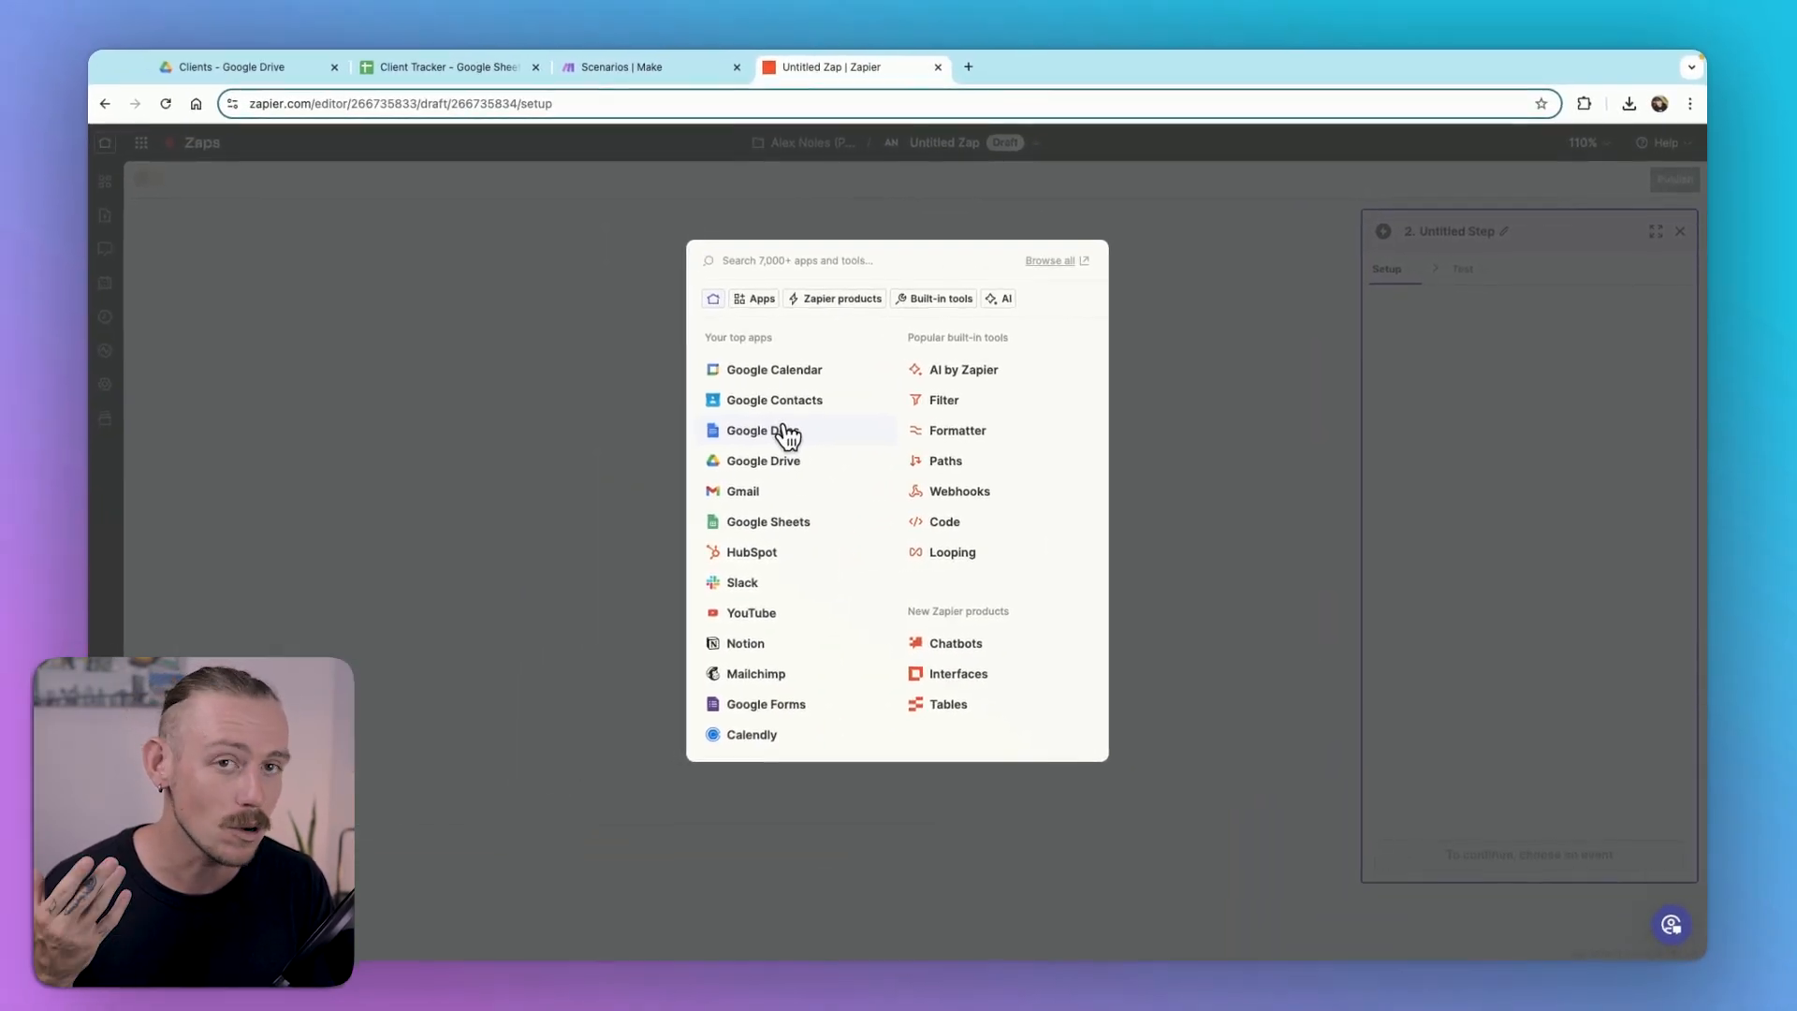
Step: Choose Google Docs for the Action step and check the Drive Clients folder
click(762, 430)
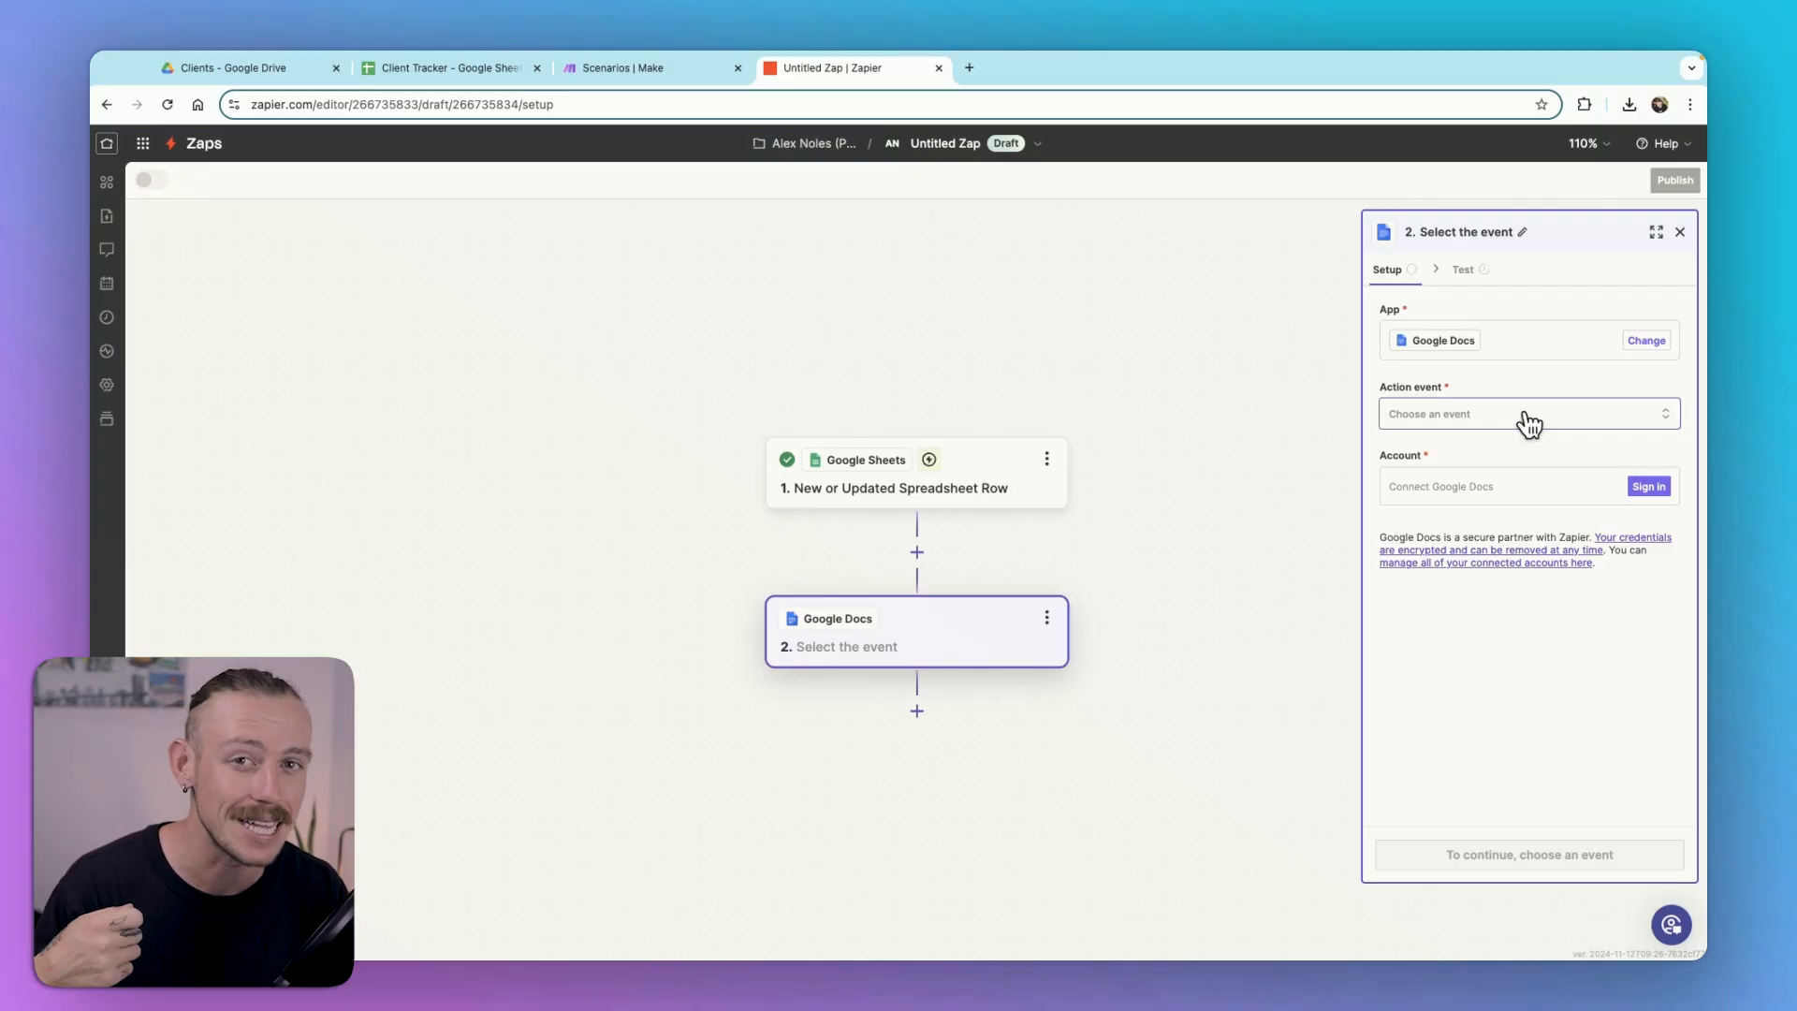
click(229, 68)
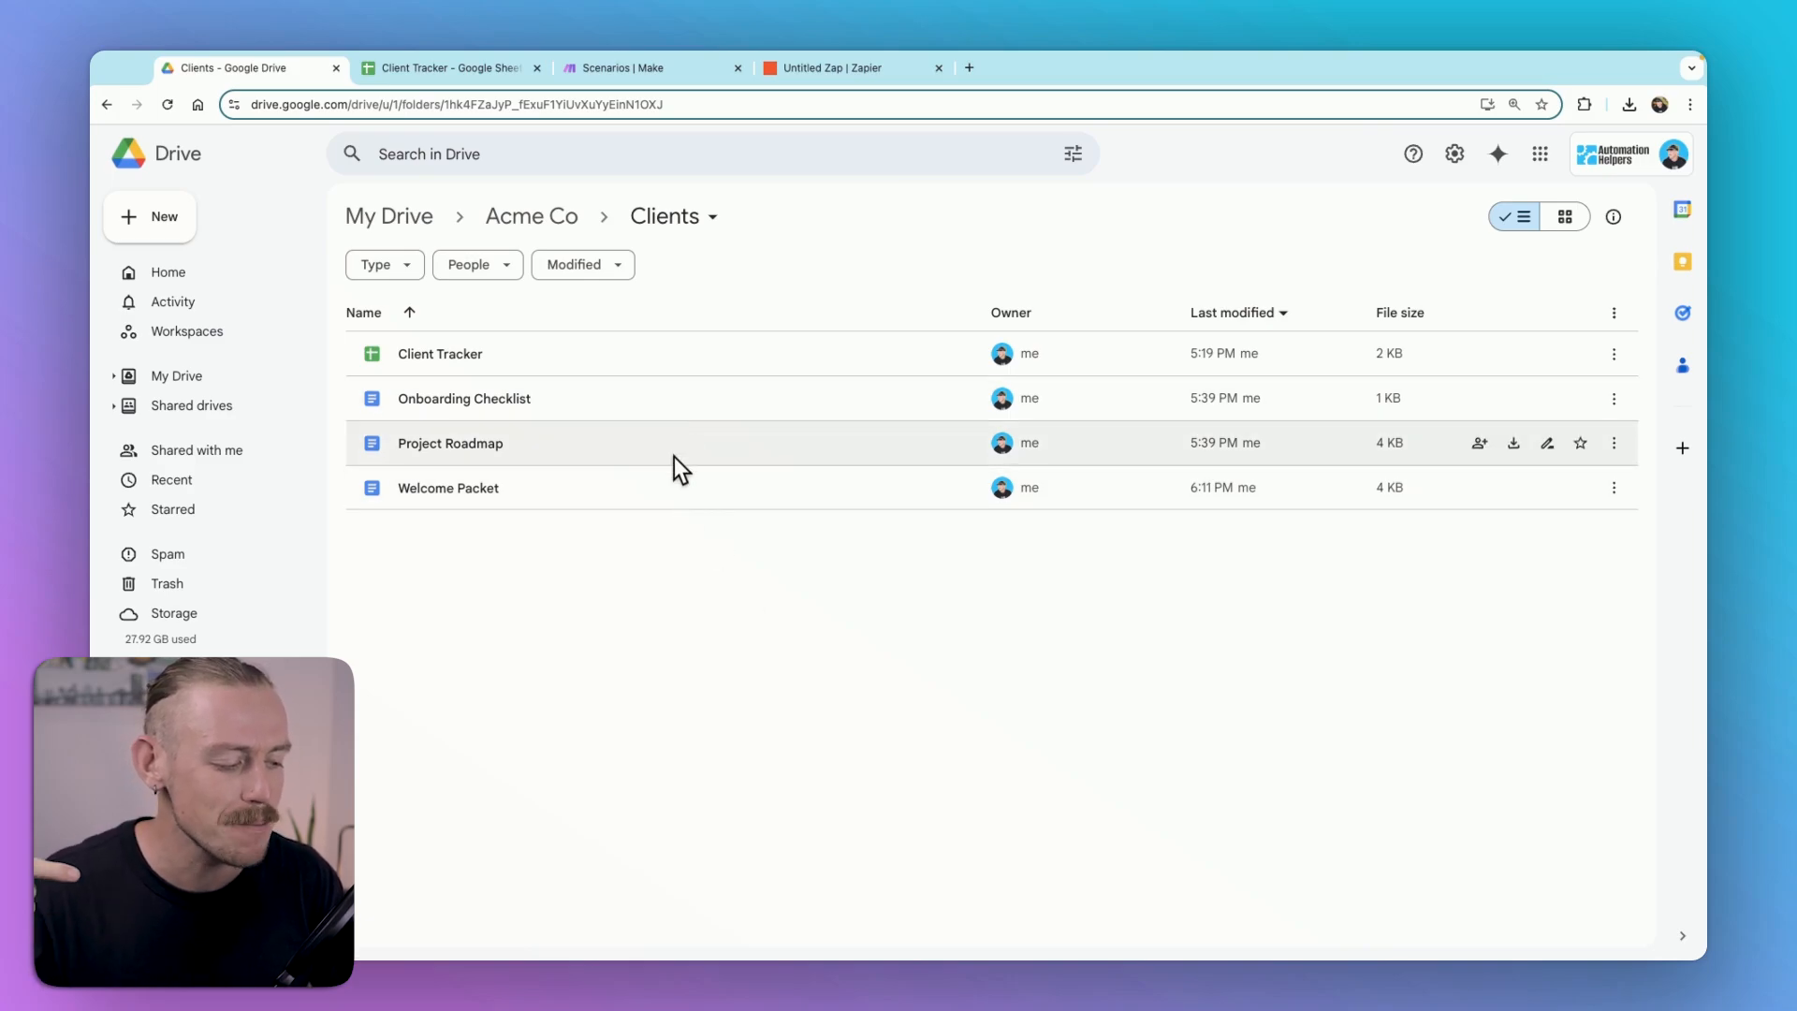
mouse_move(676, 486)
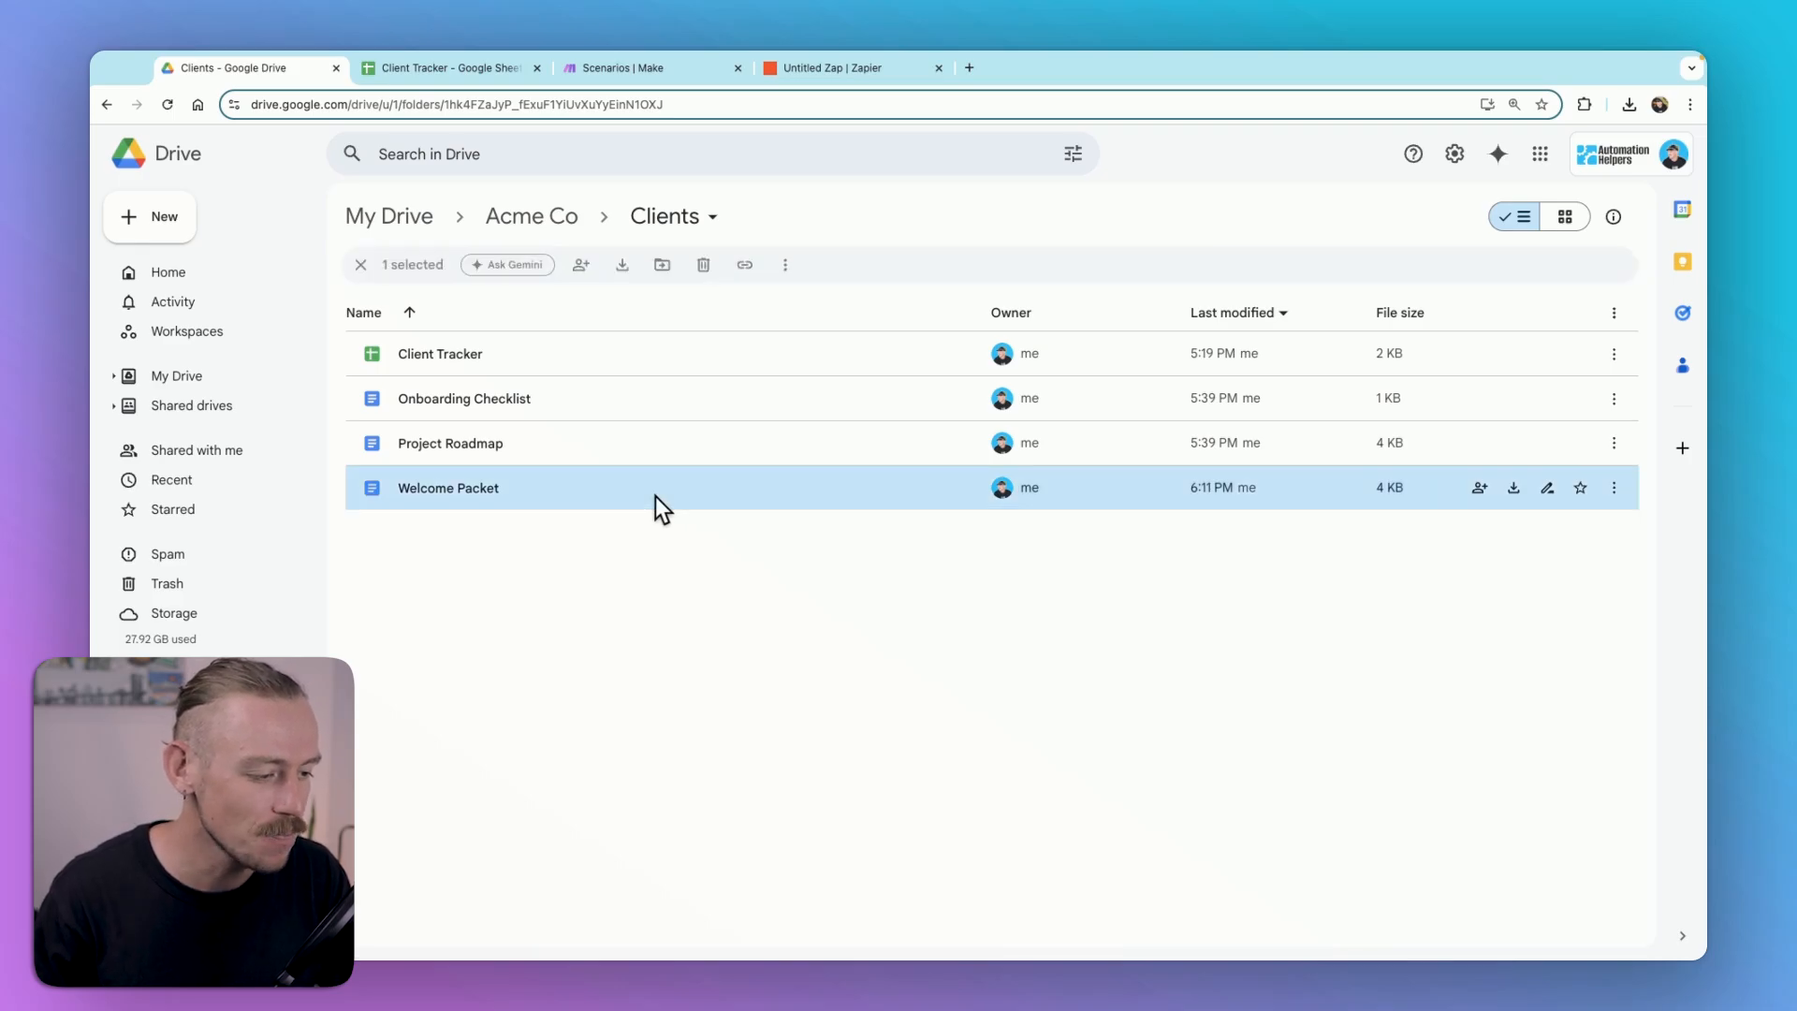
Step: Rename Welcome Packet to '[TEMPLATE] Welcome Packet' and replace 'the sales manager.' with {{sales}}
double_click(447, 487)
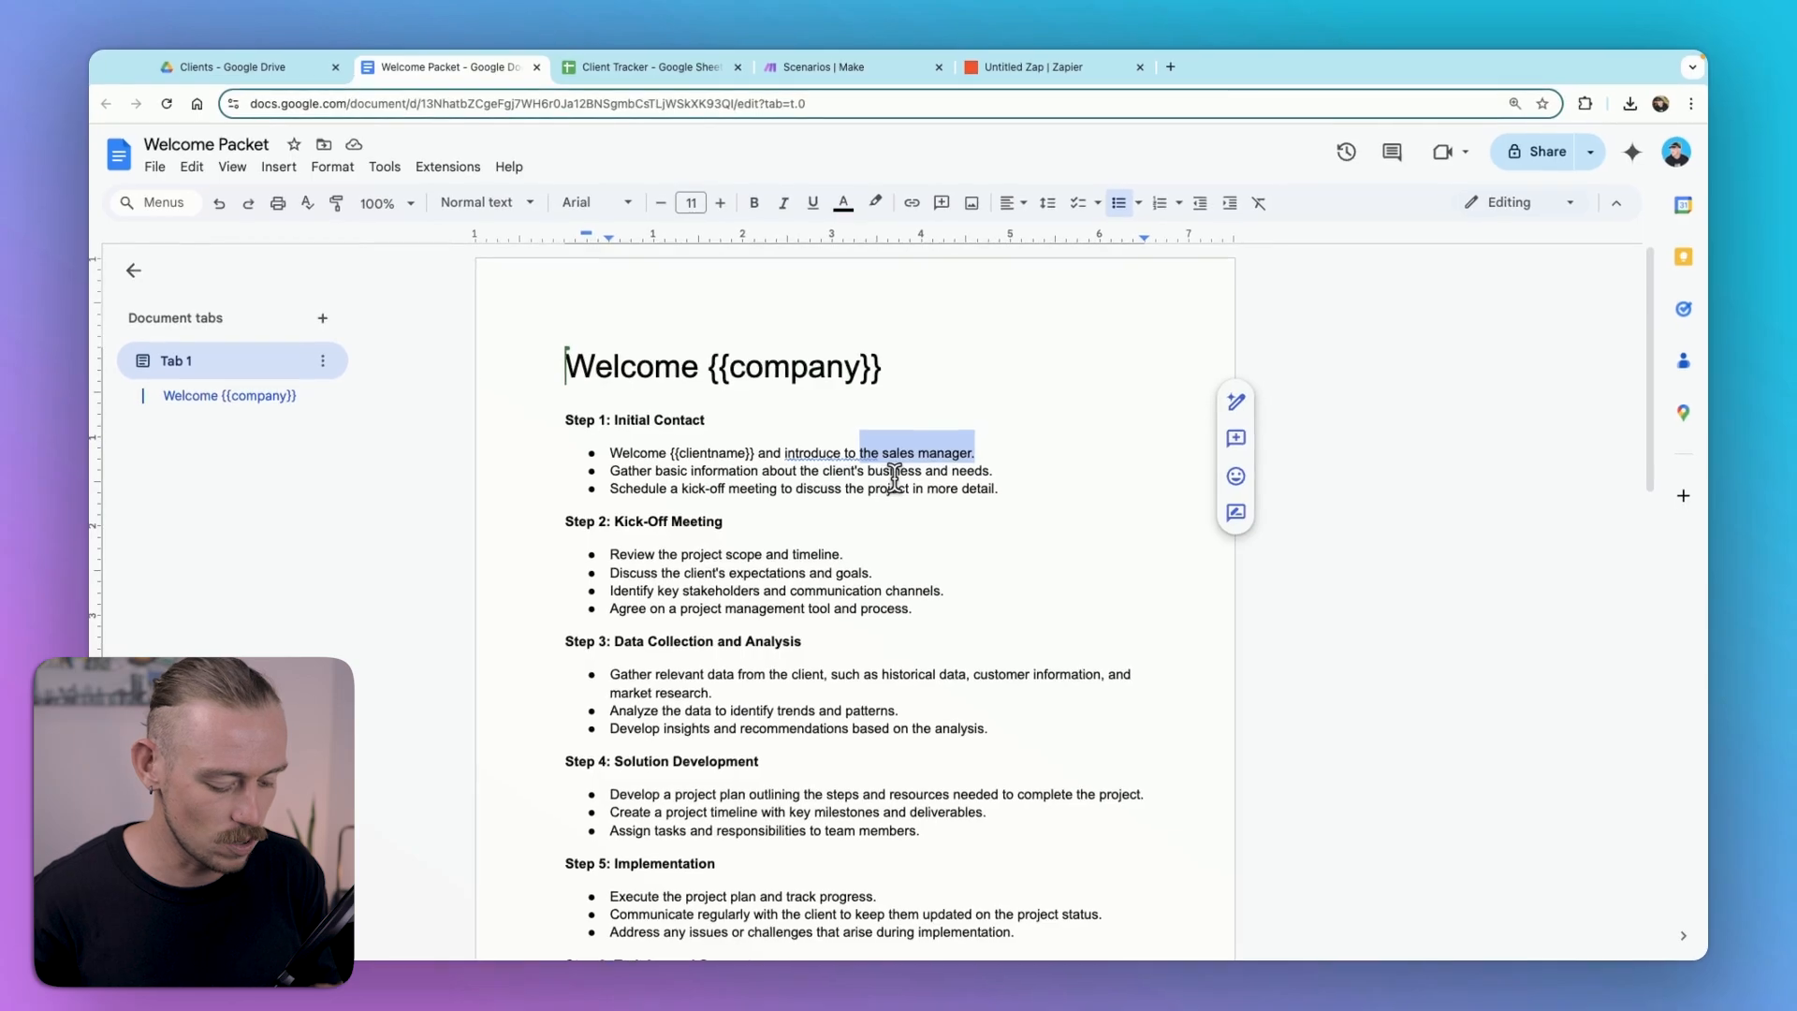
text({{sales}})
click(206, 144)
text([TEMPLATE] )
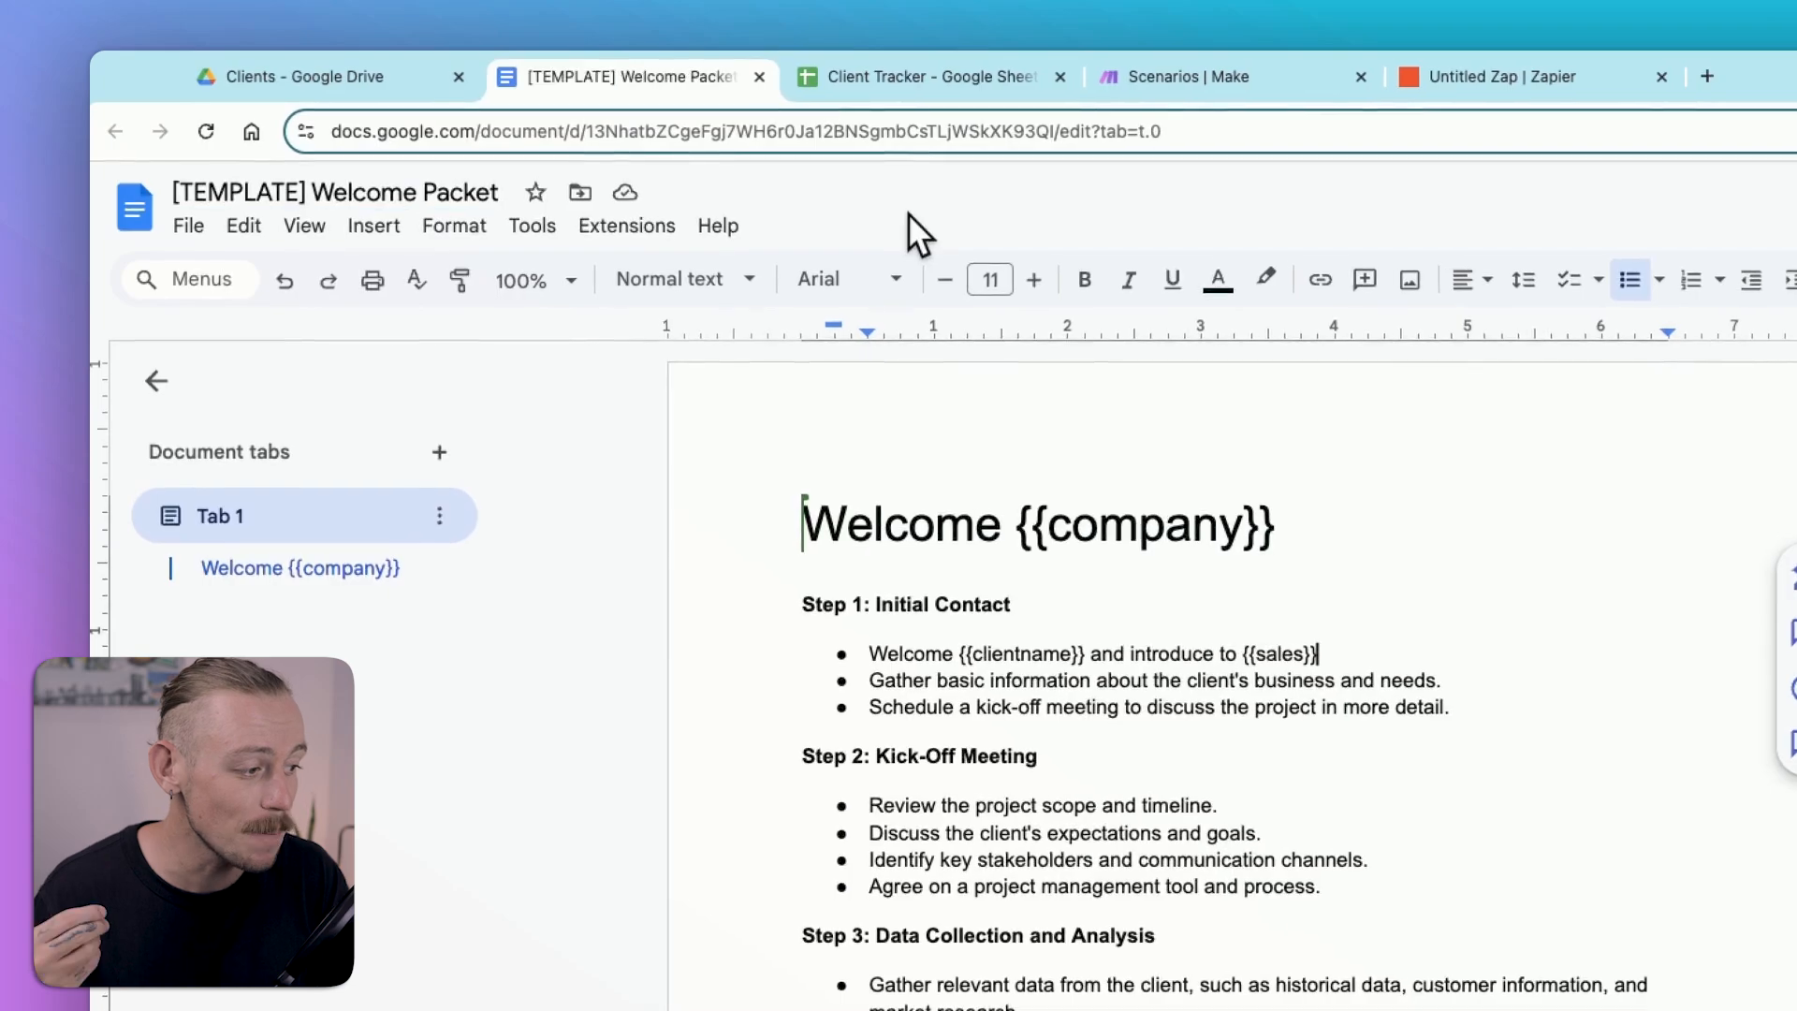
click(1502, 77)
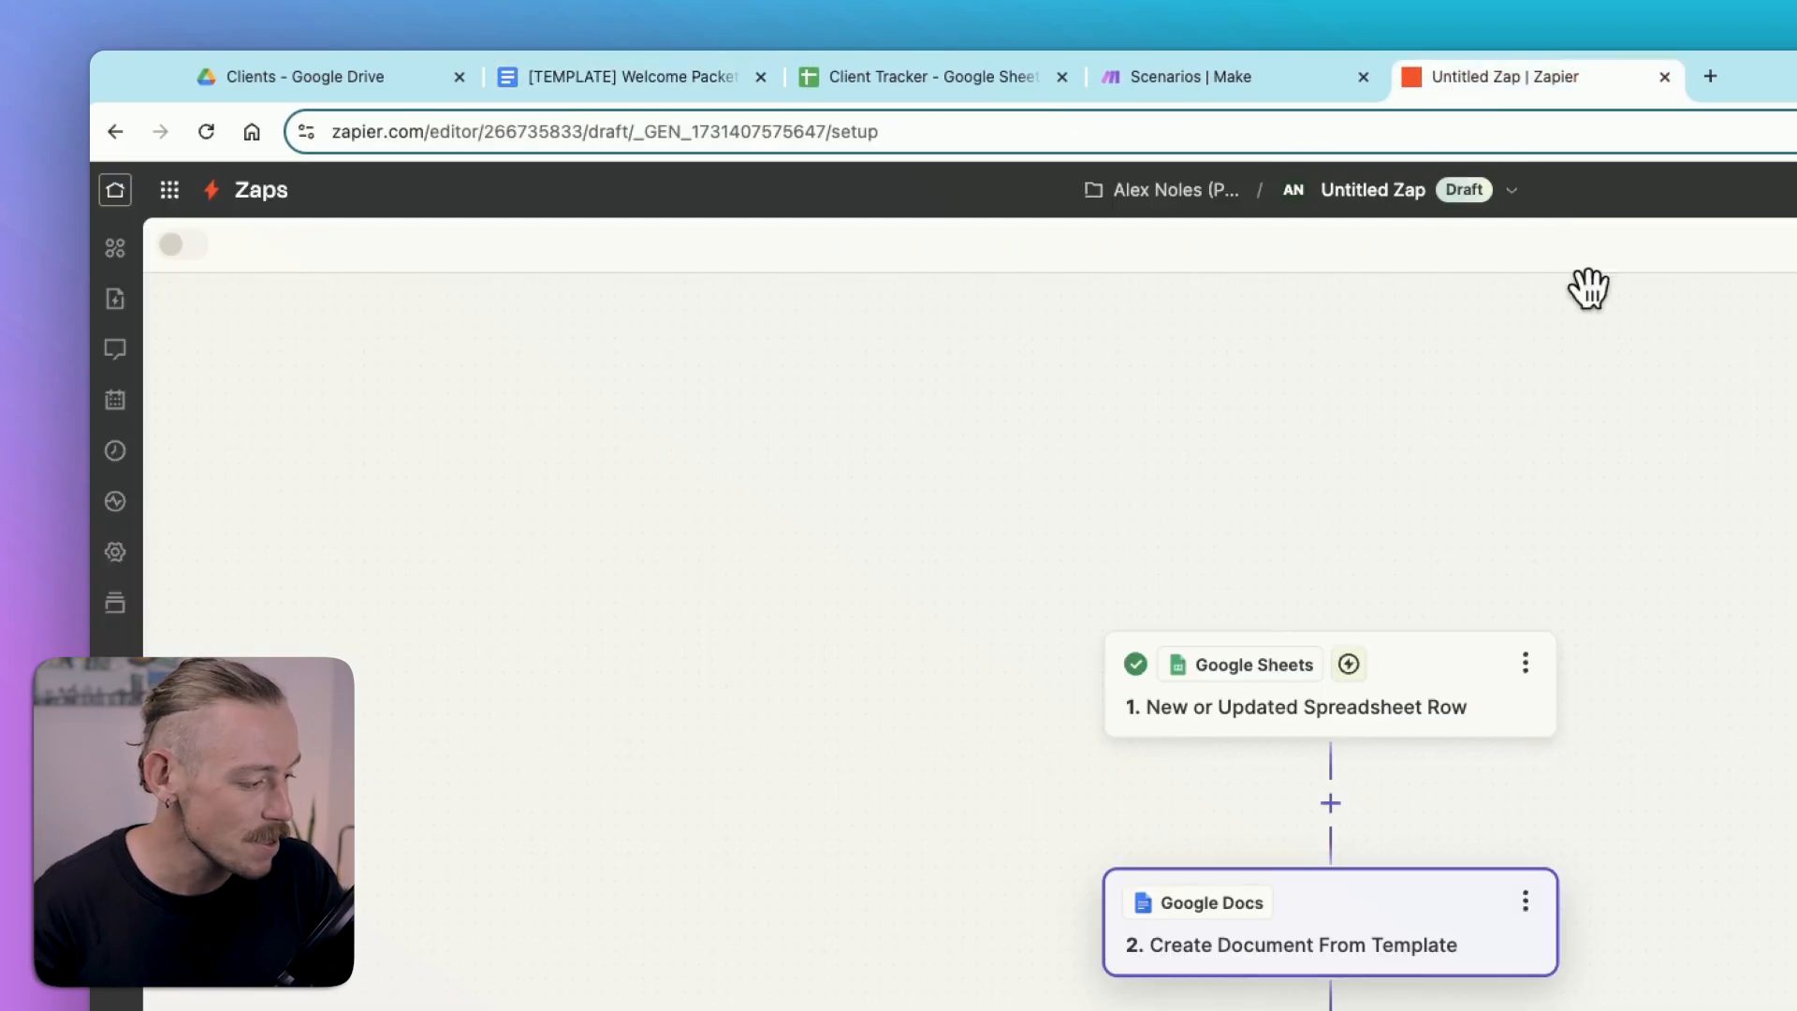
Step: Select '[TEMPLATE] Welcome Packet' as the Template Document in the Create Document From Template step
click(1290, 944)
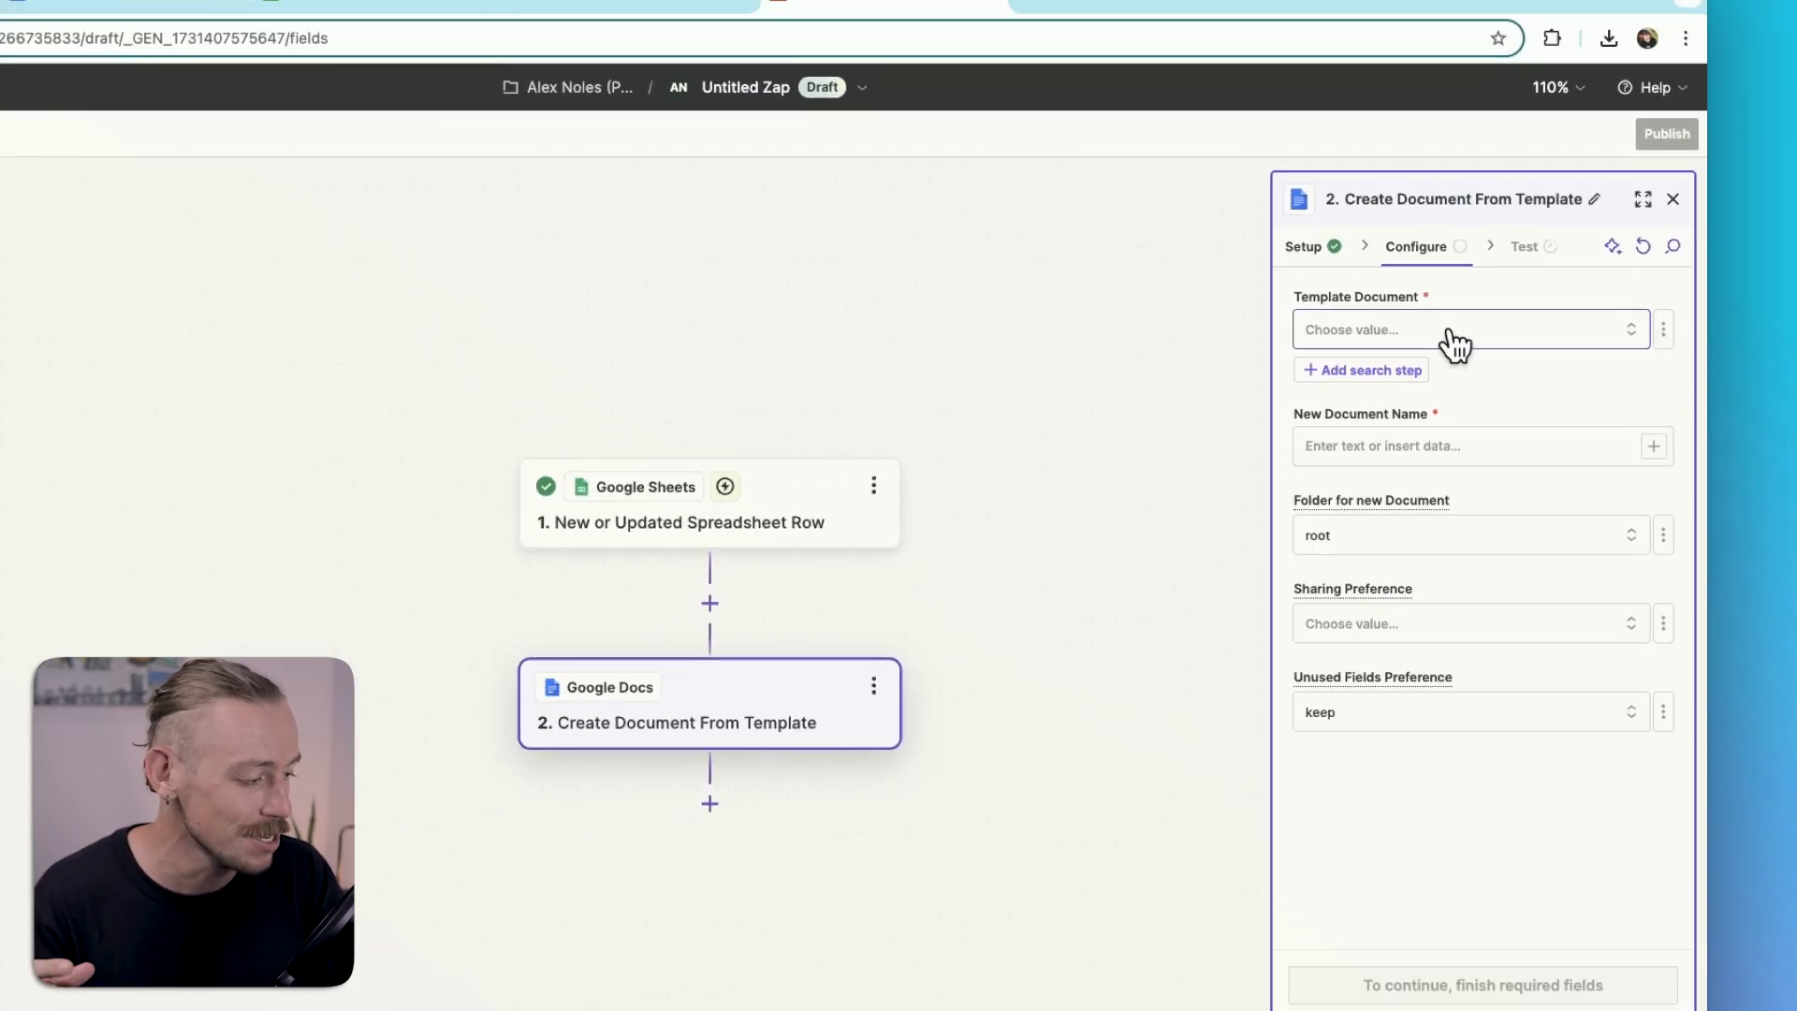
click(1471, 329)
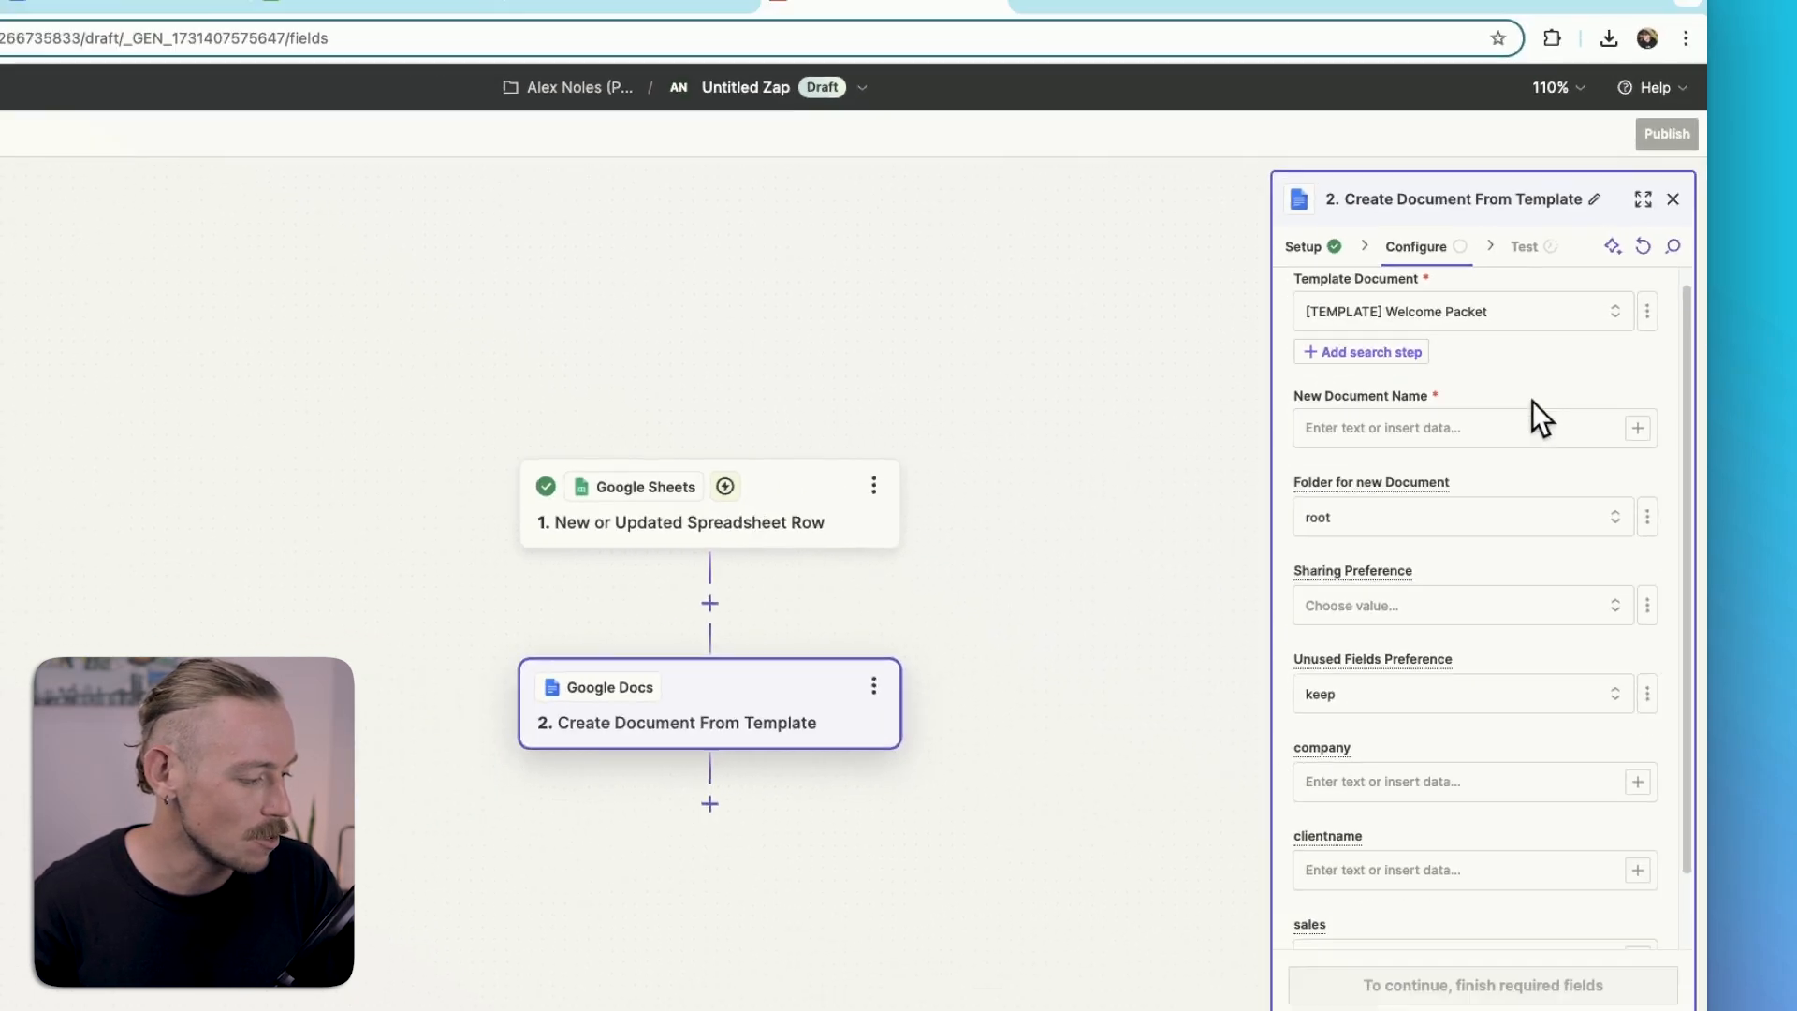
scroll(down, 3)
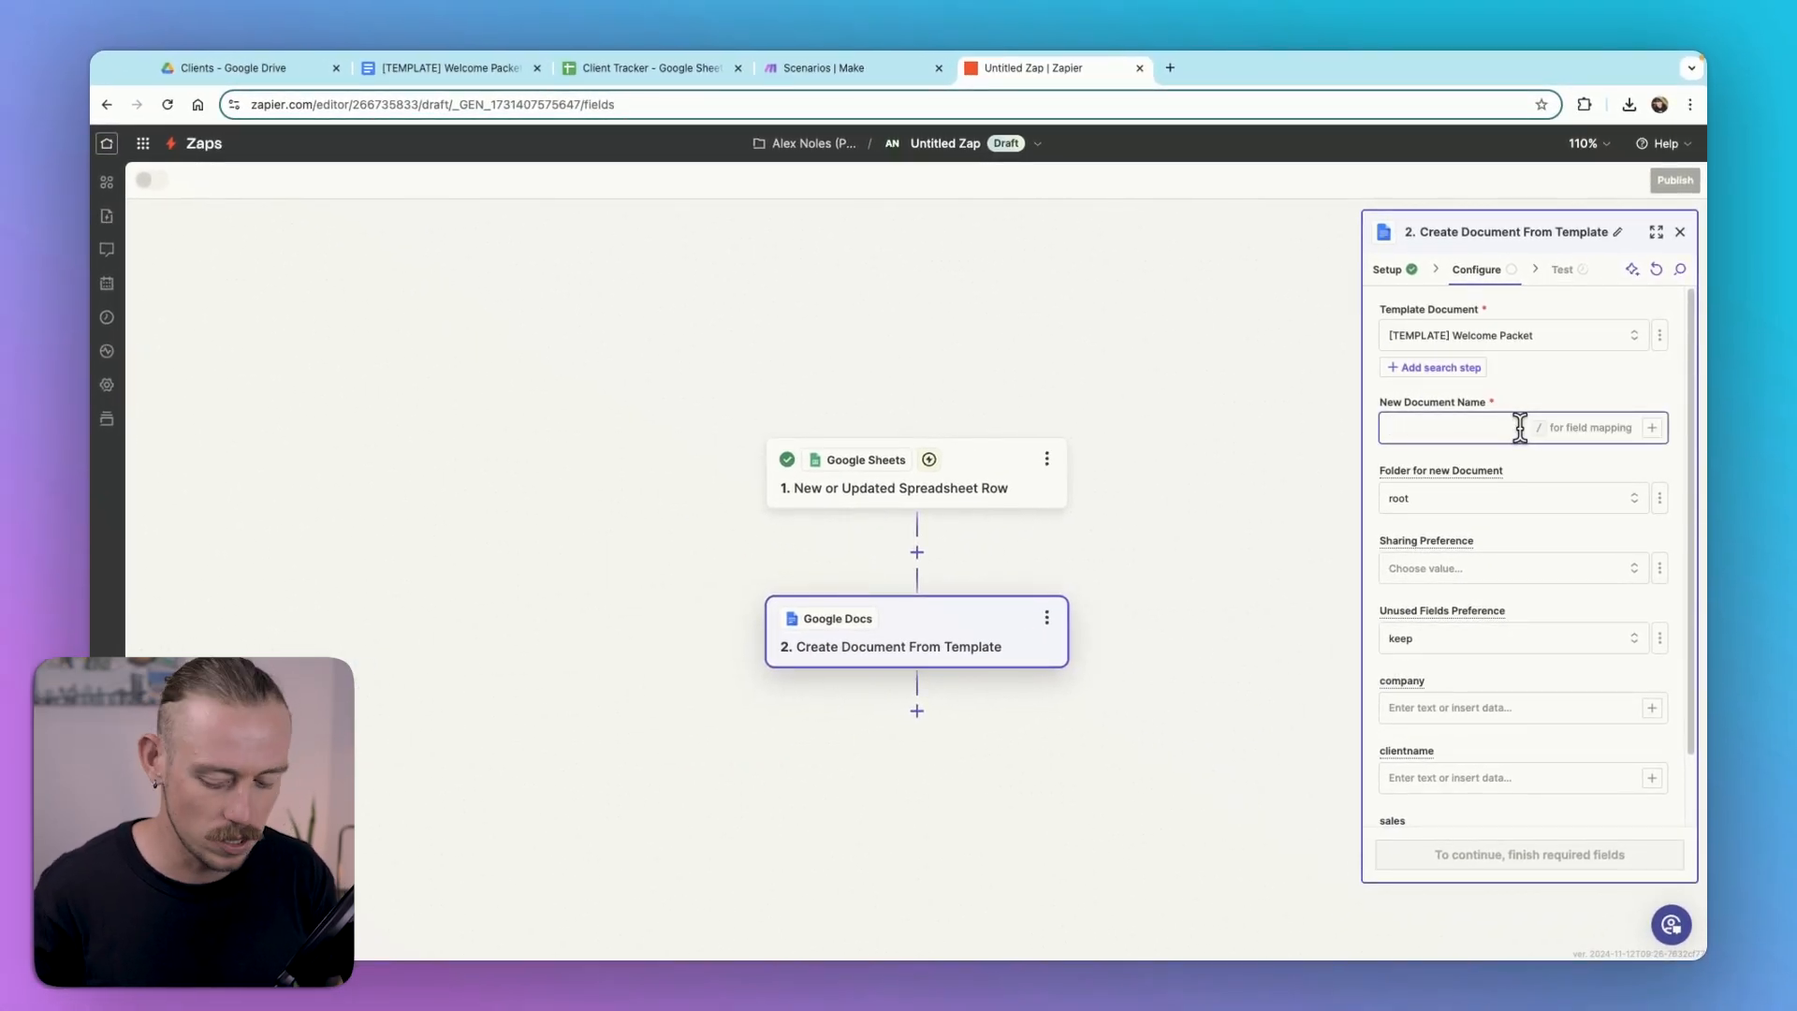
Step: Name new documents 'Welcome Packet for' plus COMPANY, shared view-only with anyone with the link
text(Welcome)
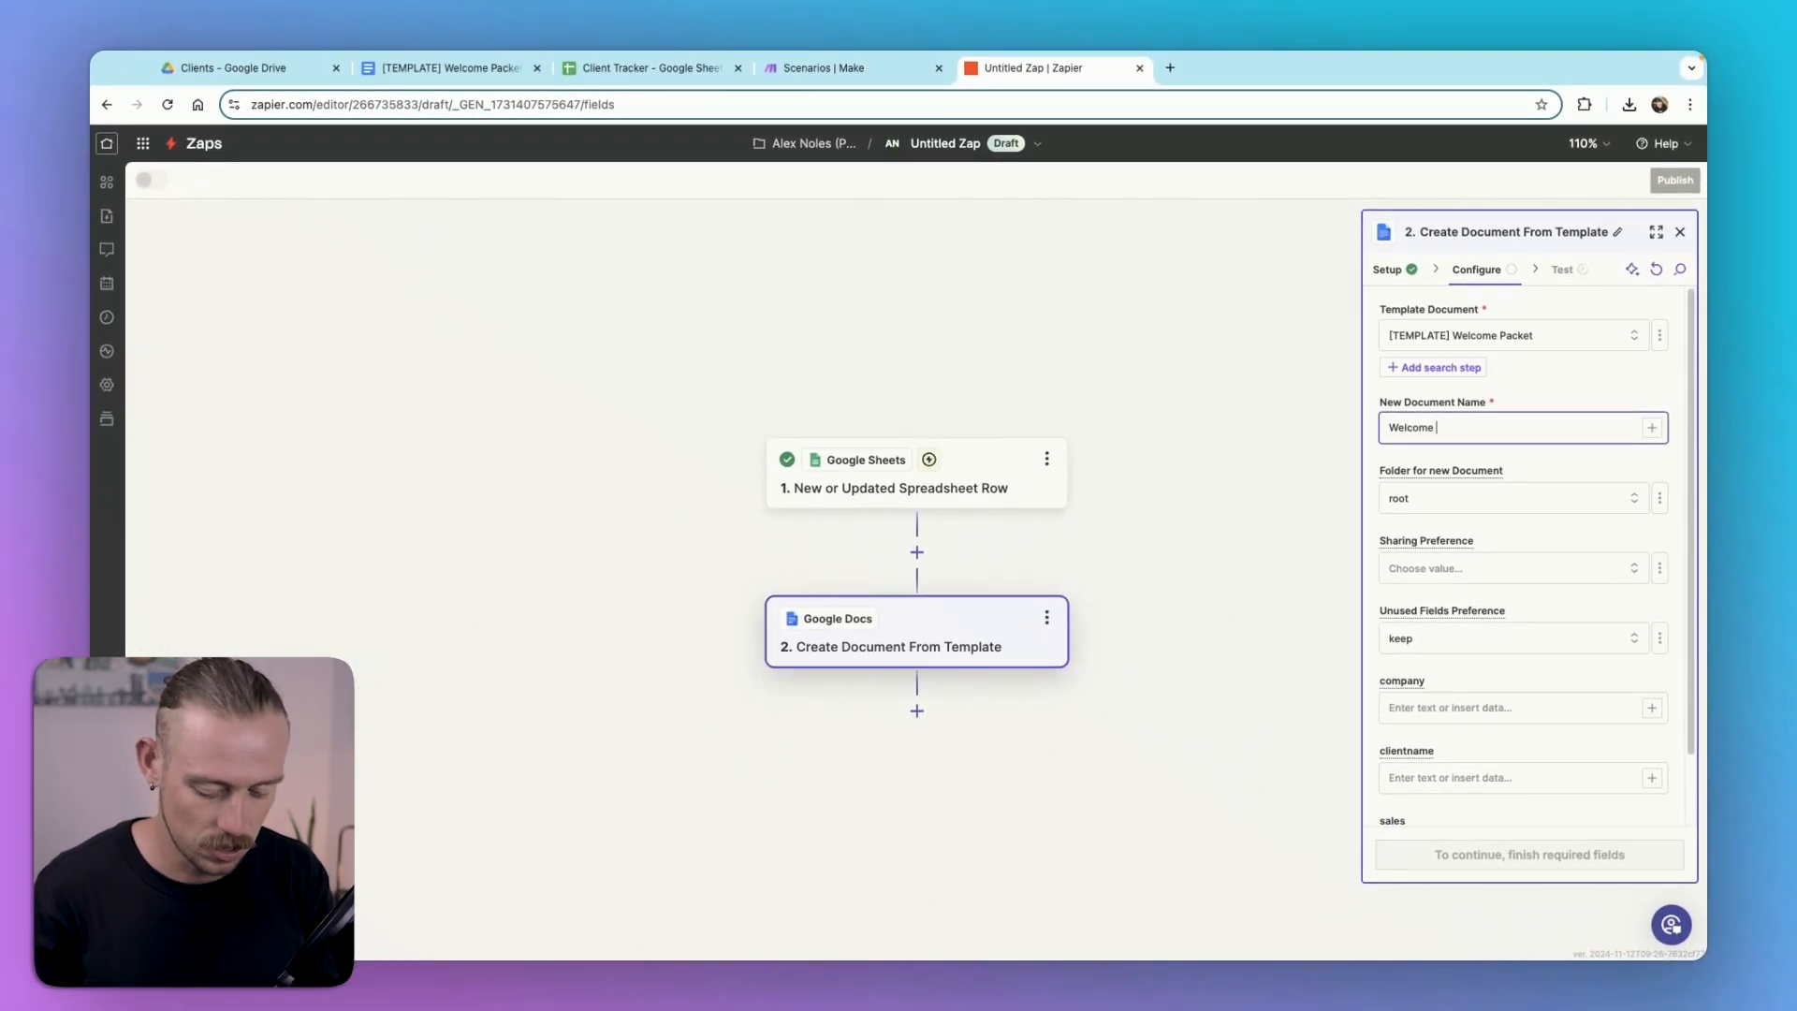
text(Packet for)
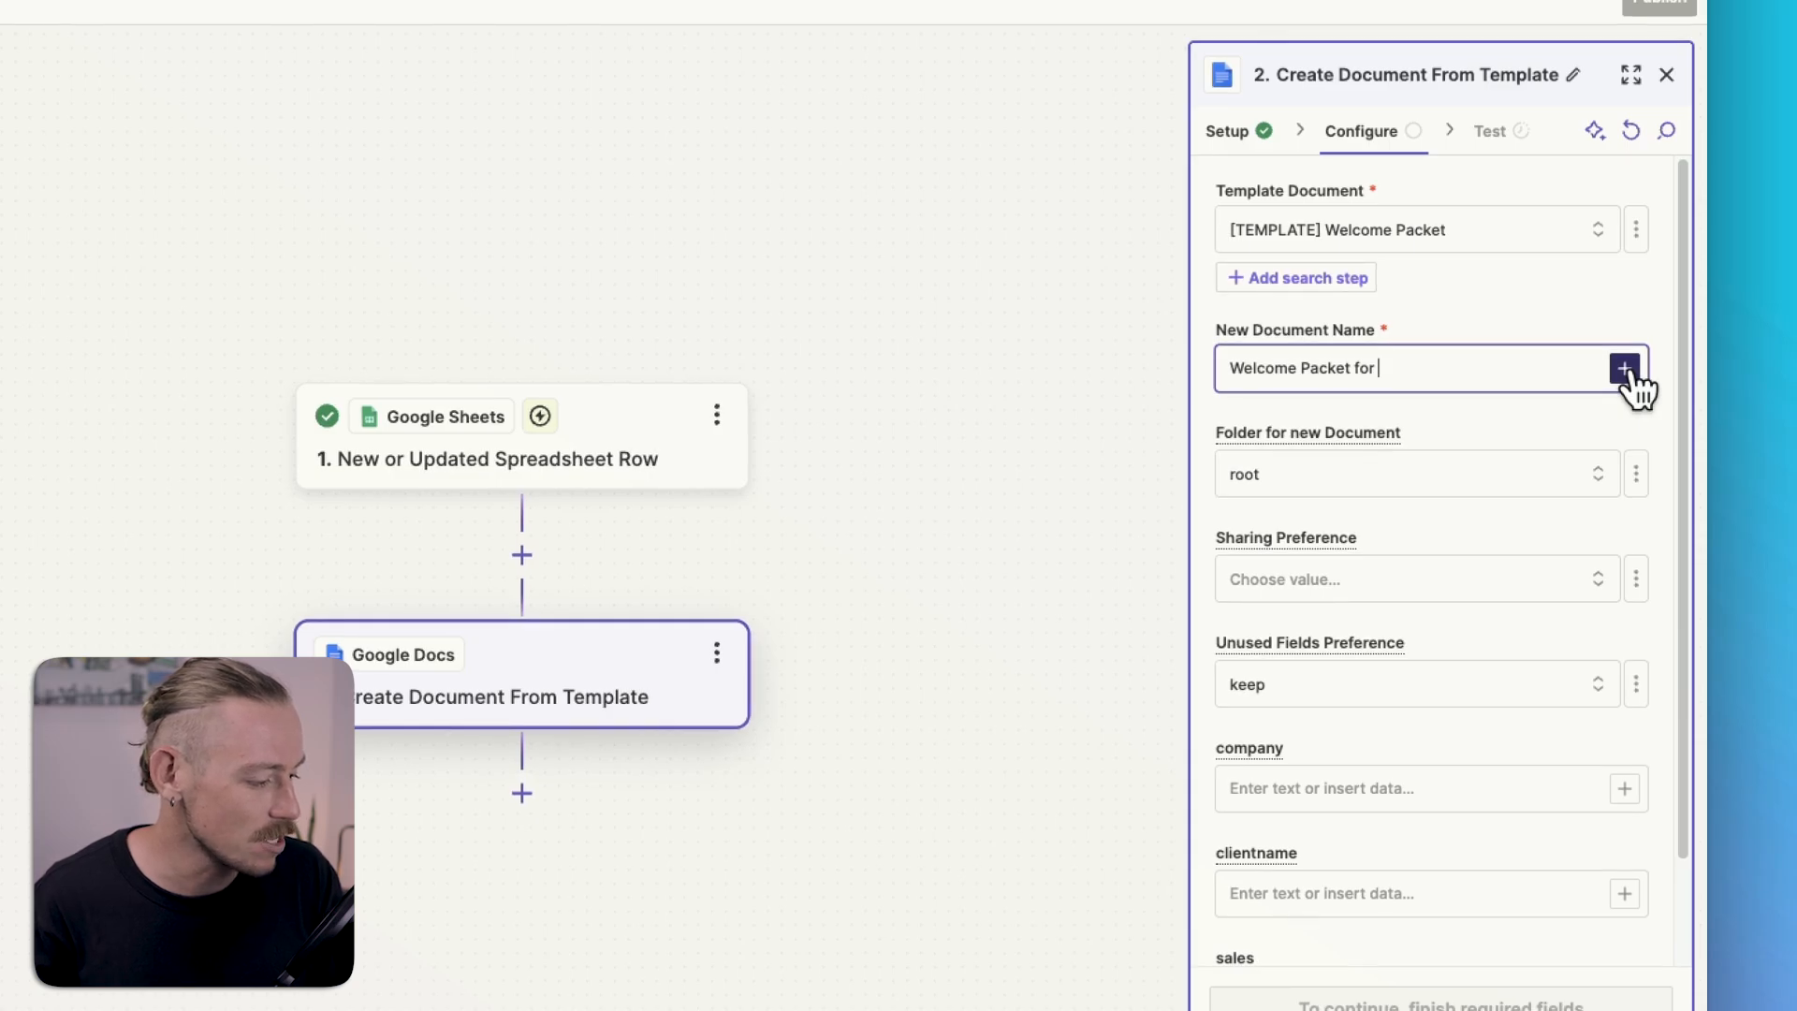
click(1622, 366)
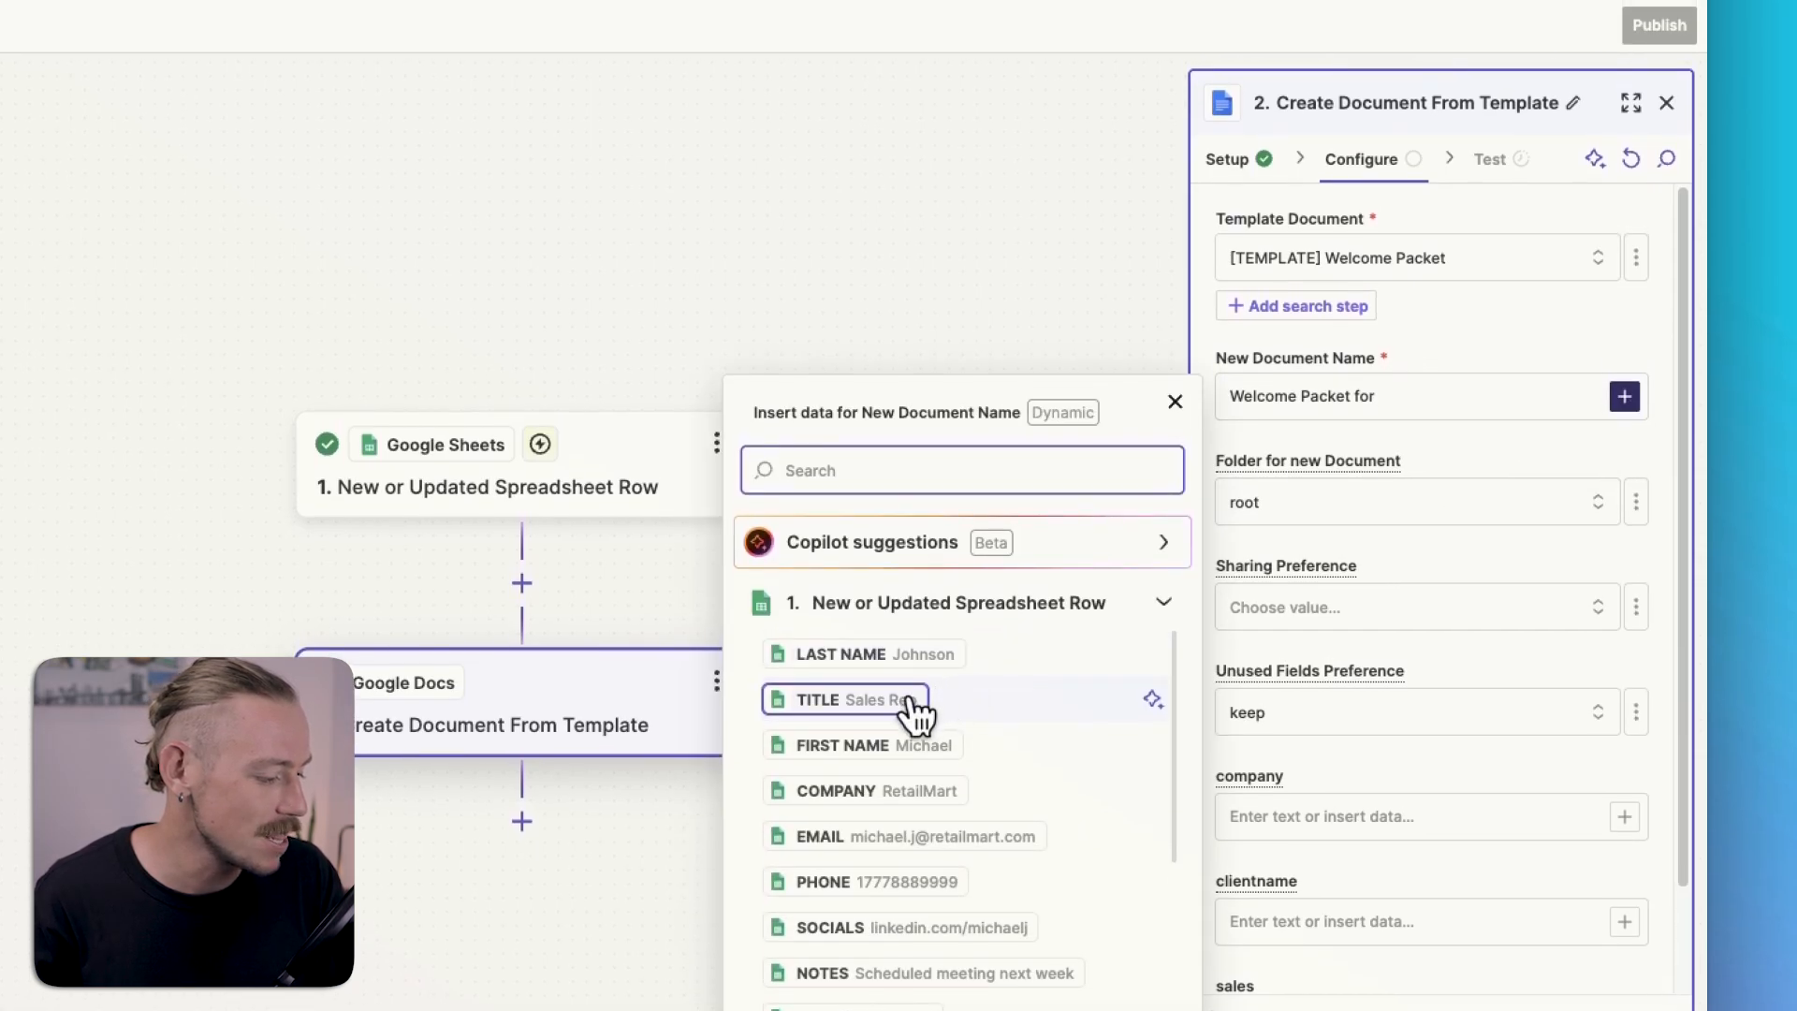
click(866, 791)
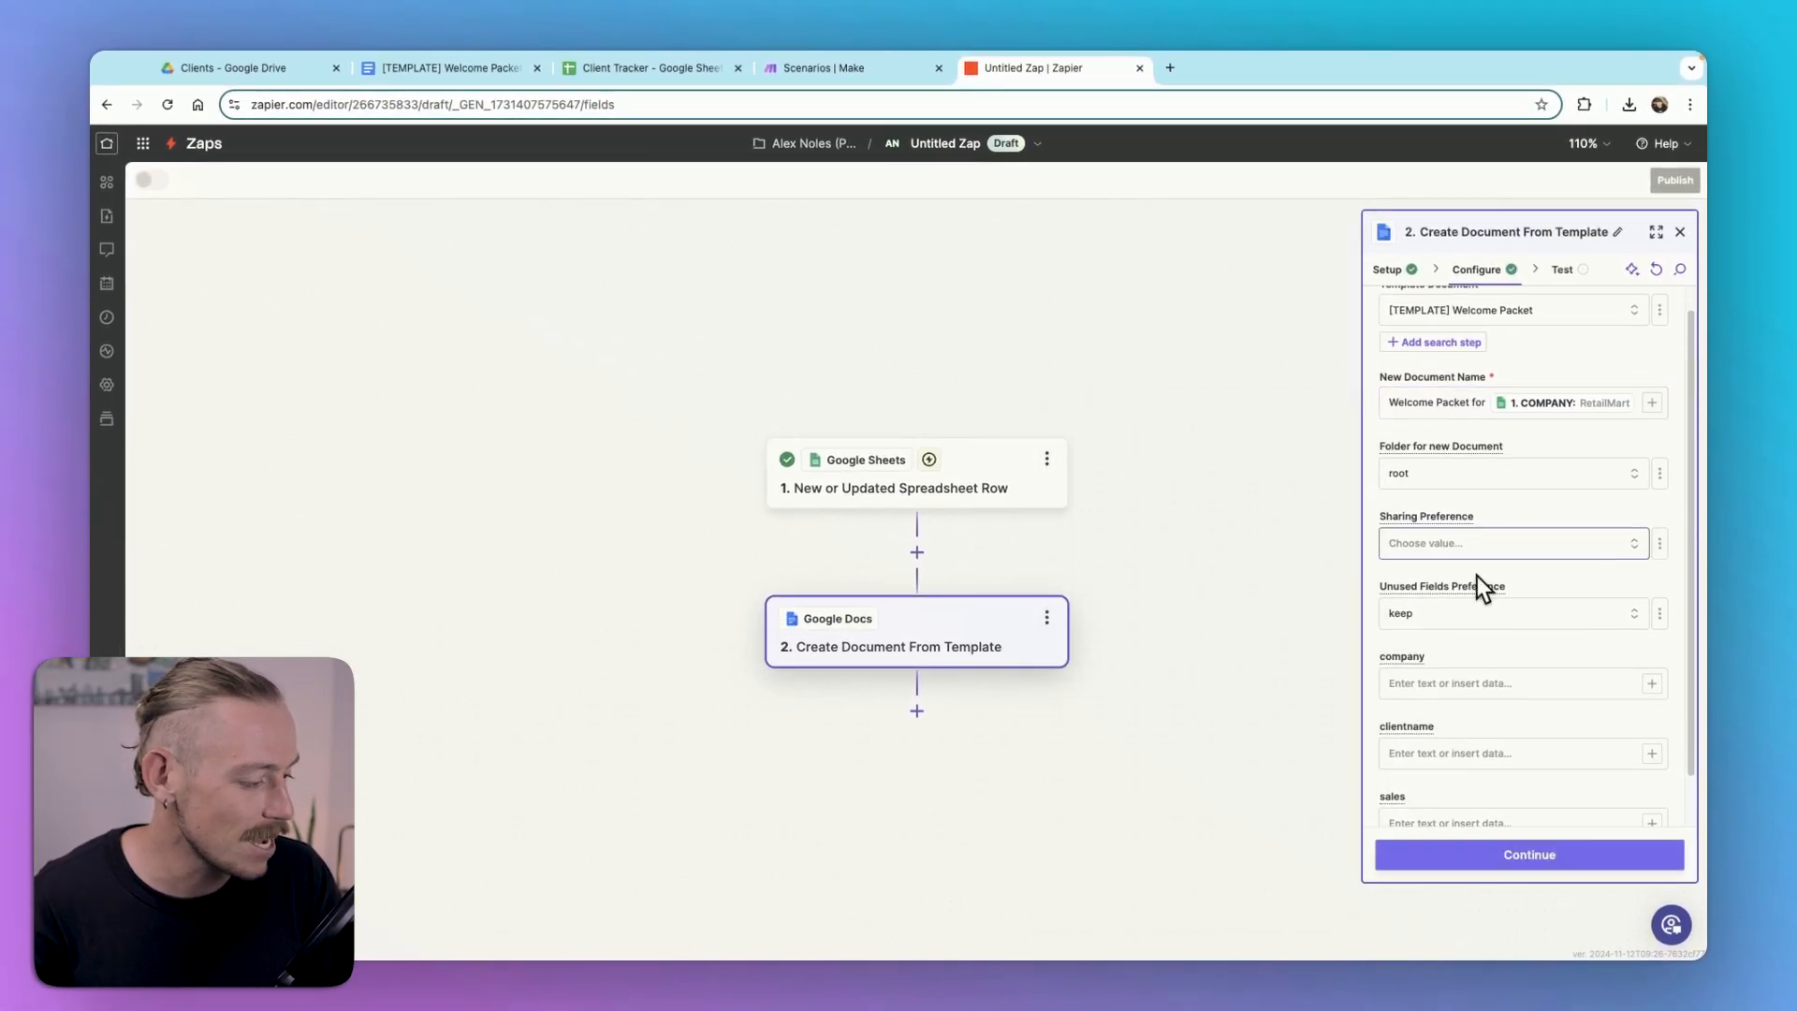
click(1504, 542)
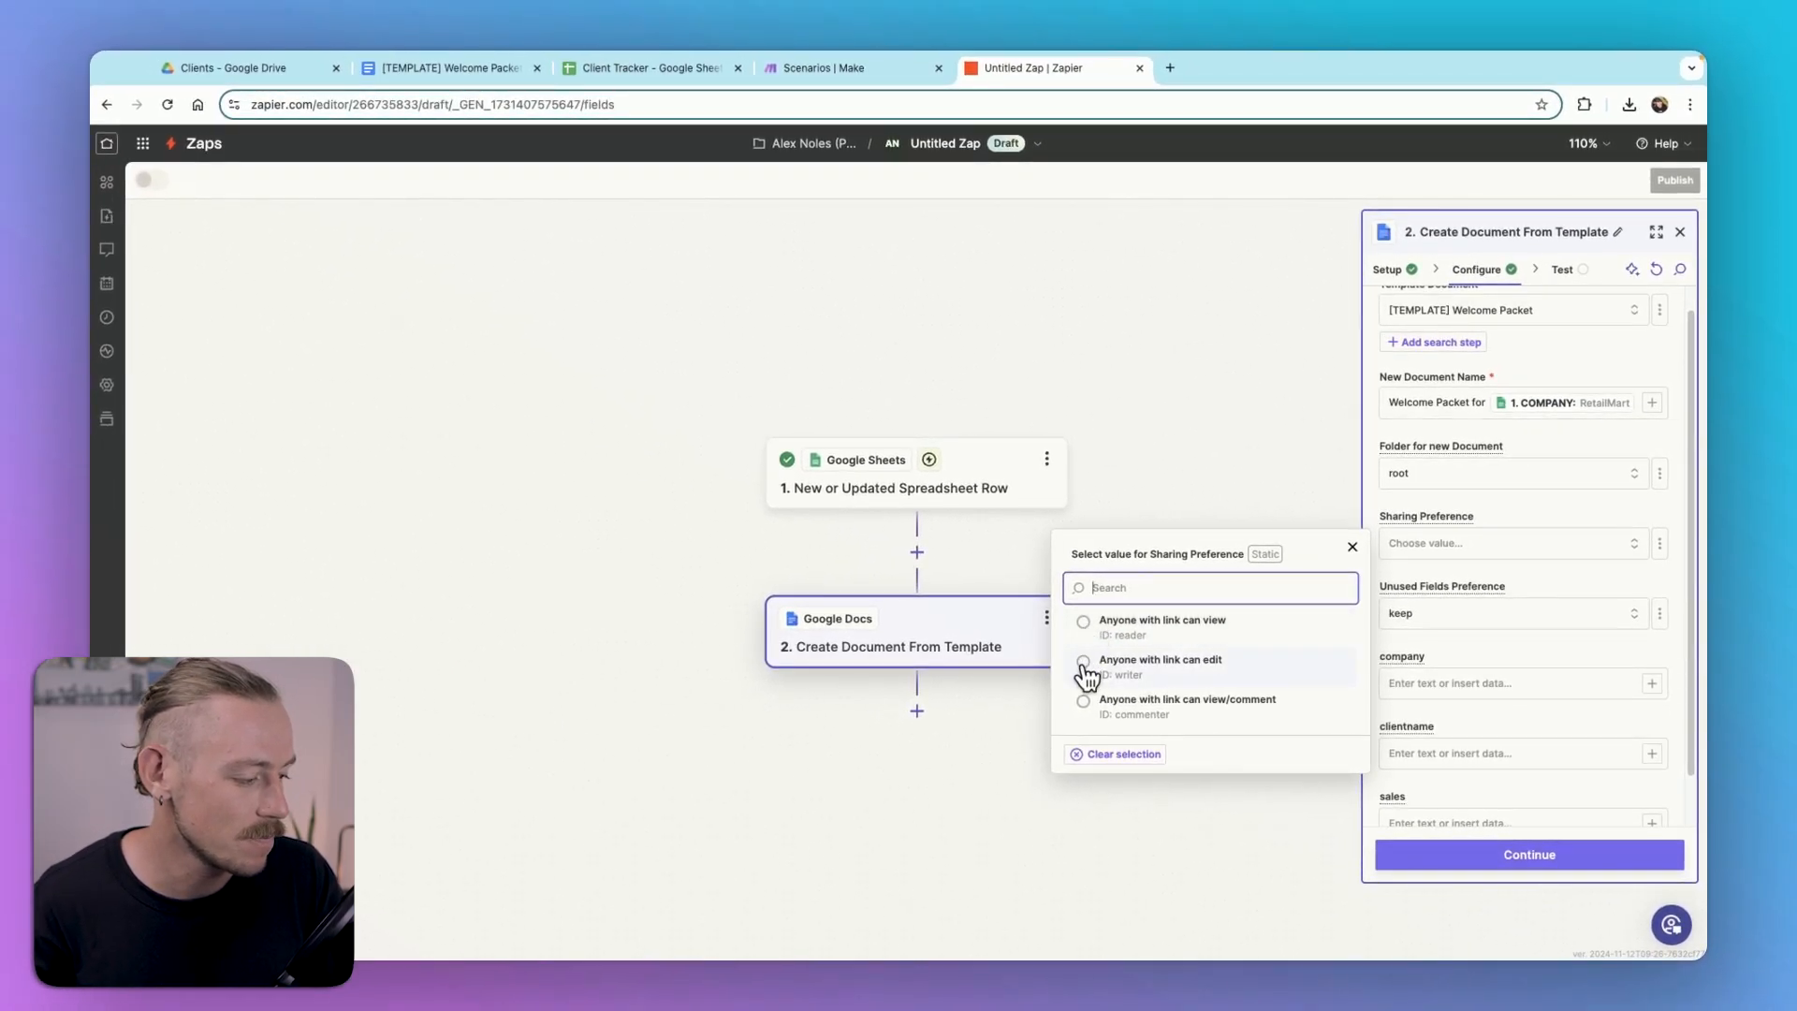
click(1082, 661)
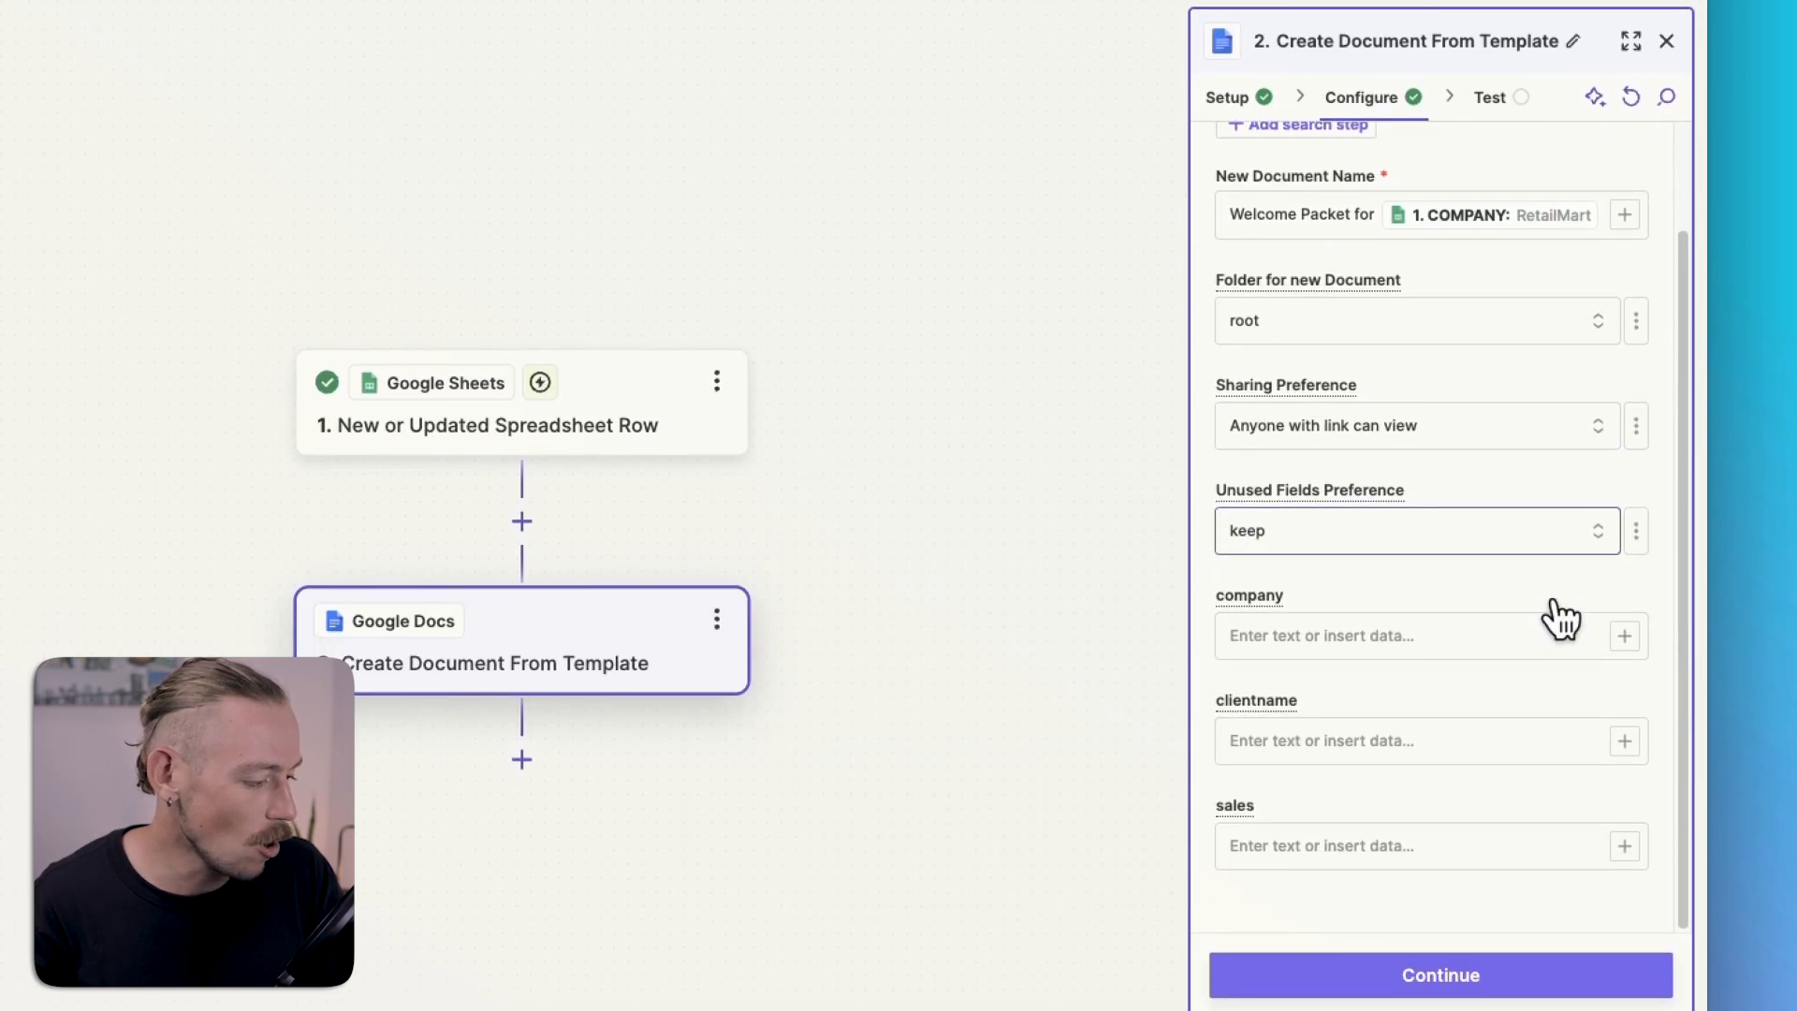
Step: Fill the company field and map FIRST NAME and LAST NAME into clientname
click(1420, 636)
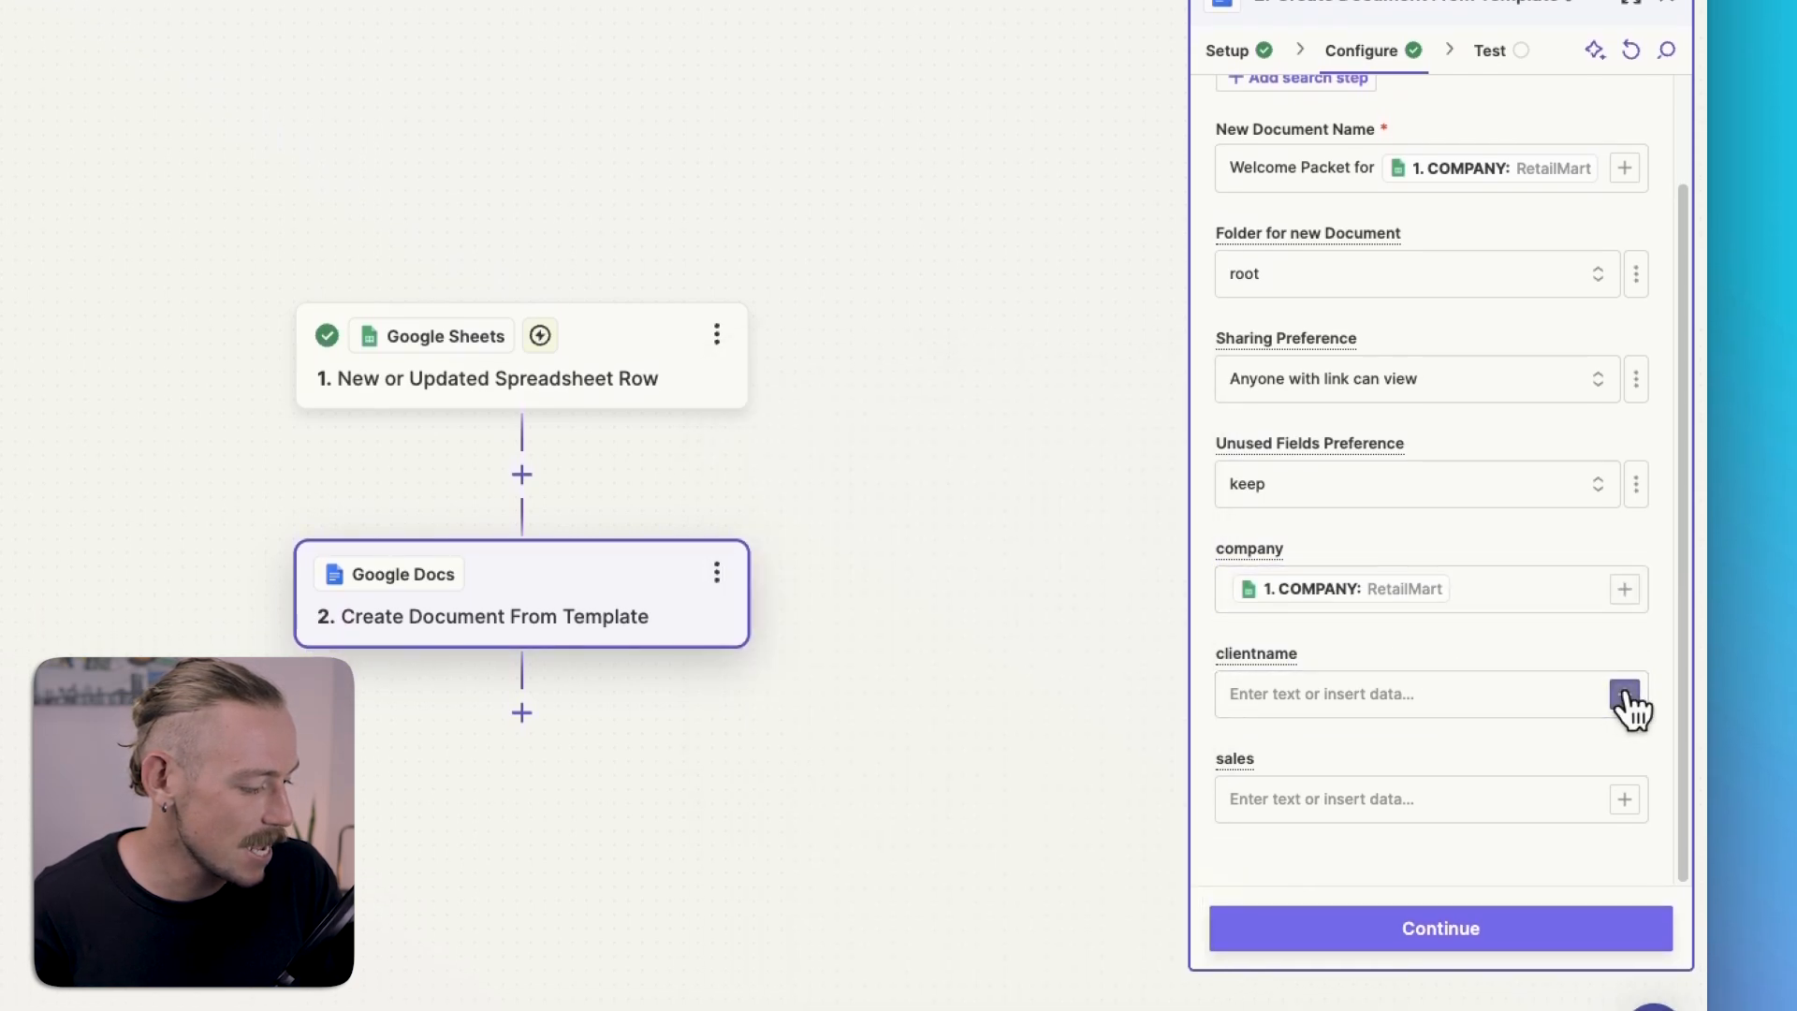
click(1623, 694)
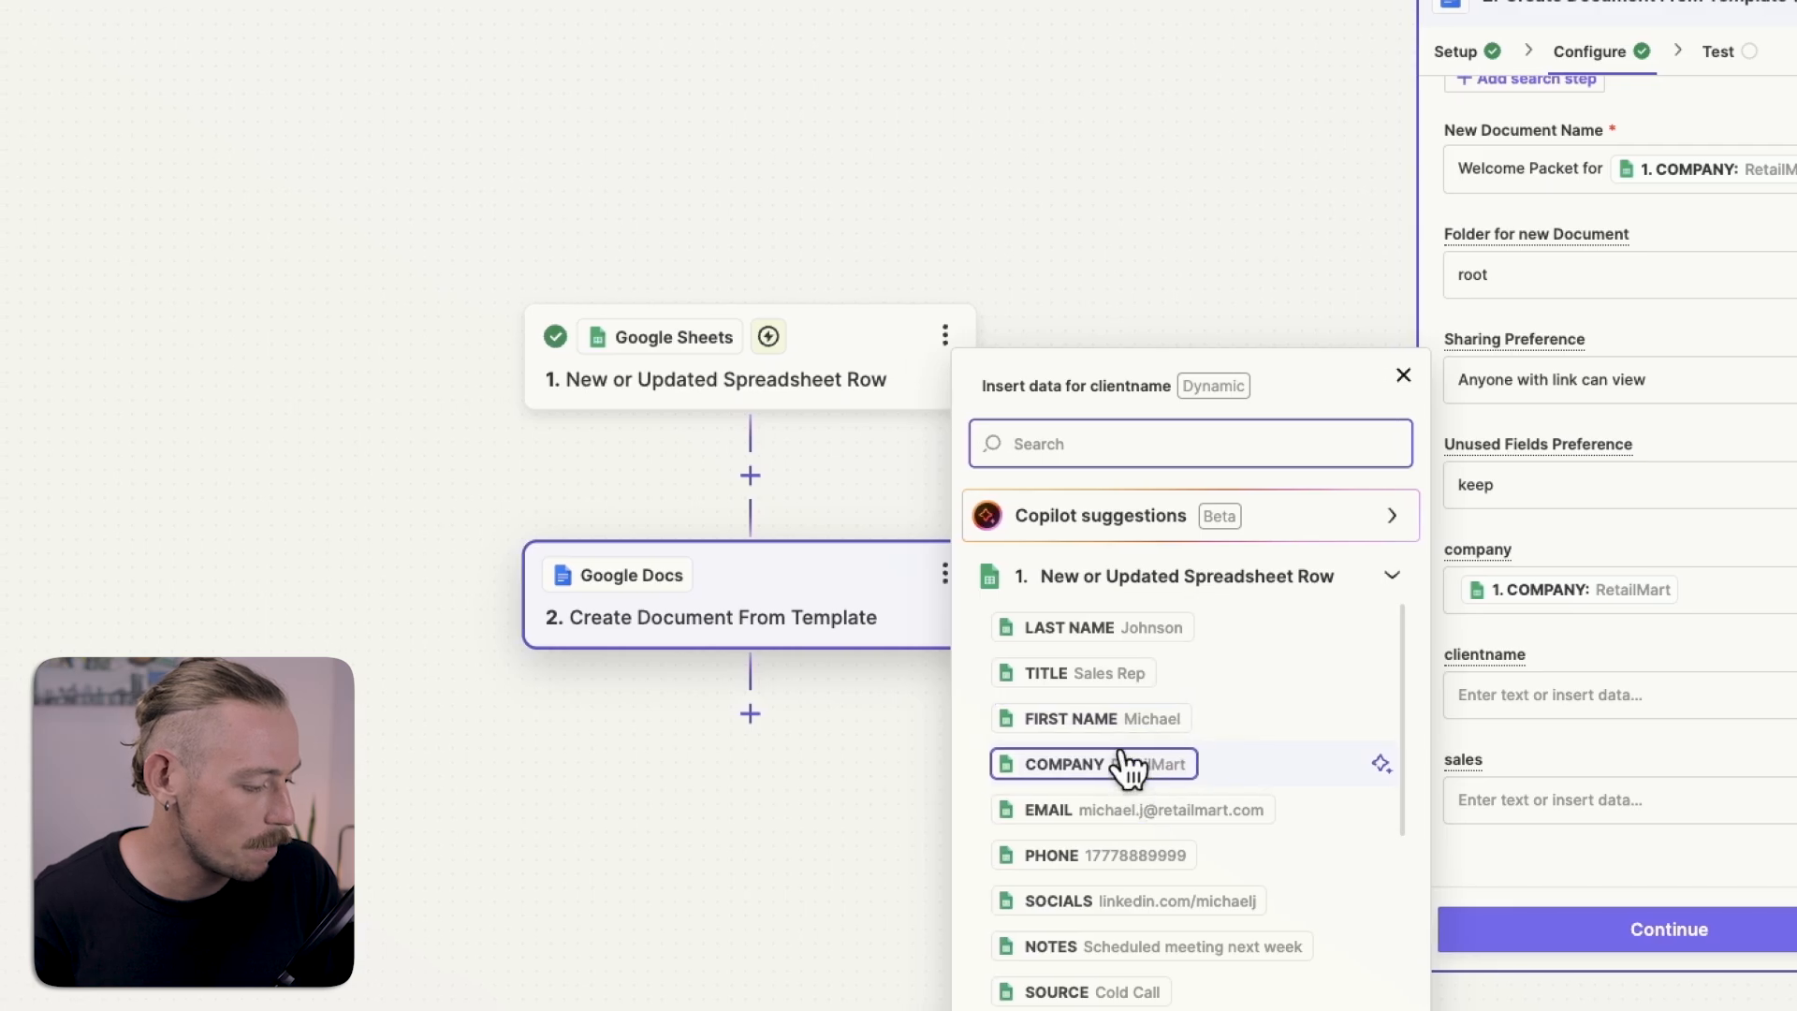
click(1088, 718)
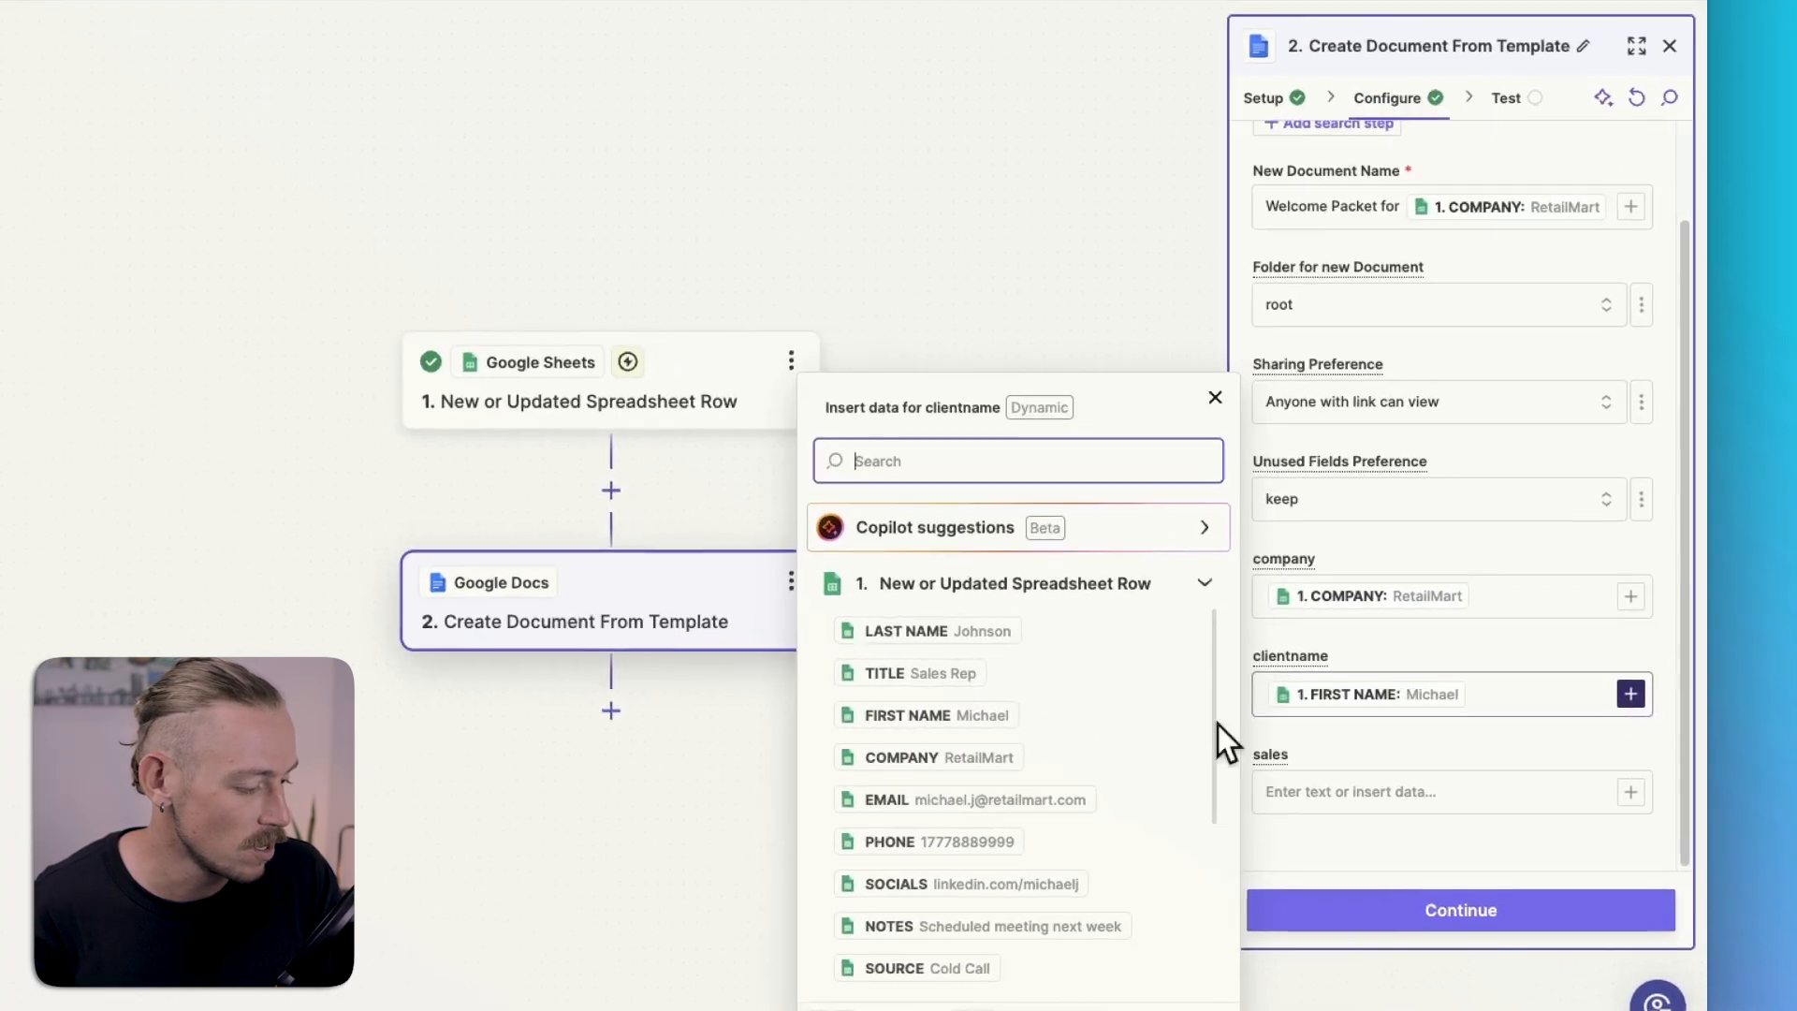
click(933, 629)
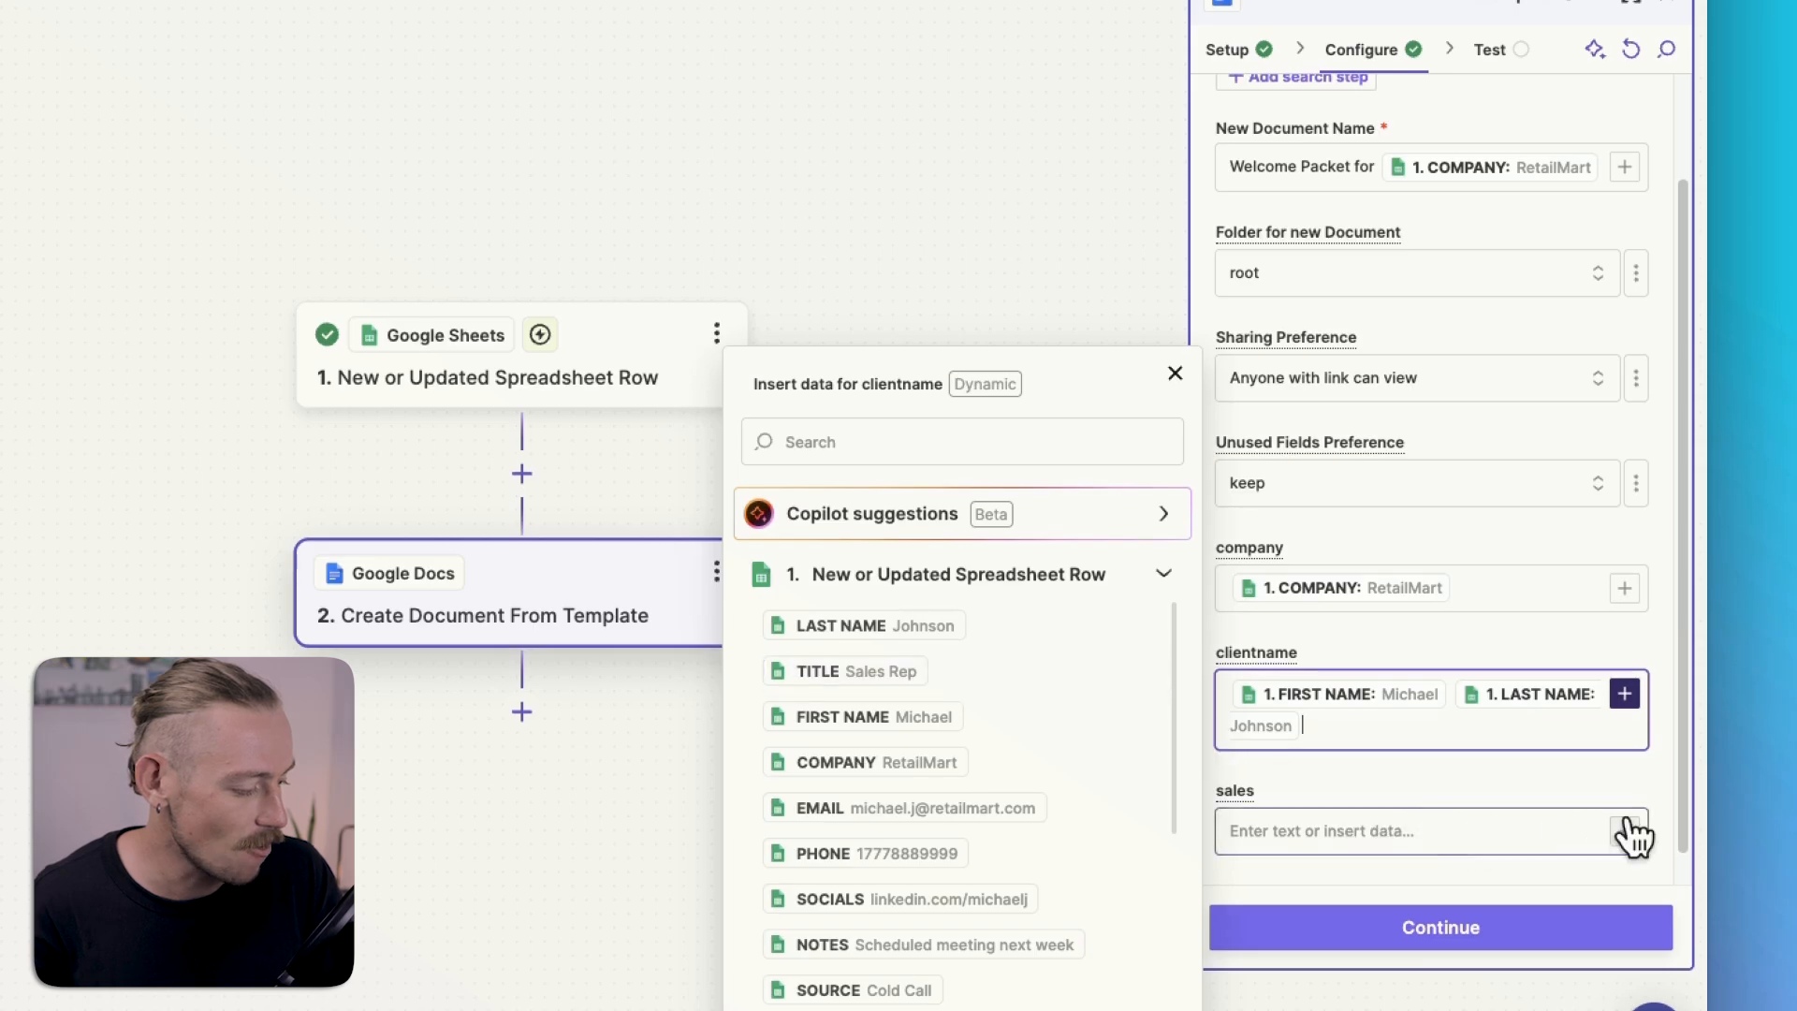
Step: Map SALES TEAM into the sales field and confirm the document step's settings
click(1421, 831)
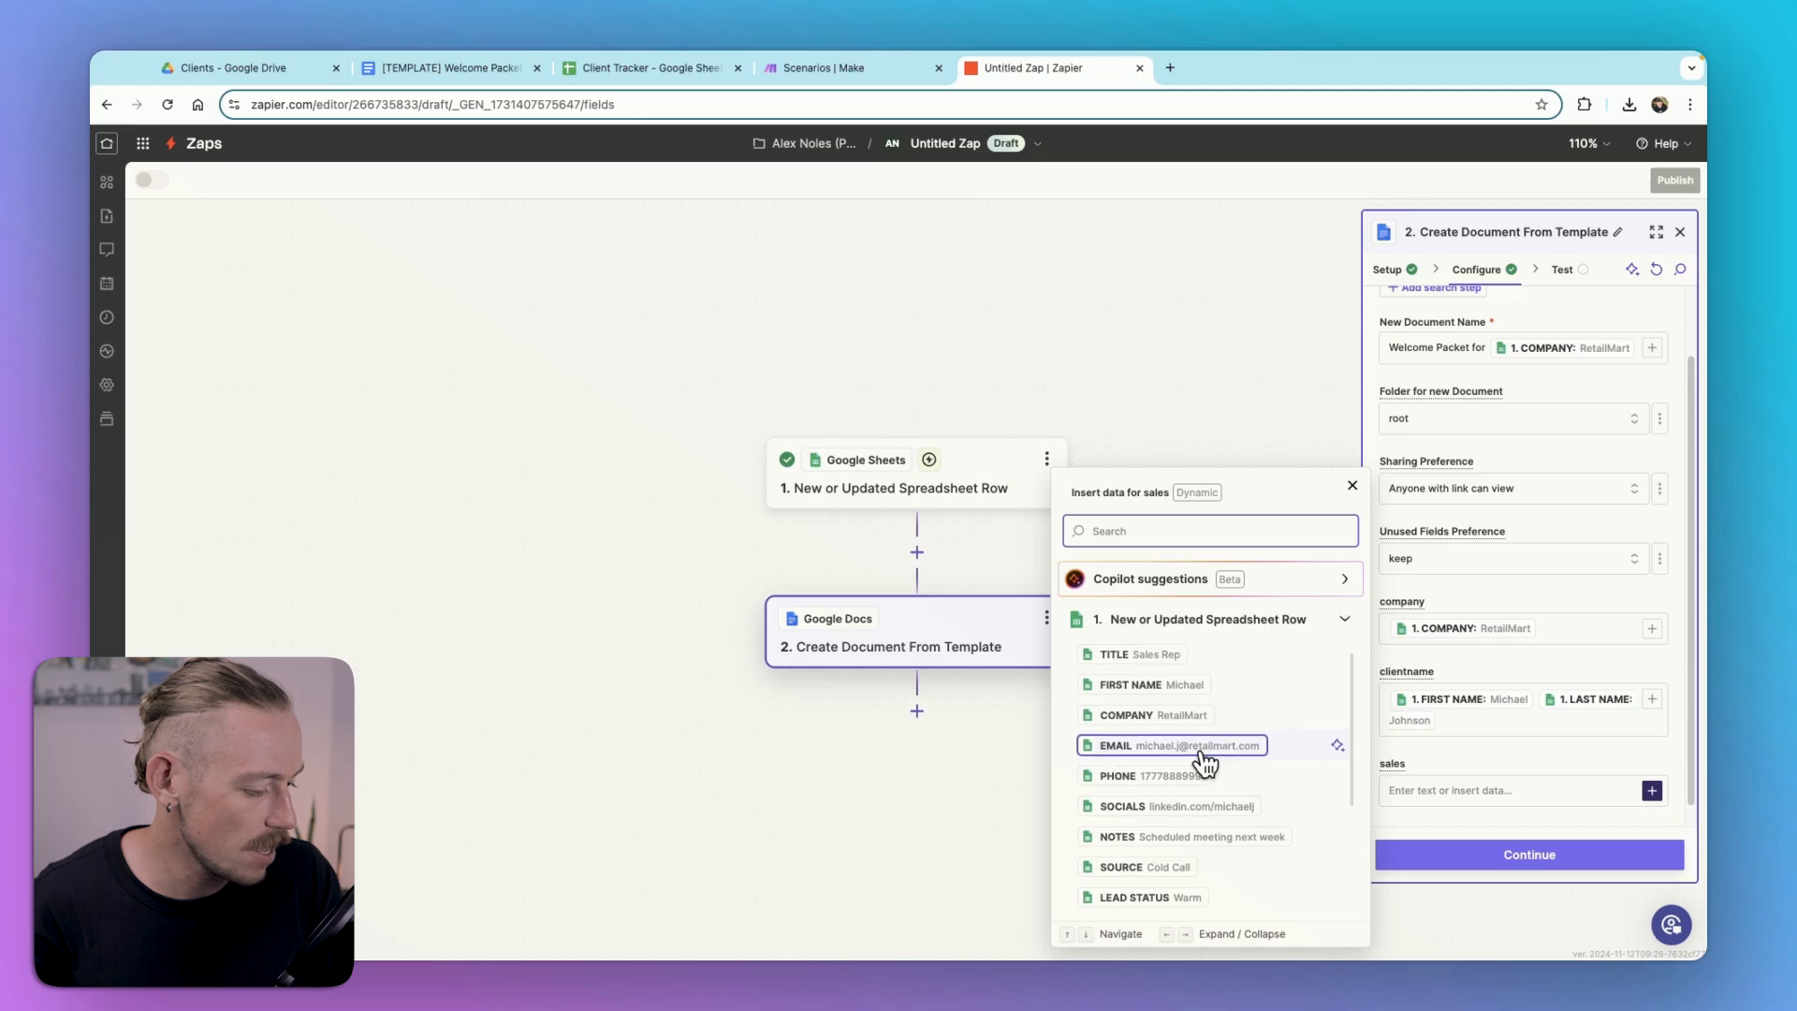
scroll(up, 3)
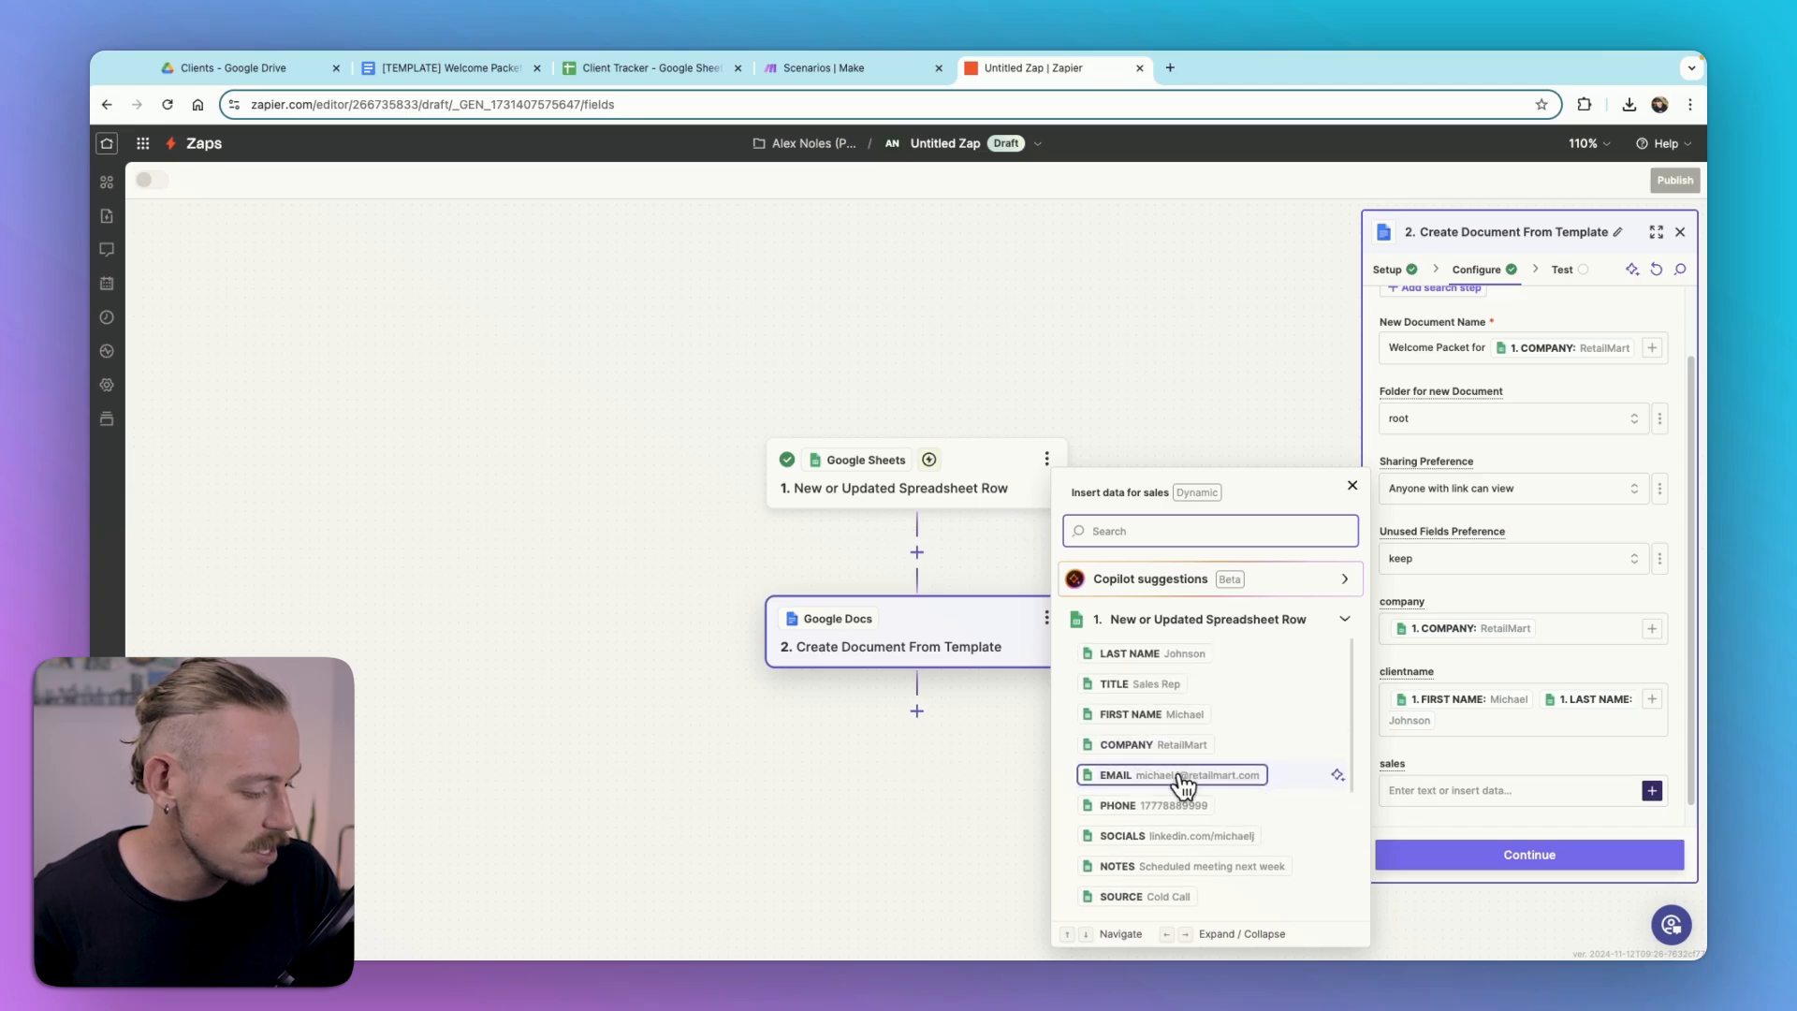
scroll(down, 3)
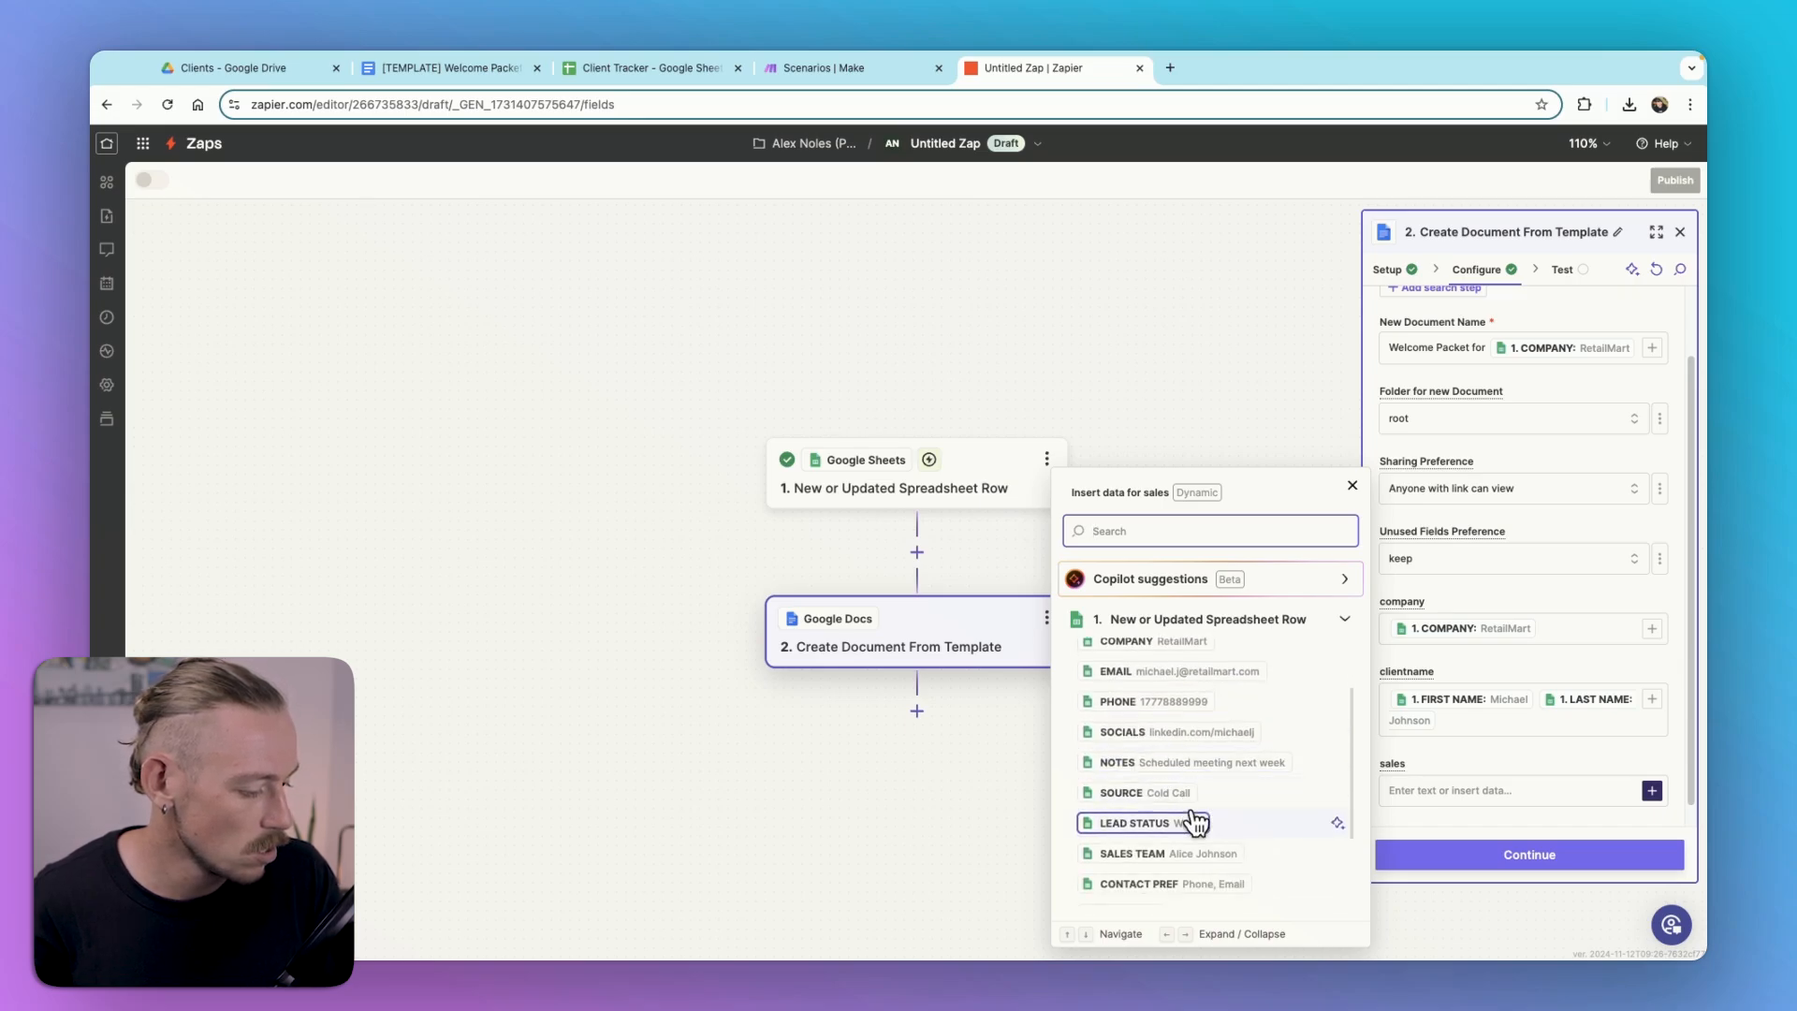
scroll(down, 3)
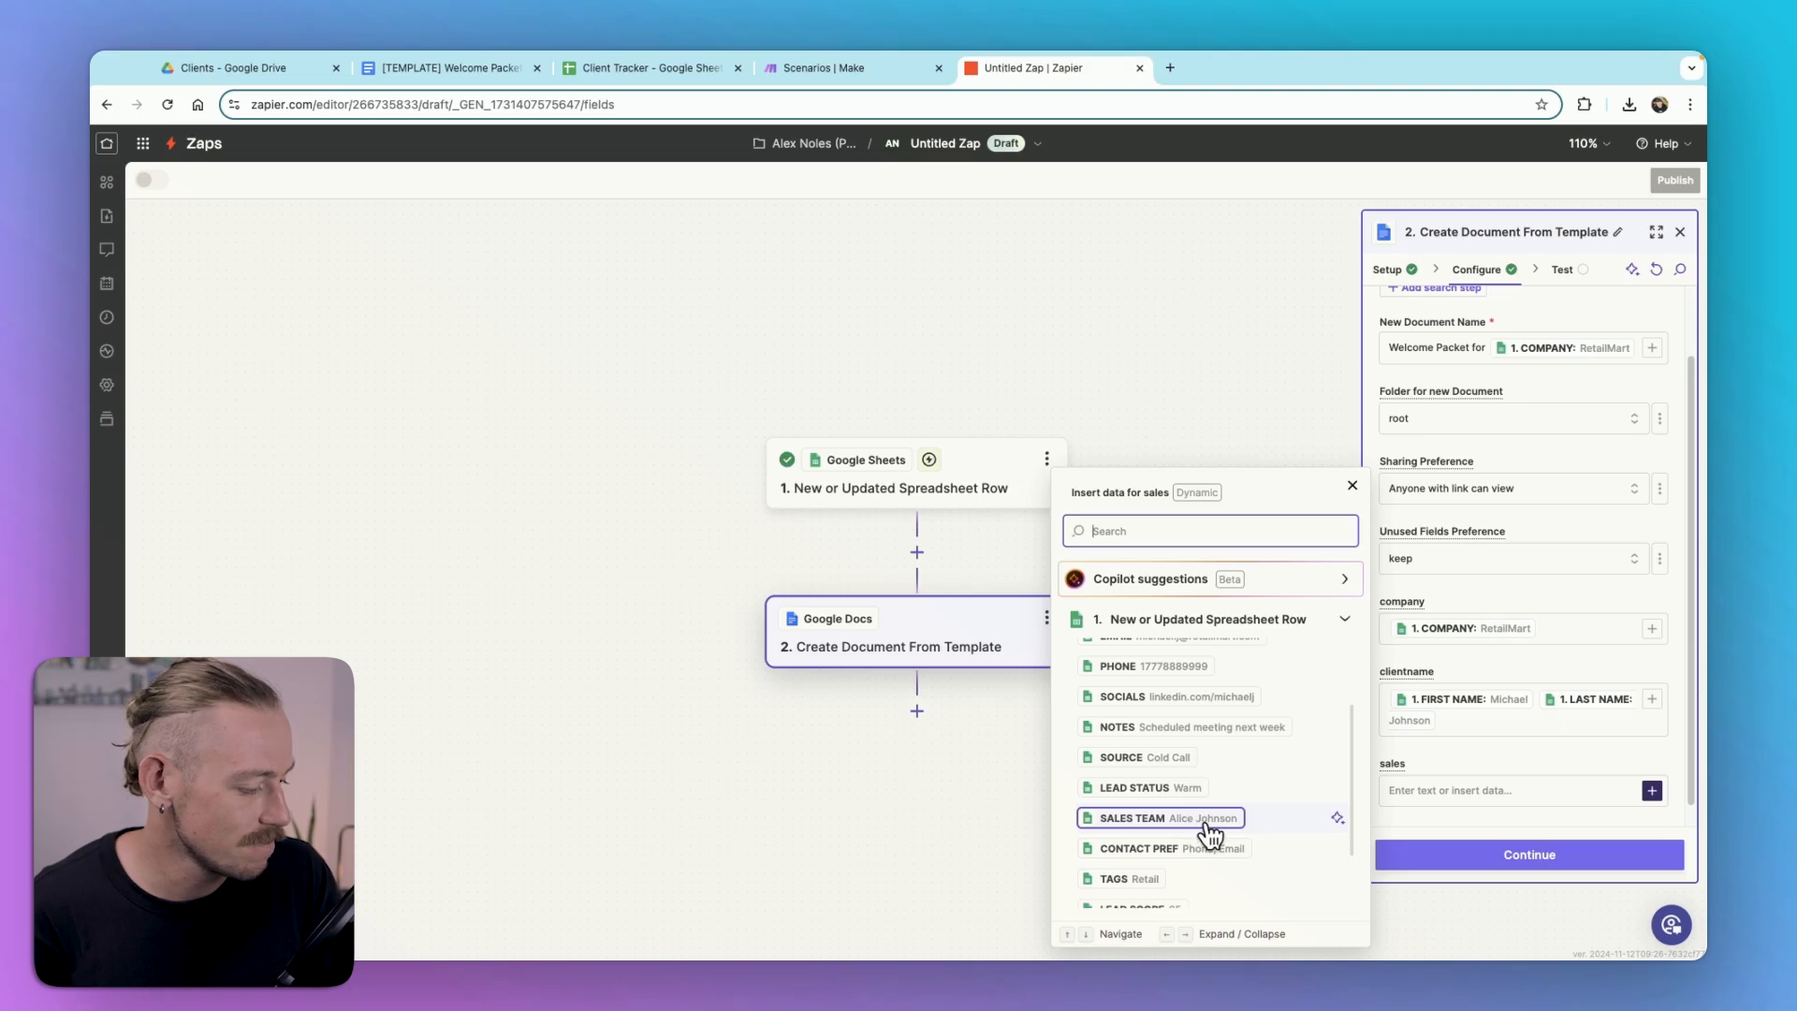
click(1159, 816)
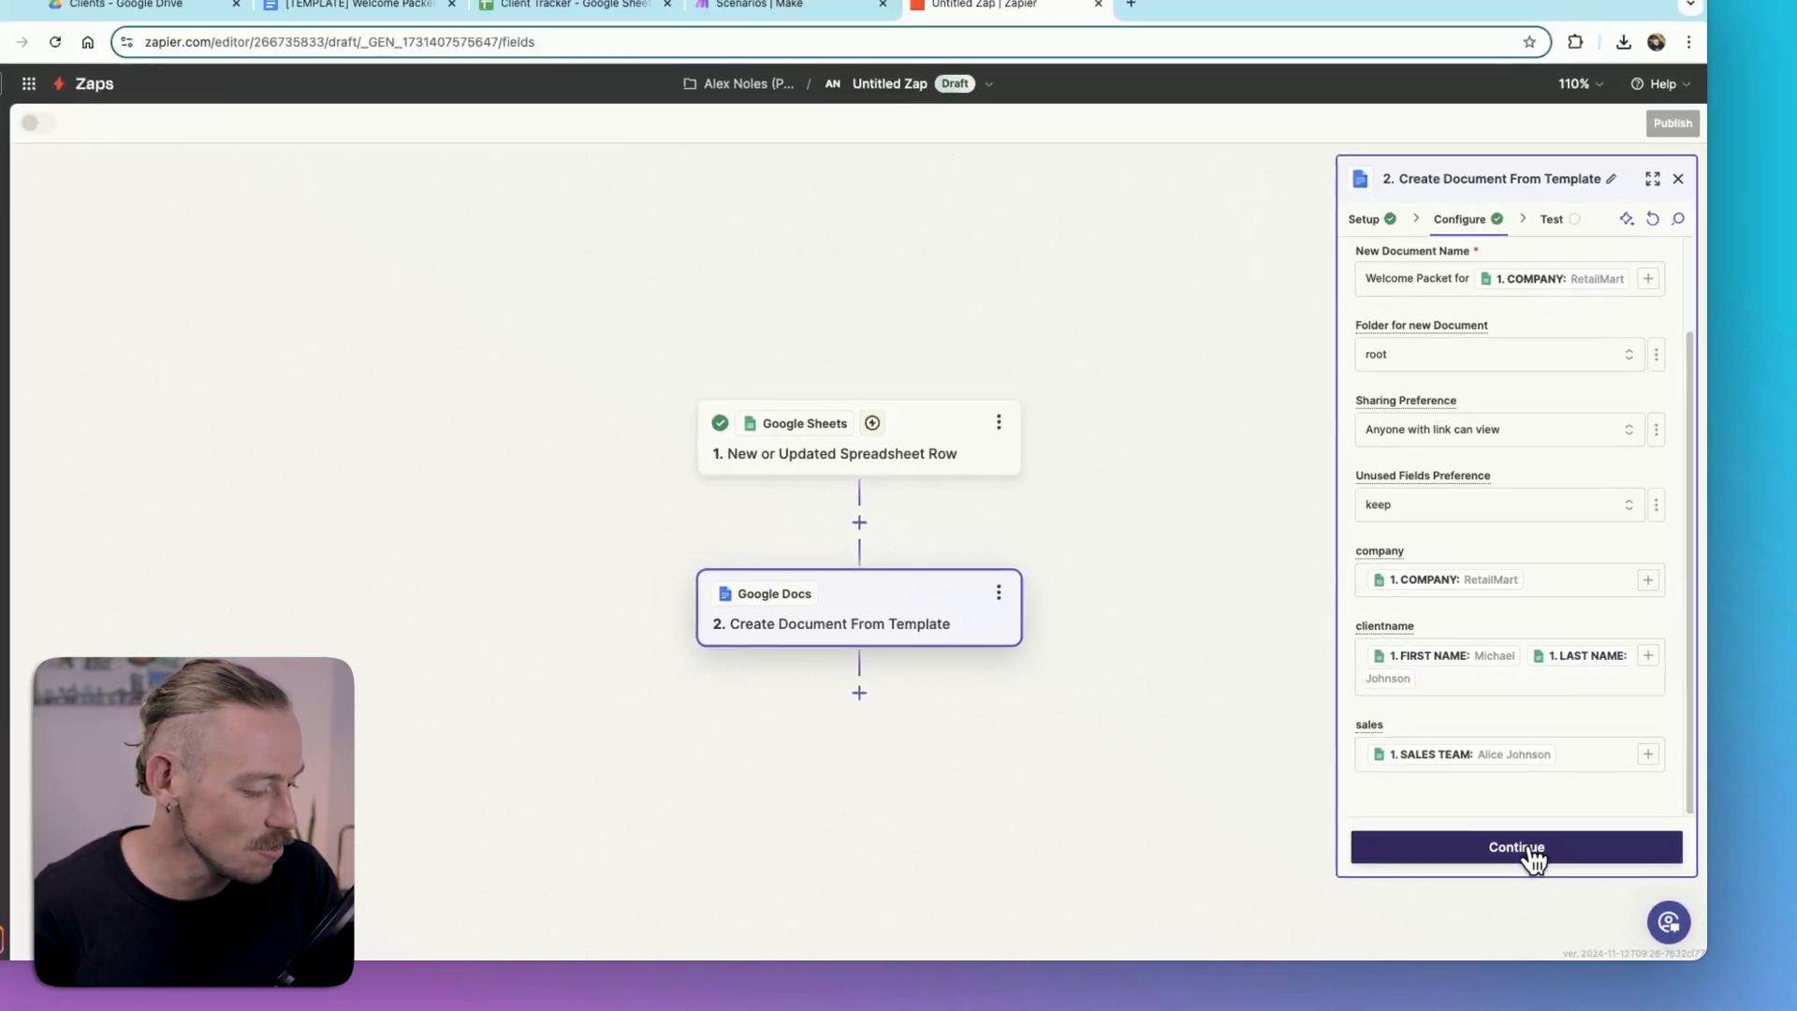
click(1514, 847)
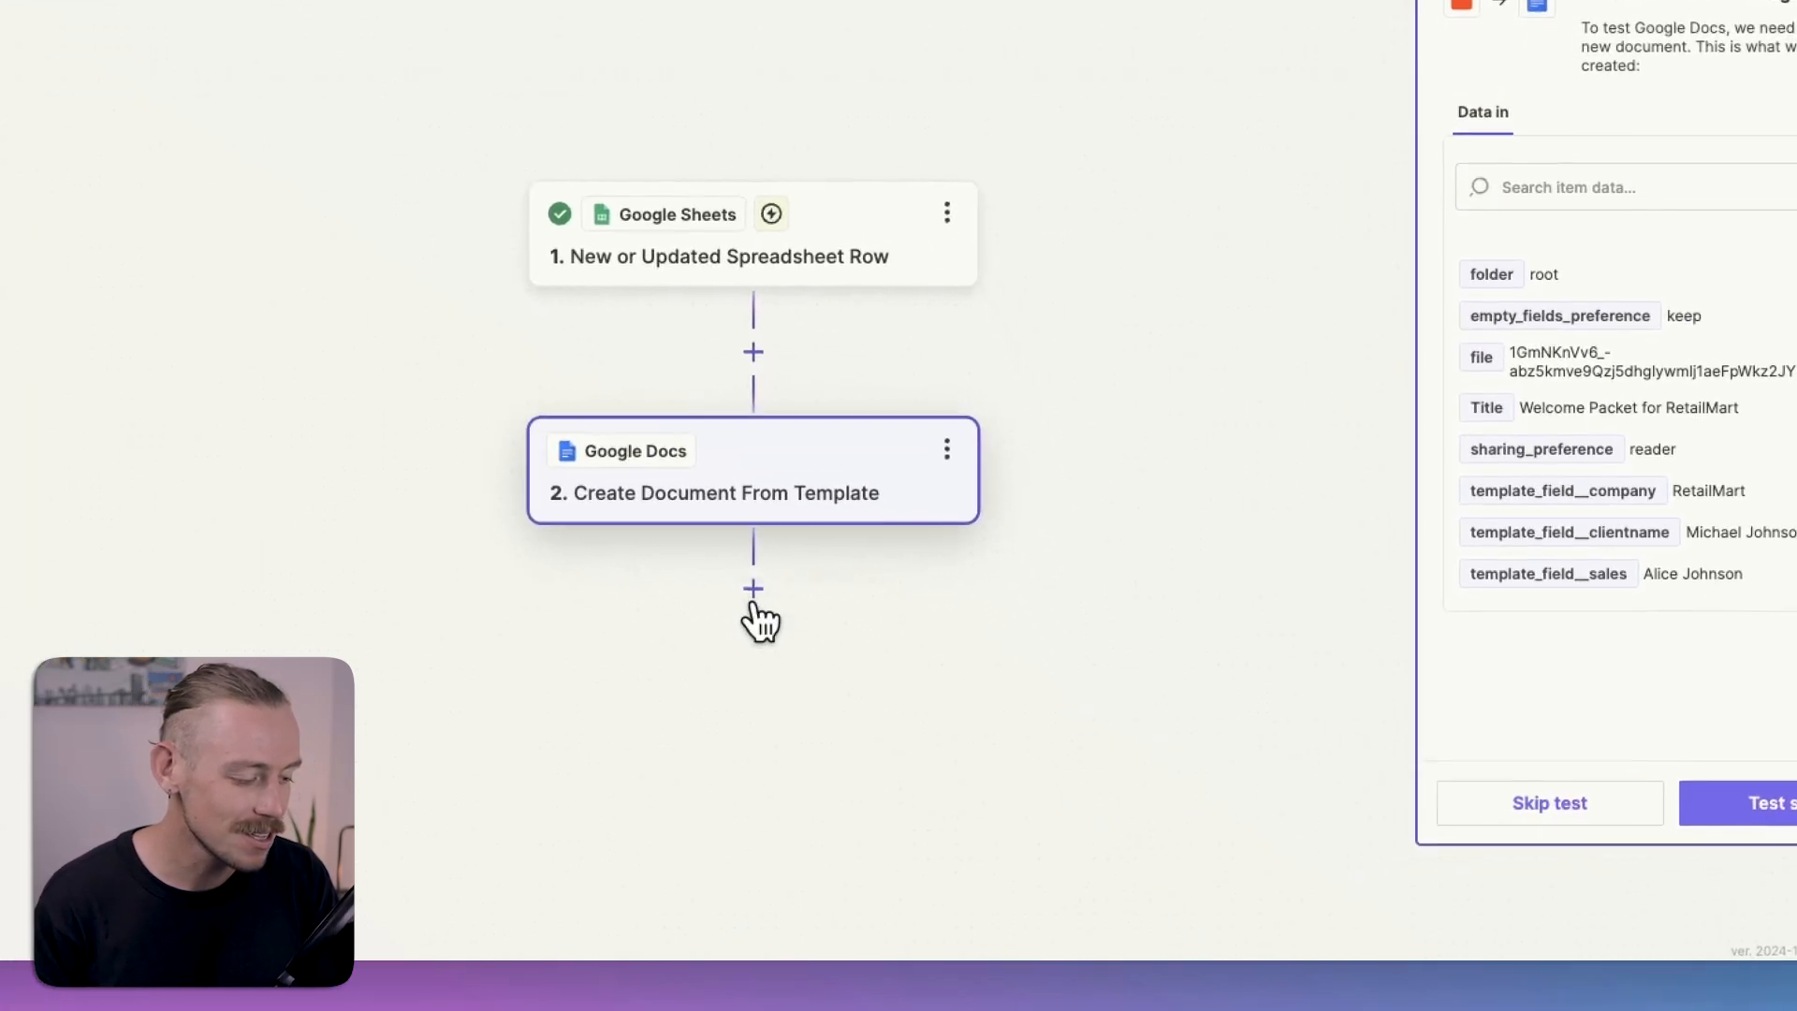
Step: Add a third Gmail step with the Send Email event after the document step
click(752, 588)
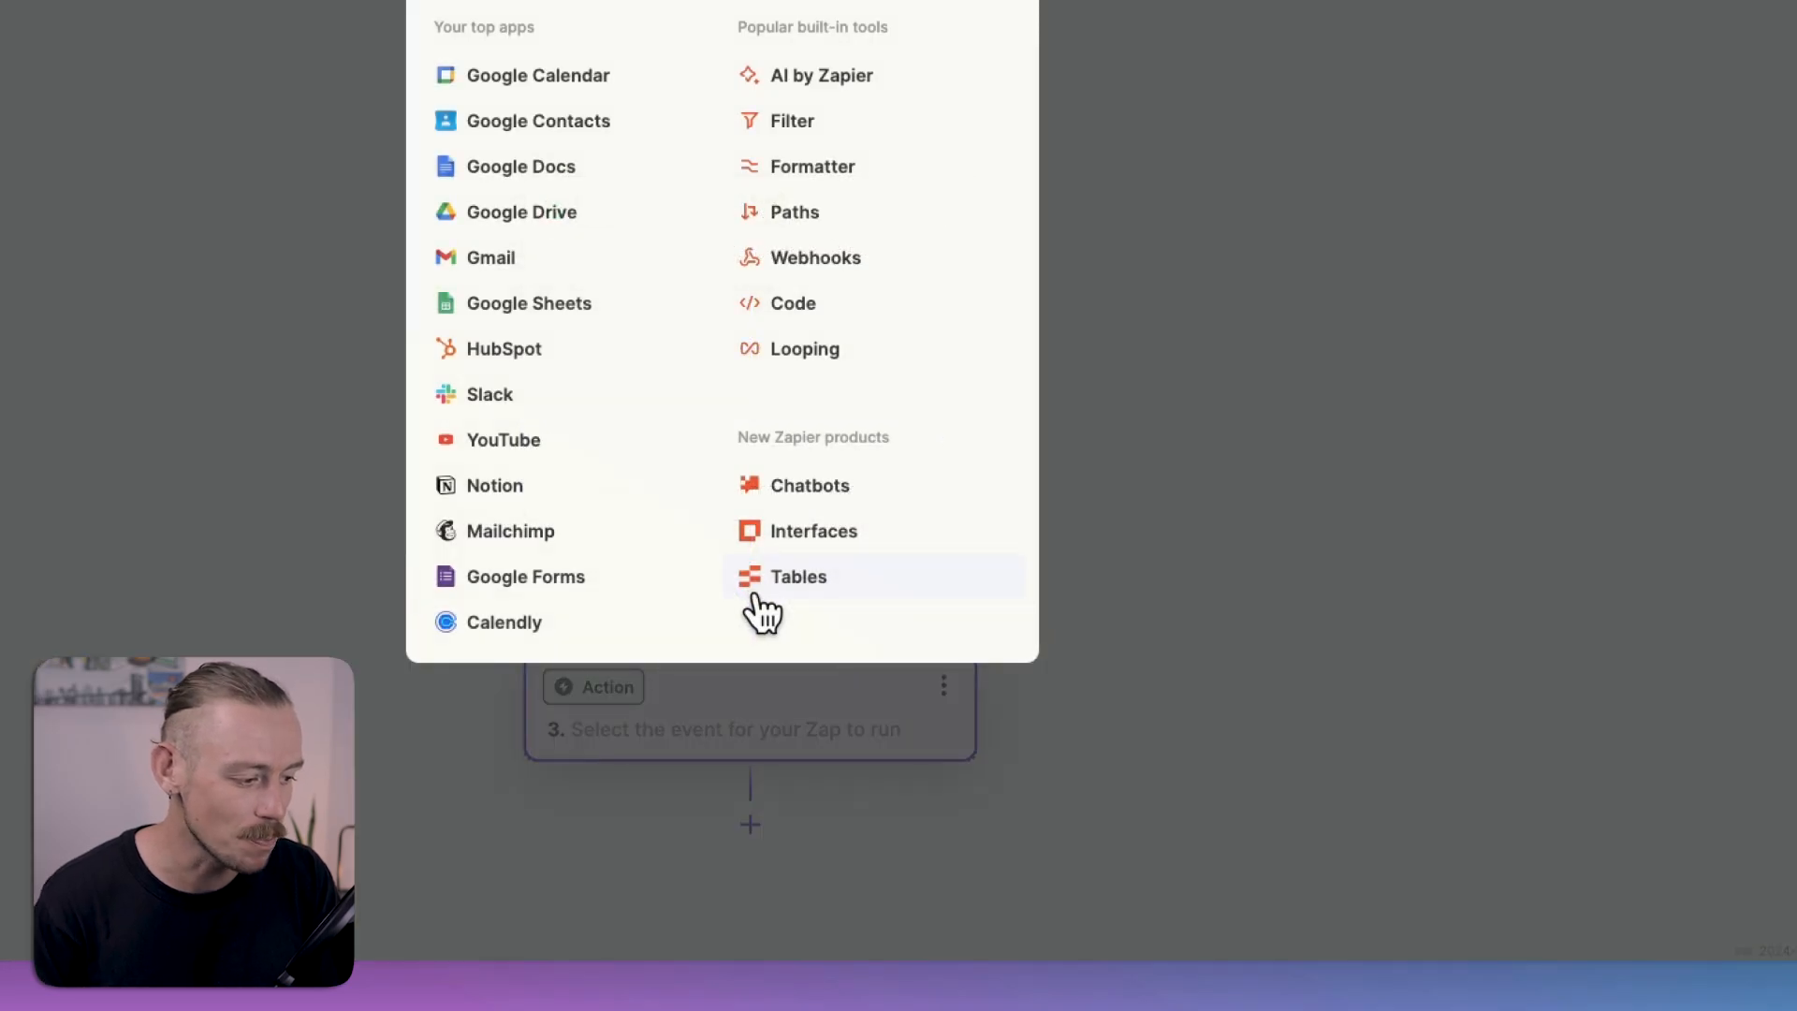
mouse_move(504, 263)
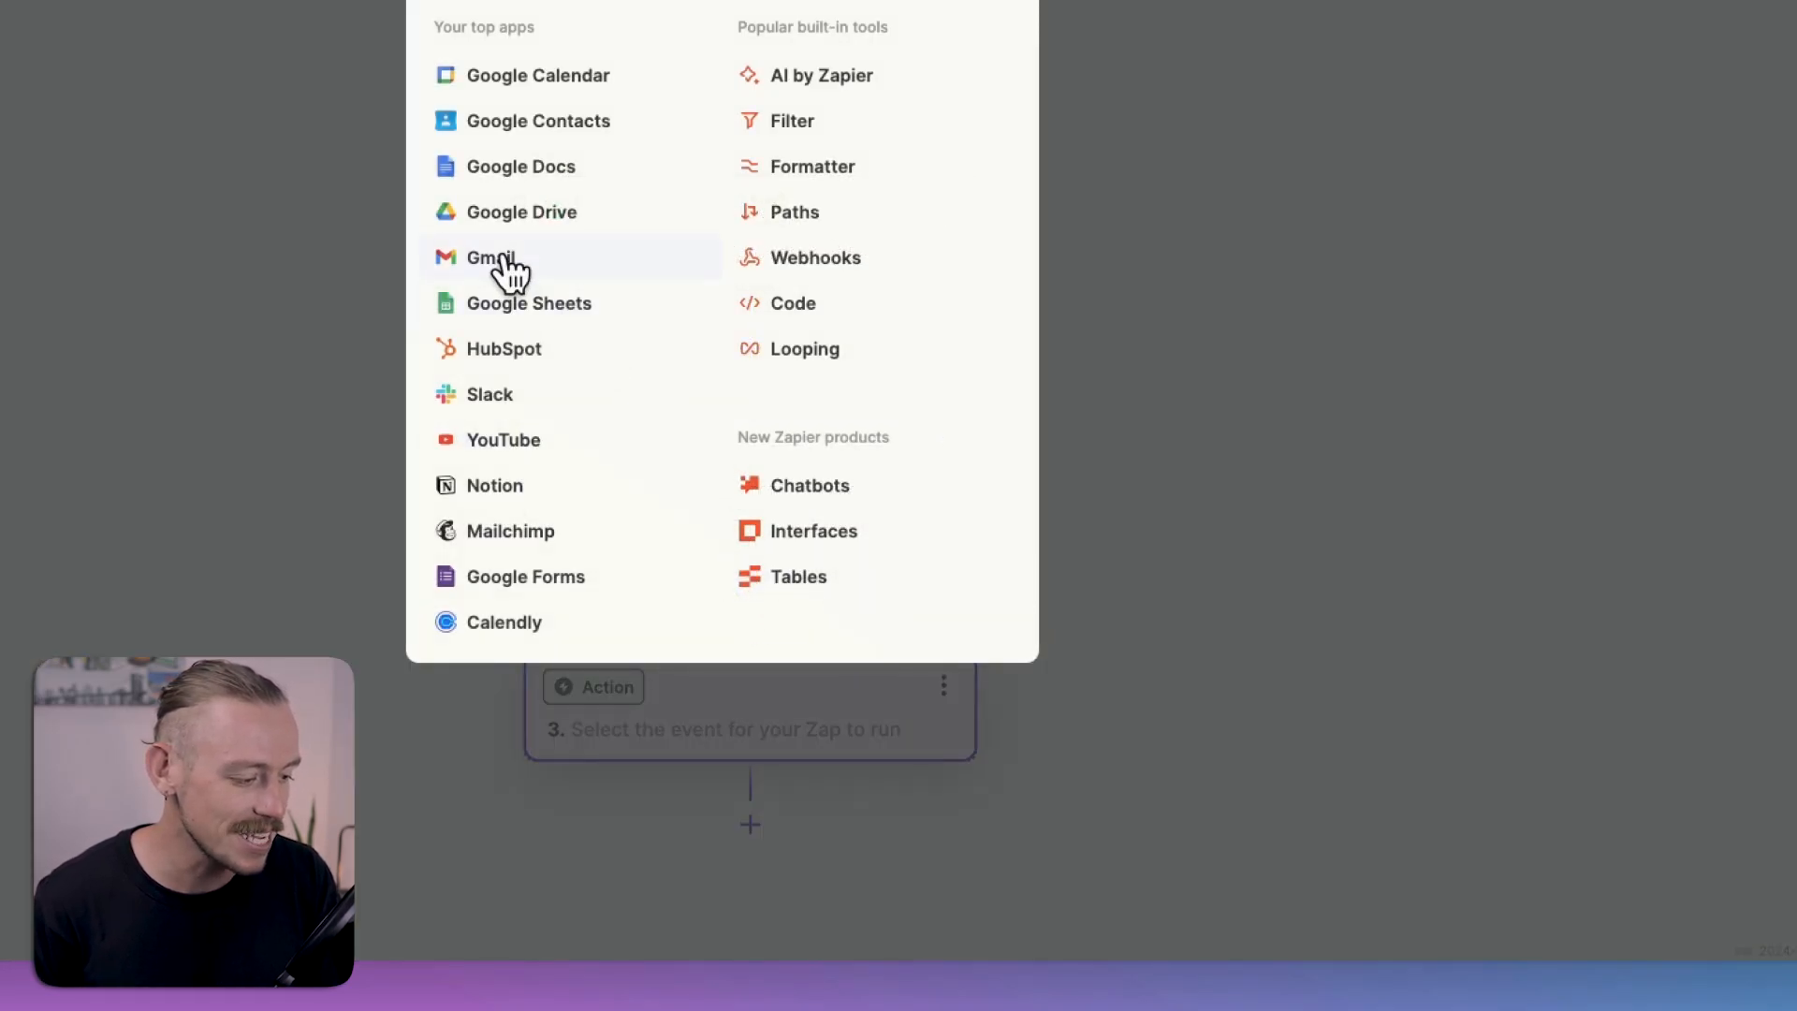
click(489, 257)
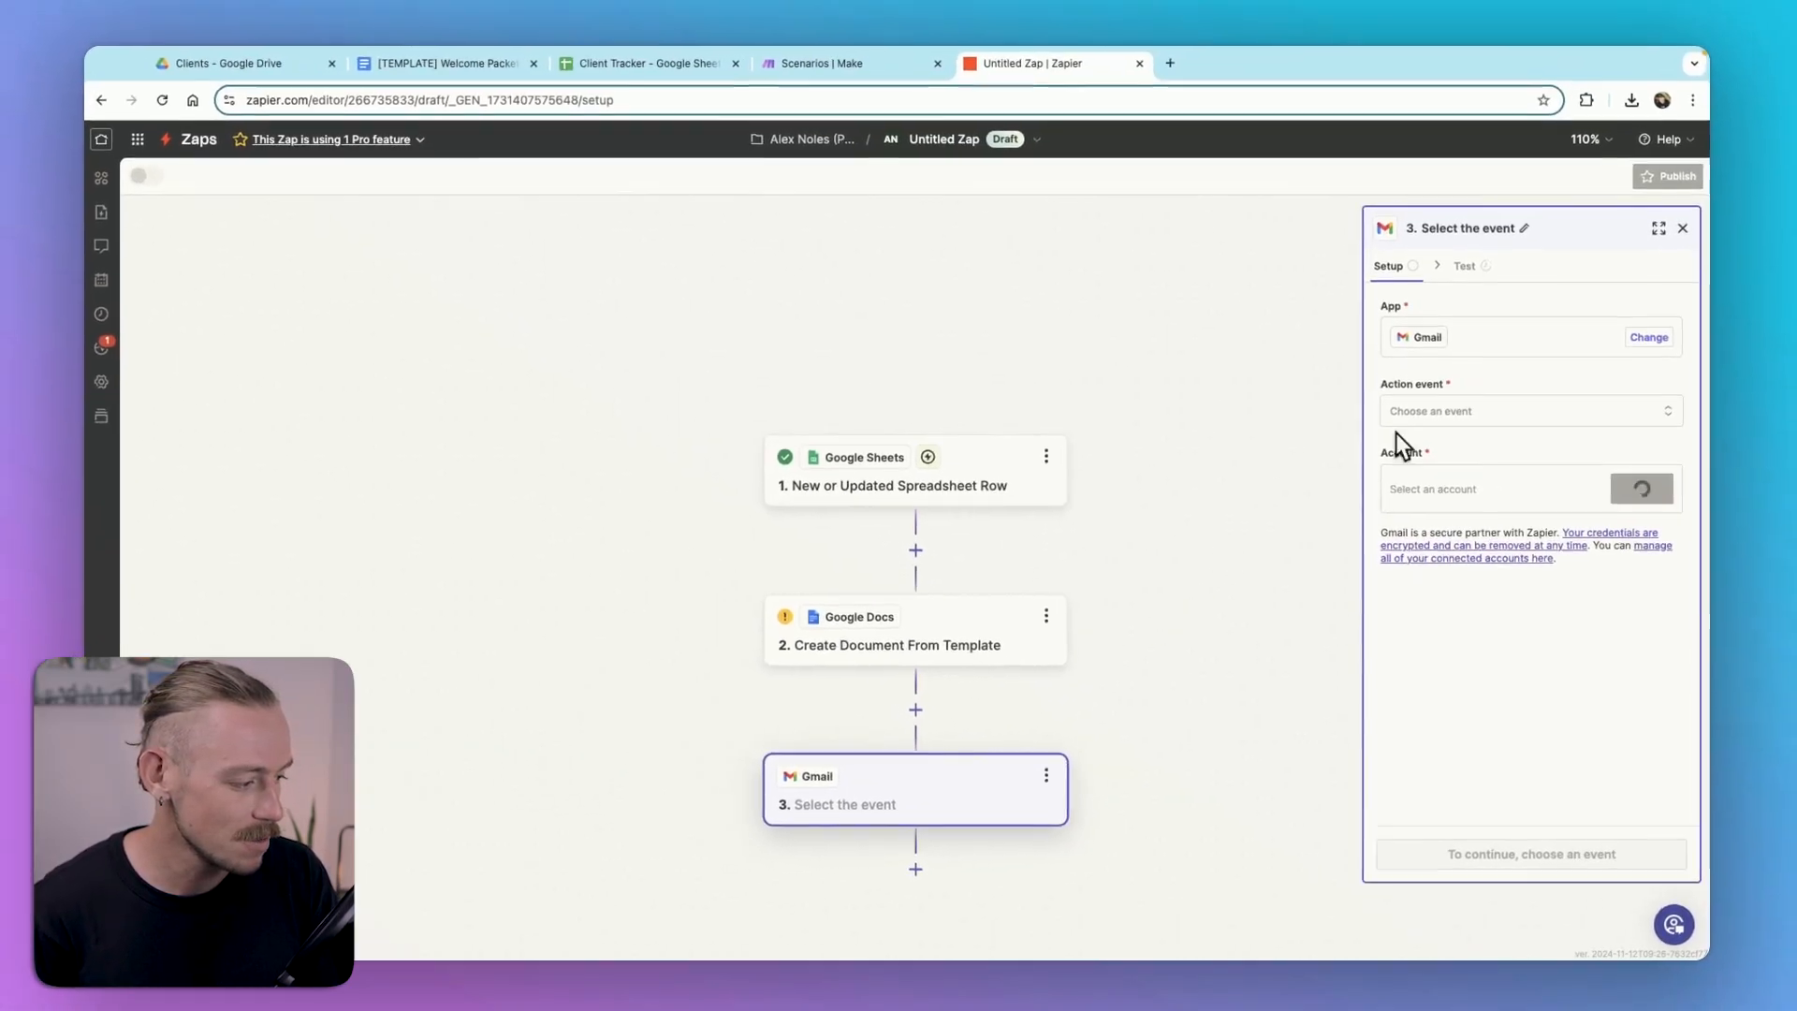
click(1527, 410)
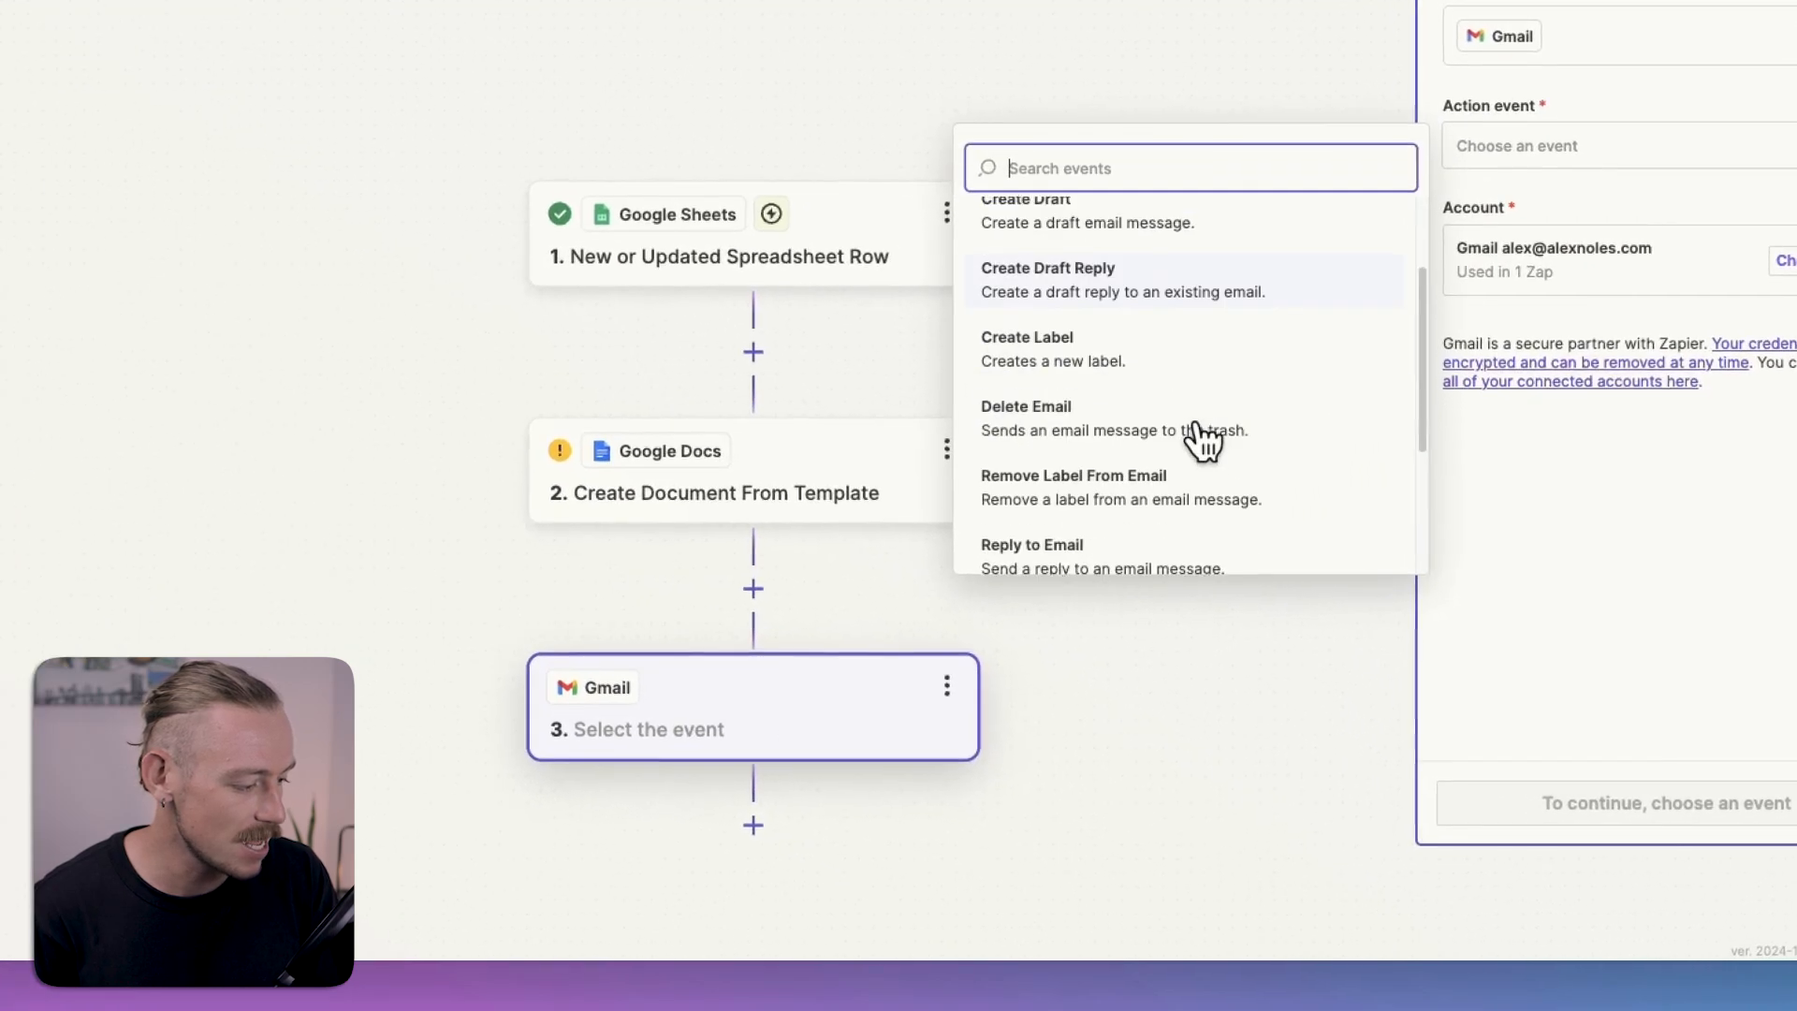
scroll(down, 3)
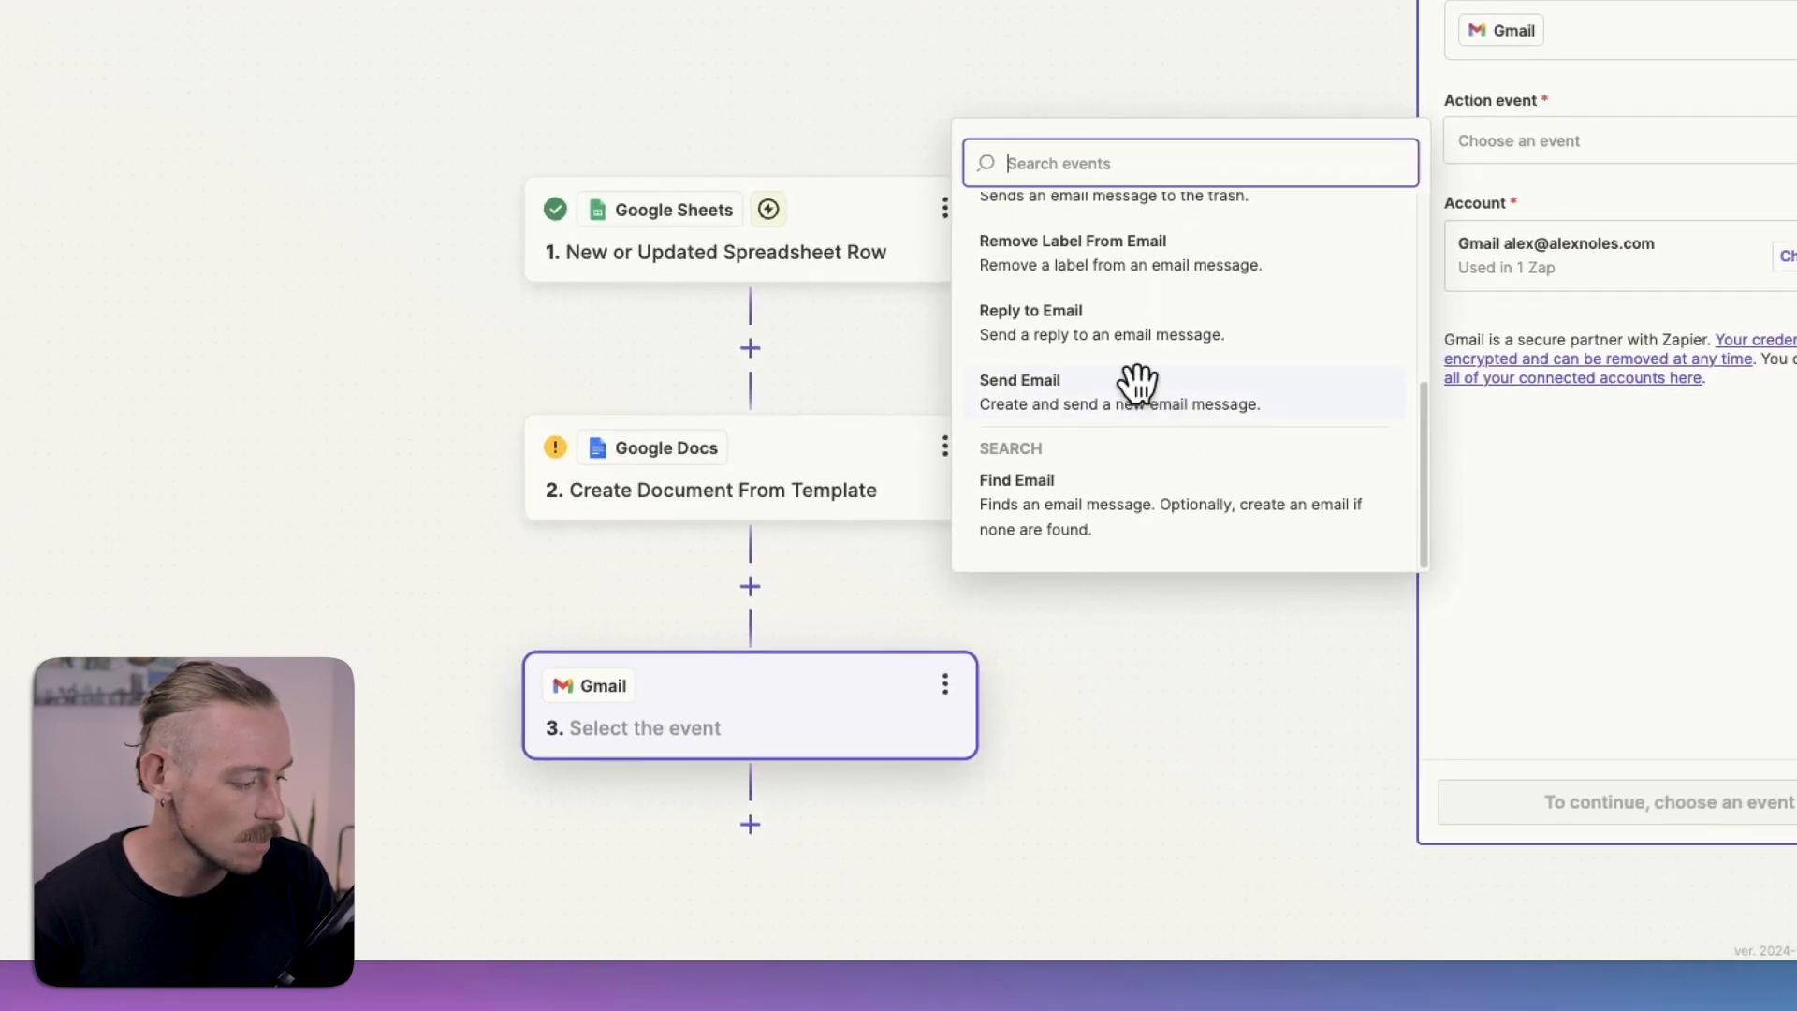
click(1019, 379)
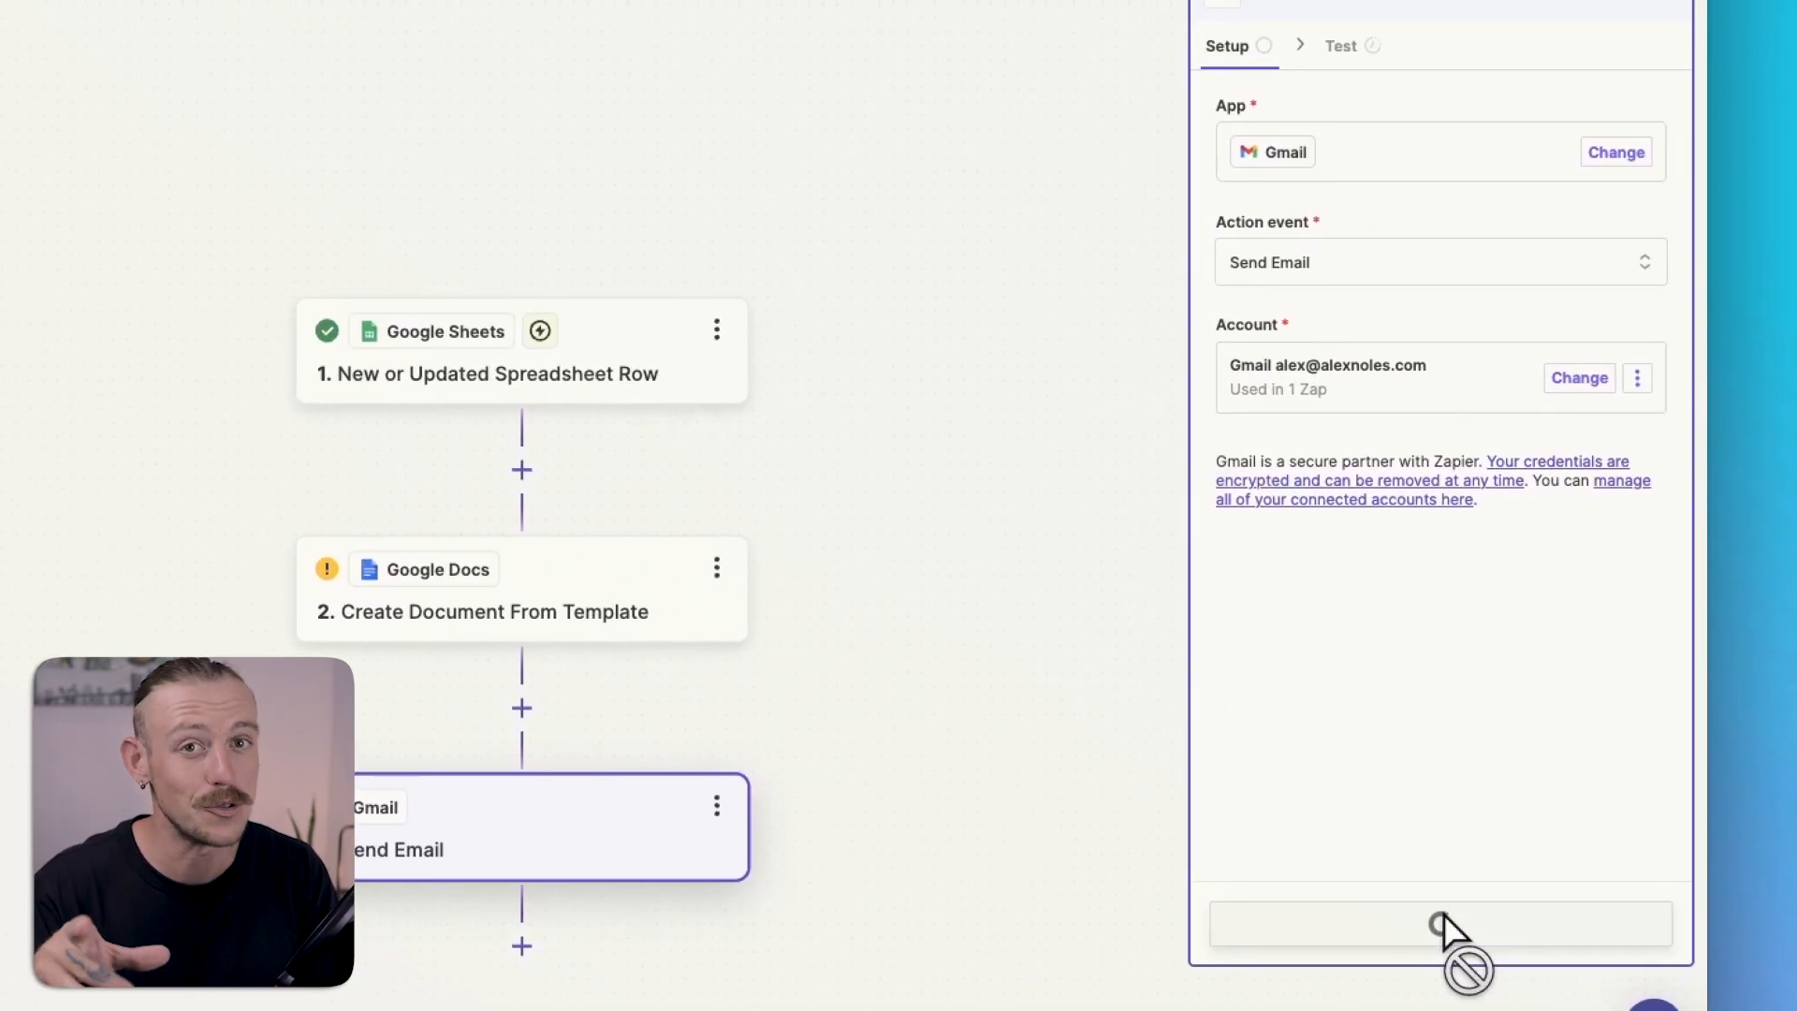
click(1439, 923)
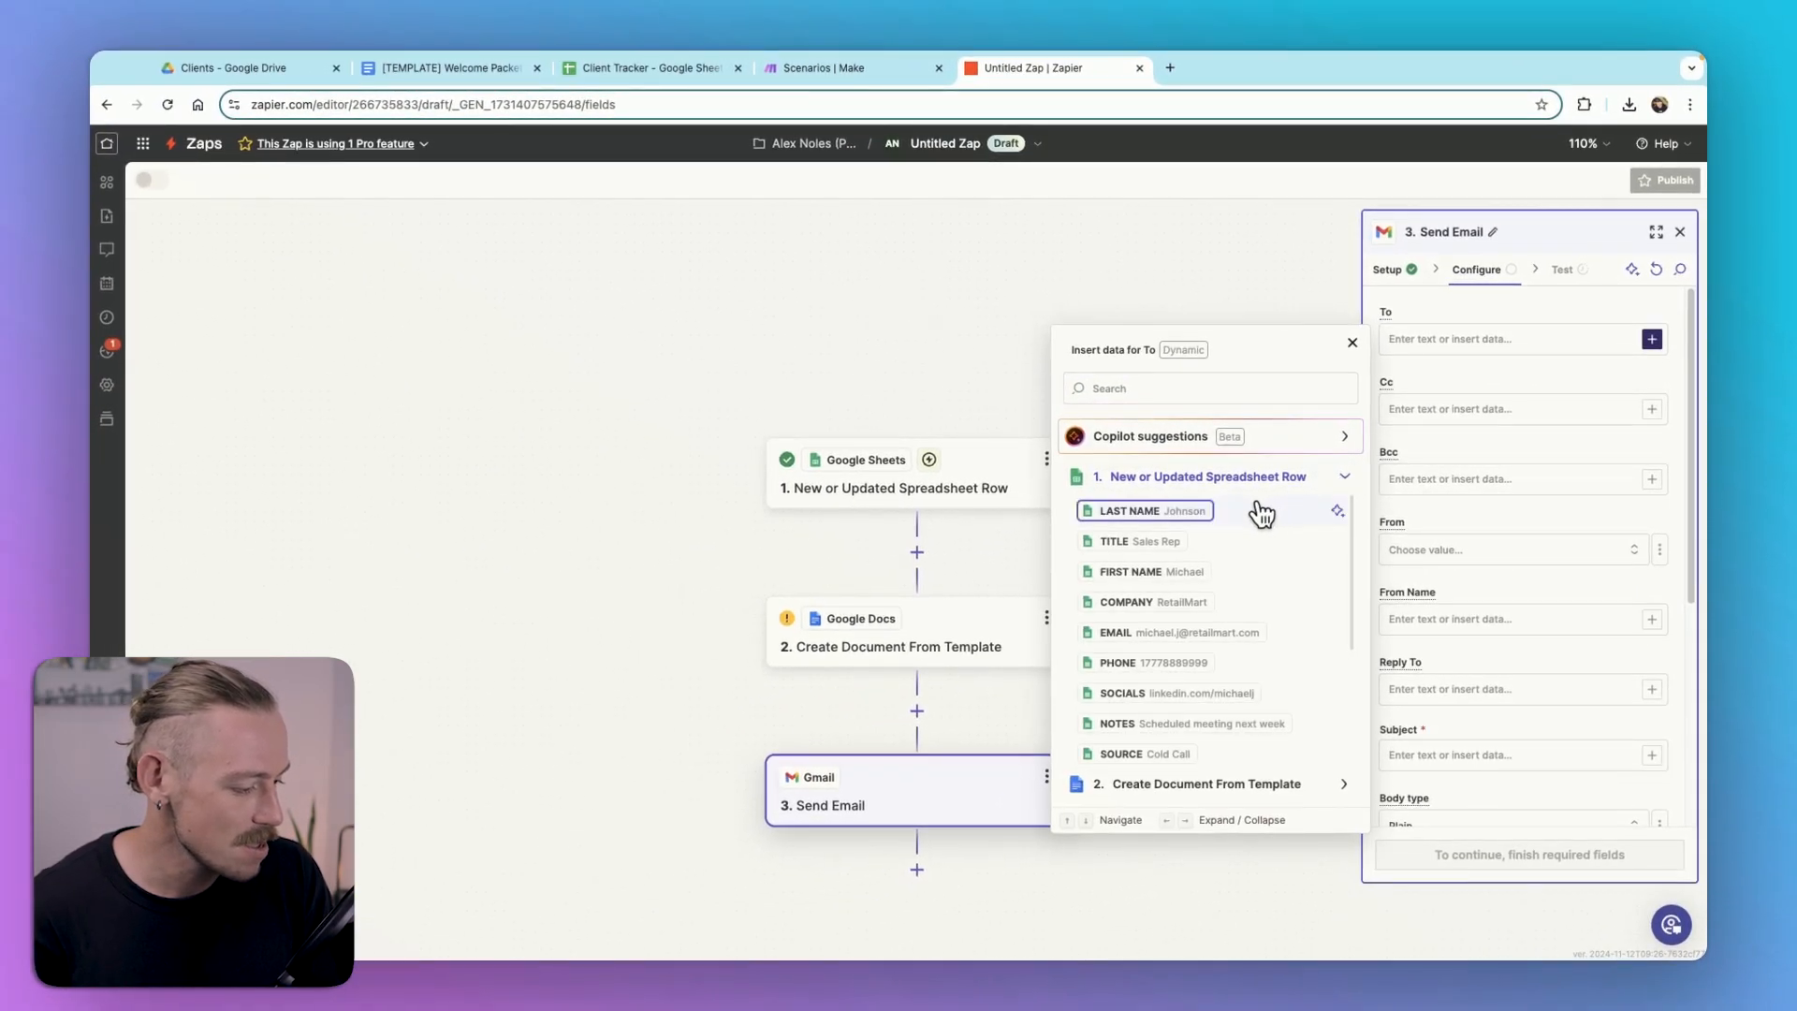
Step: Address the Gmail email to the row's EMAIL, then switch to Make's Document Automation folder
click(1145, 631)
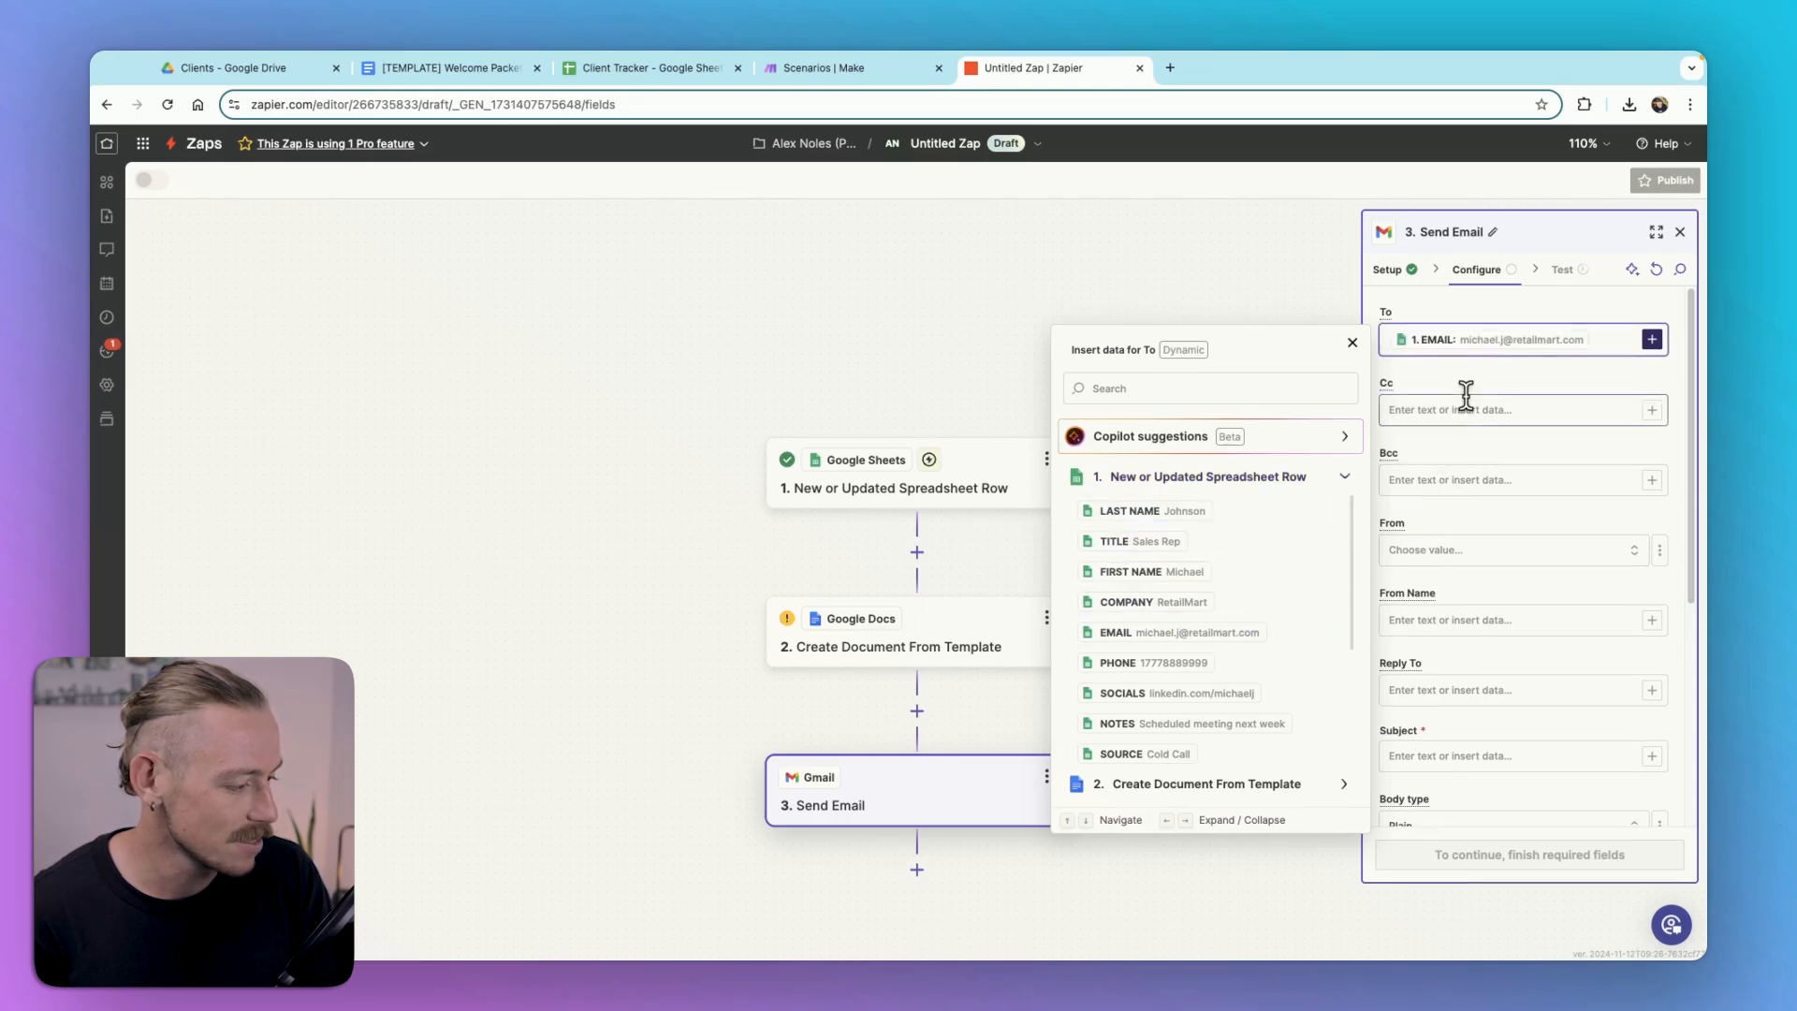
scroll(down, 3)
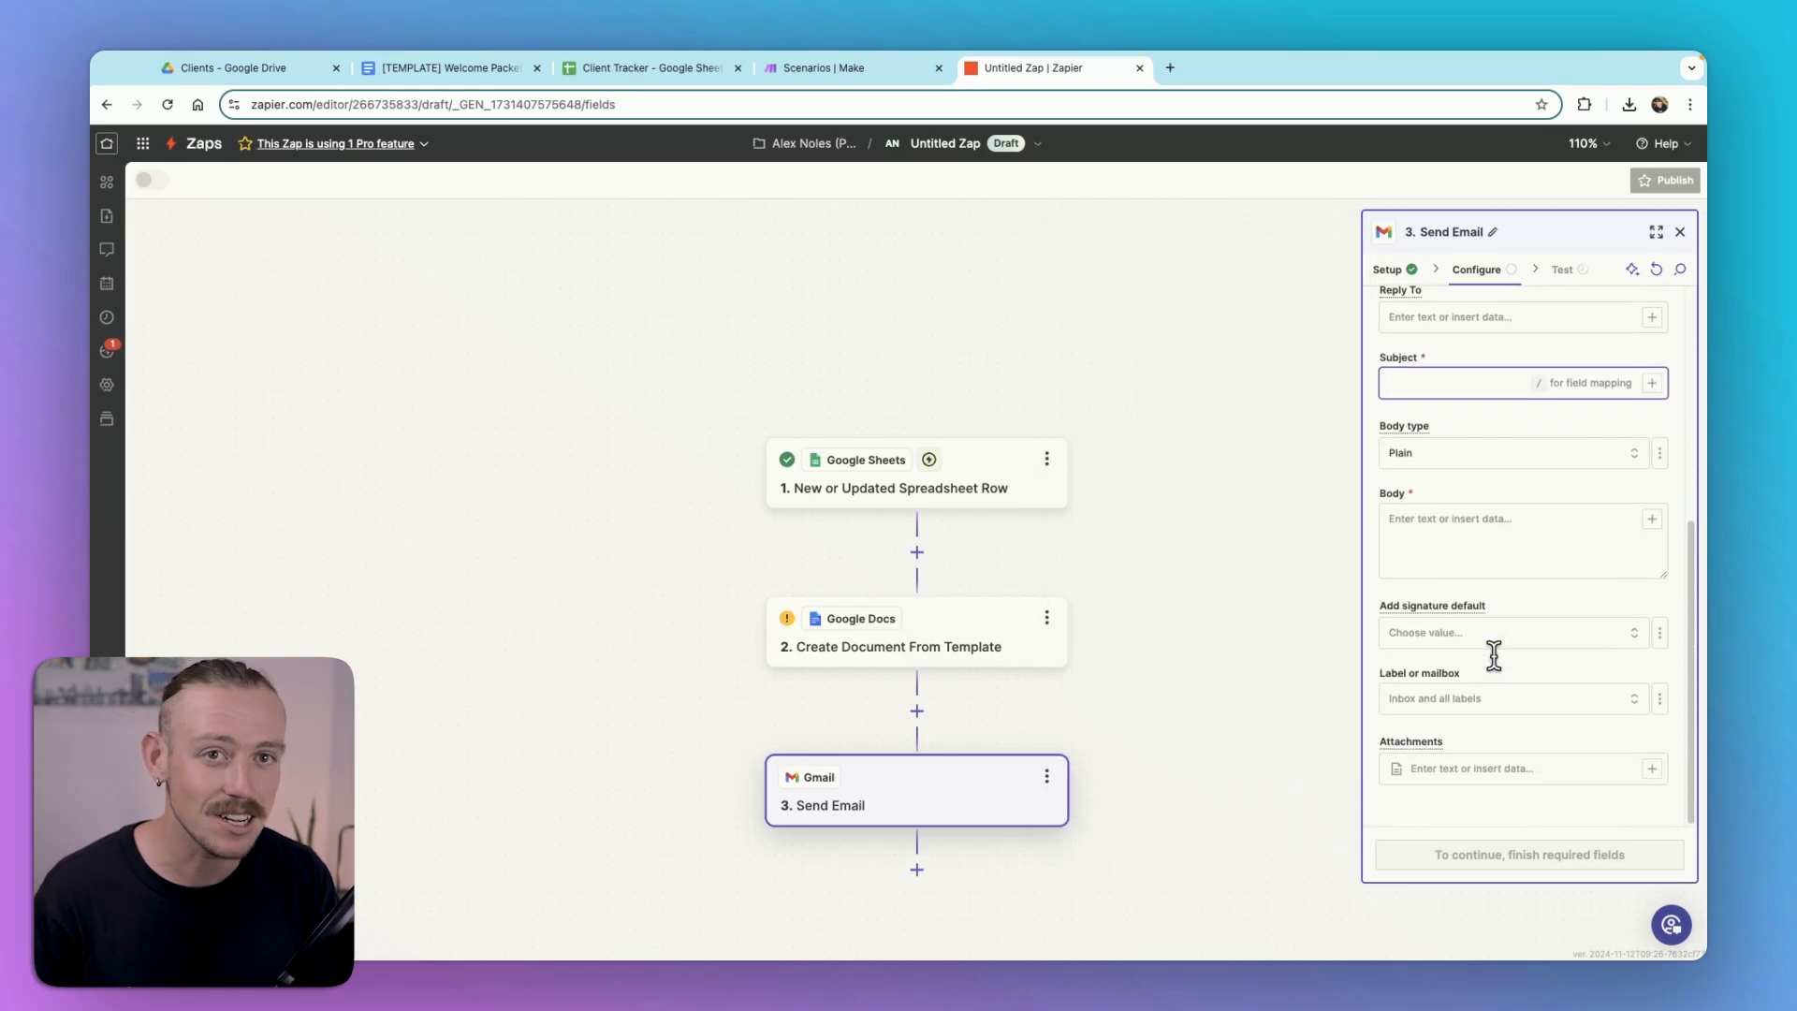
mouse_move(1500, 670)
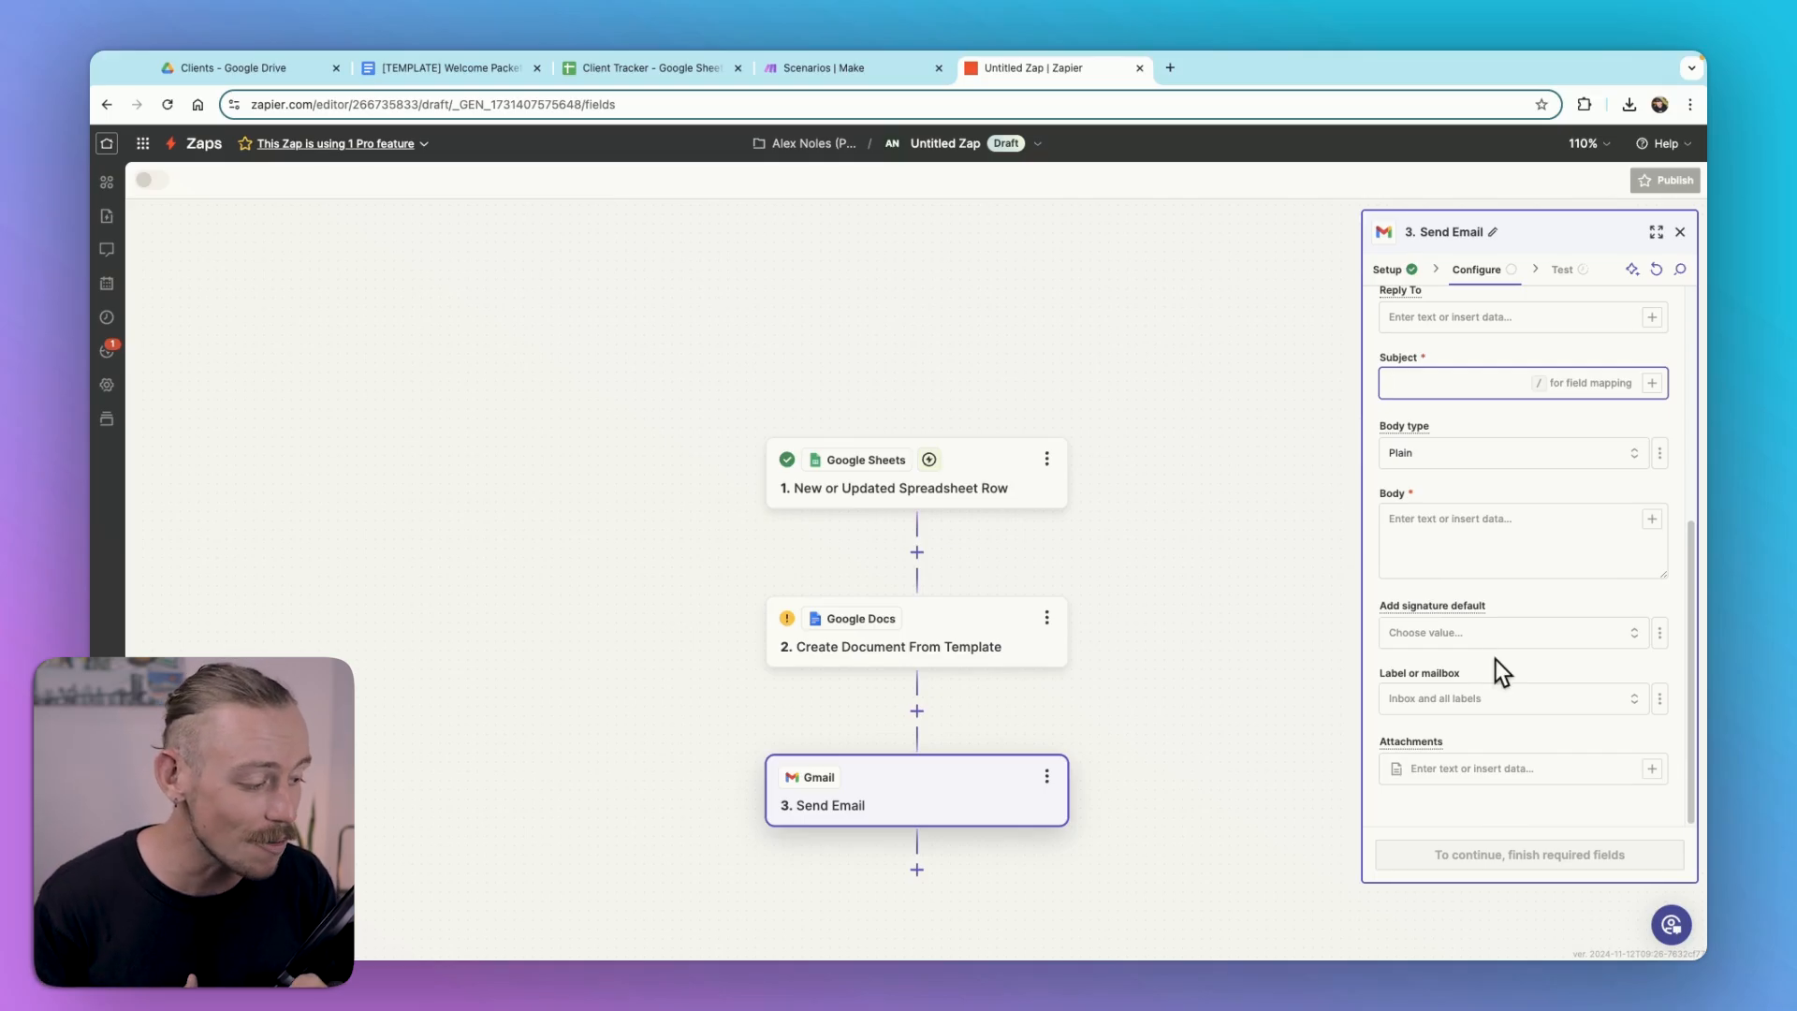
click(848, 68)
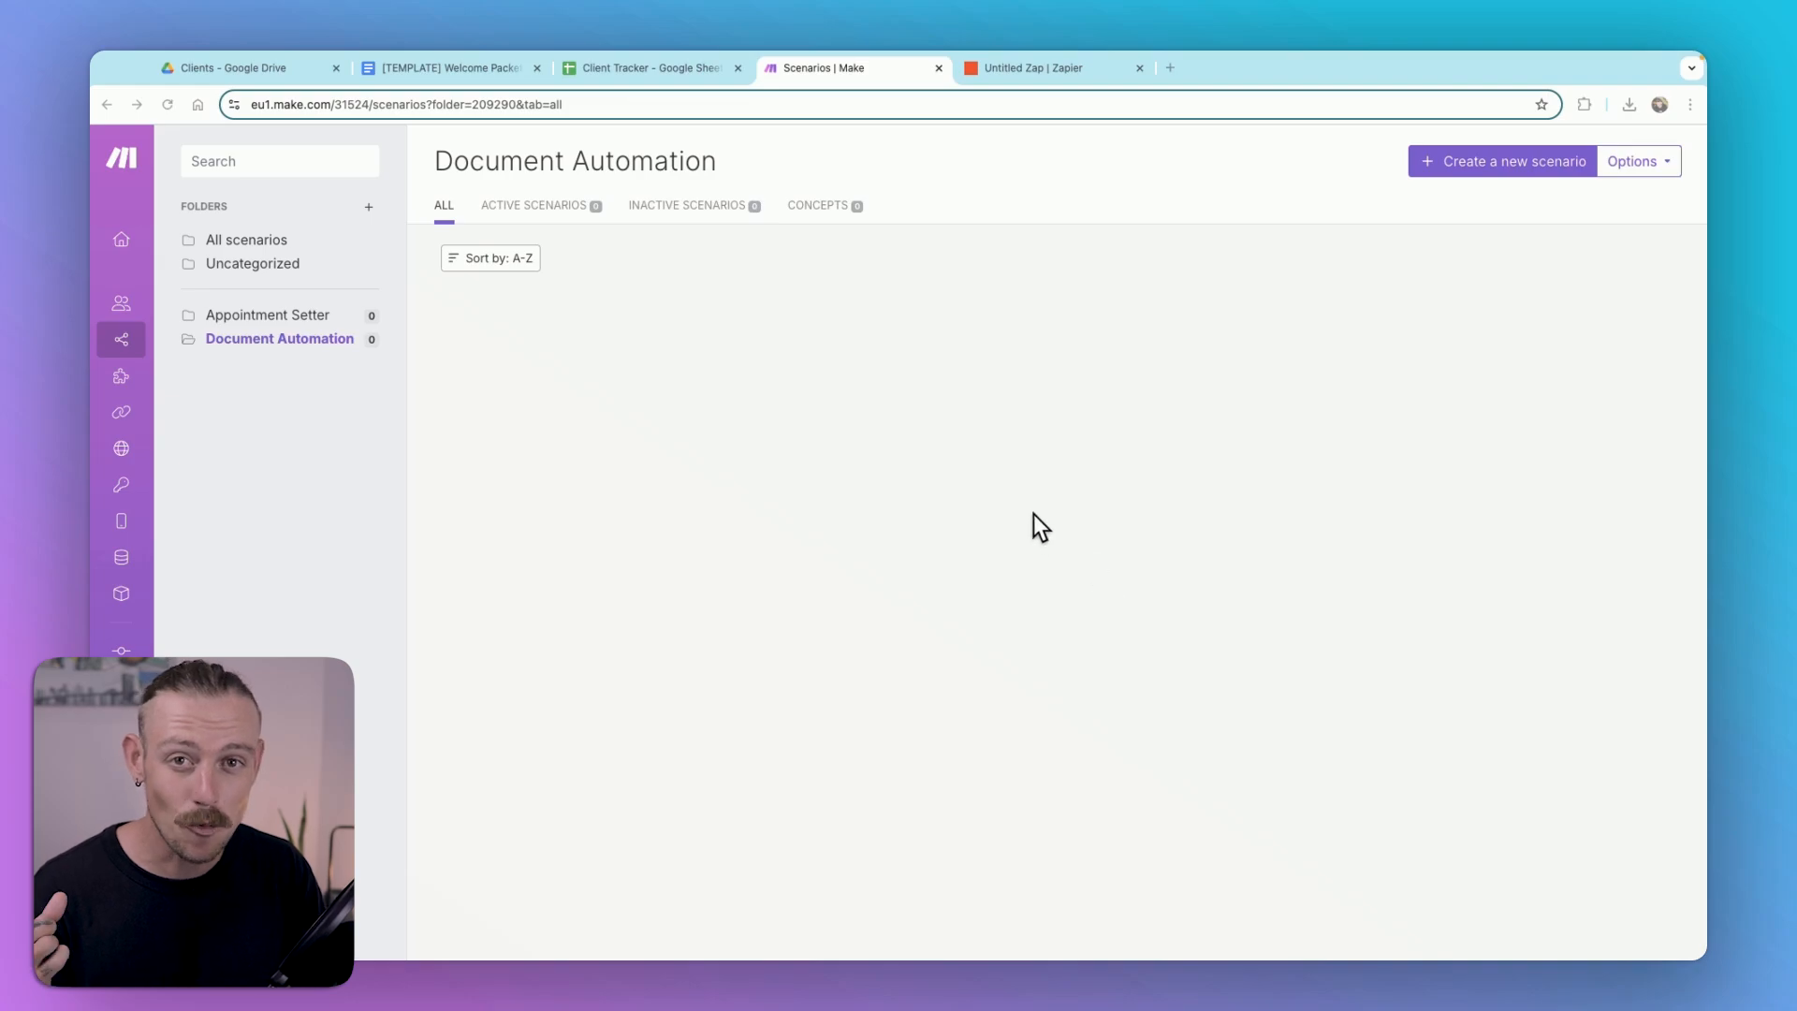
mouse_move(1002, 514)
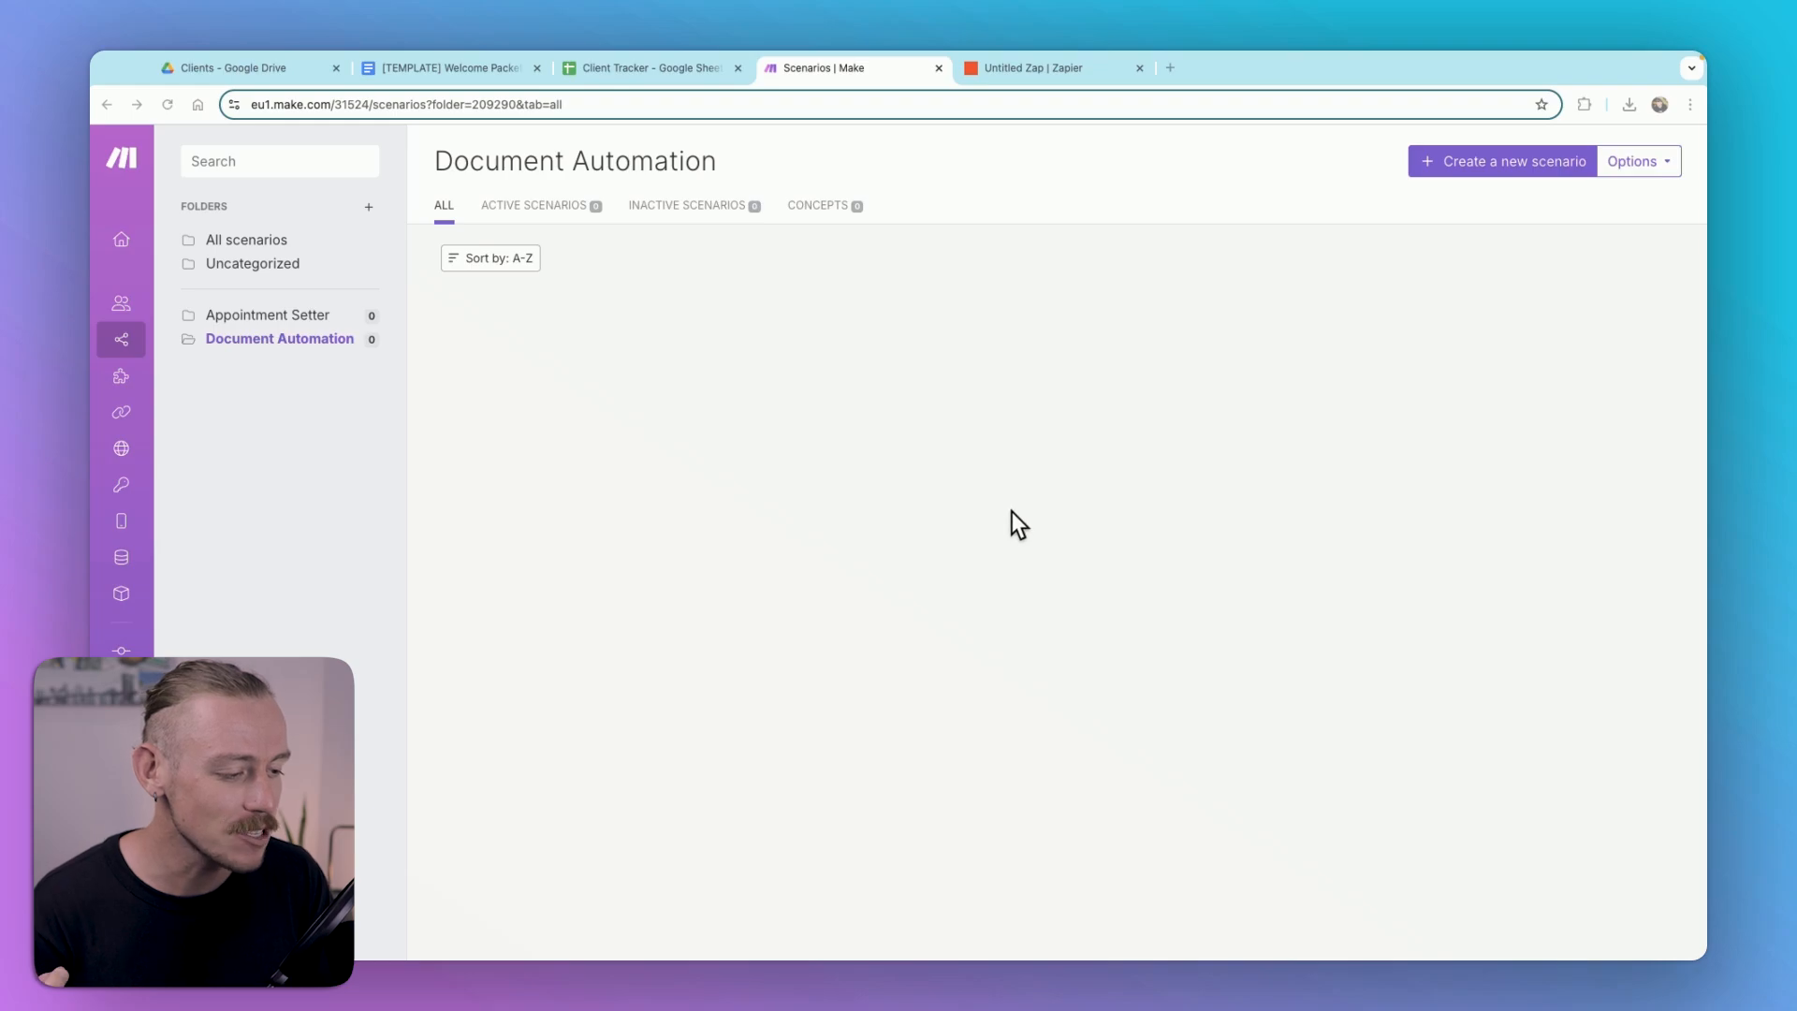
mouse_move(730, 270)
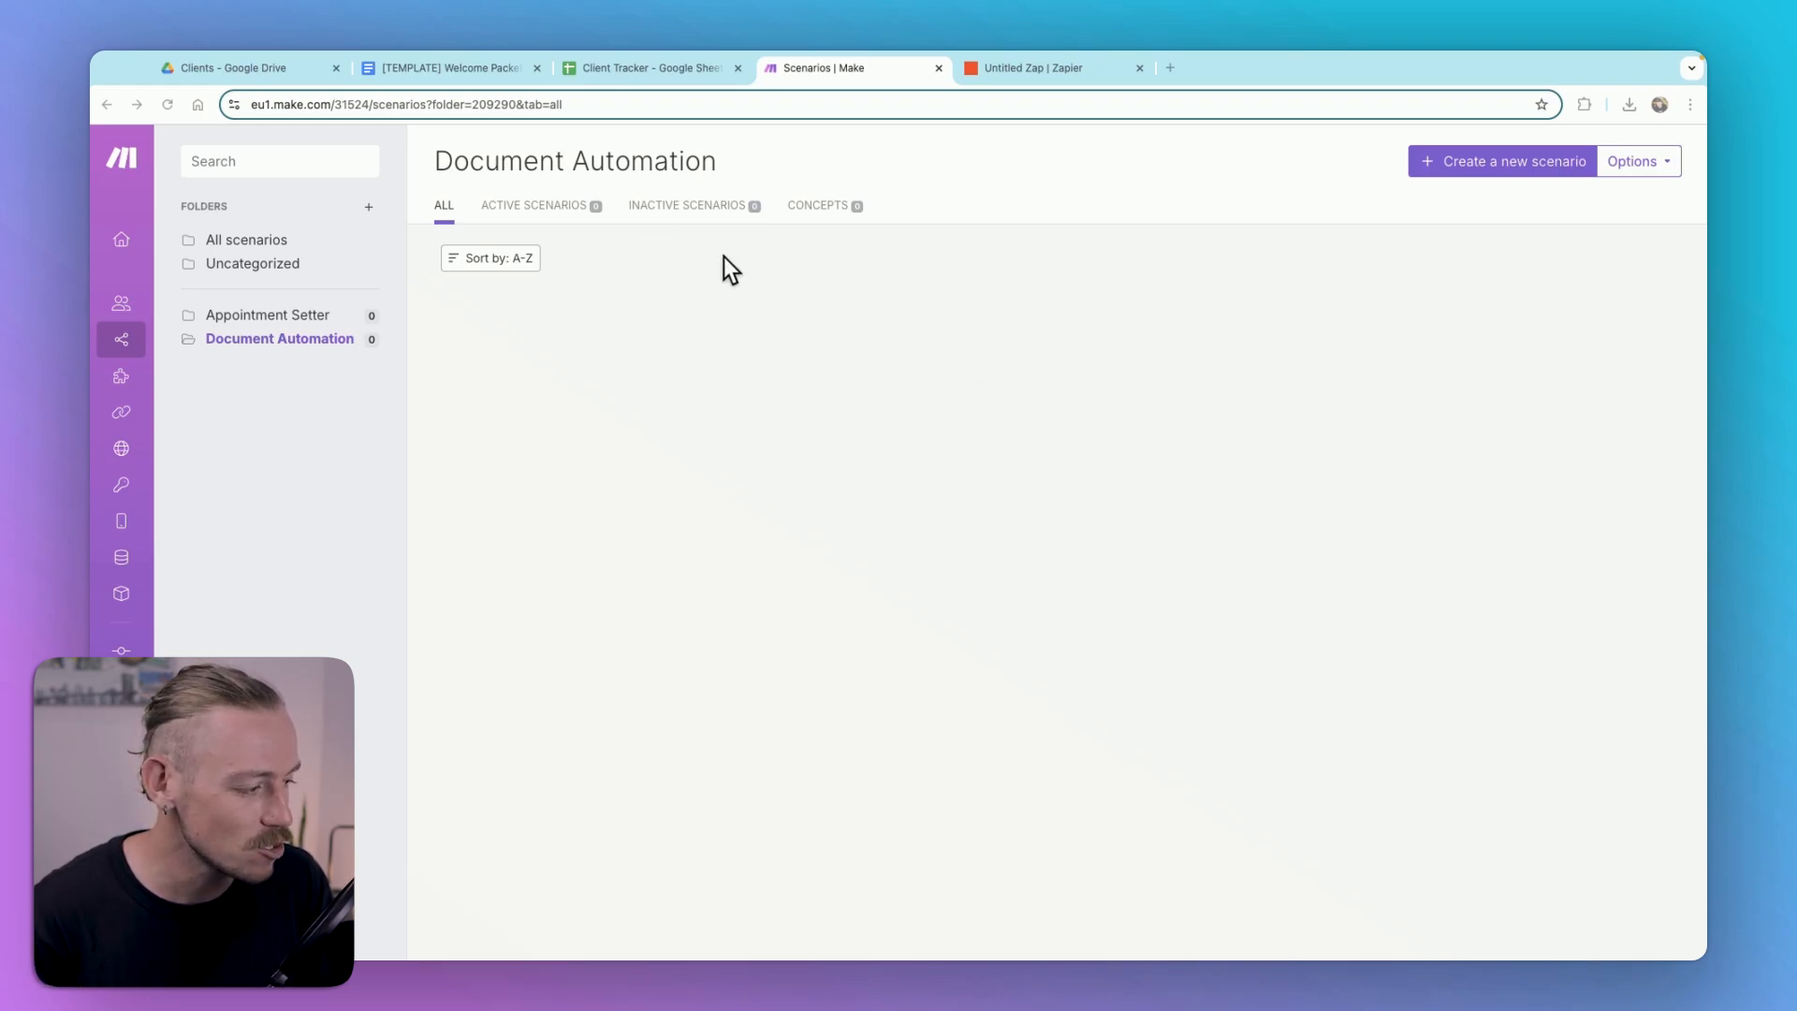
Step: Create a new Make scenario and search the app picker for Google Sheets
click(1512, 160)
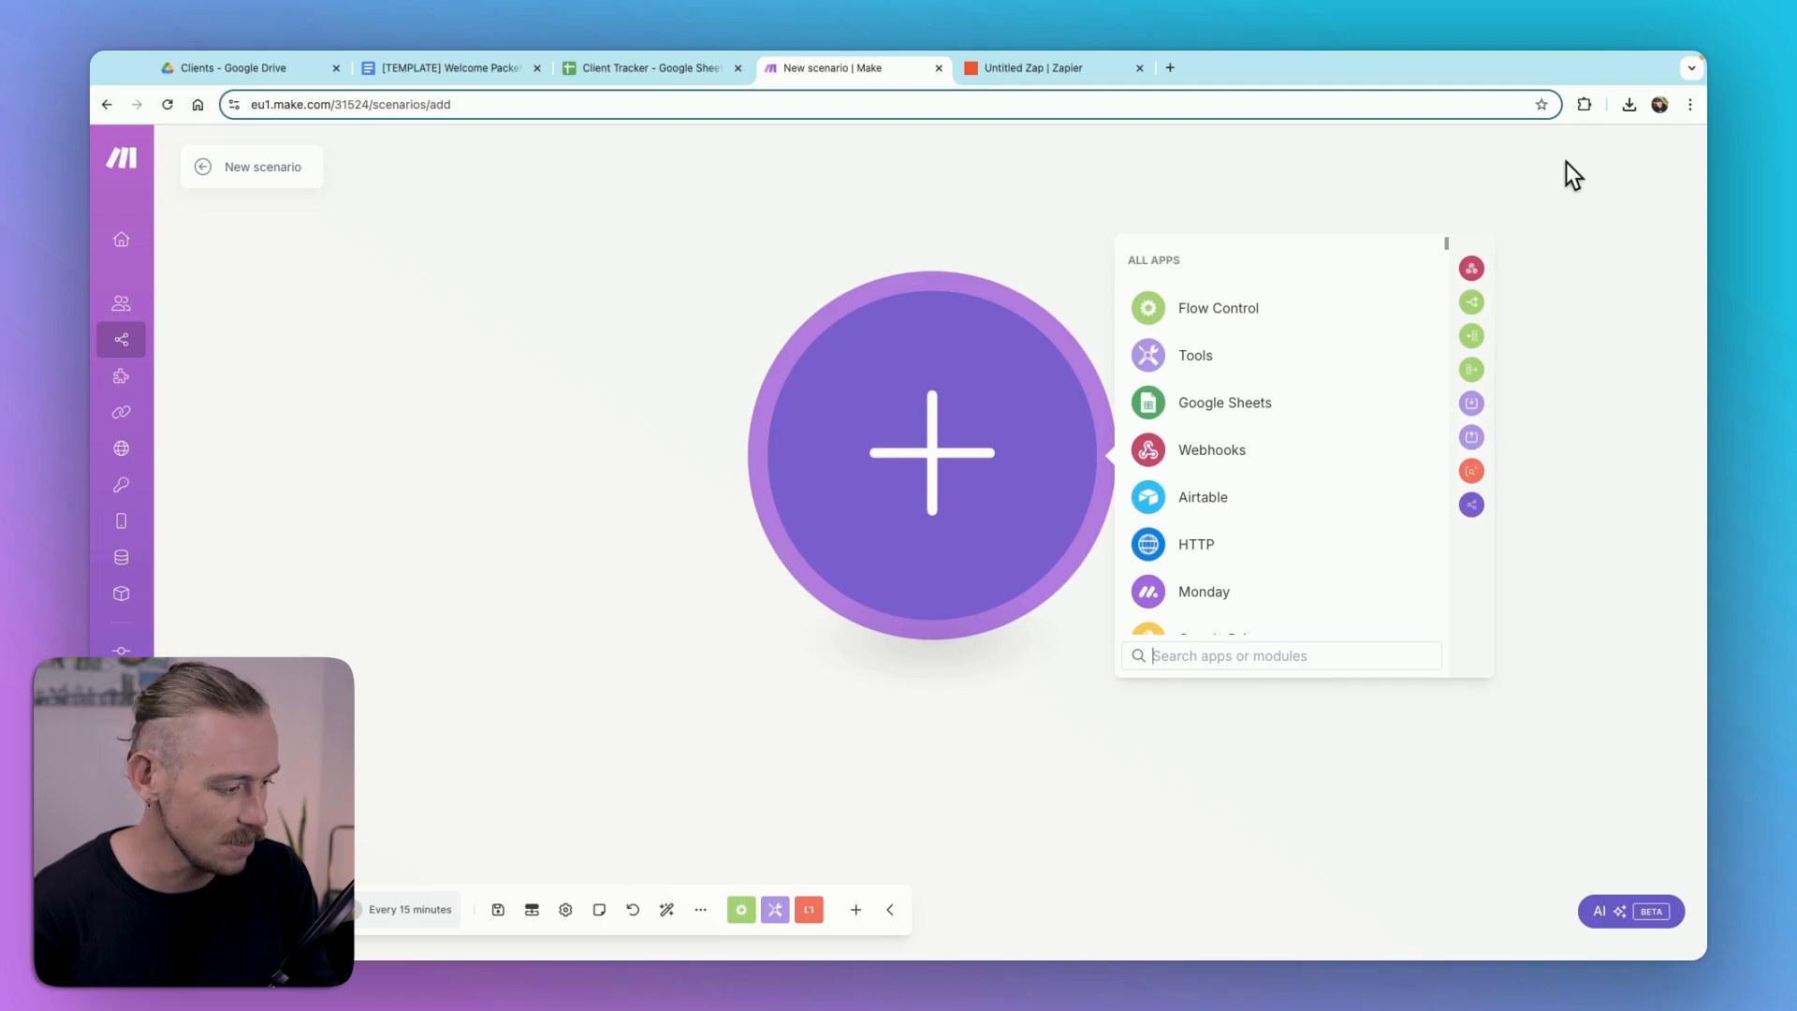
text(google eve)
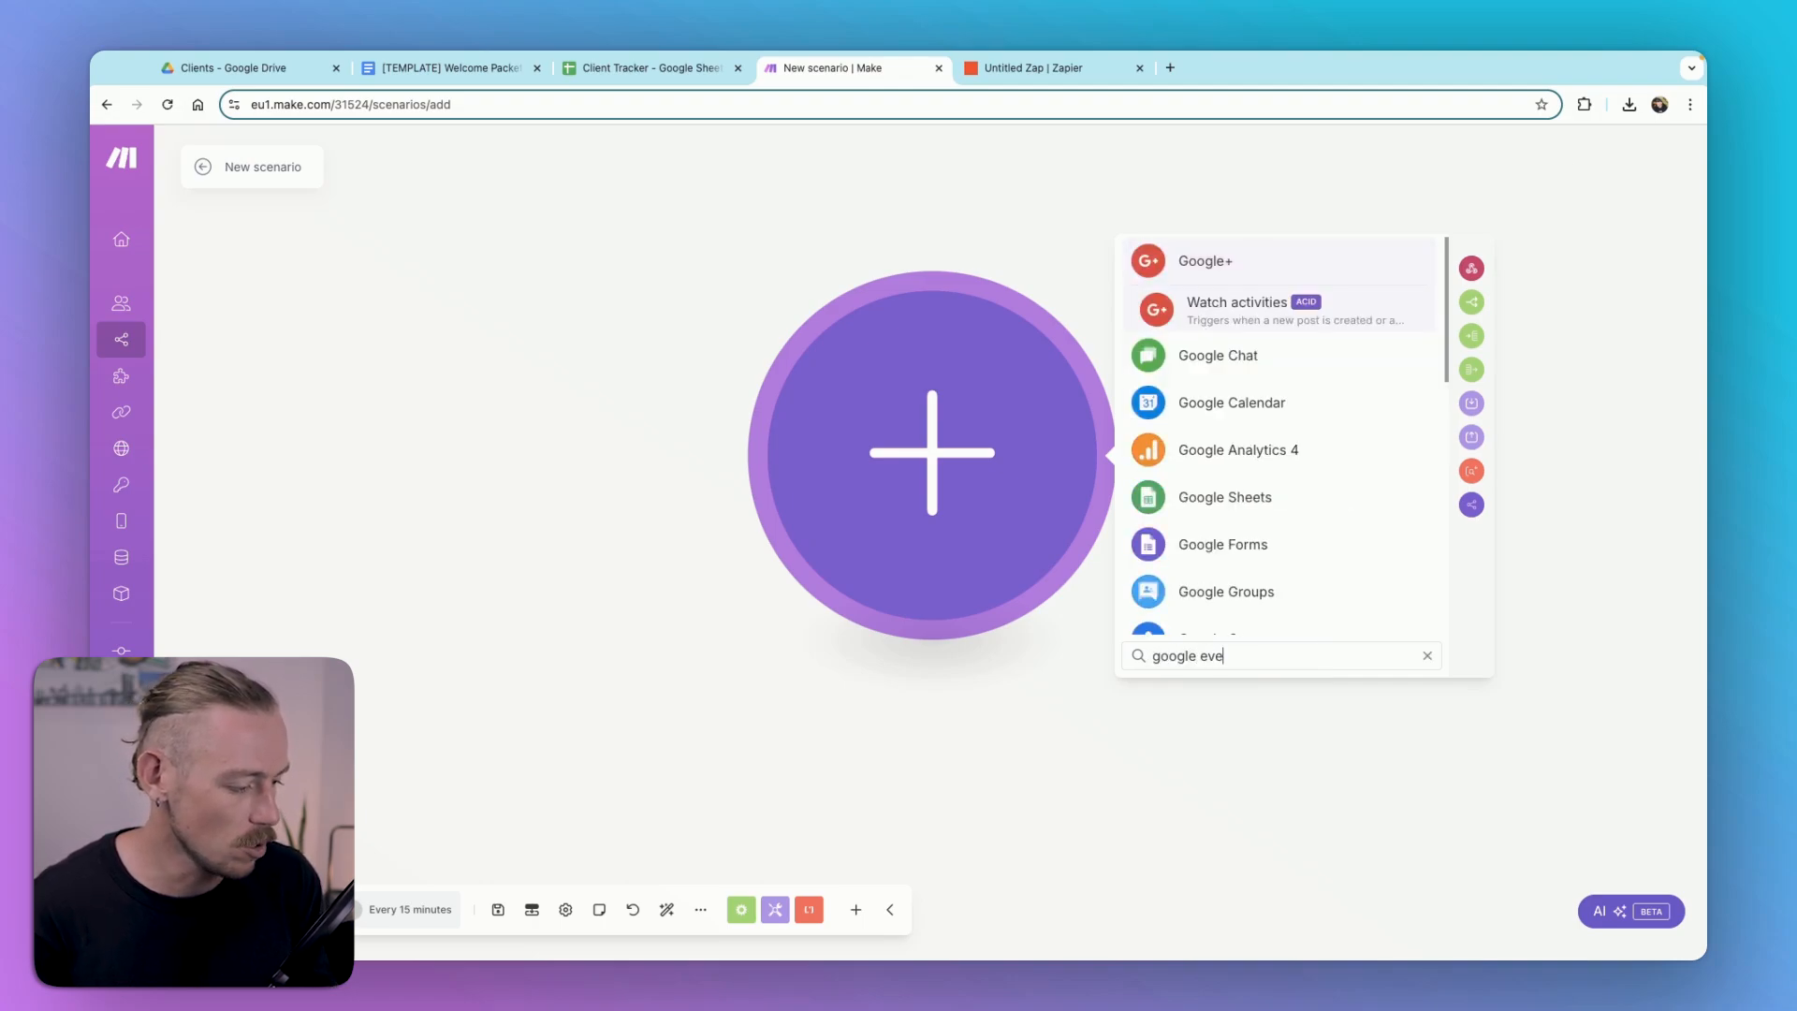
text(nts)
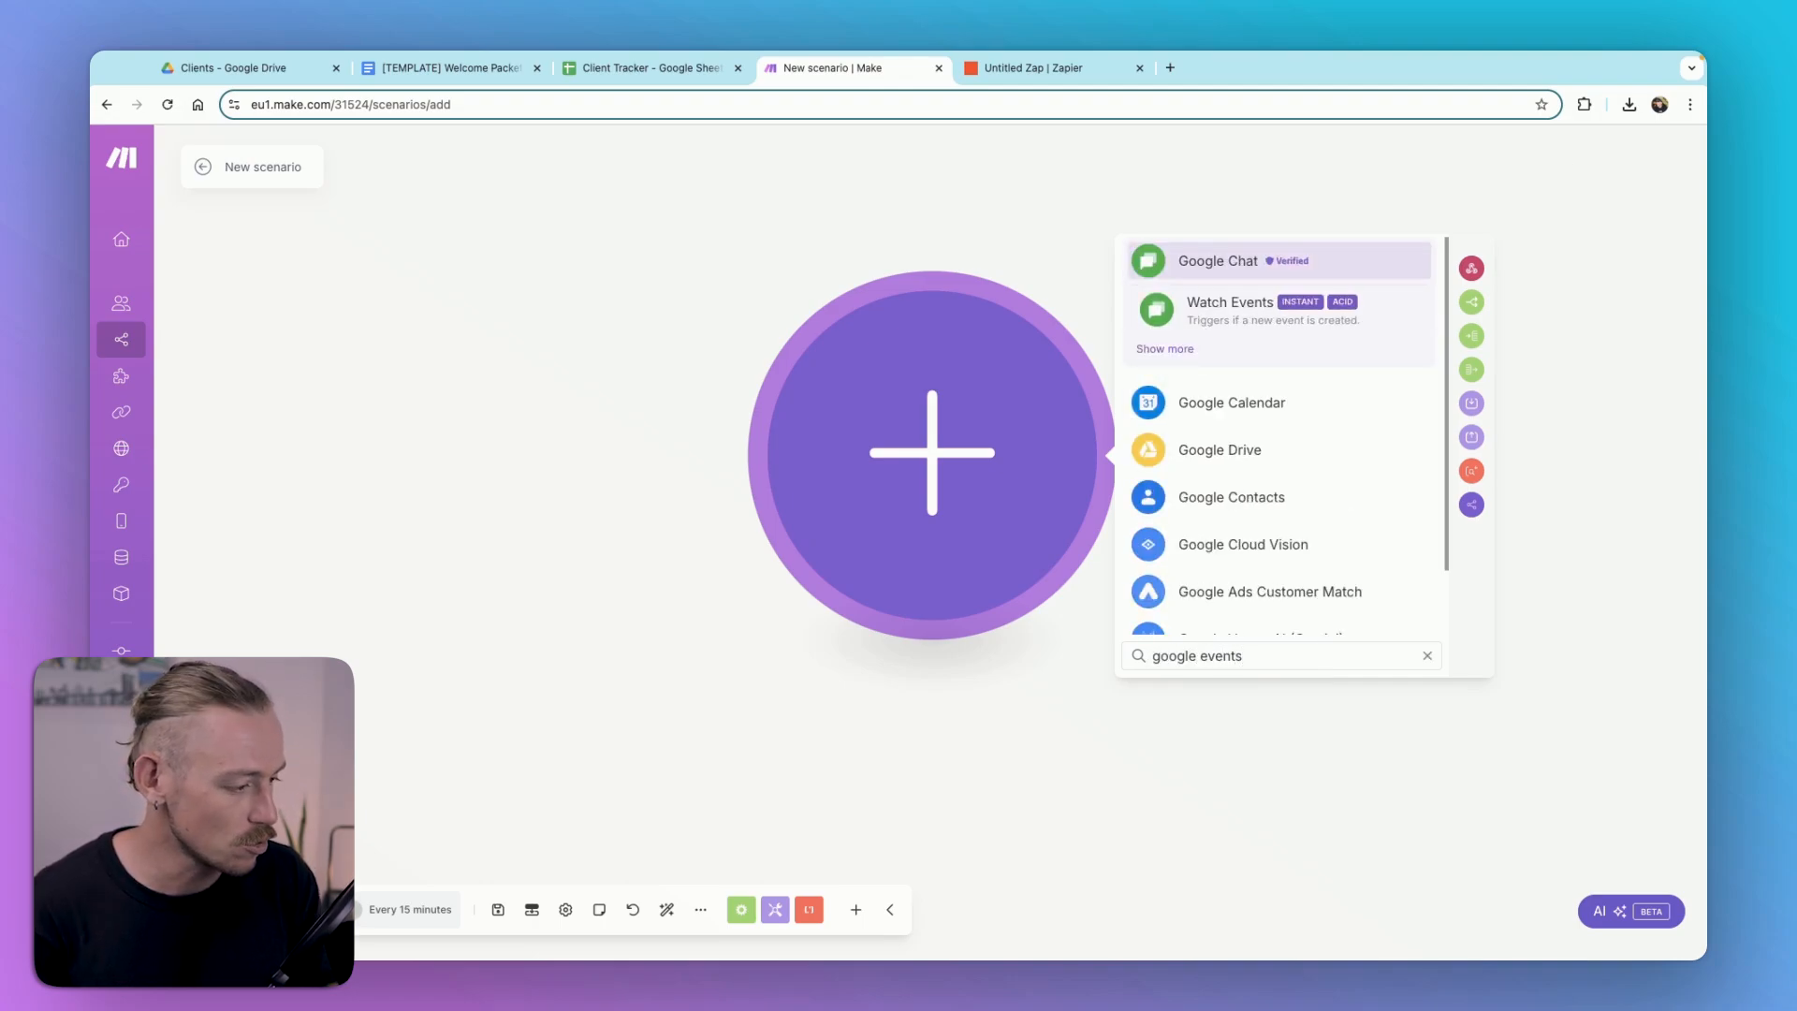
text(google sheets)
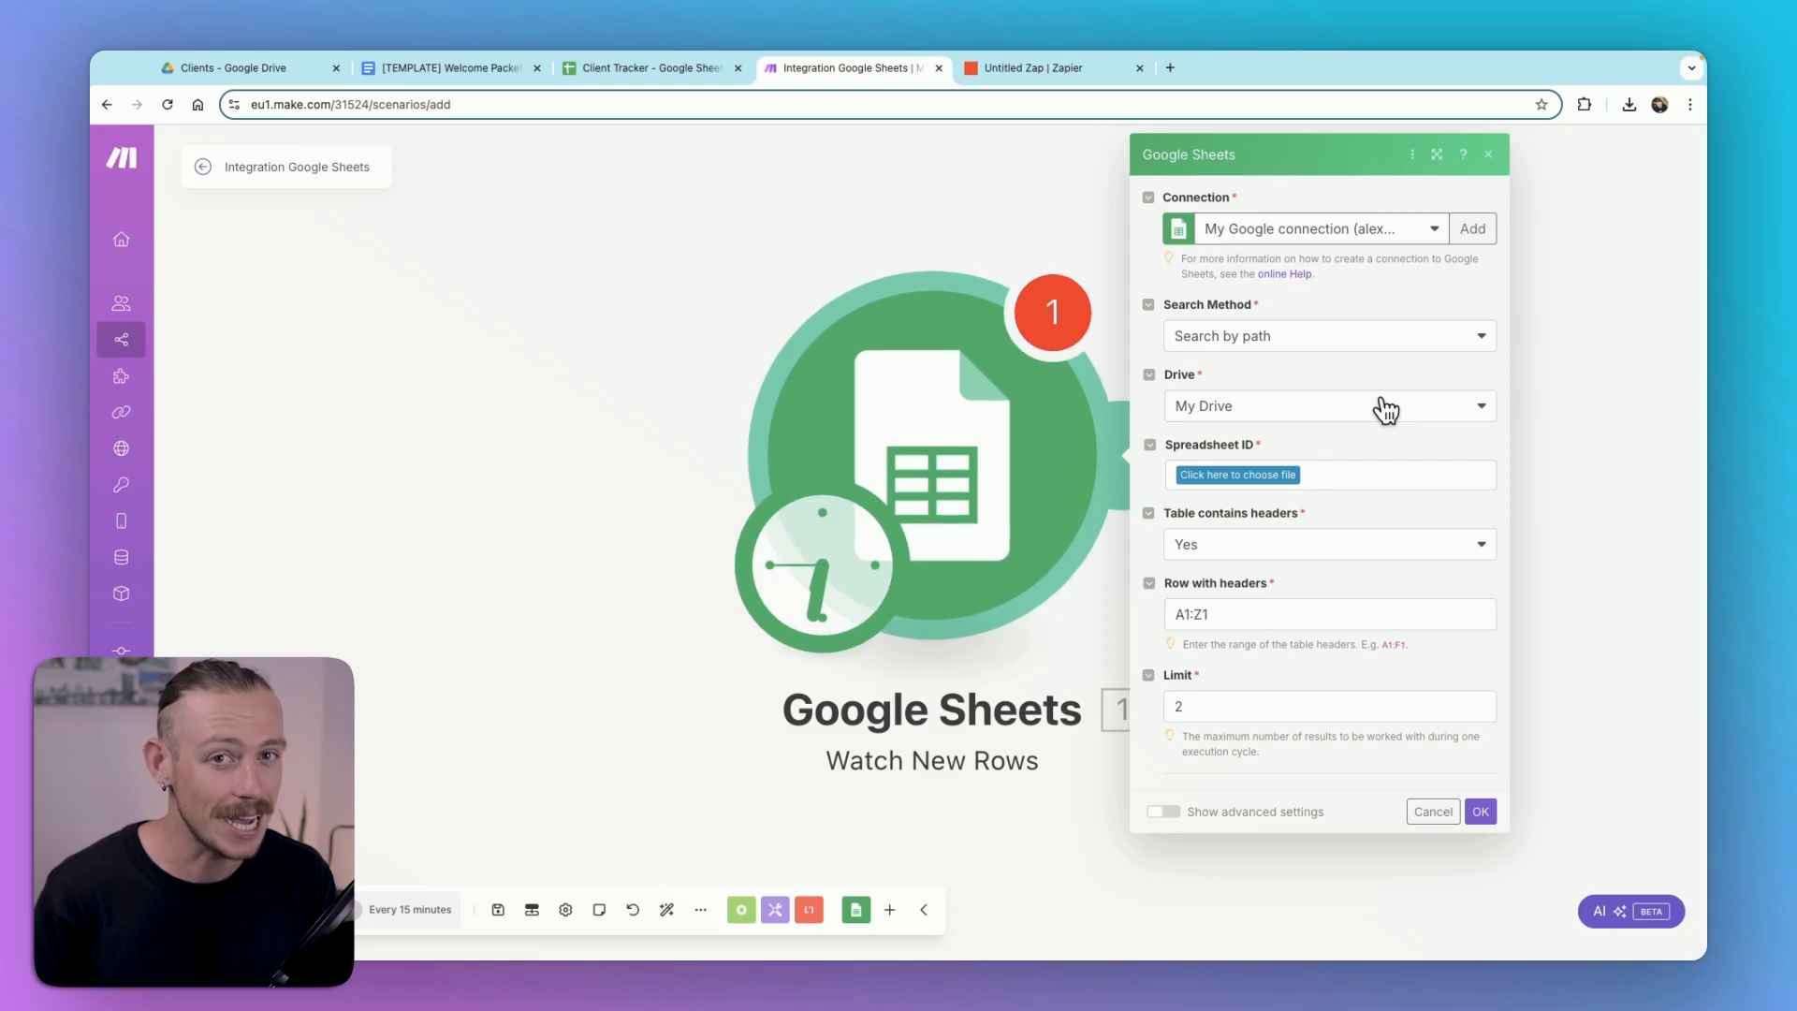
mouse_move(1286, 240)
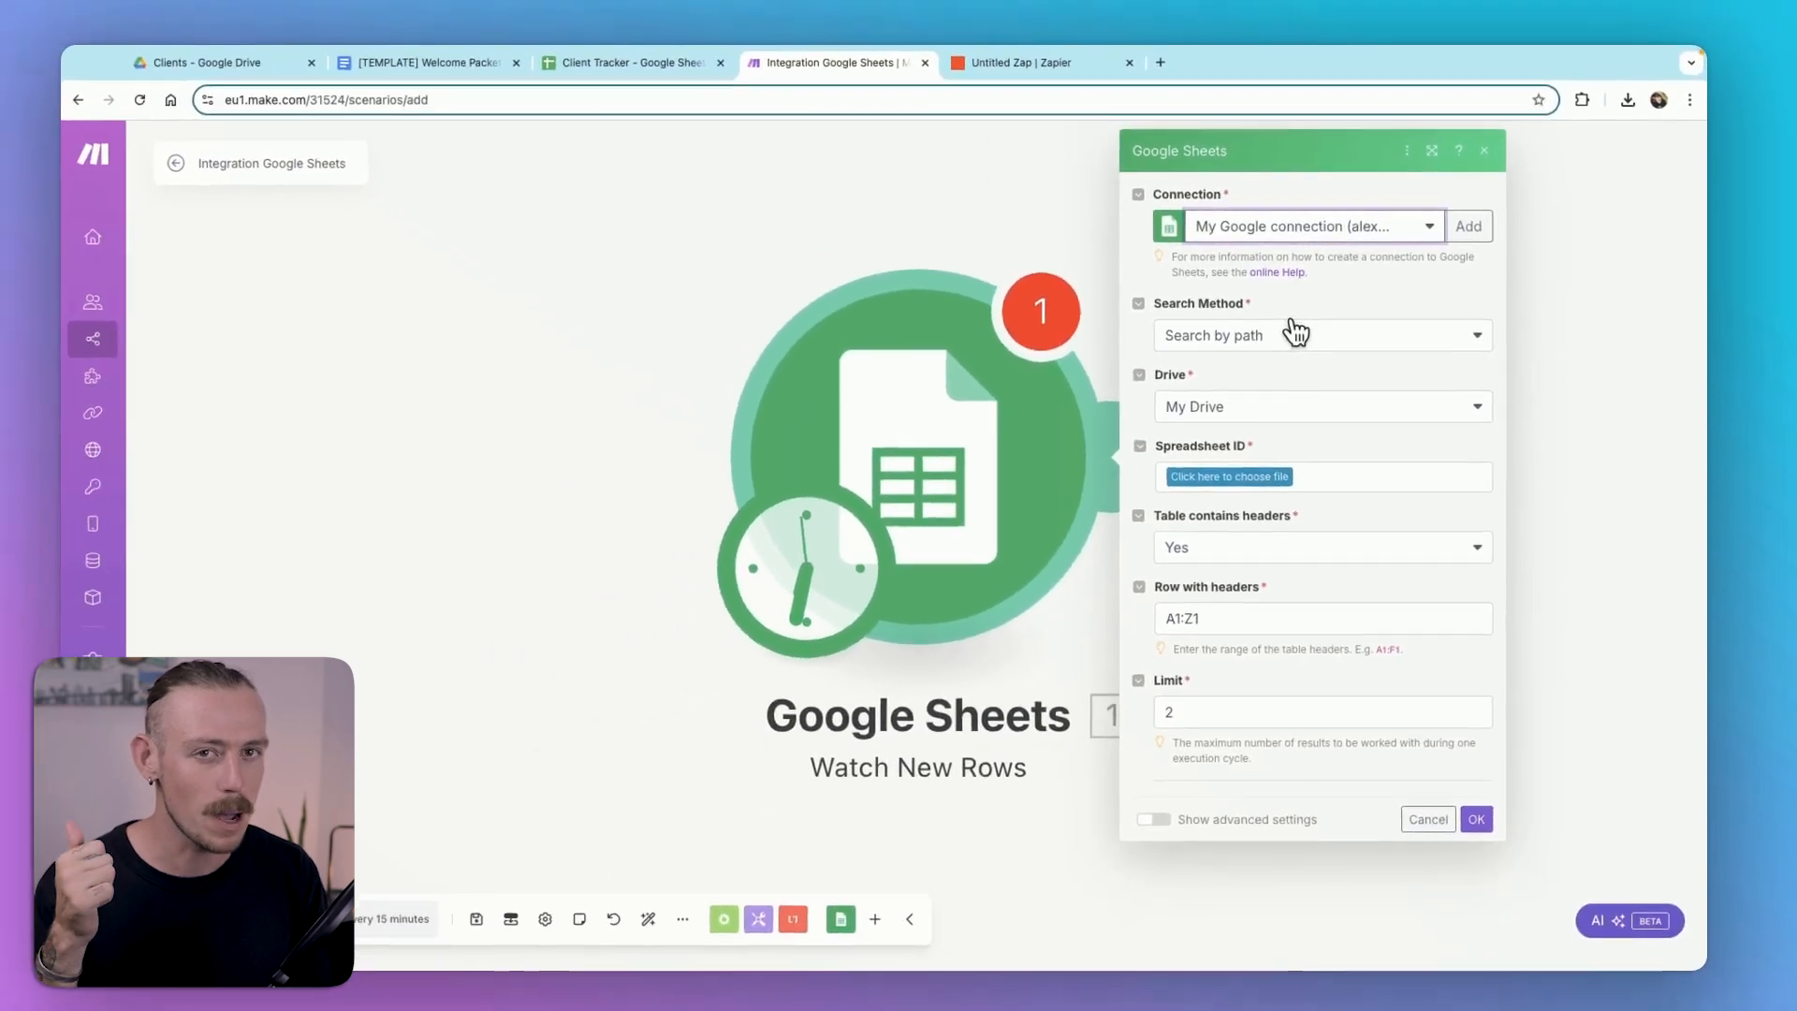
Step: Point Watch New Rows by path at Acme Co / Clients / Client Tracker, Sheet1
click(1318, 335)
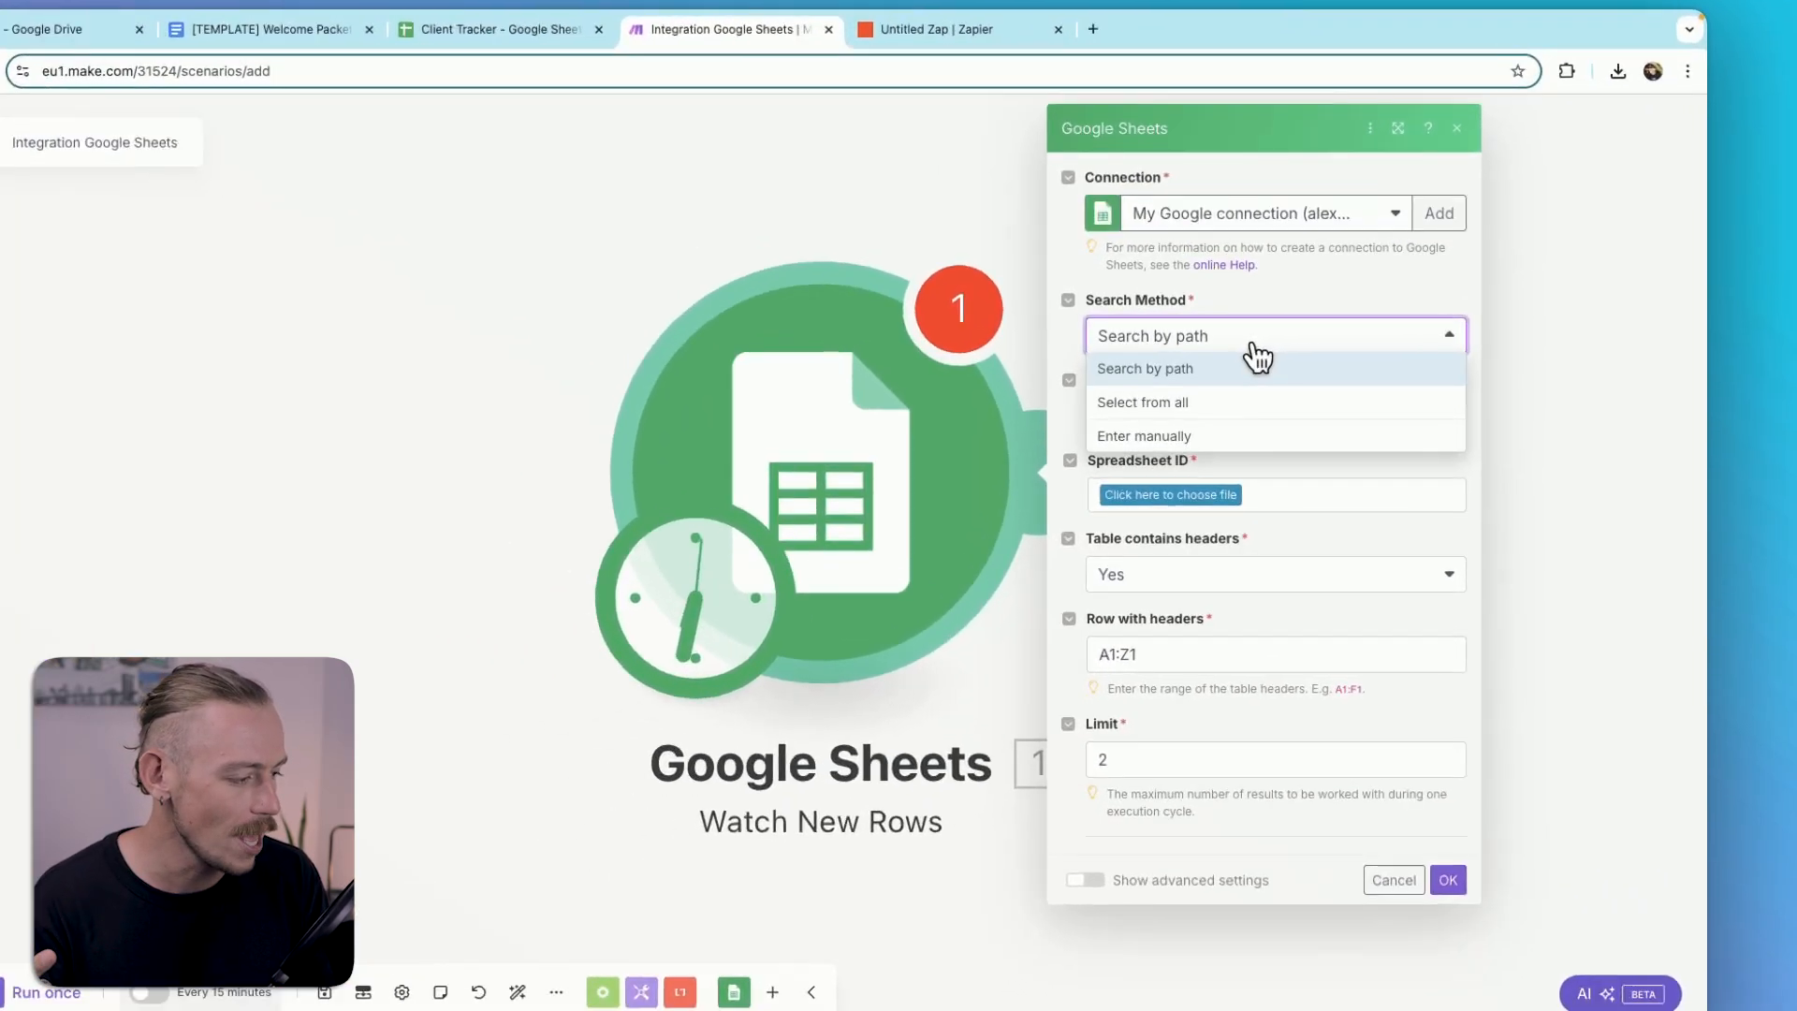
click(1145, 367)
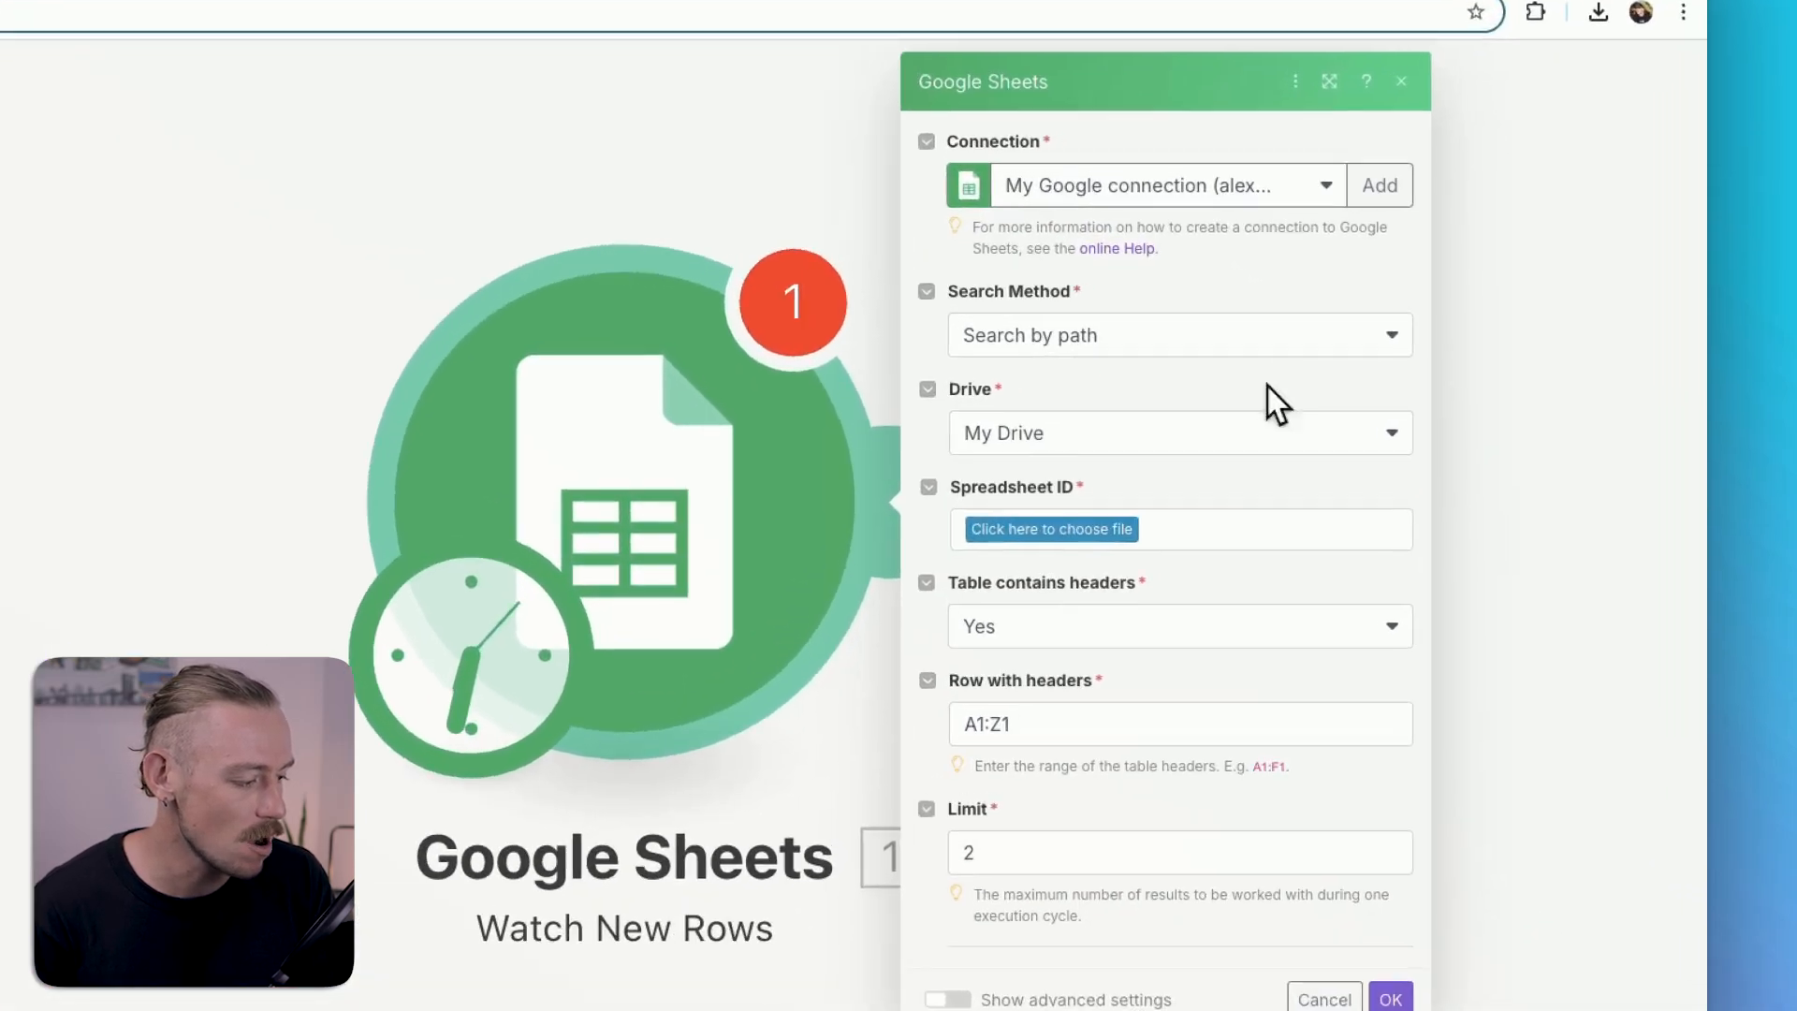
click(1050, 528)
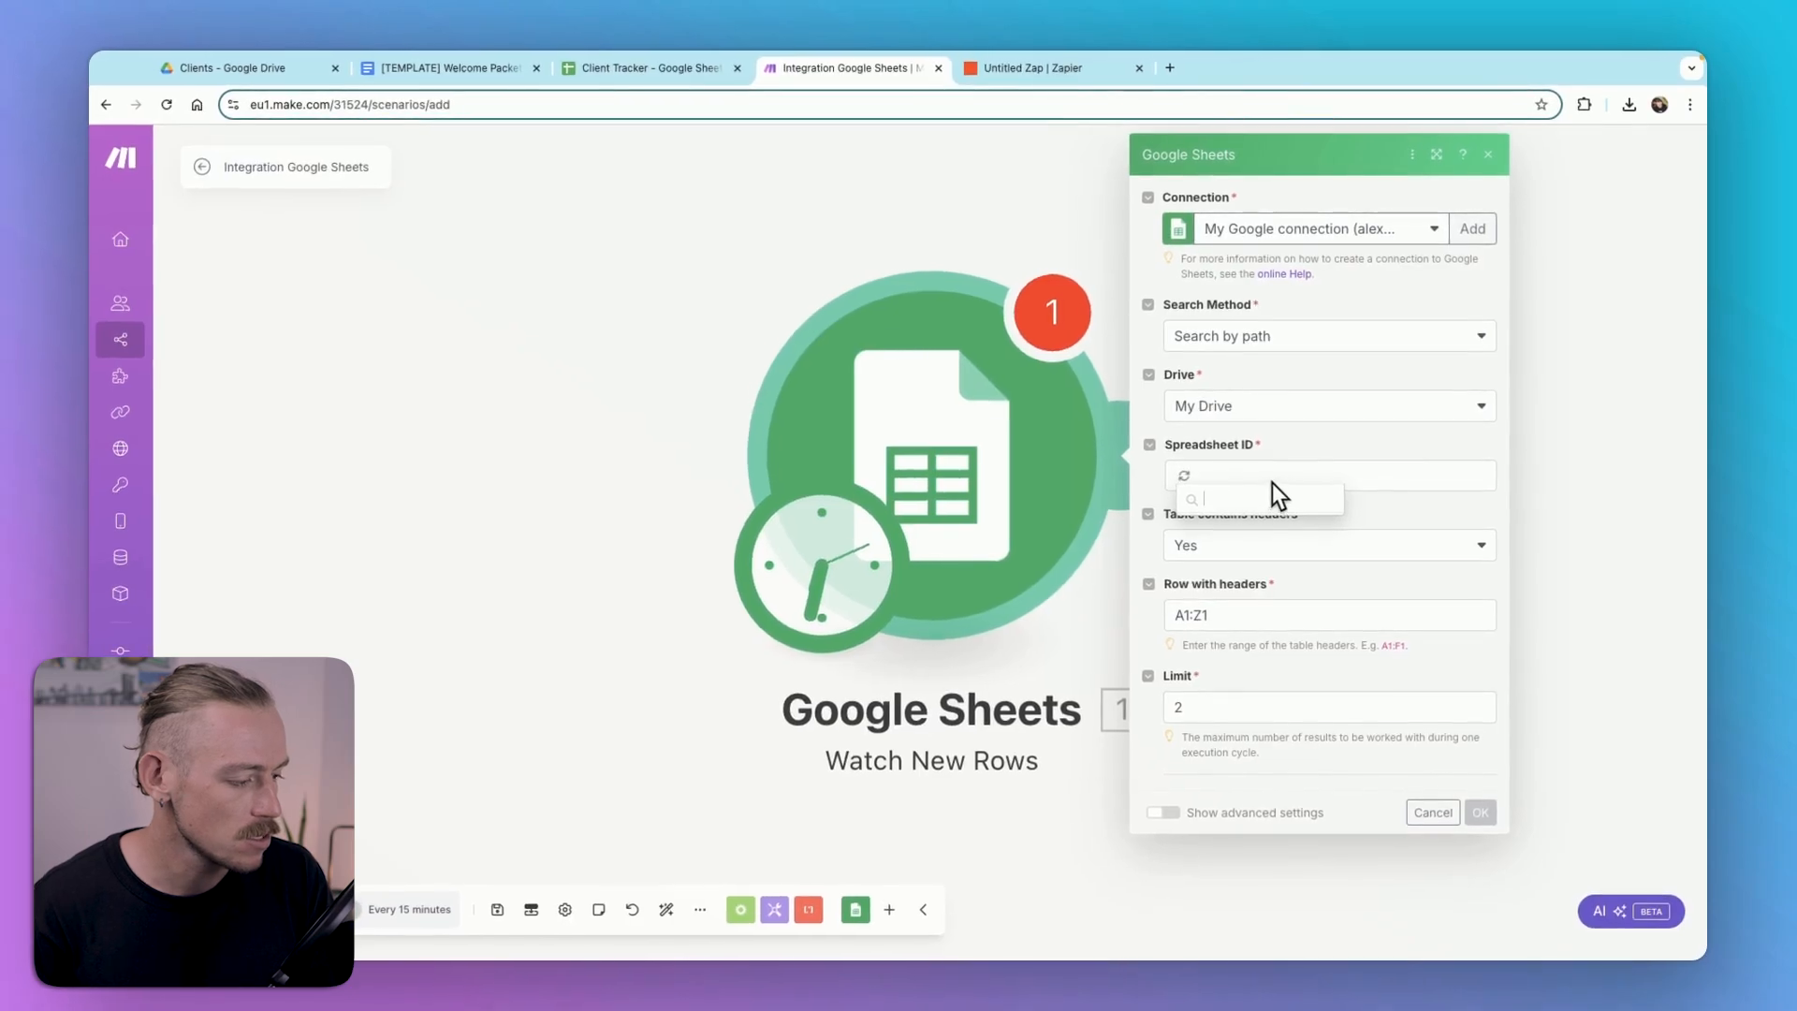
click(1317, 474)
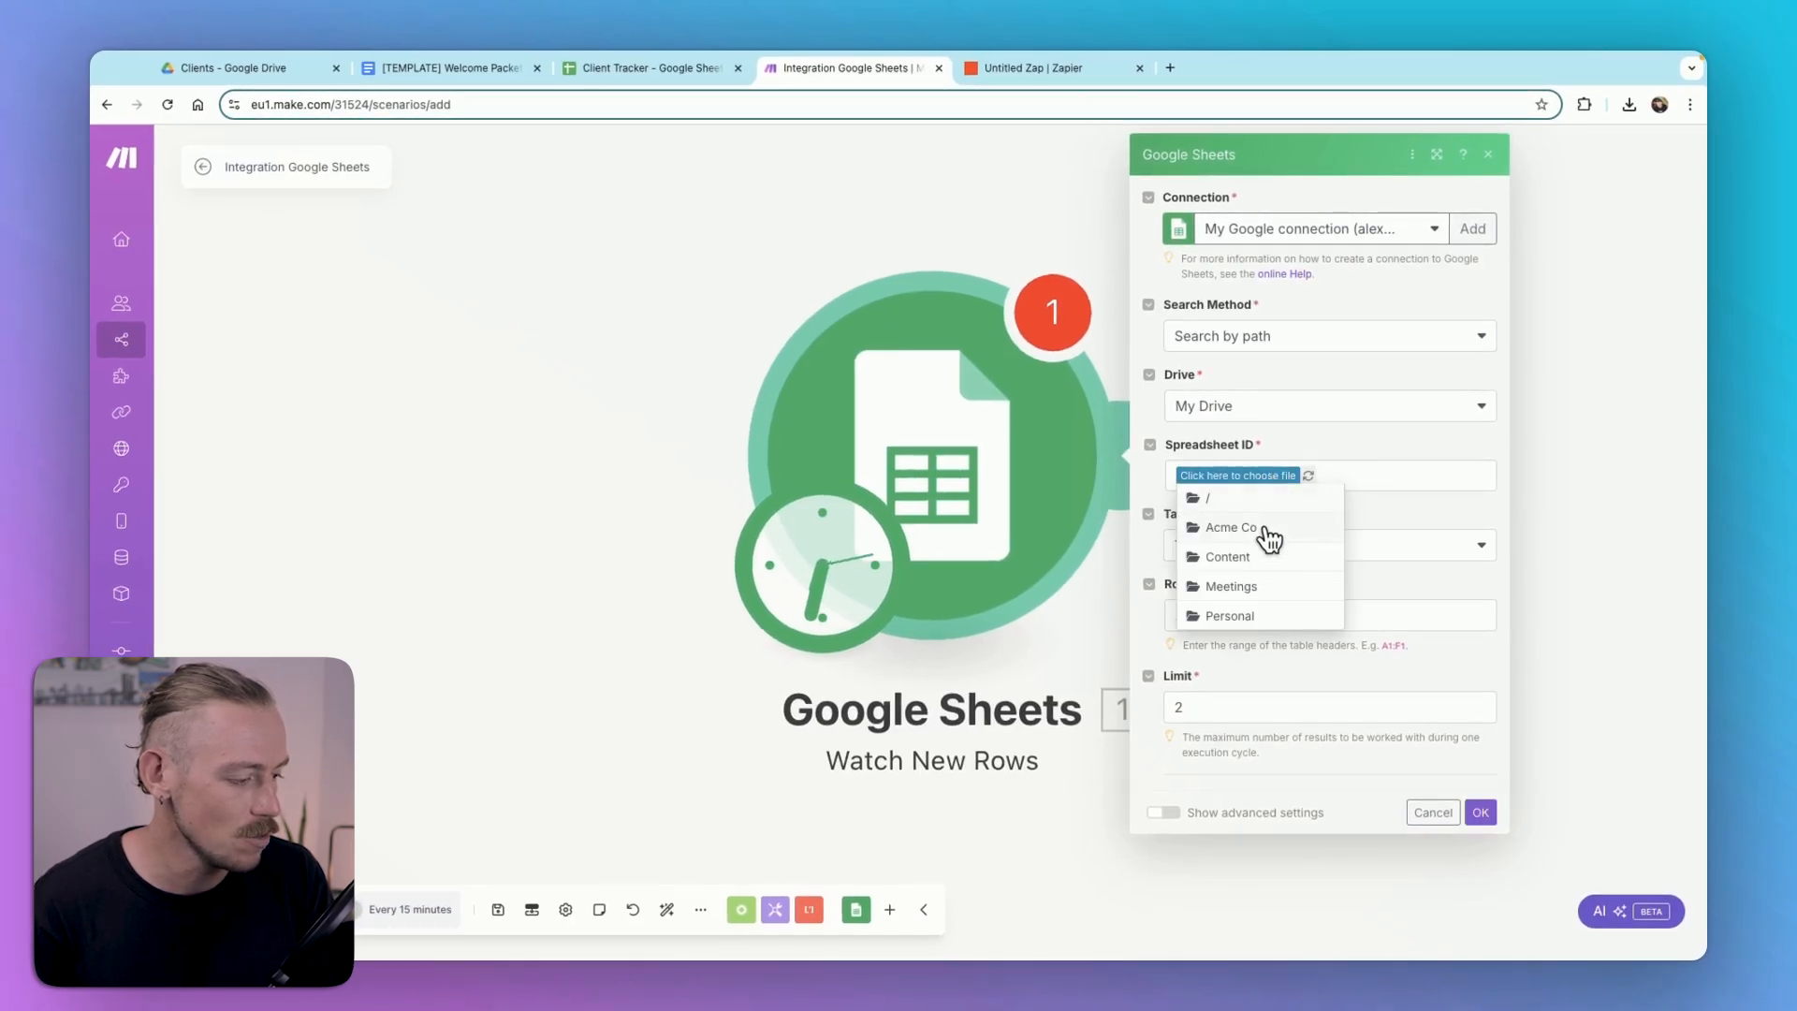
click(1231, 526)
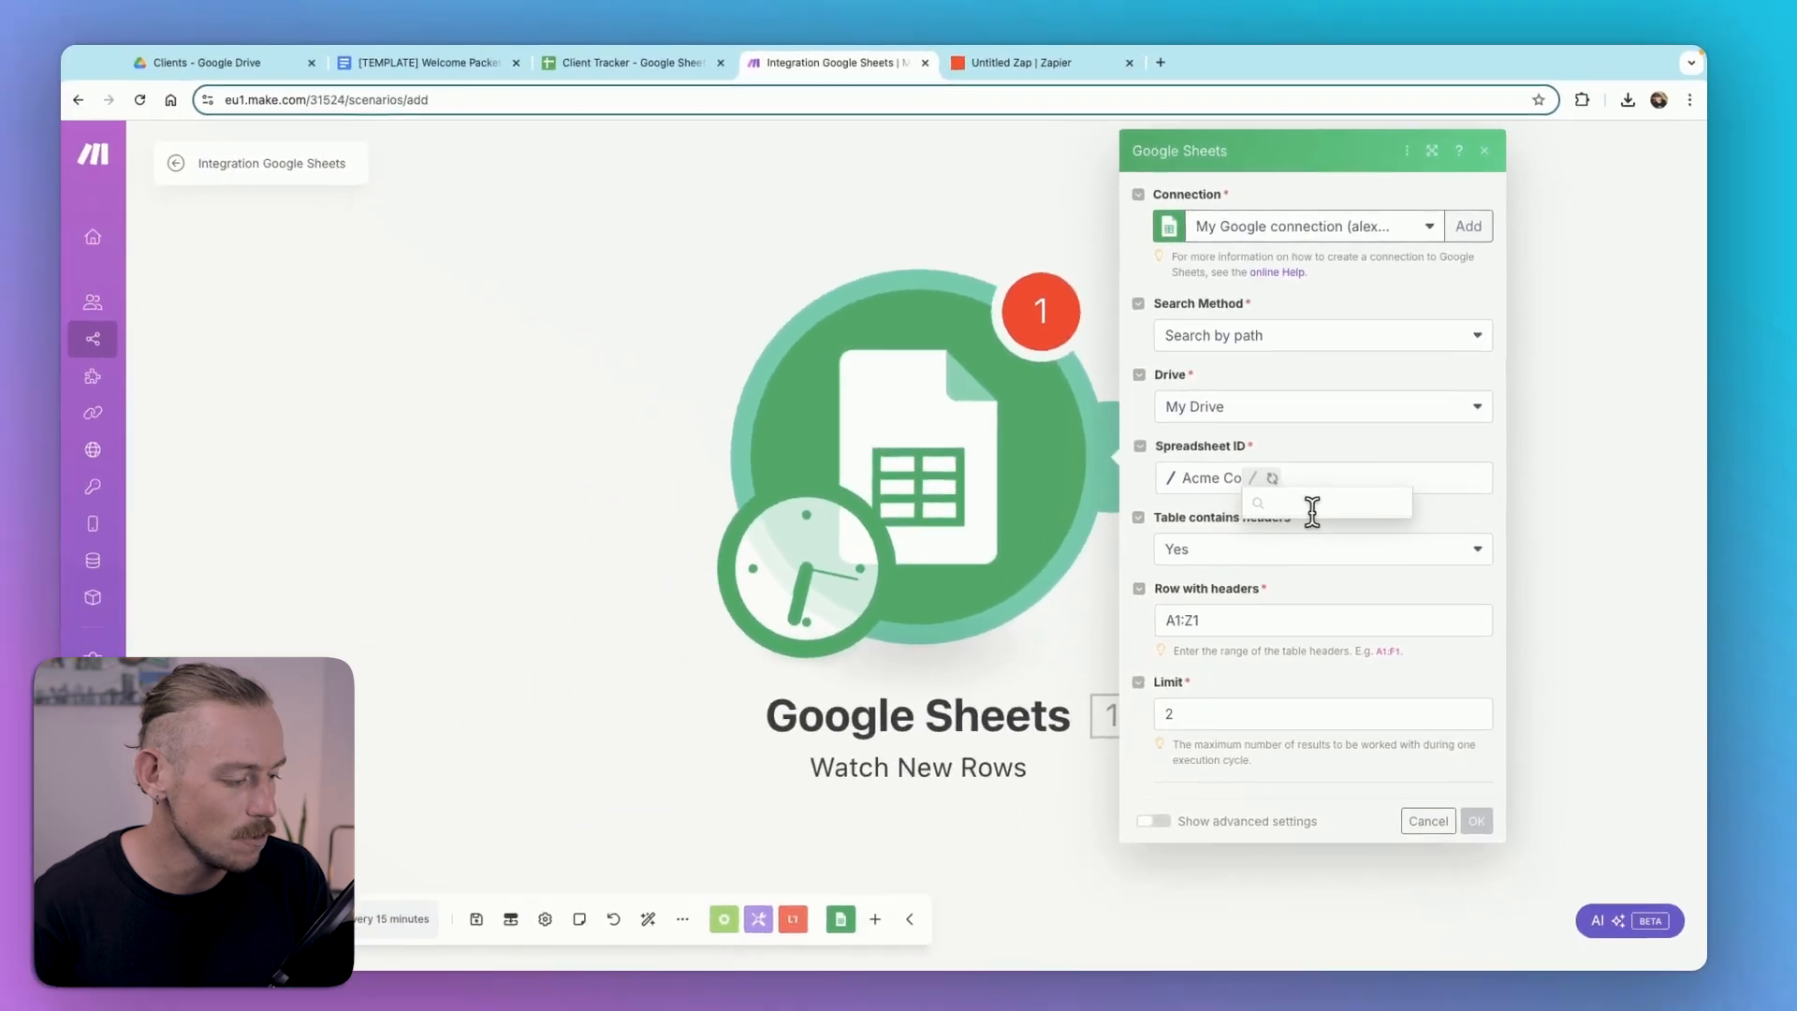
click(1317, 504)
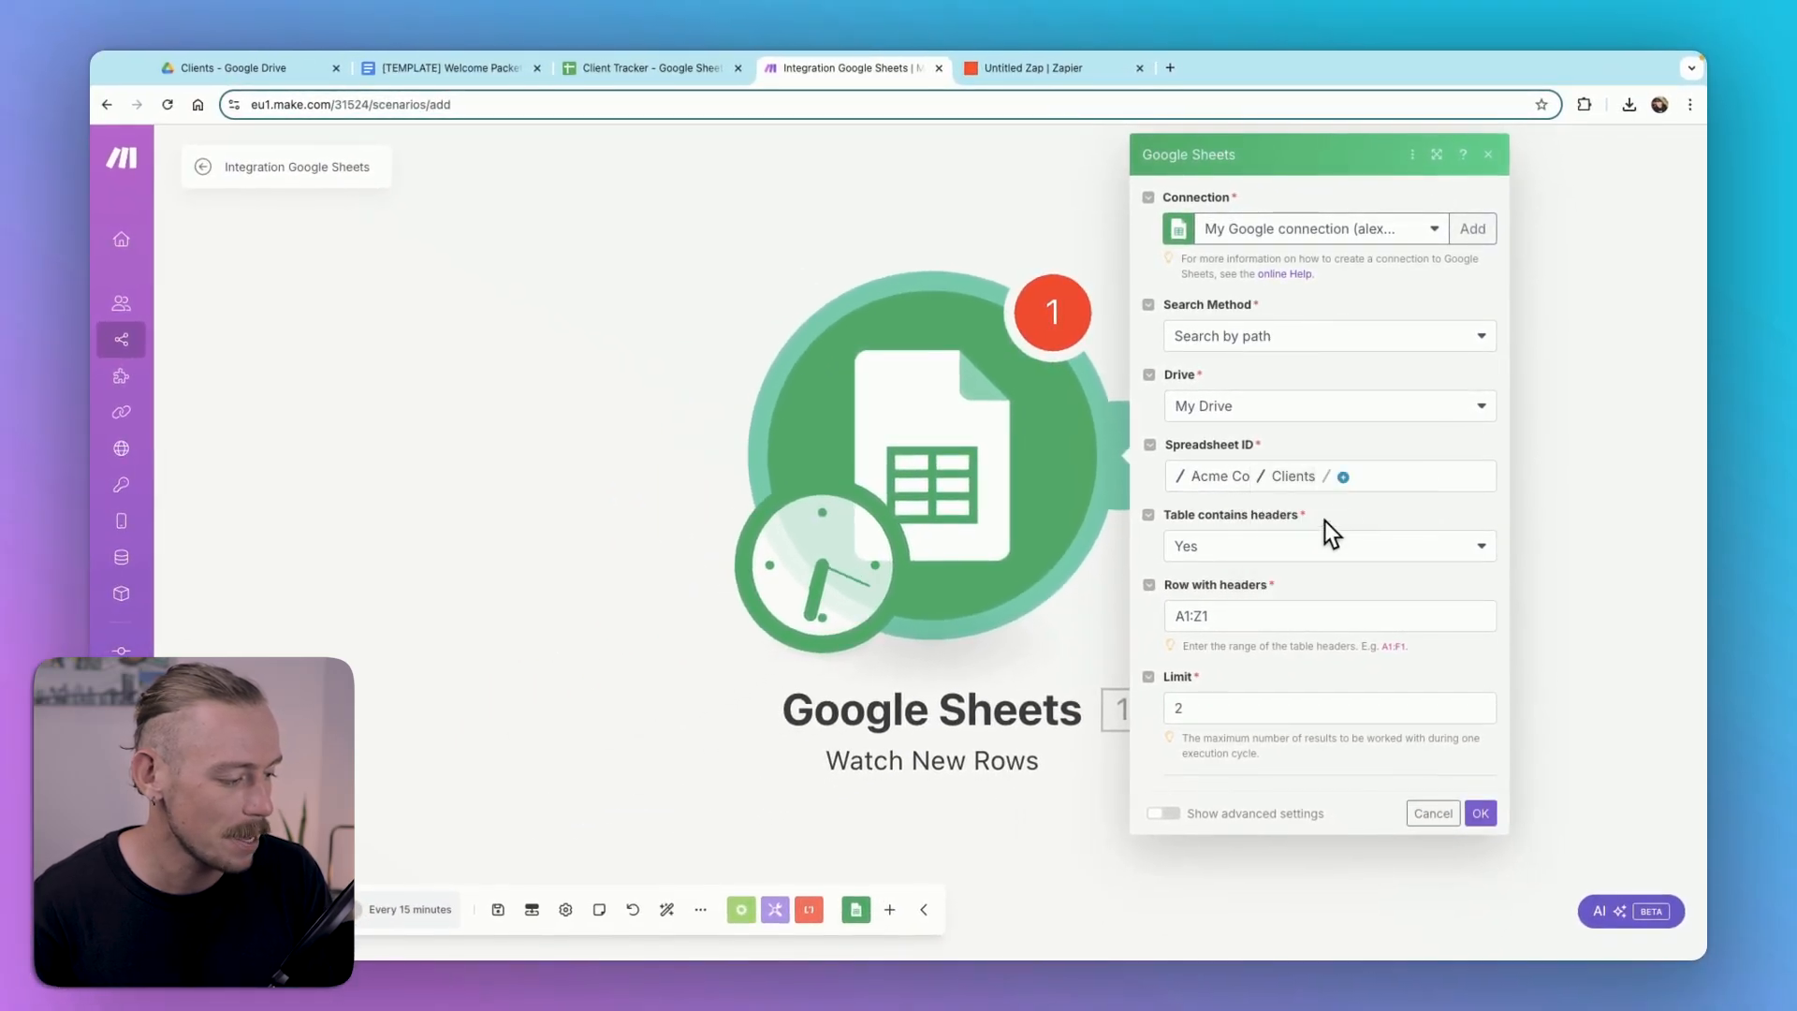
click(1342, 475)
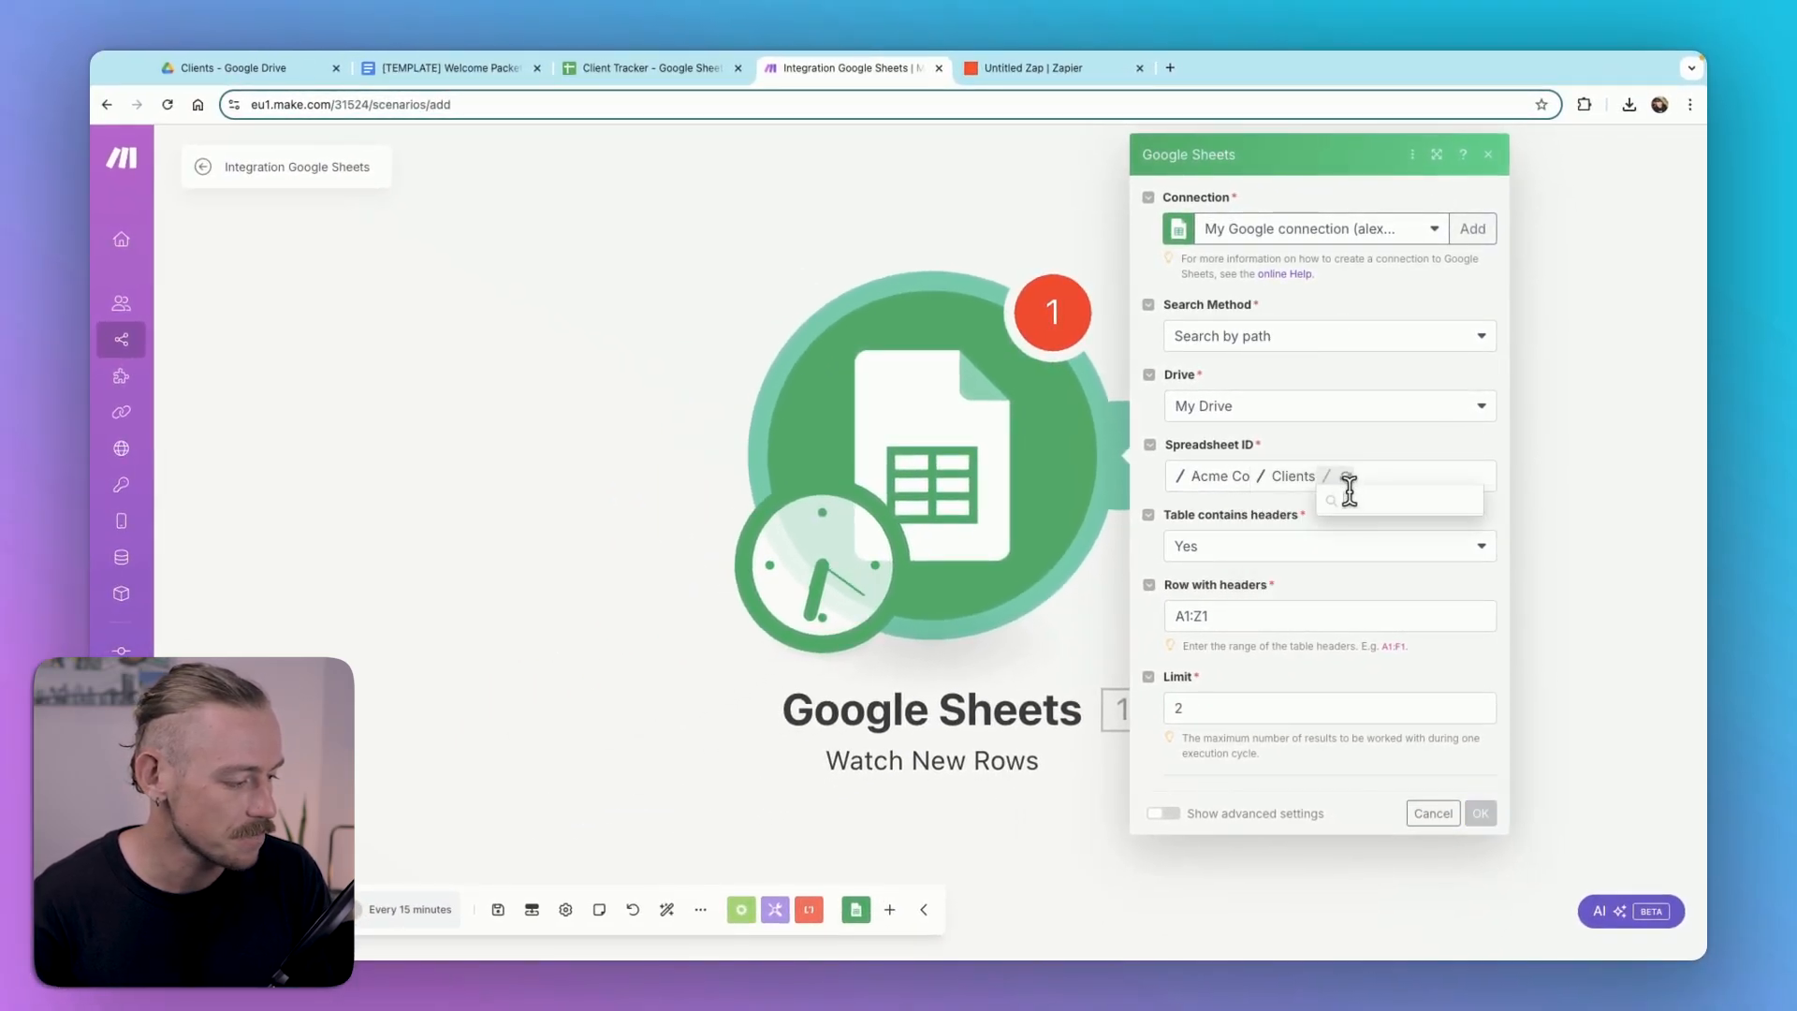
click(1397, 504)
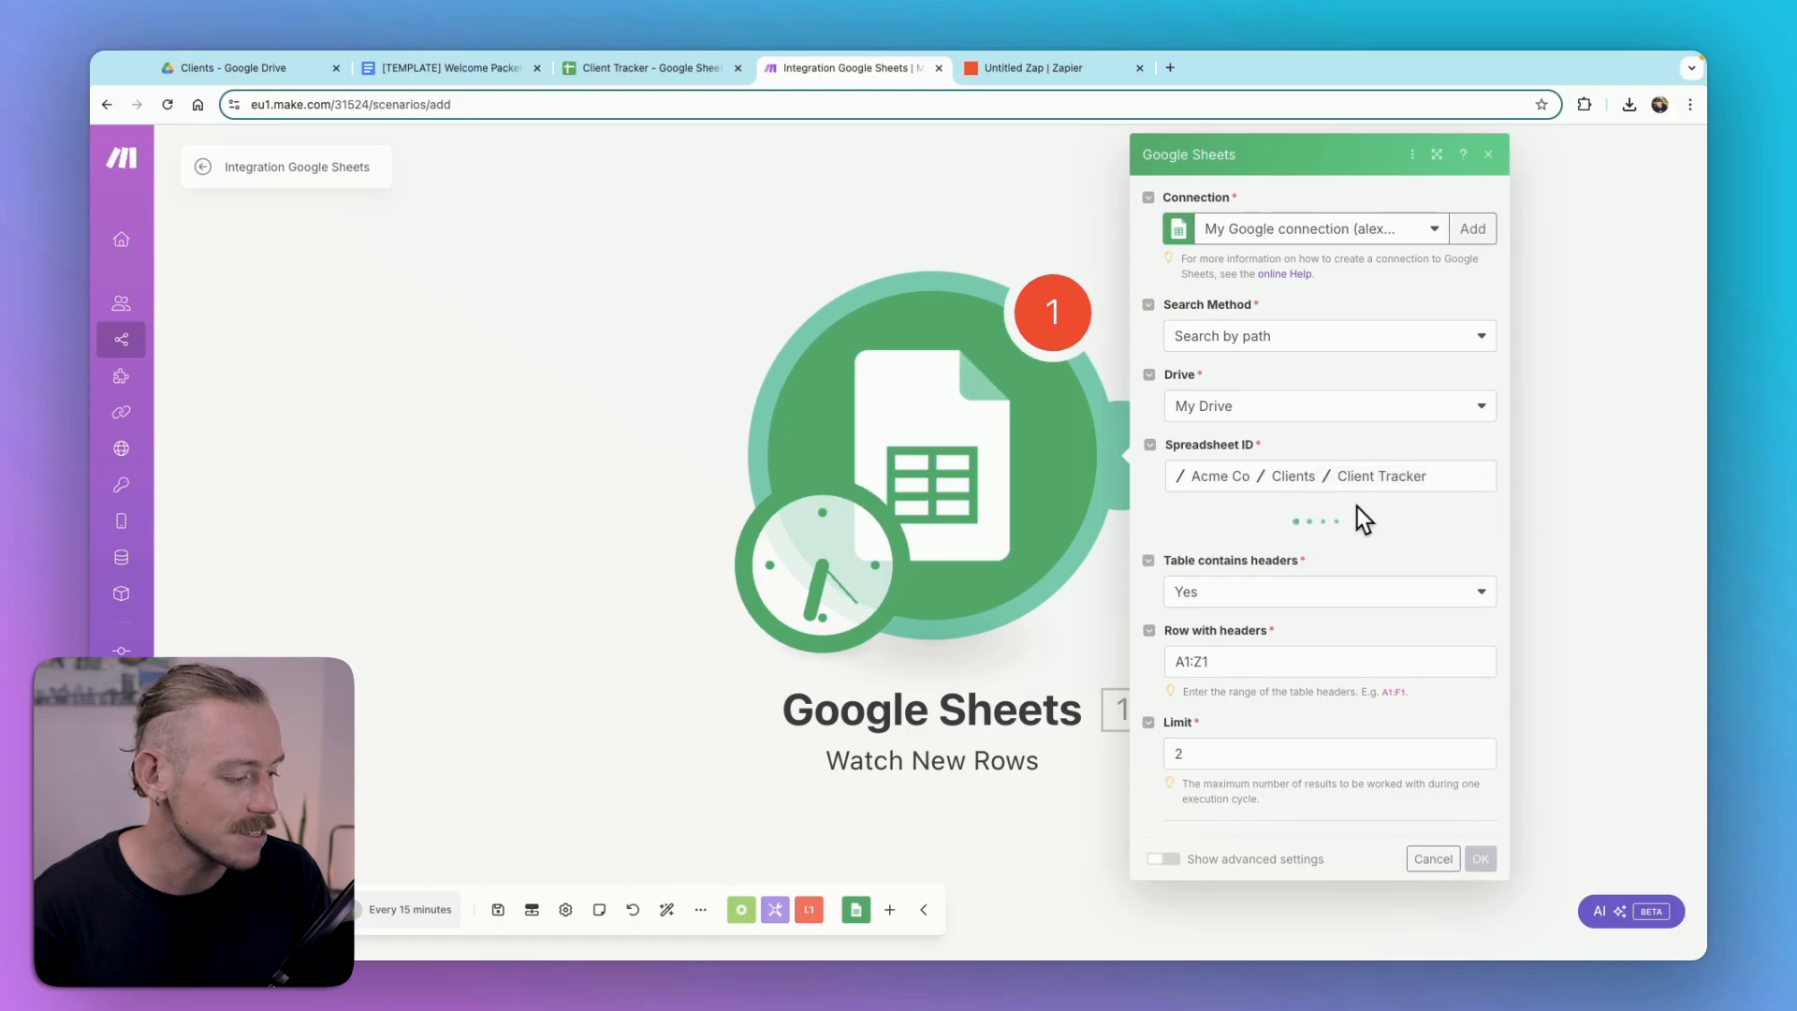
mouse_move(1333, 532)
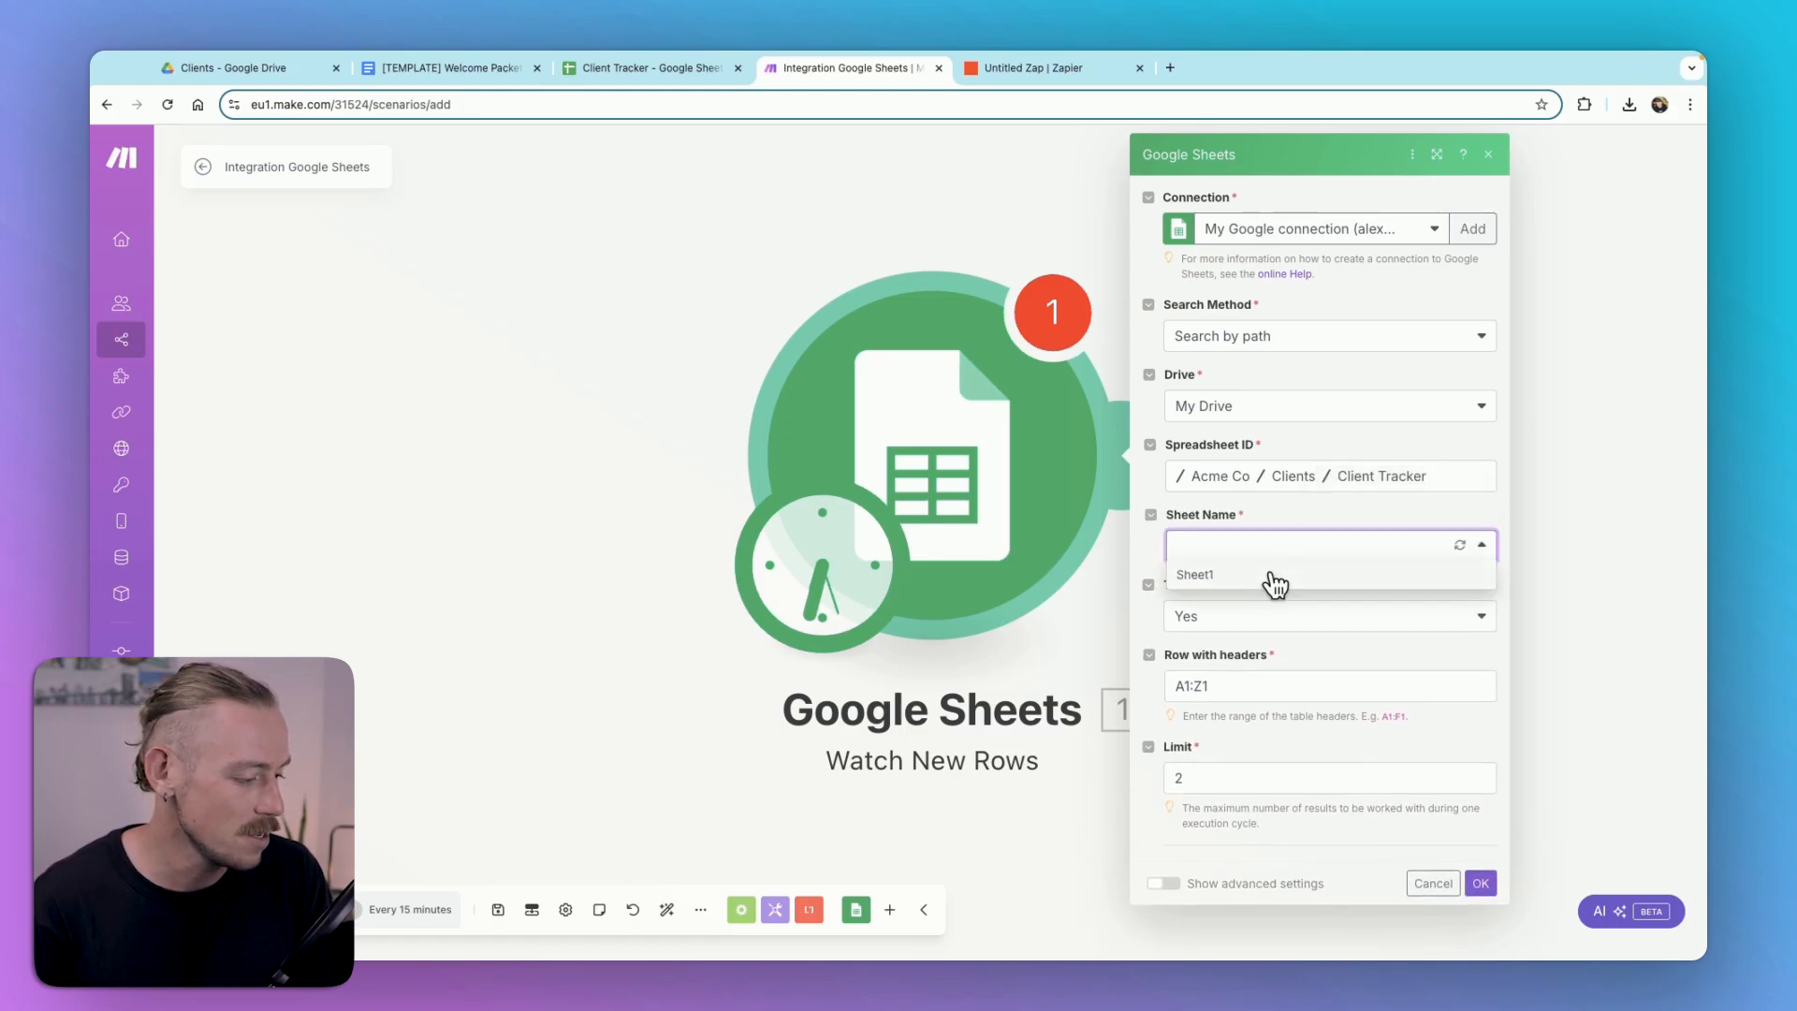
click(1194, 573)
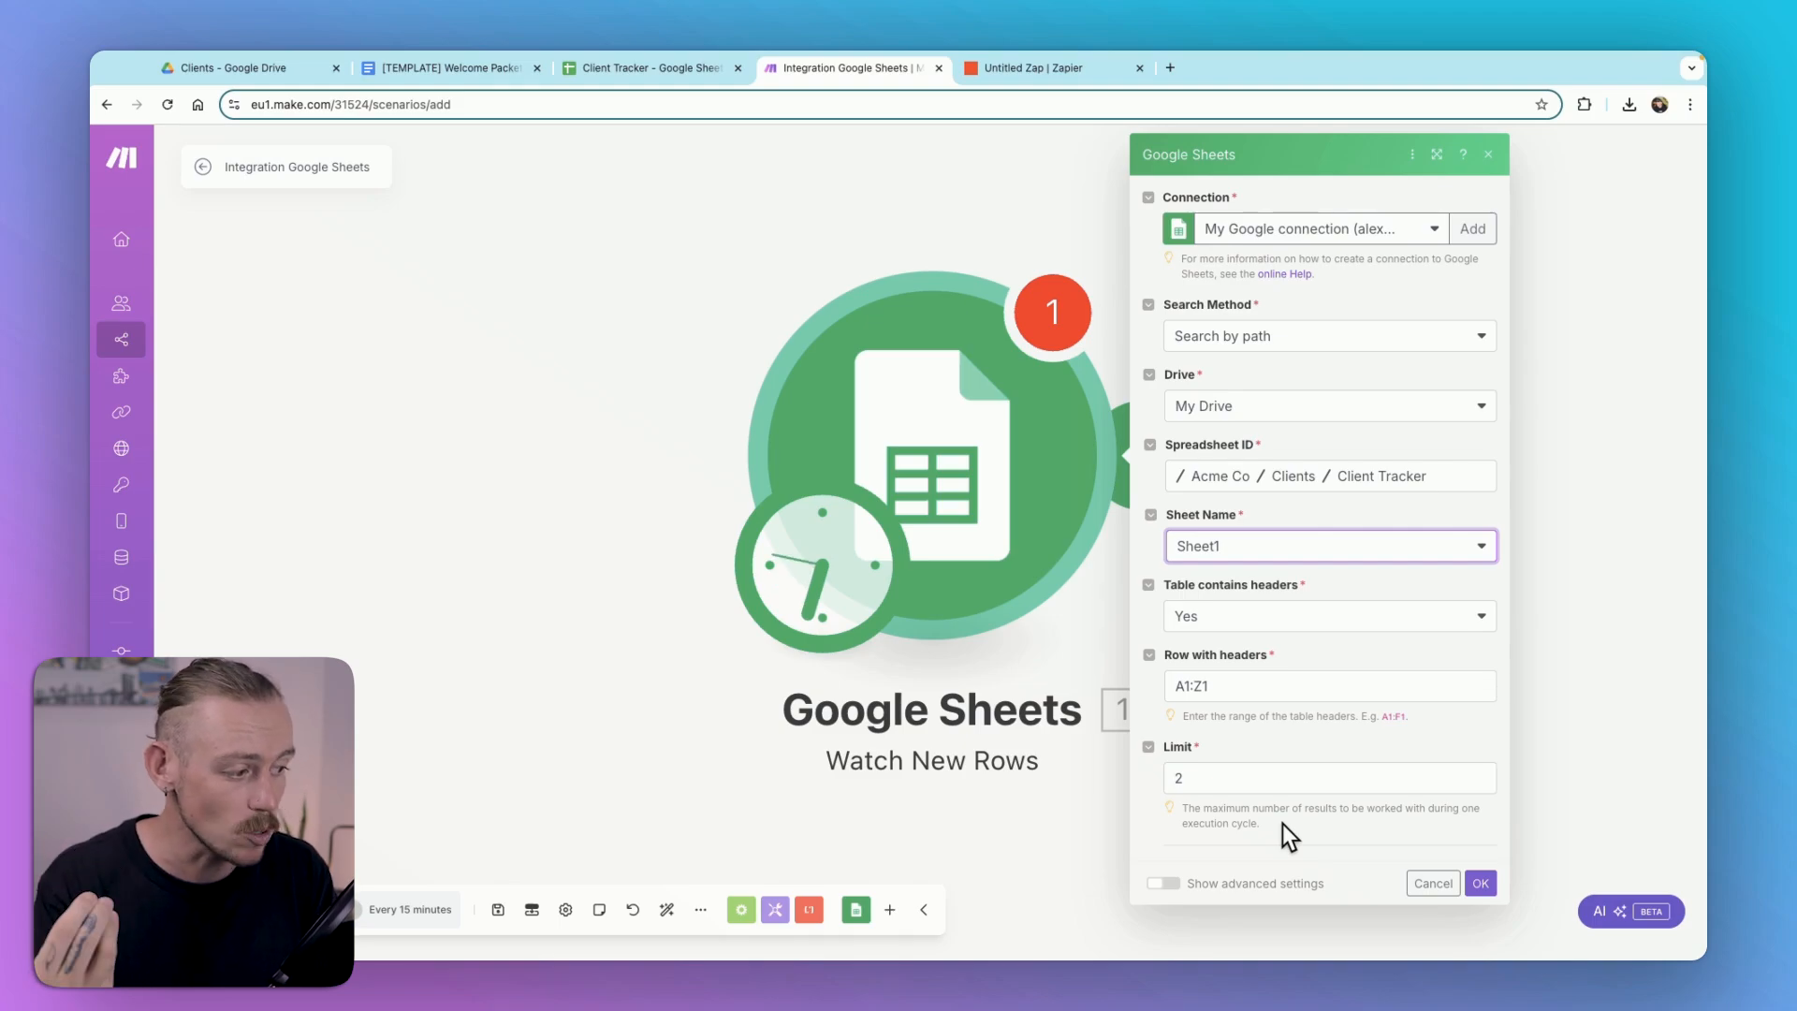
mouse_move(1269, 810)
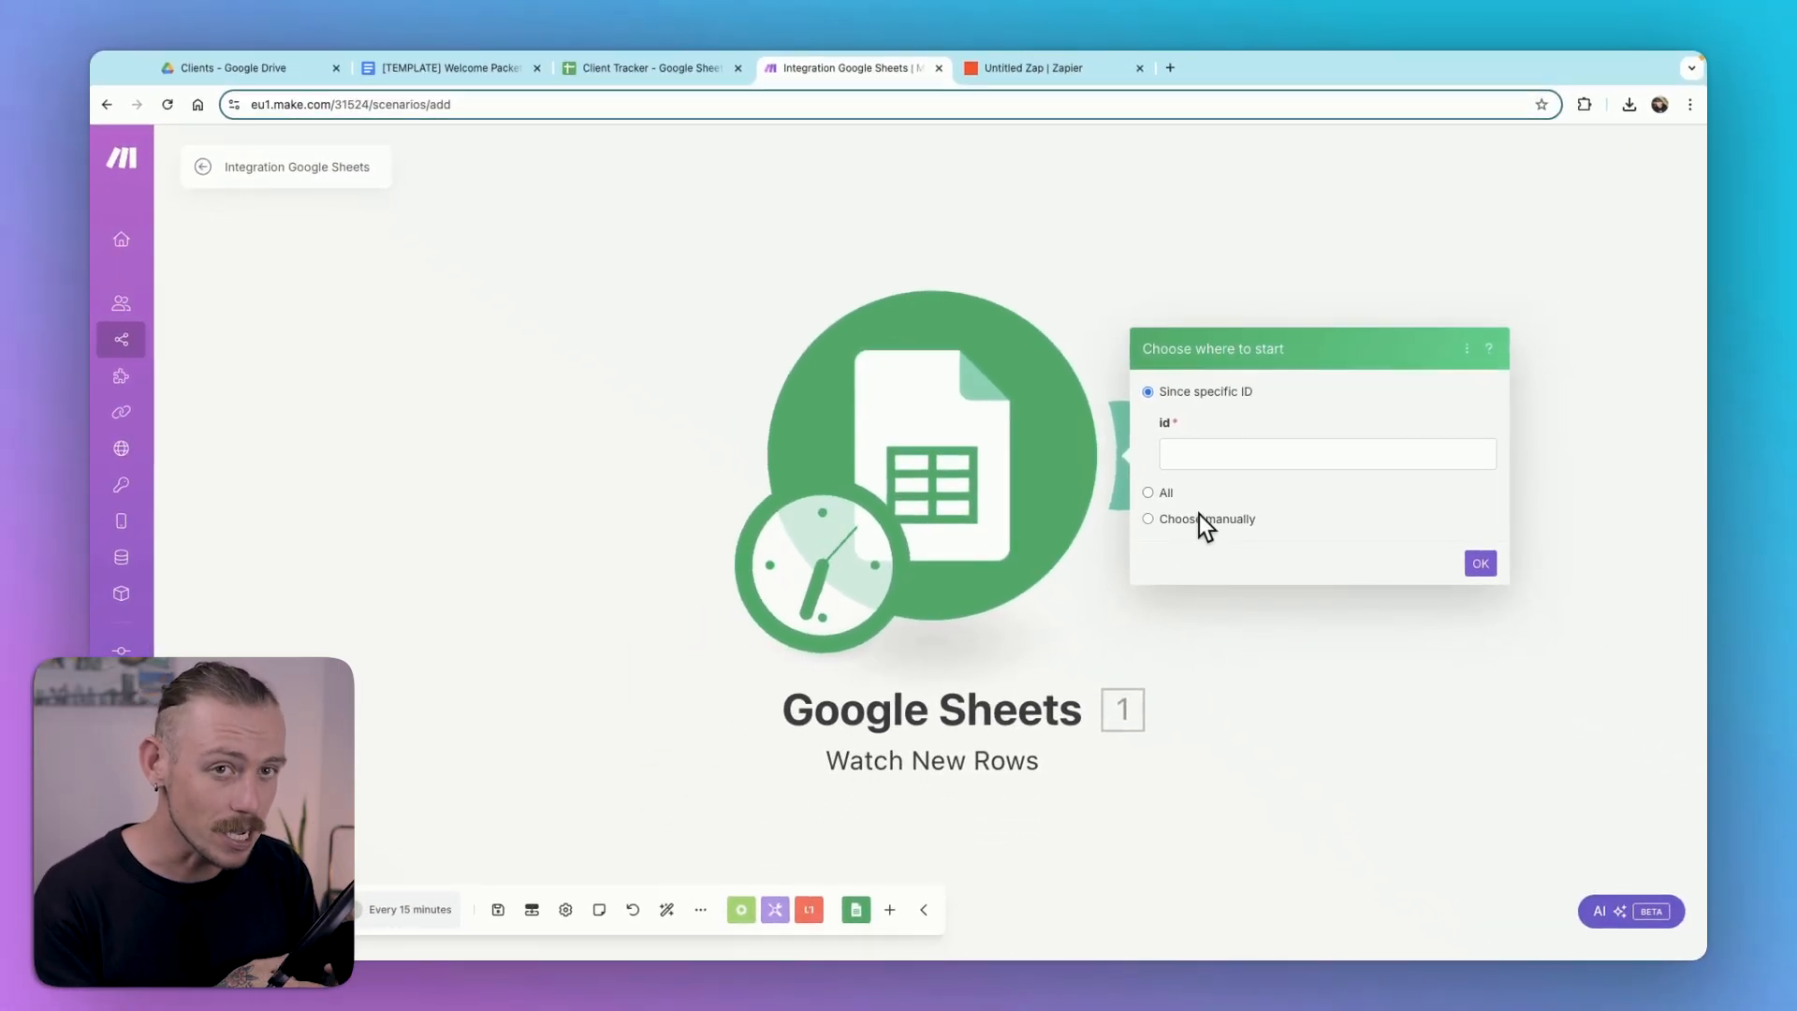
Step: Compare starting options, switching between Since specific ID and Choose manually for the trigger
click(1147, 517)
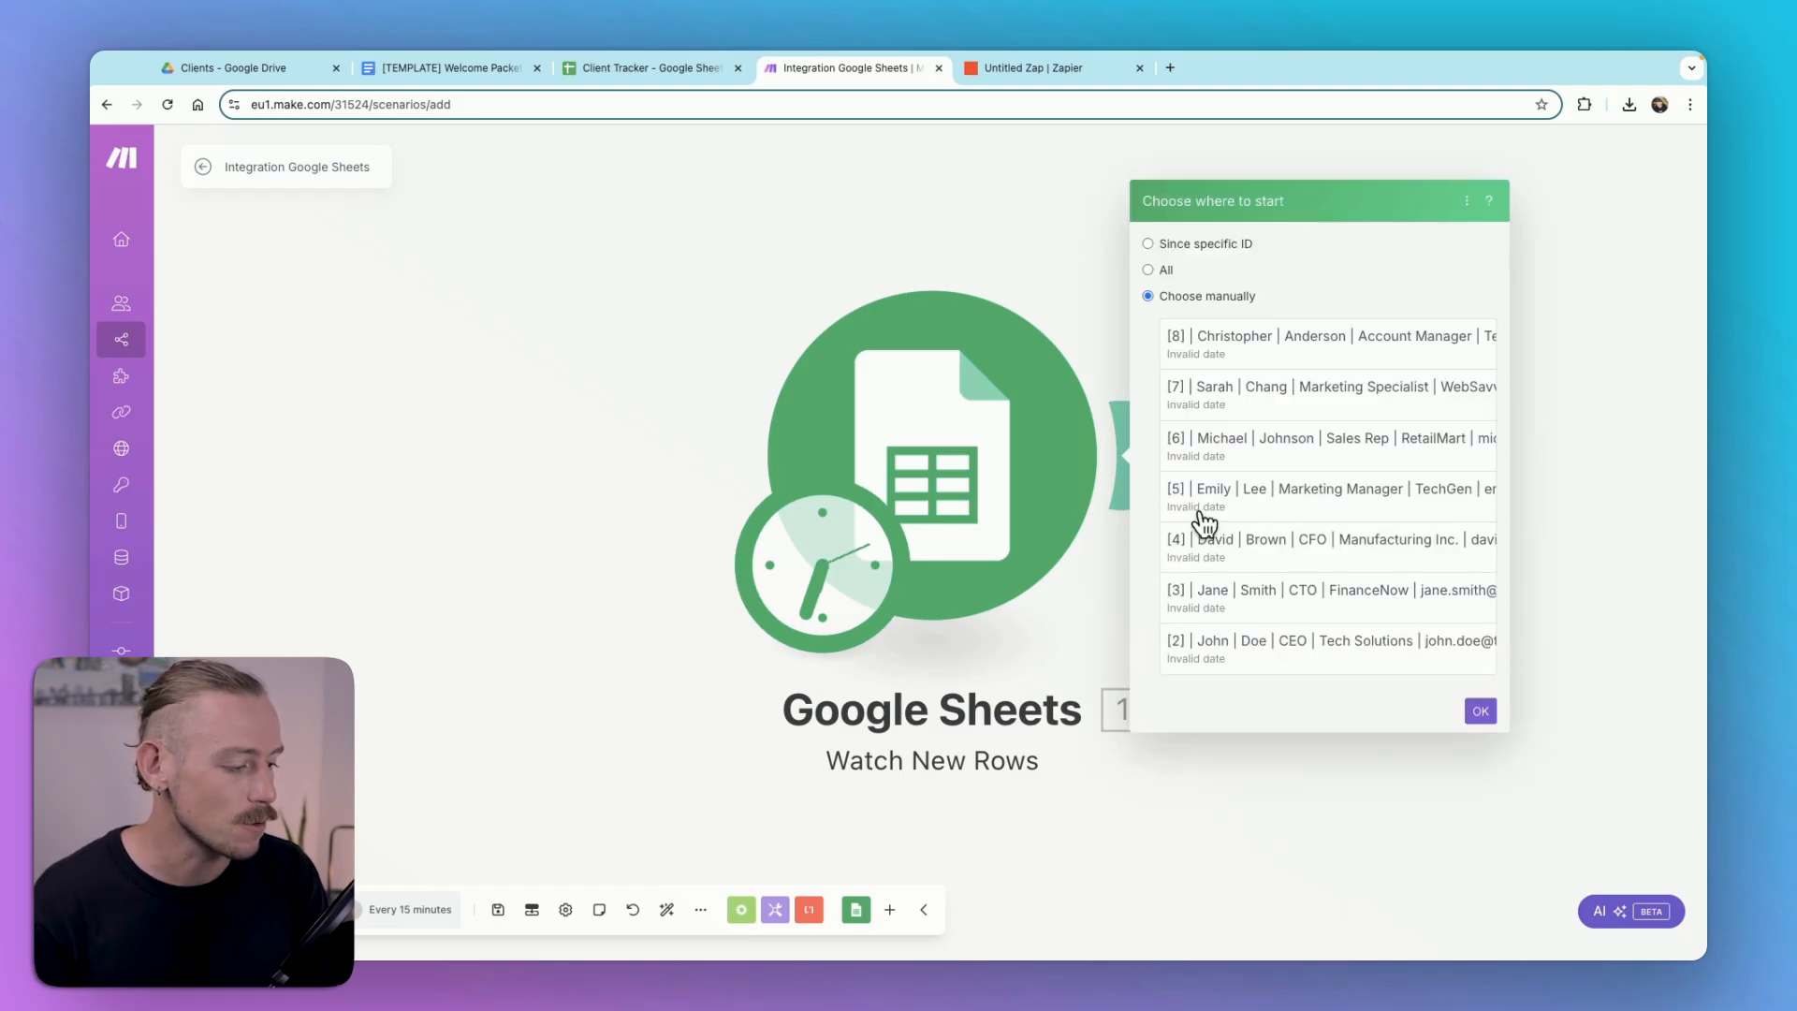
mouse_move(1180, 252)
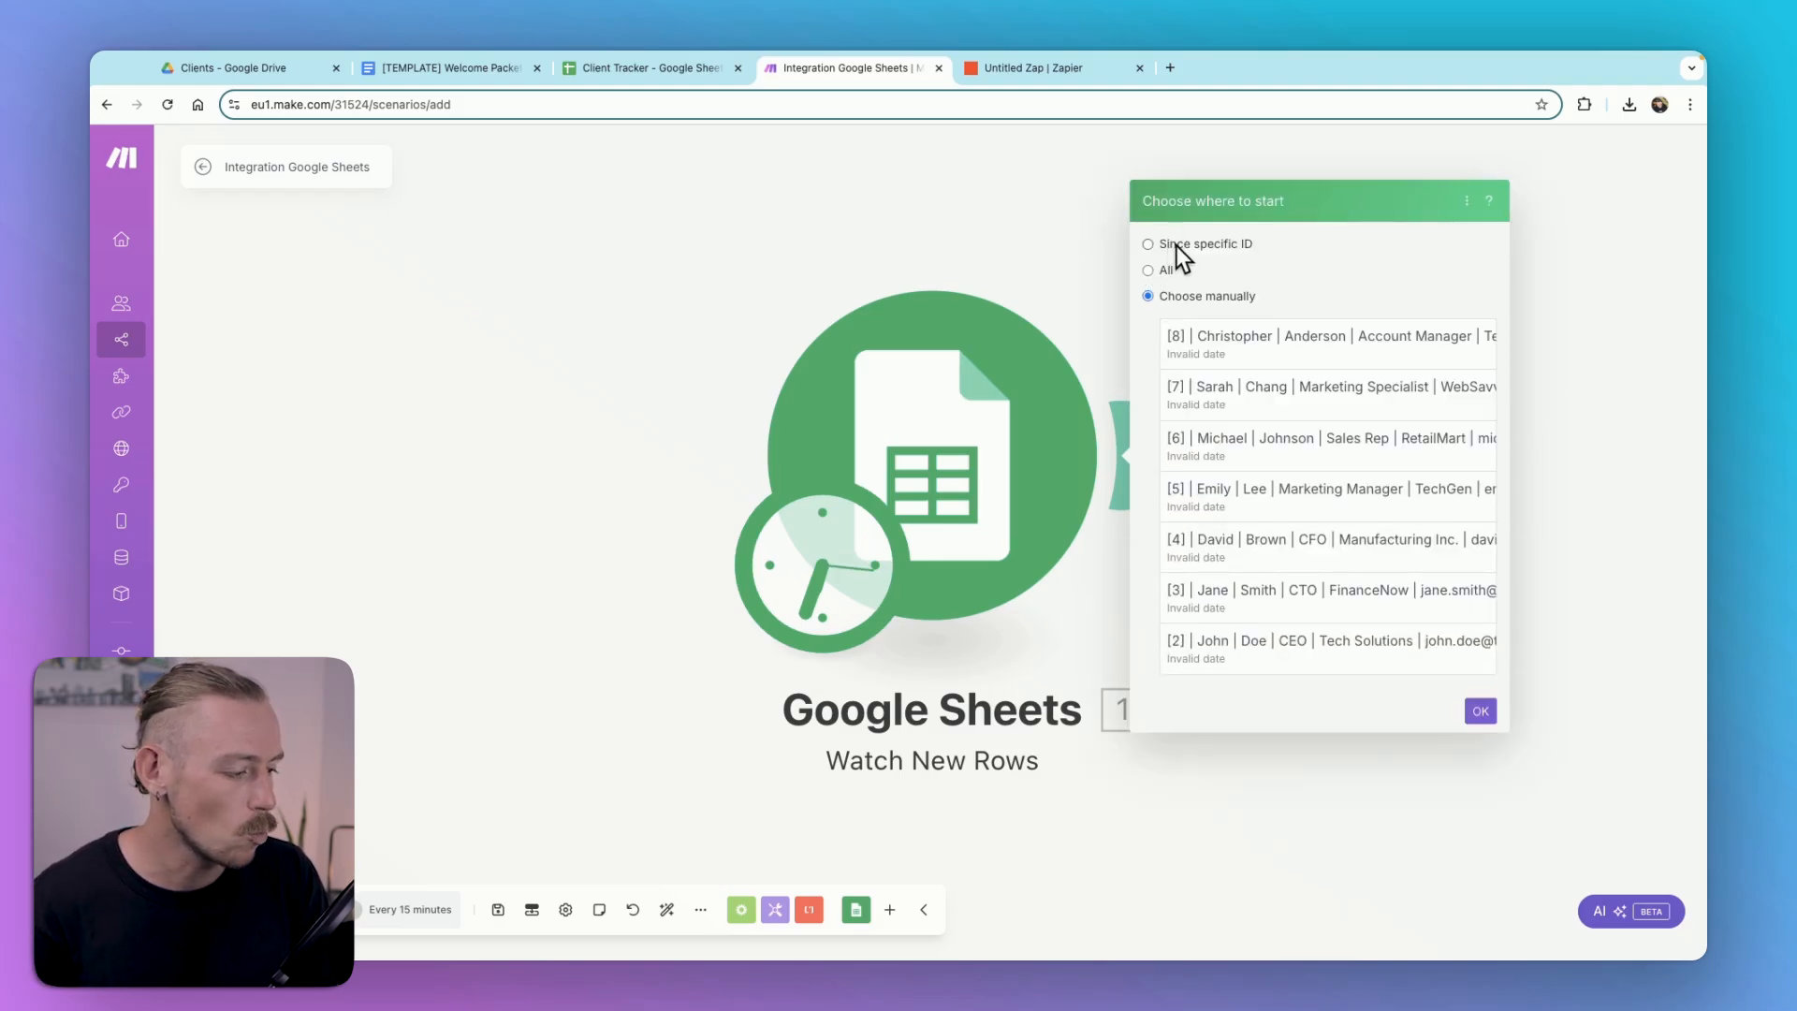
click(1148, 243)
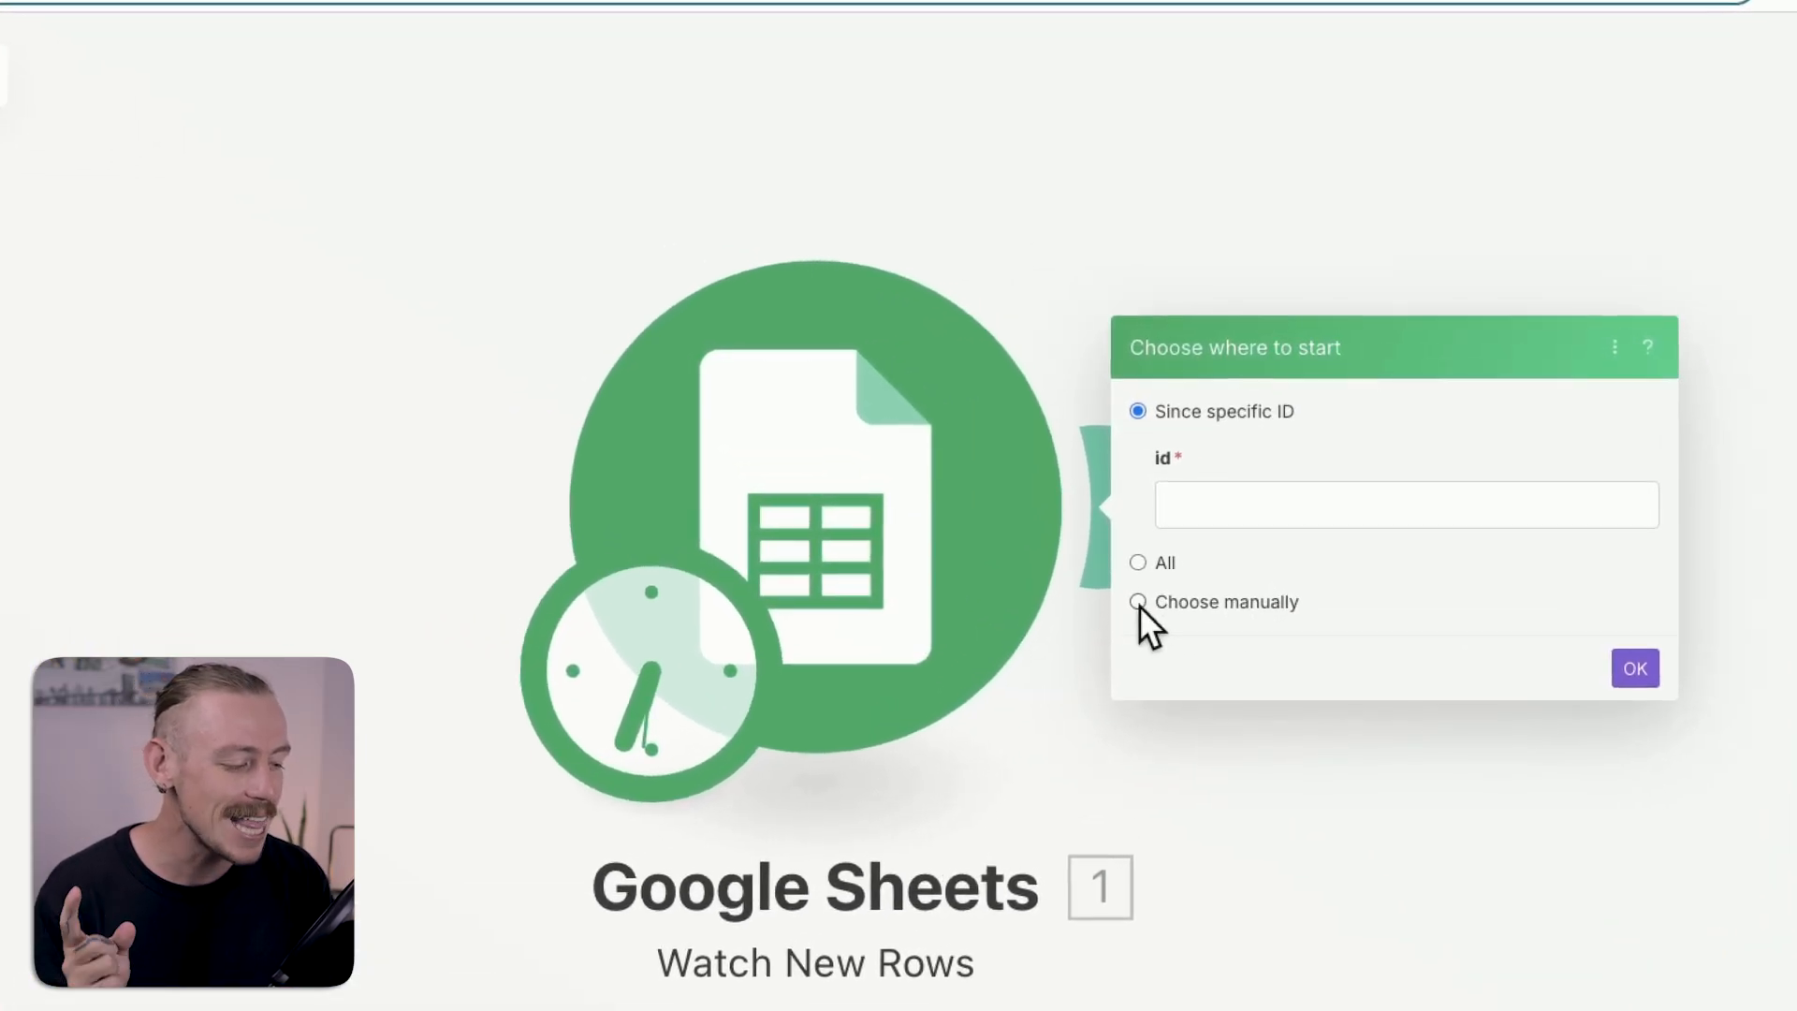
click(1137, 601)
text(google doc)
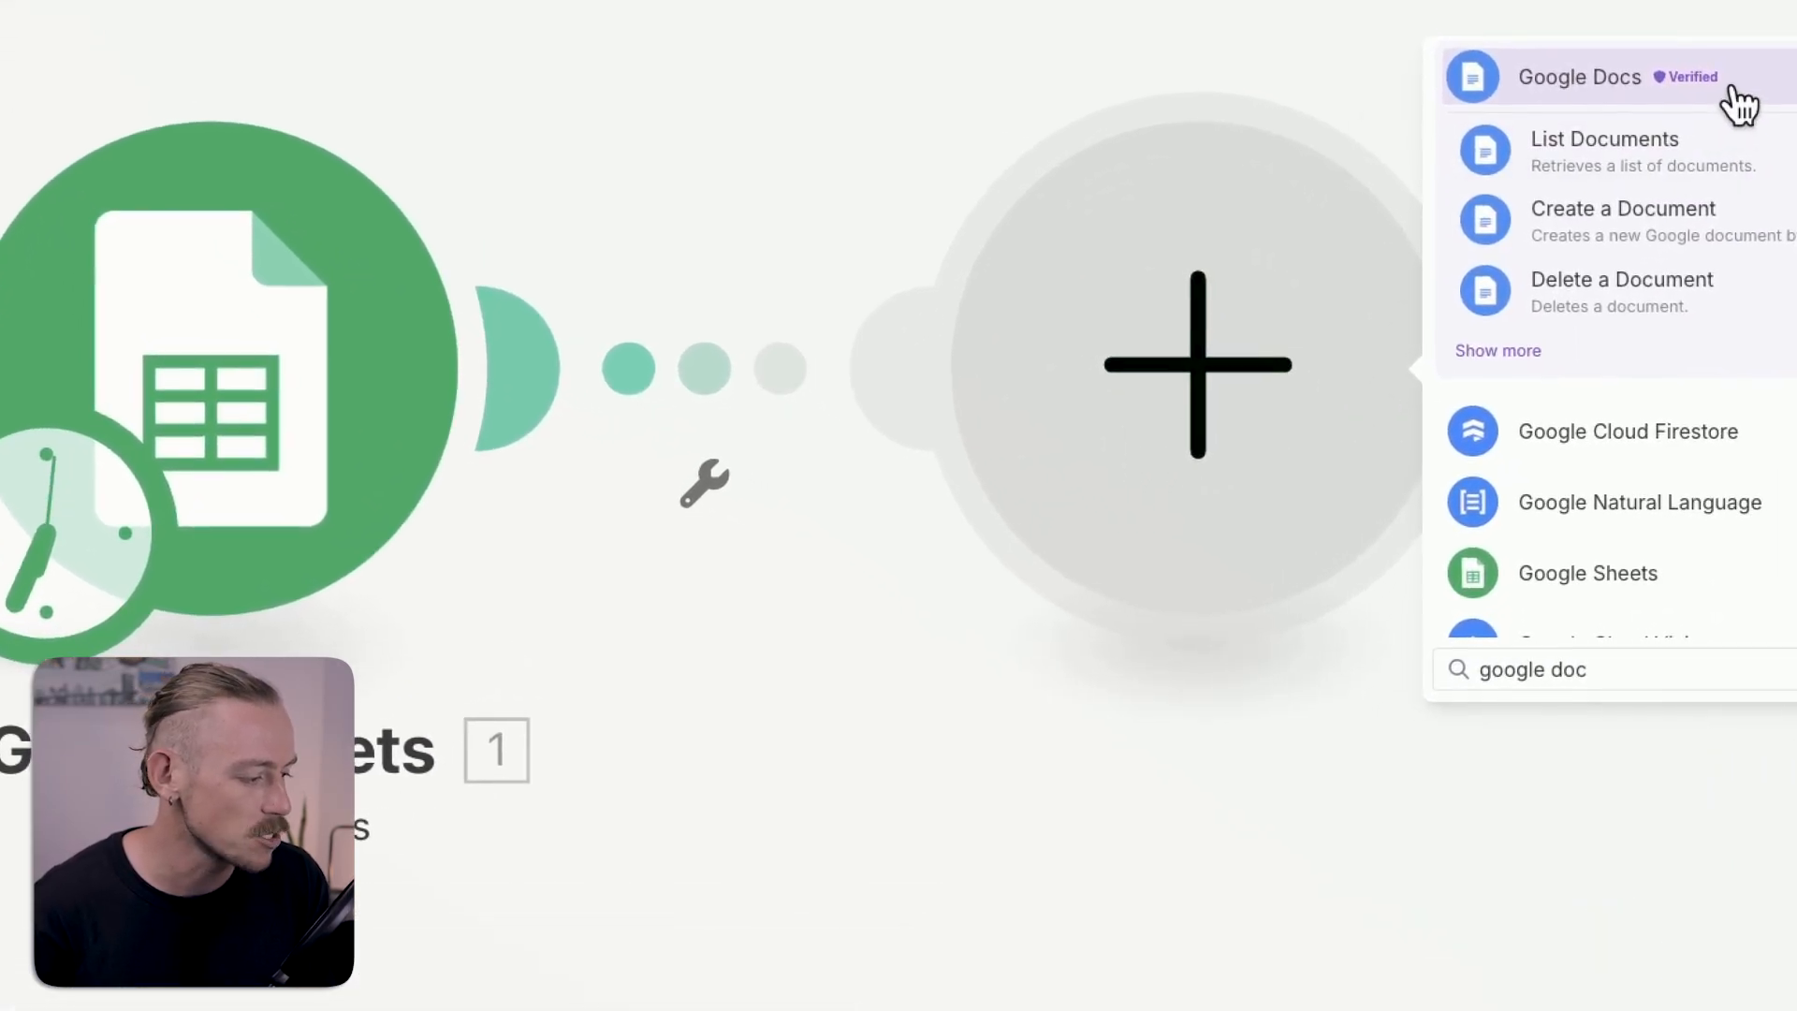
Step: Add Google Docs 'Create a Document from a Template' using the Google connection
click(1578, 77)
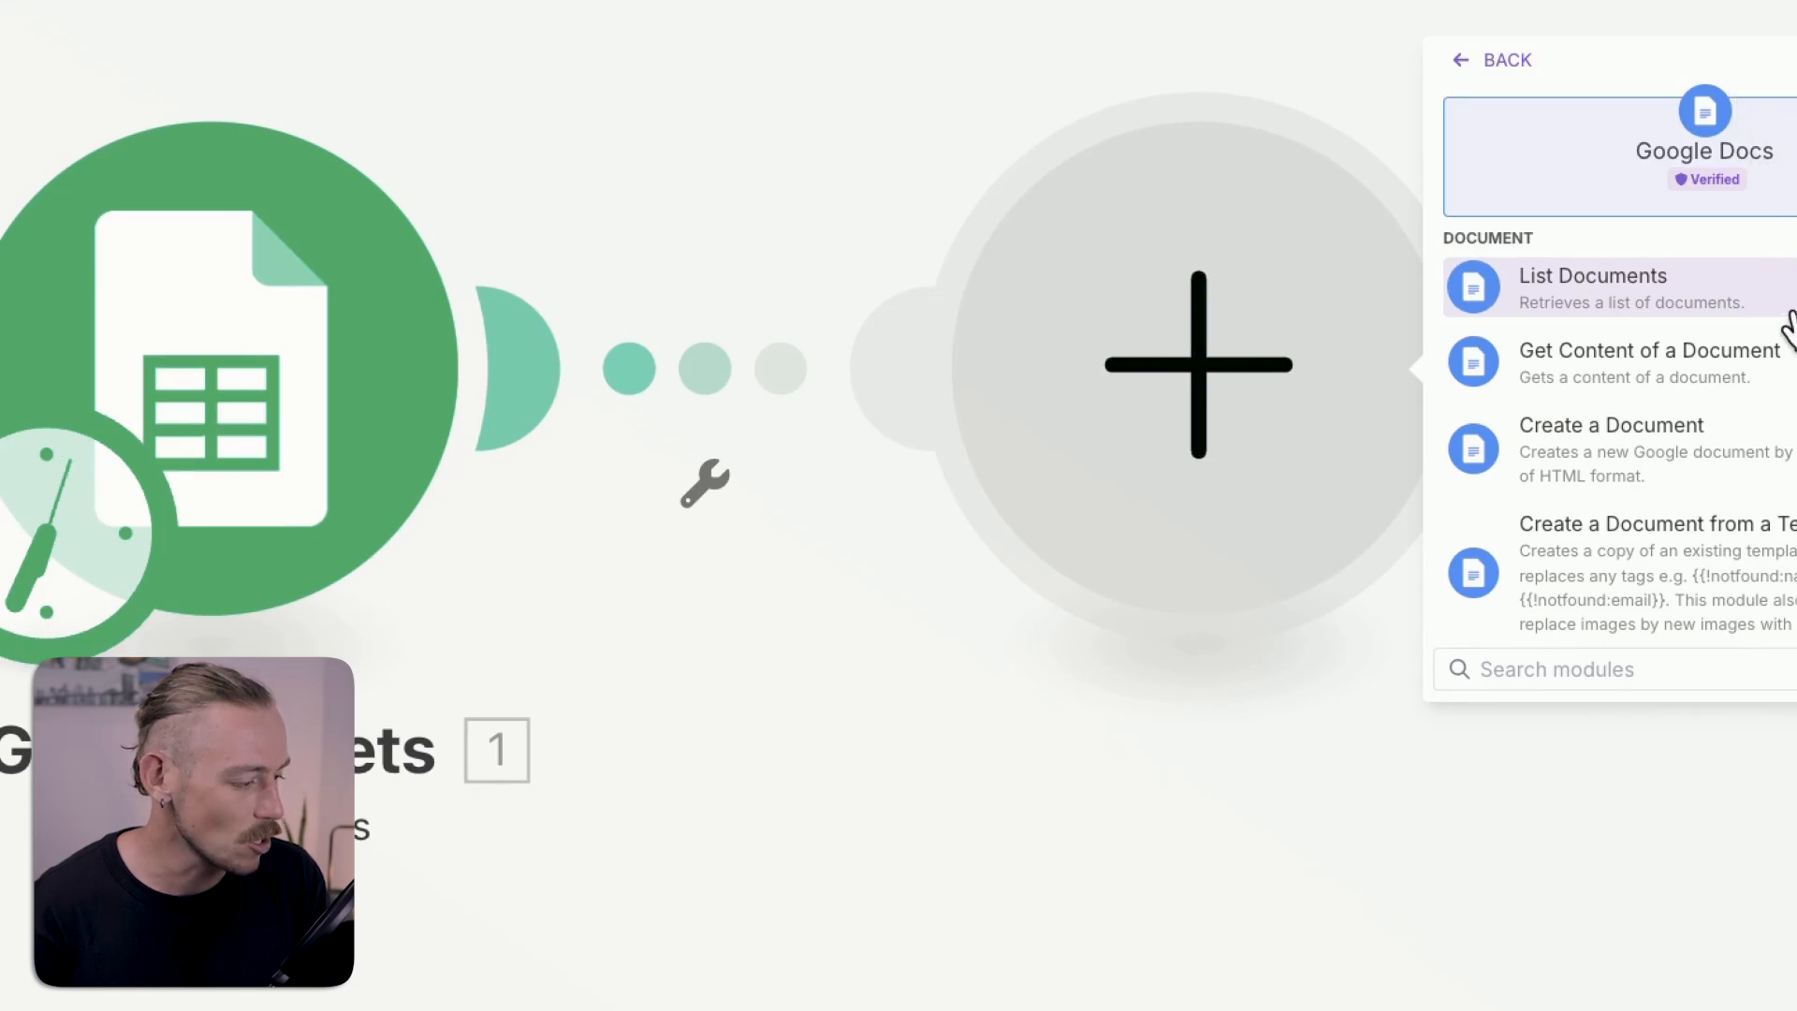
scroll(down, 3)
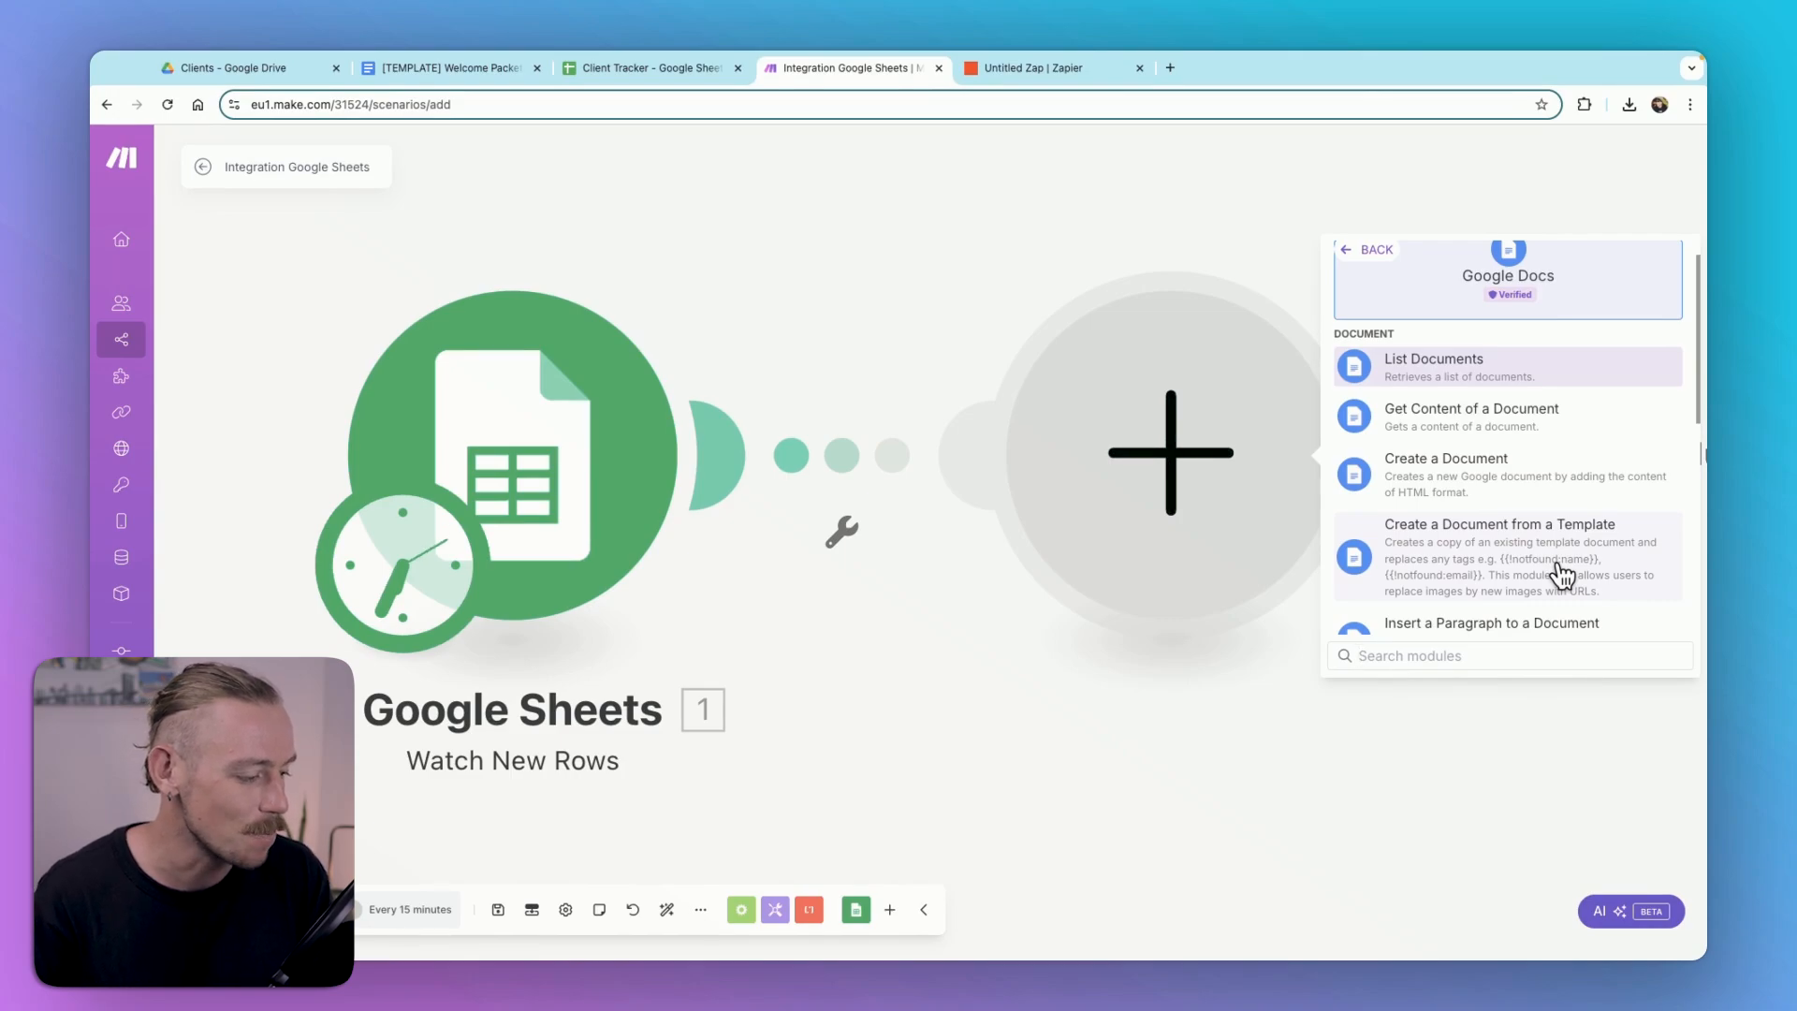
click(1497, 556)
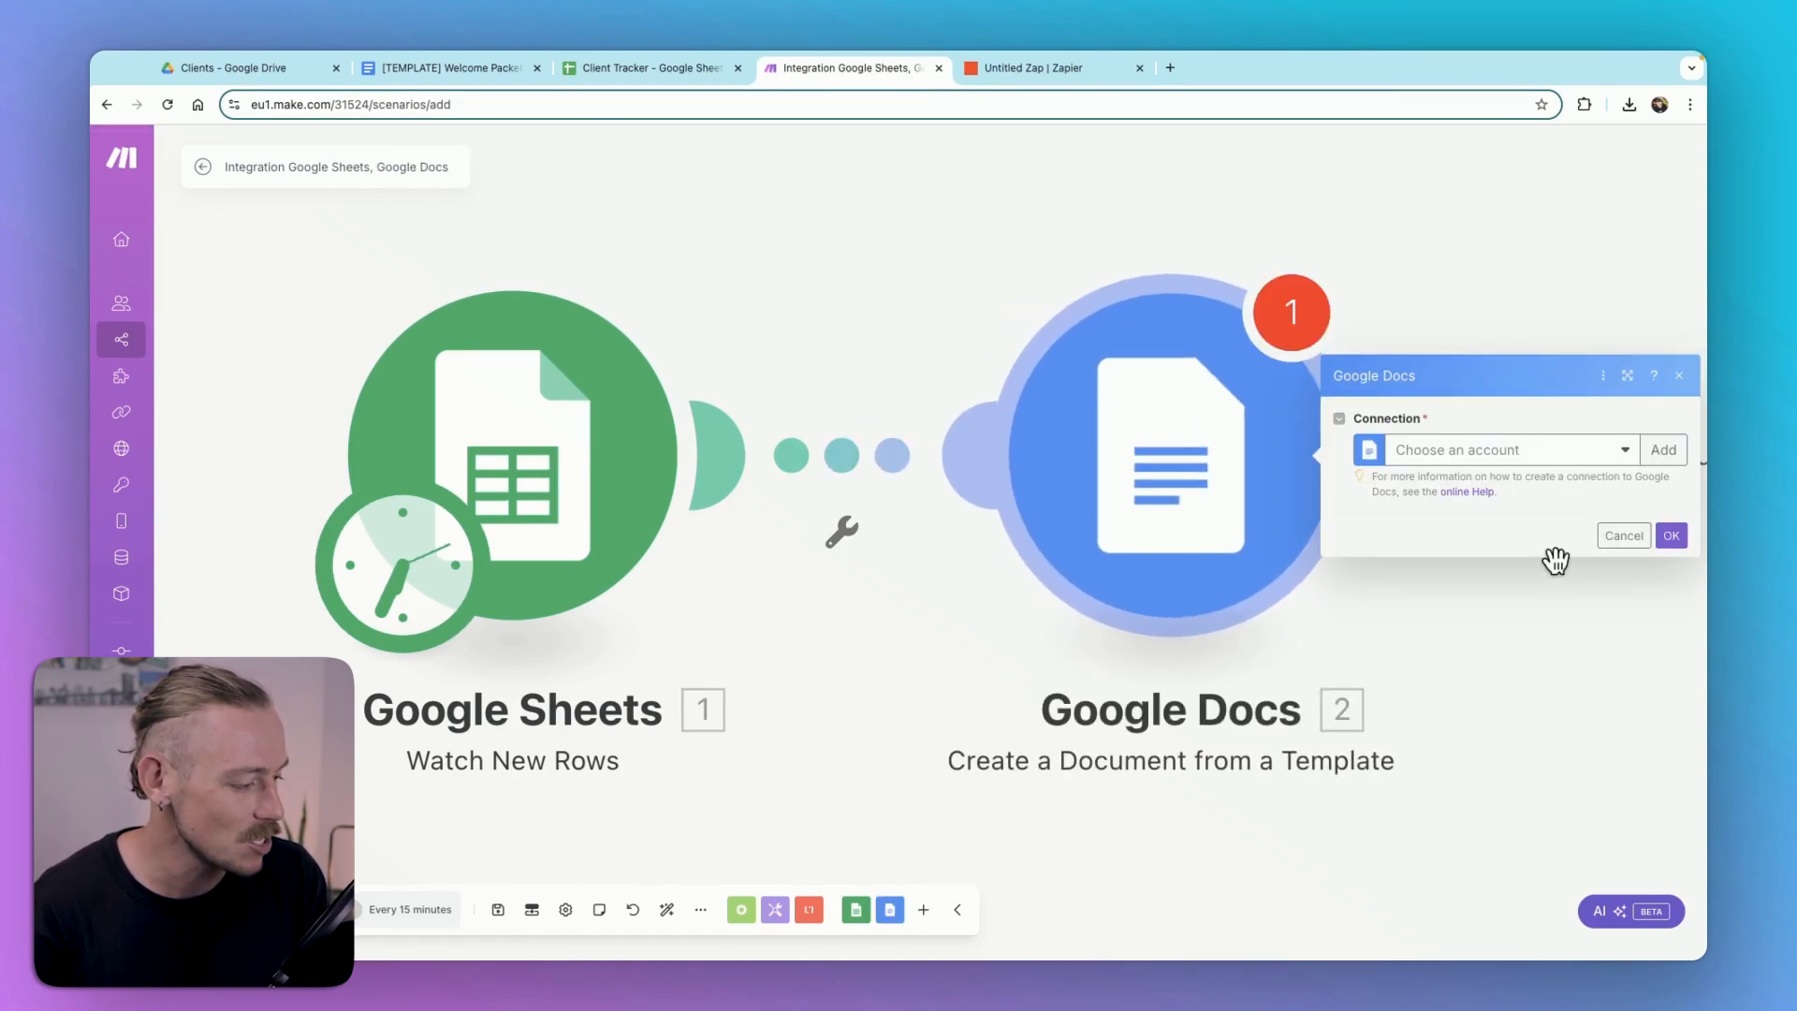
mouse_move(1663, 449)
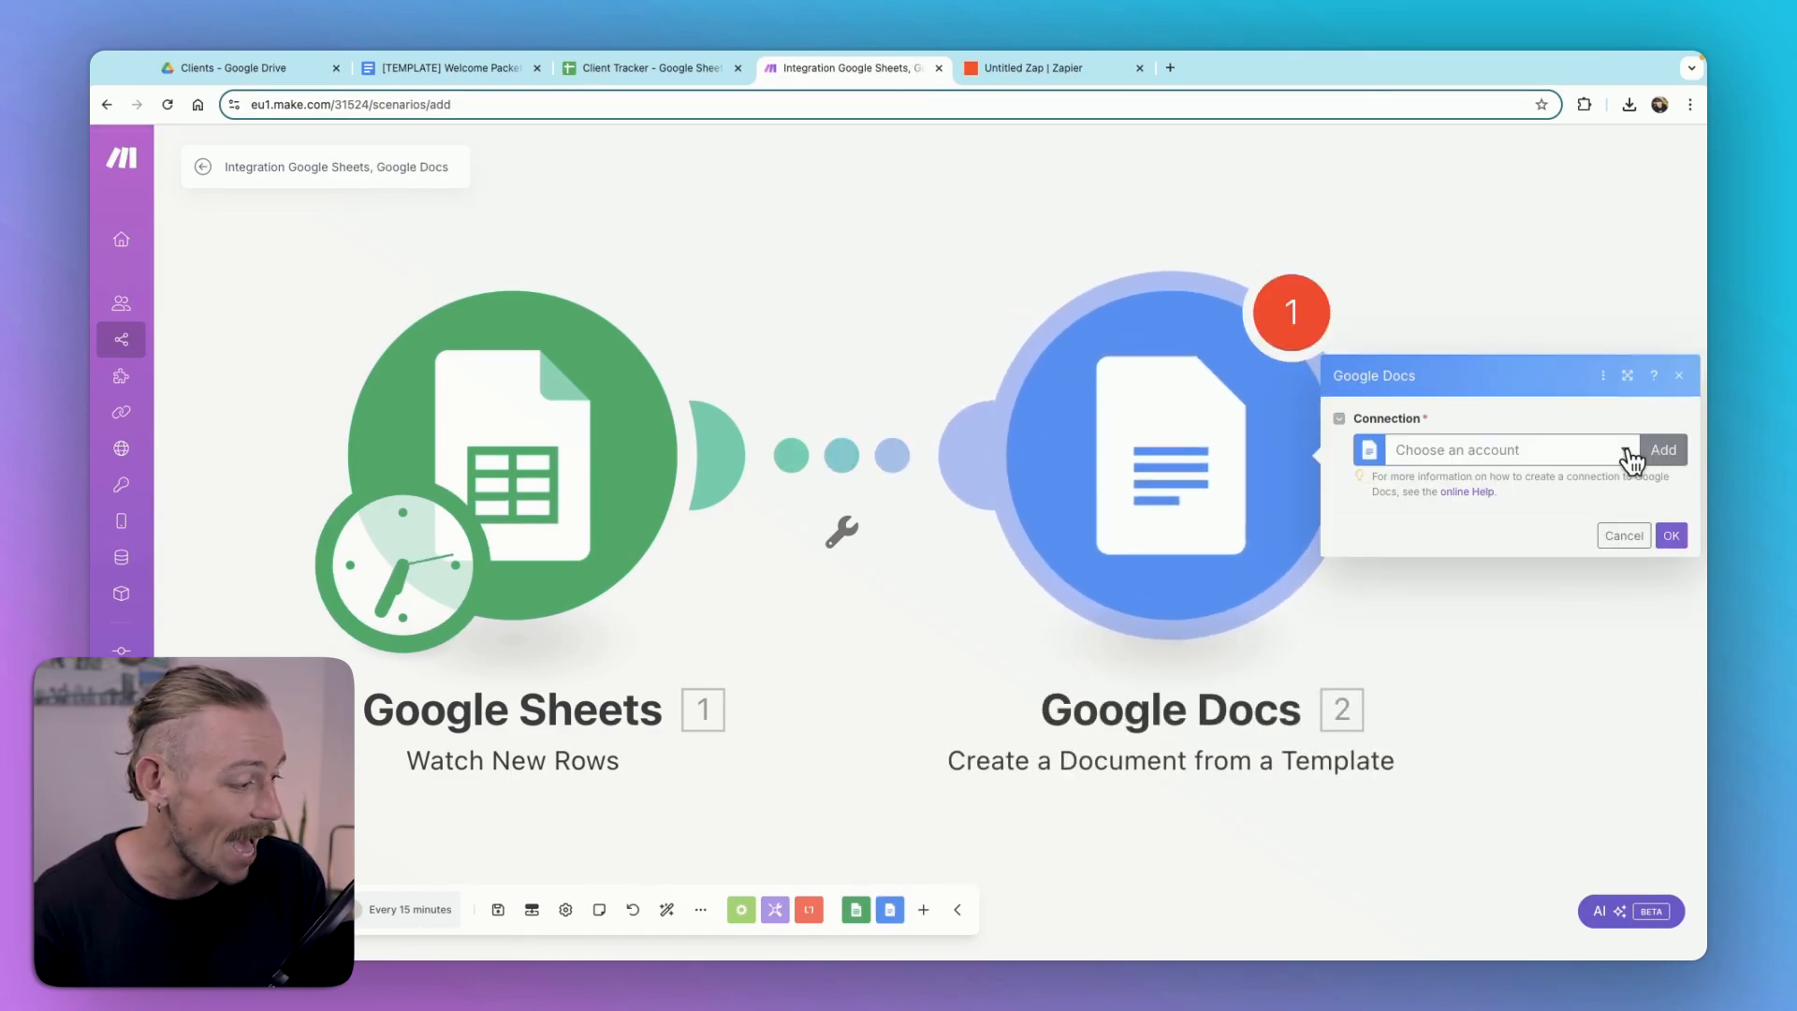
click(1489, 449)
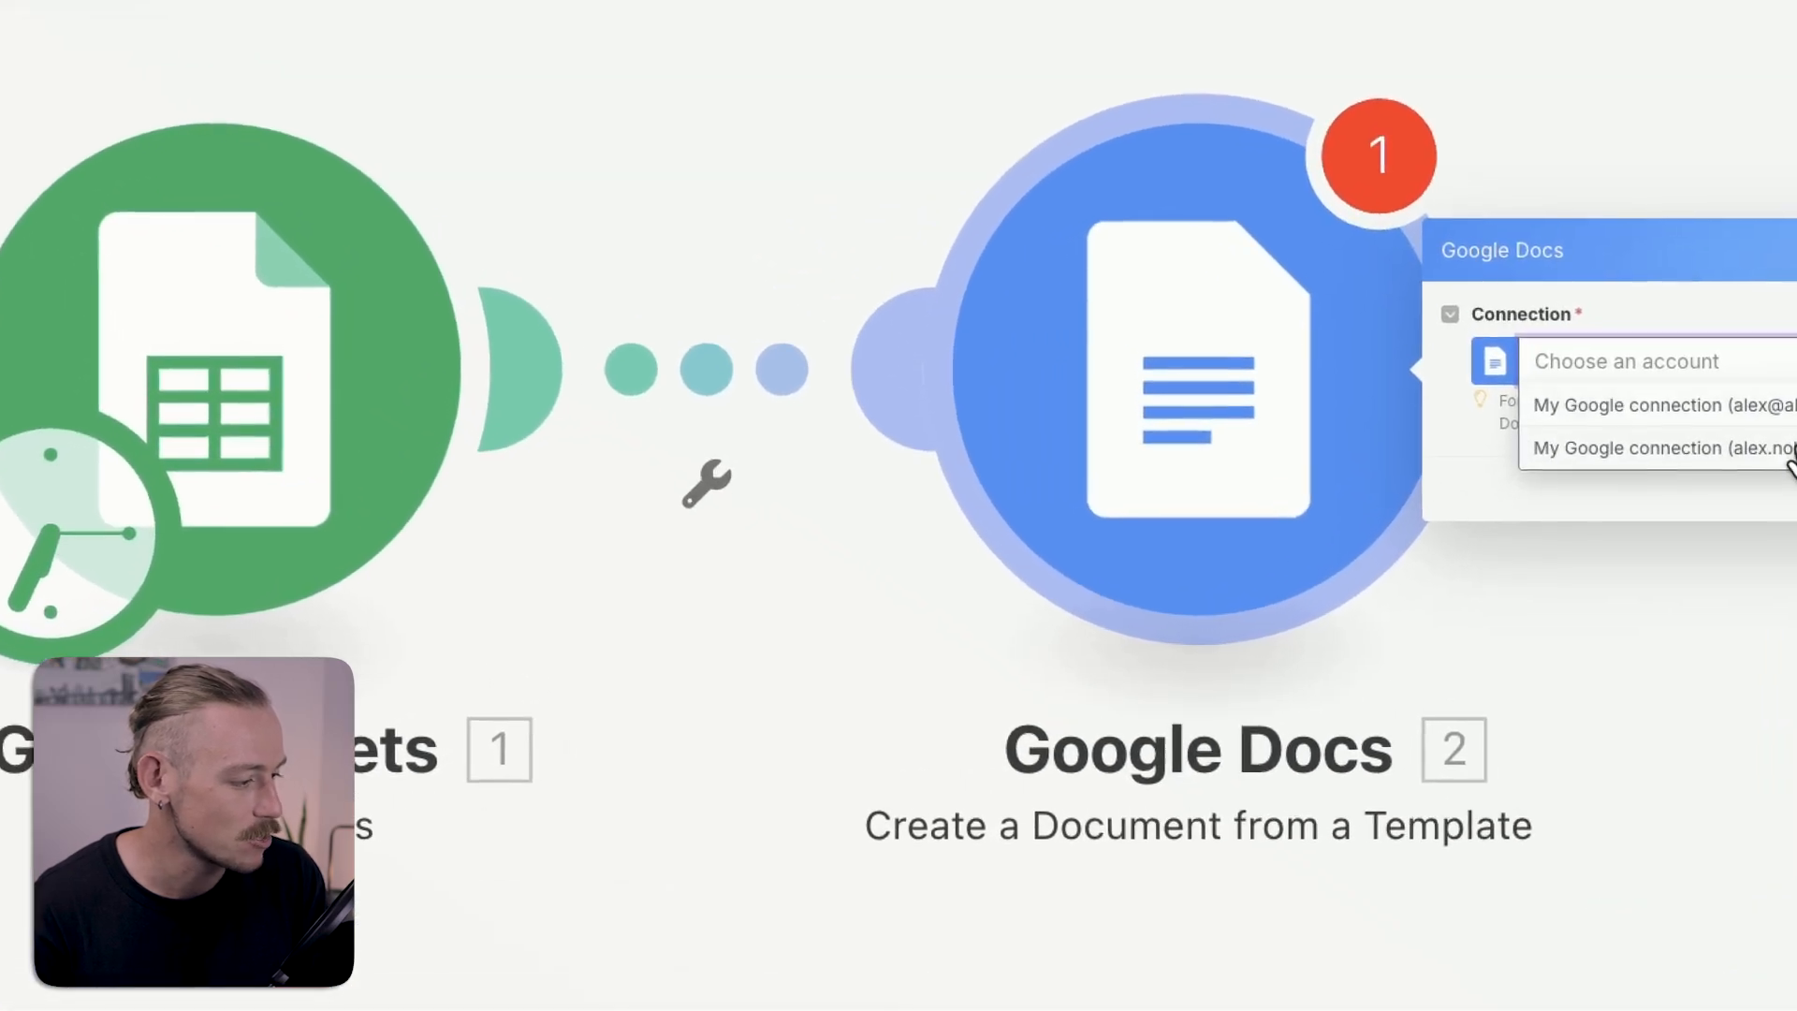
click(1627, 448)
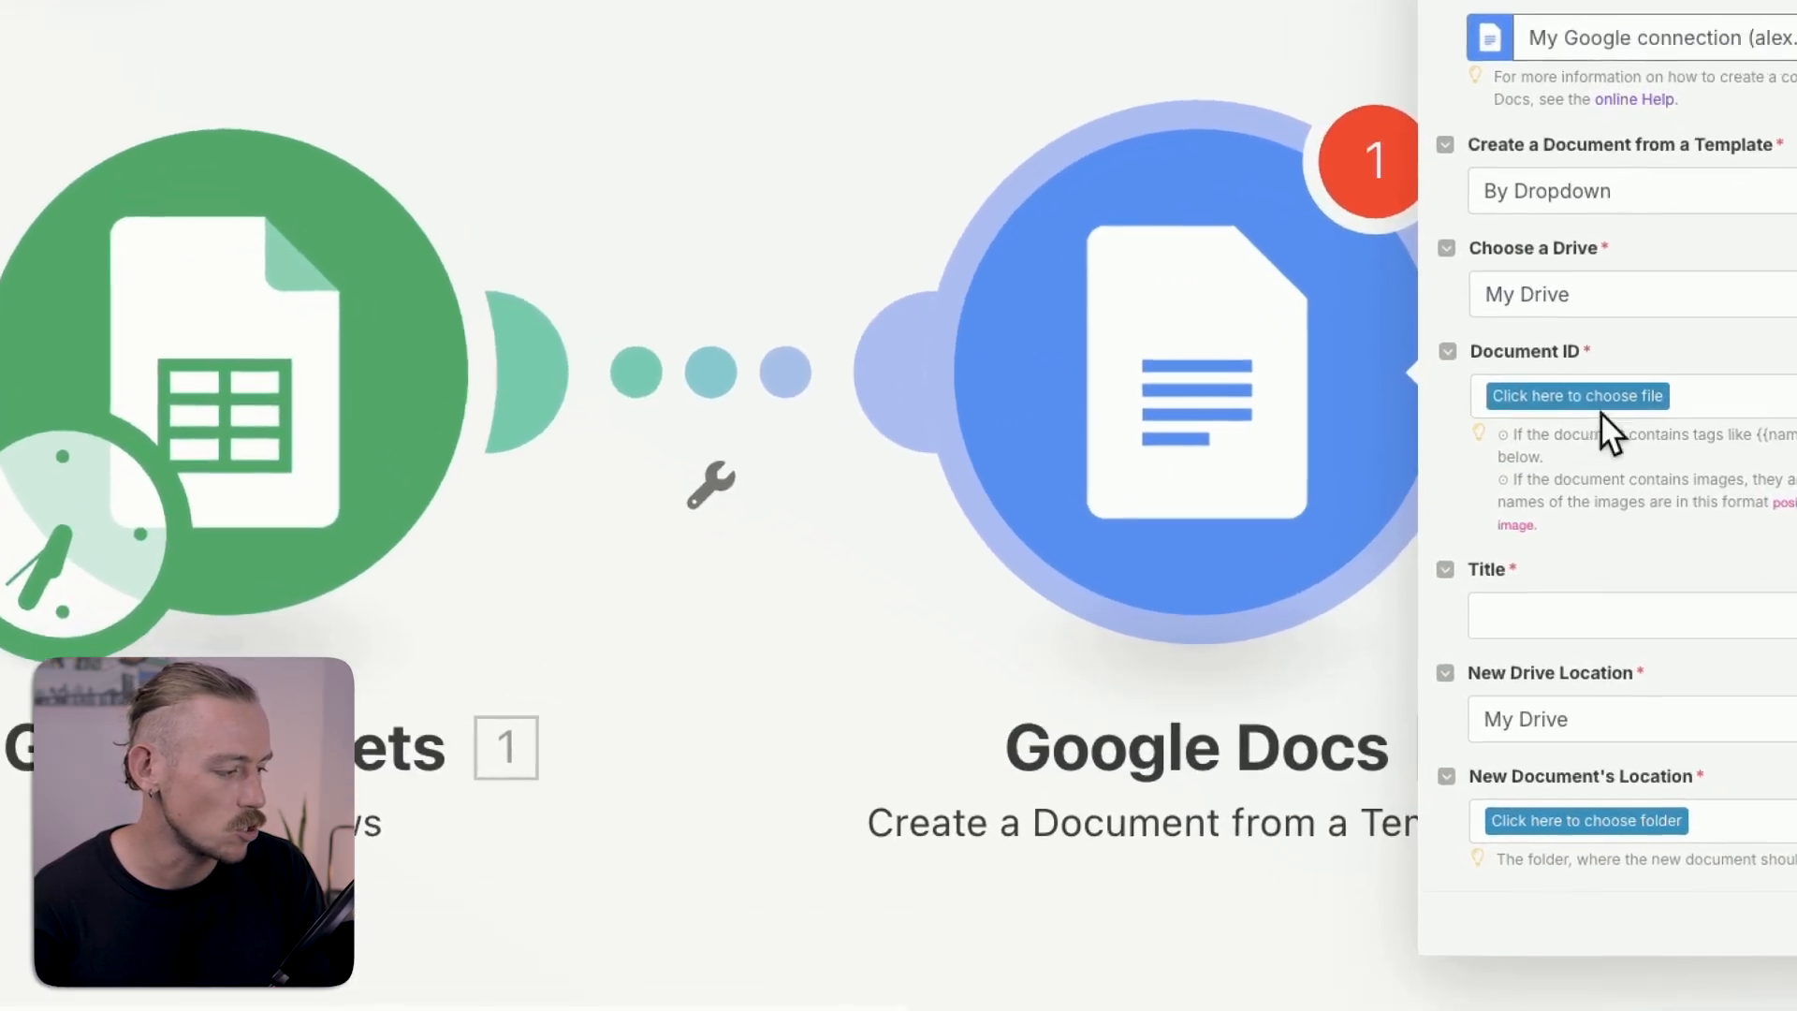
Step: Select [TEMPLATE] Welcome Packet as the Document ID after checking its placeholders
click(1576, 395)
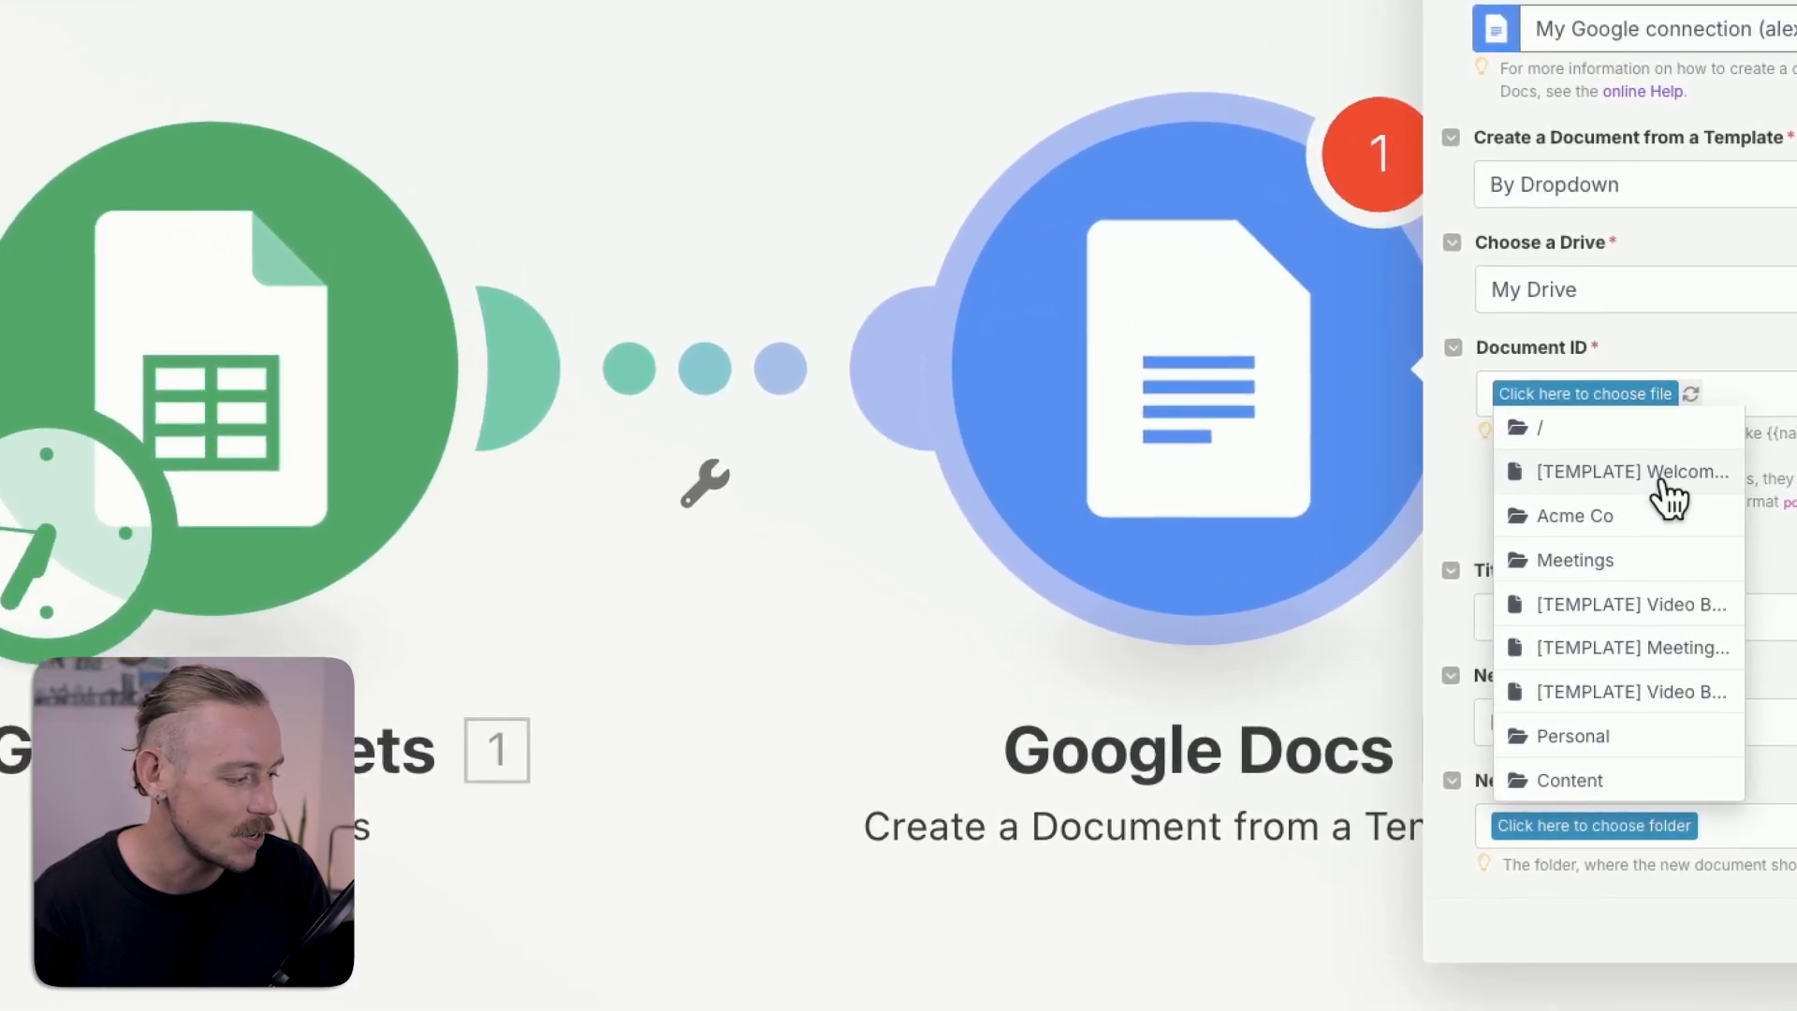
click(1630, 471)
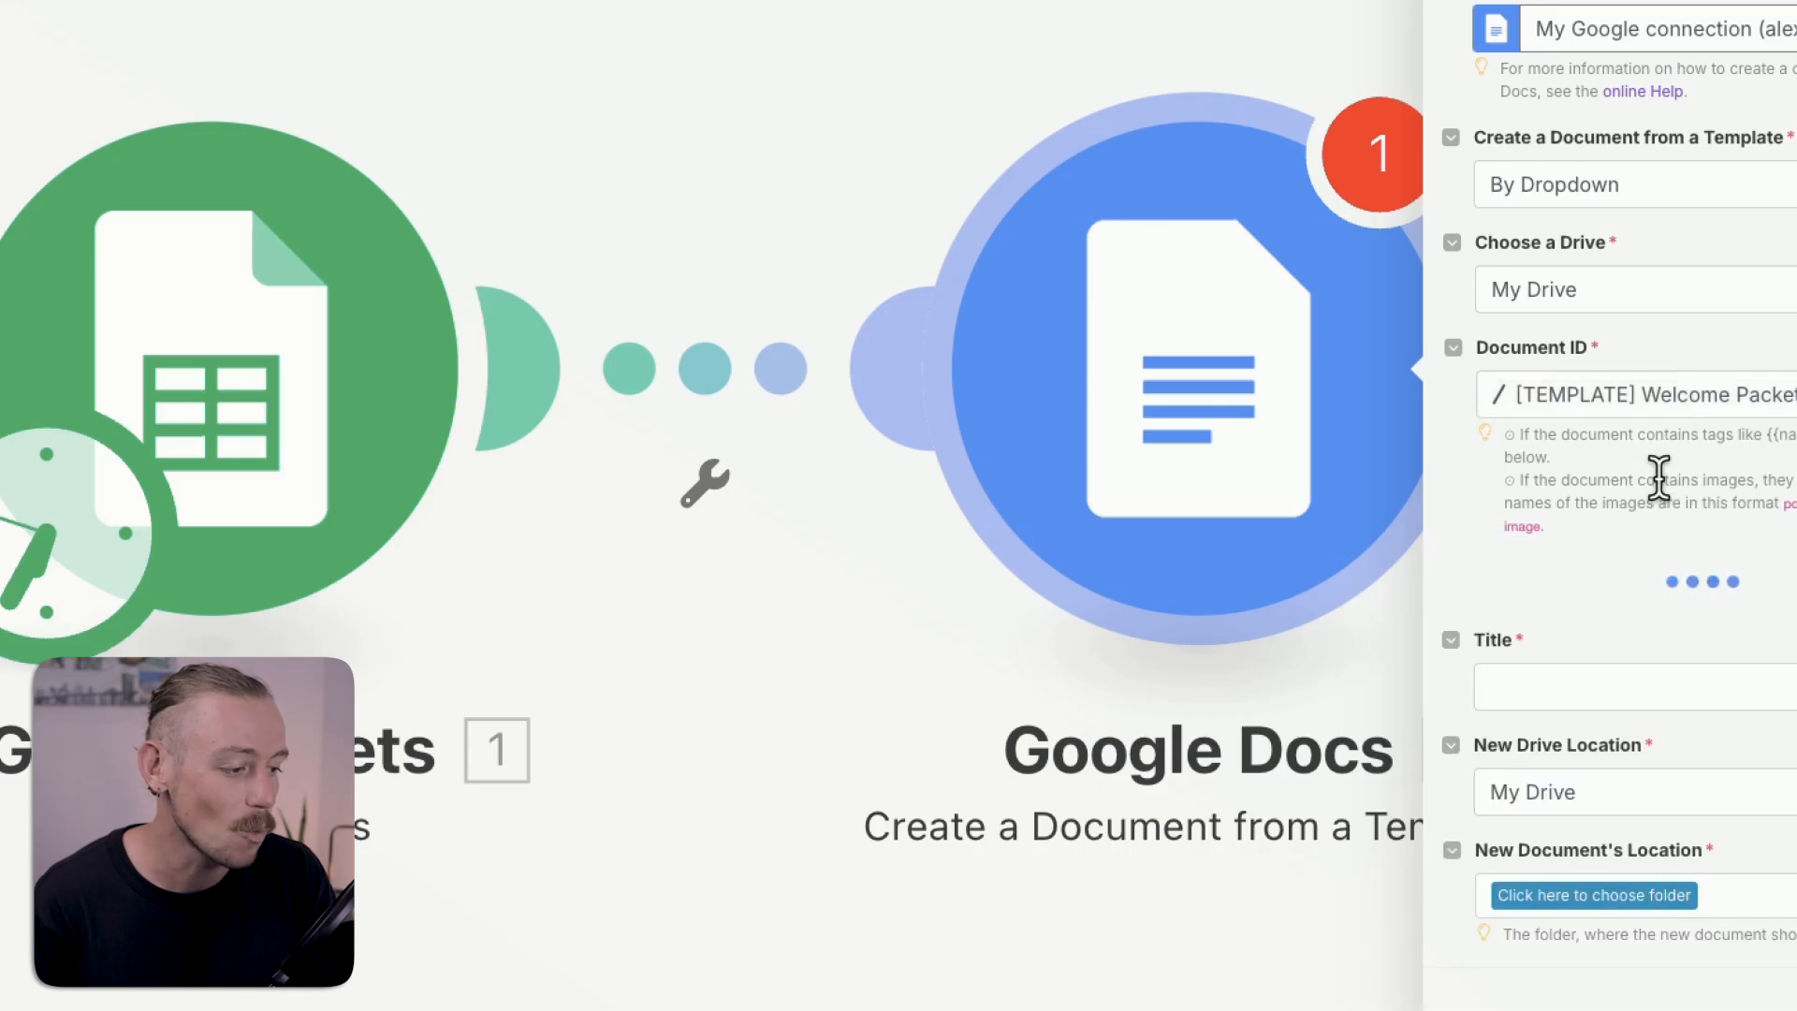
click(435, 72)
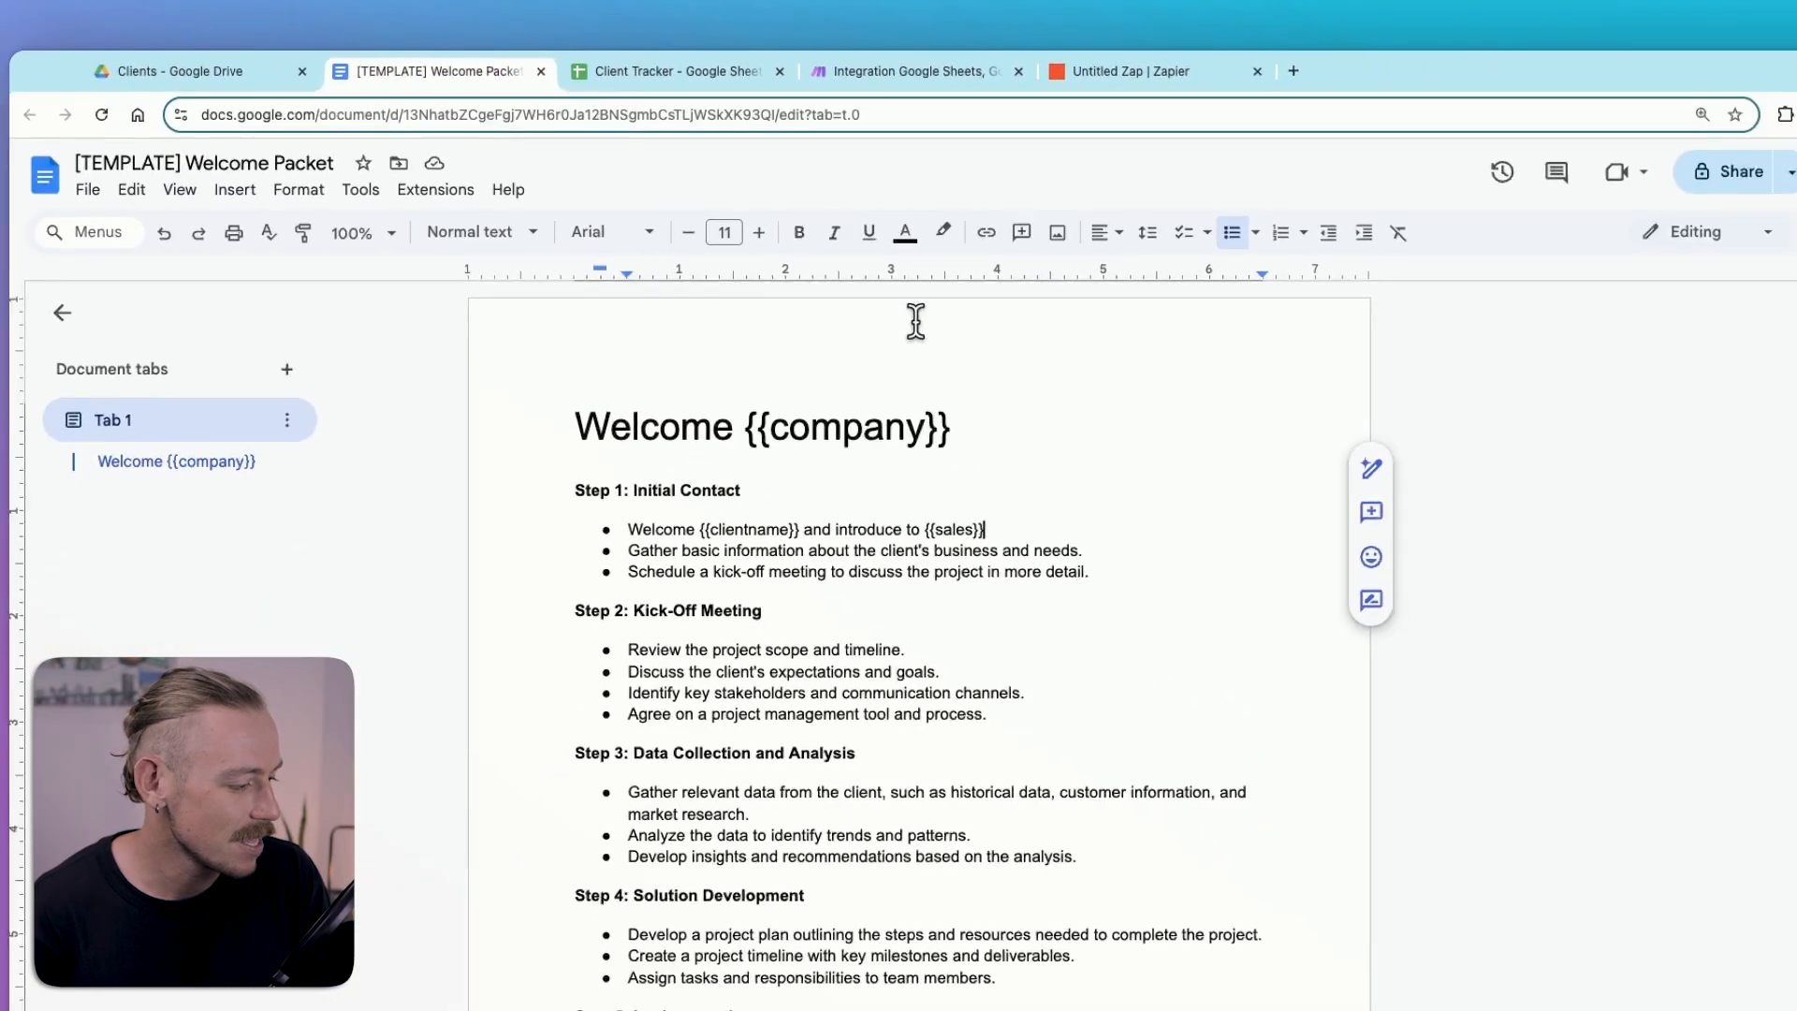
click(911, 71)
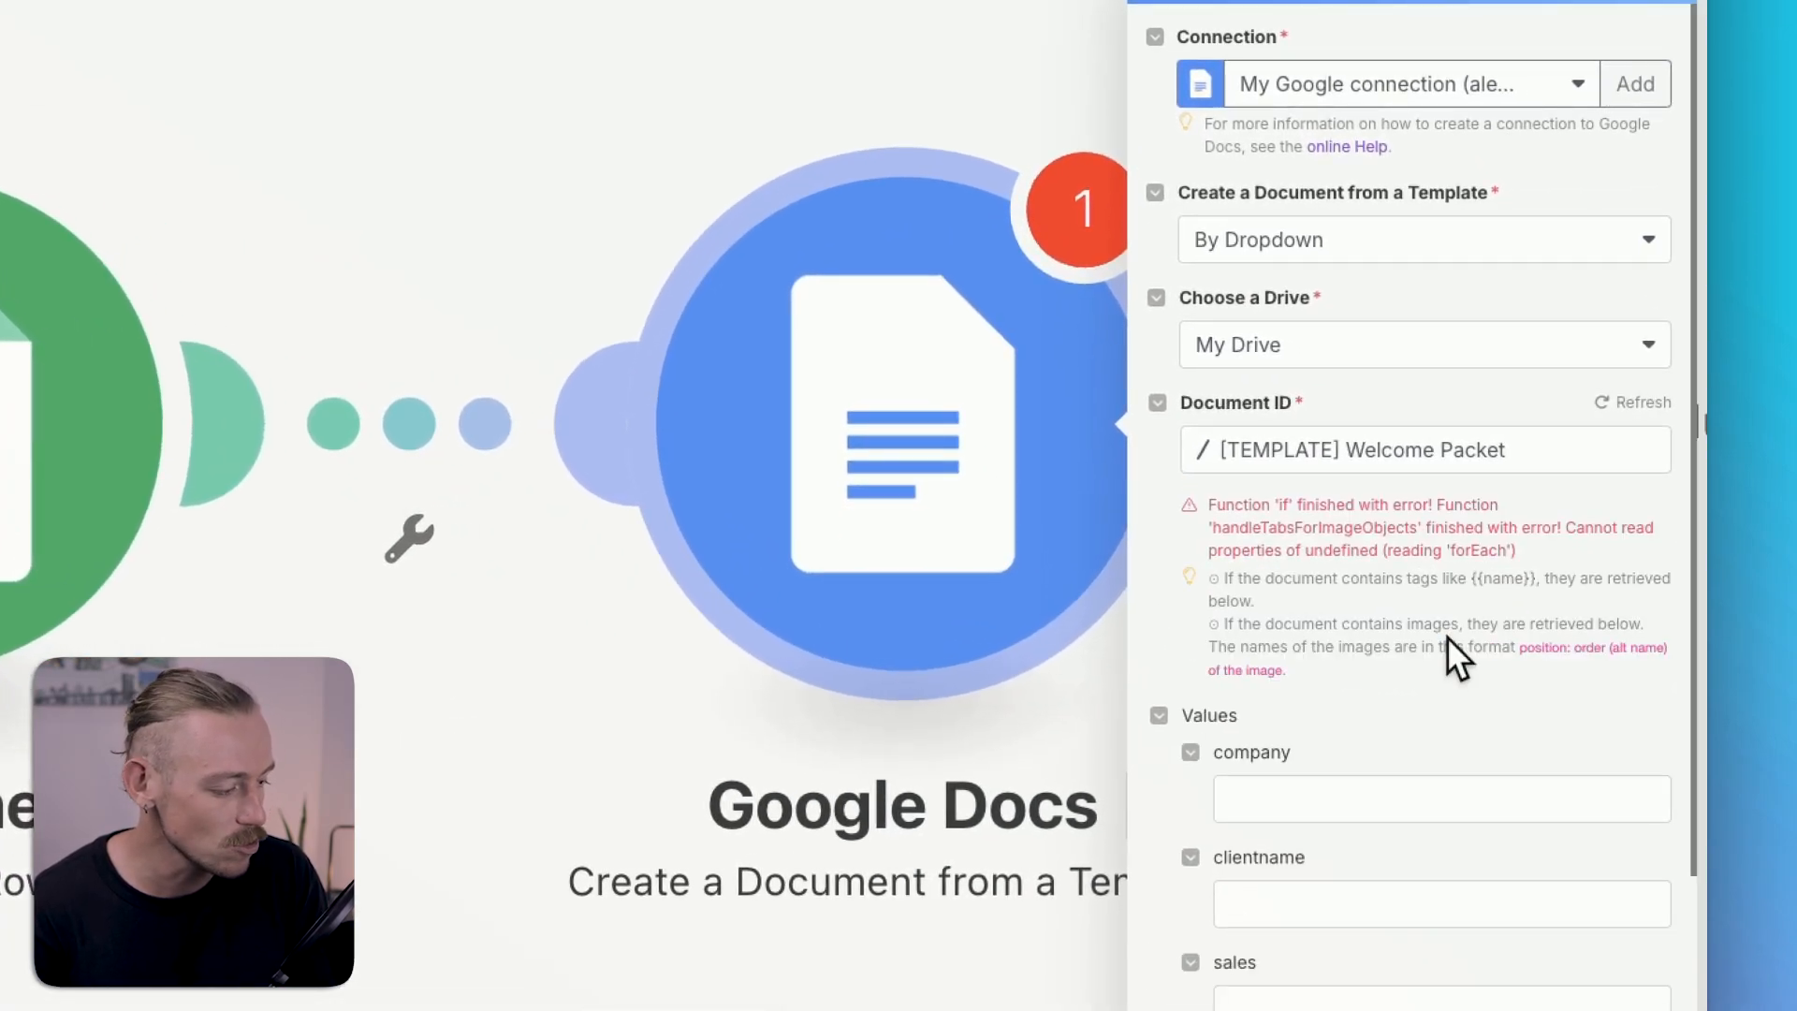
scroll(down, 3)
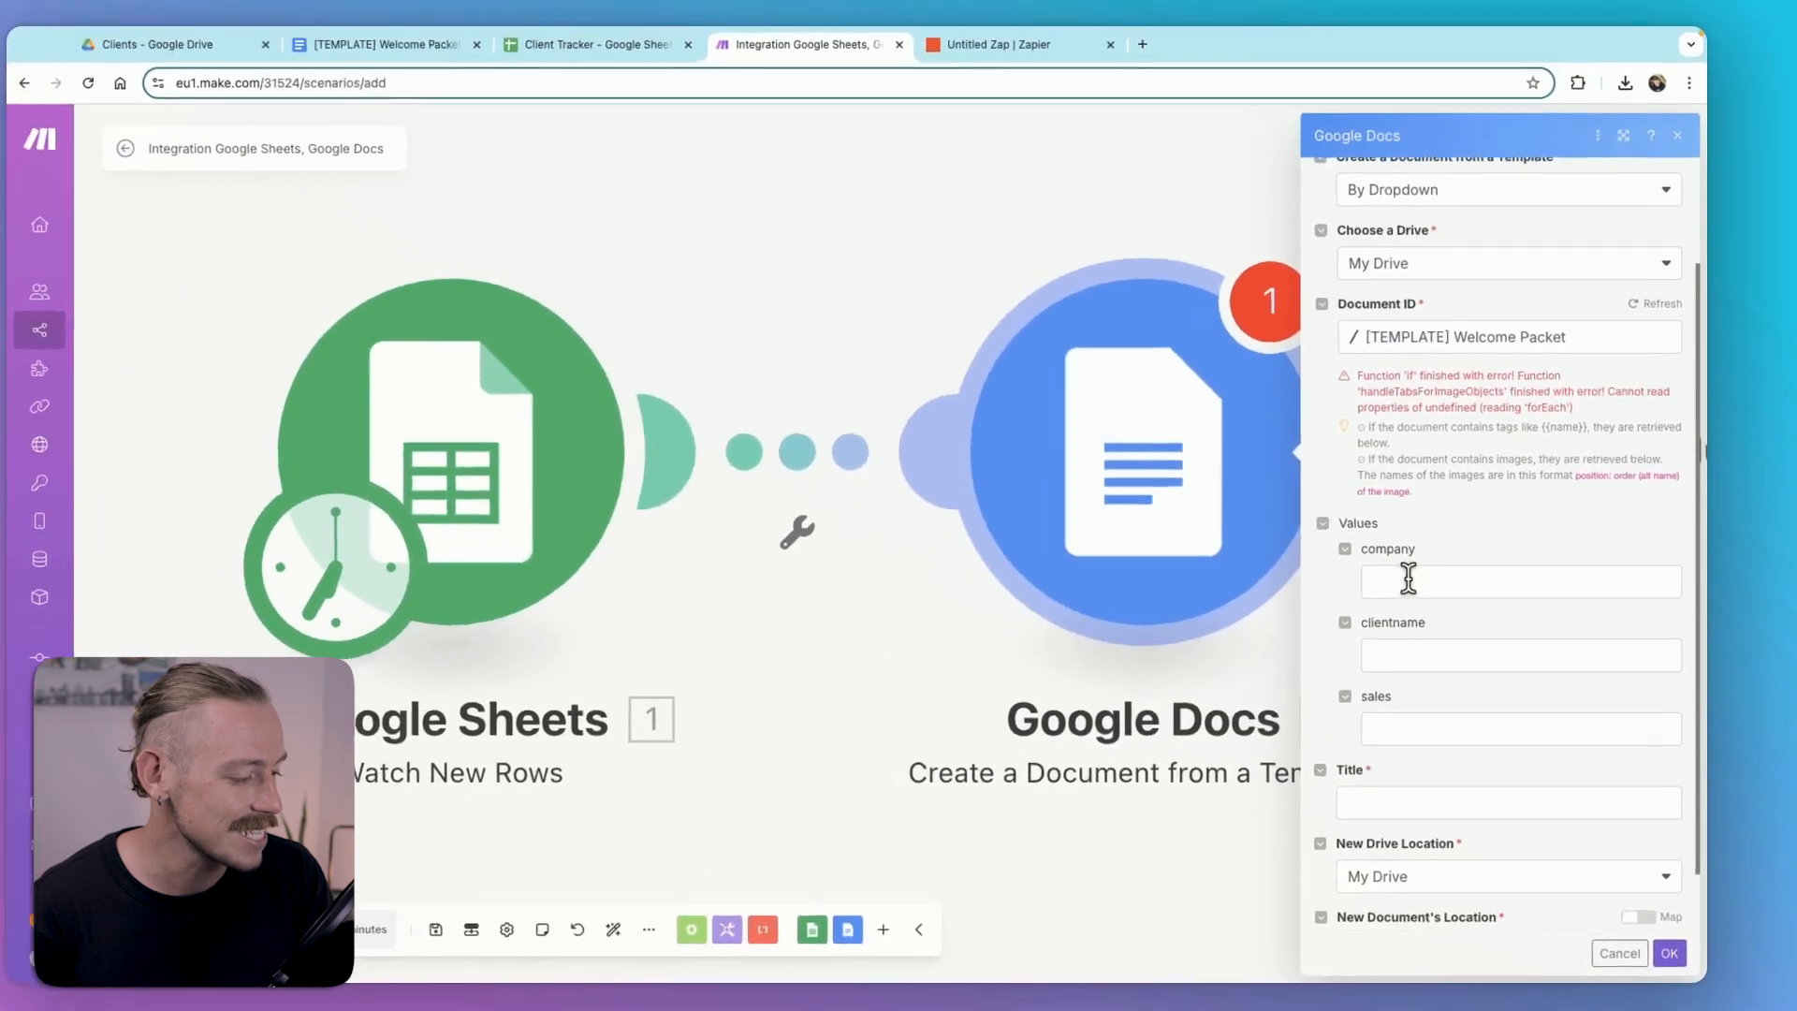
Step: Map COMPANY (D) into the company value and SALES TEAM (K) into sales
click(1521, 581)
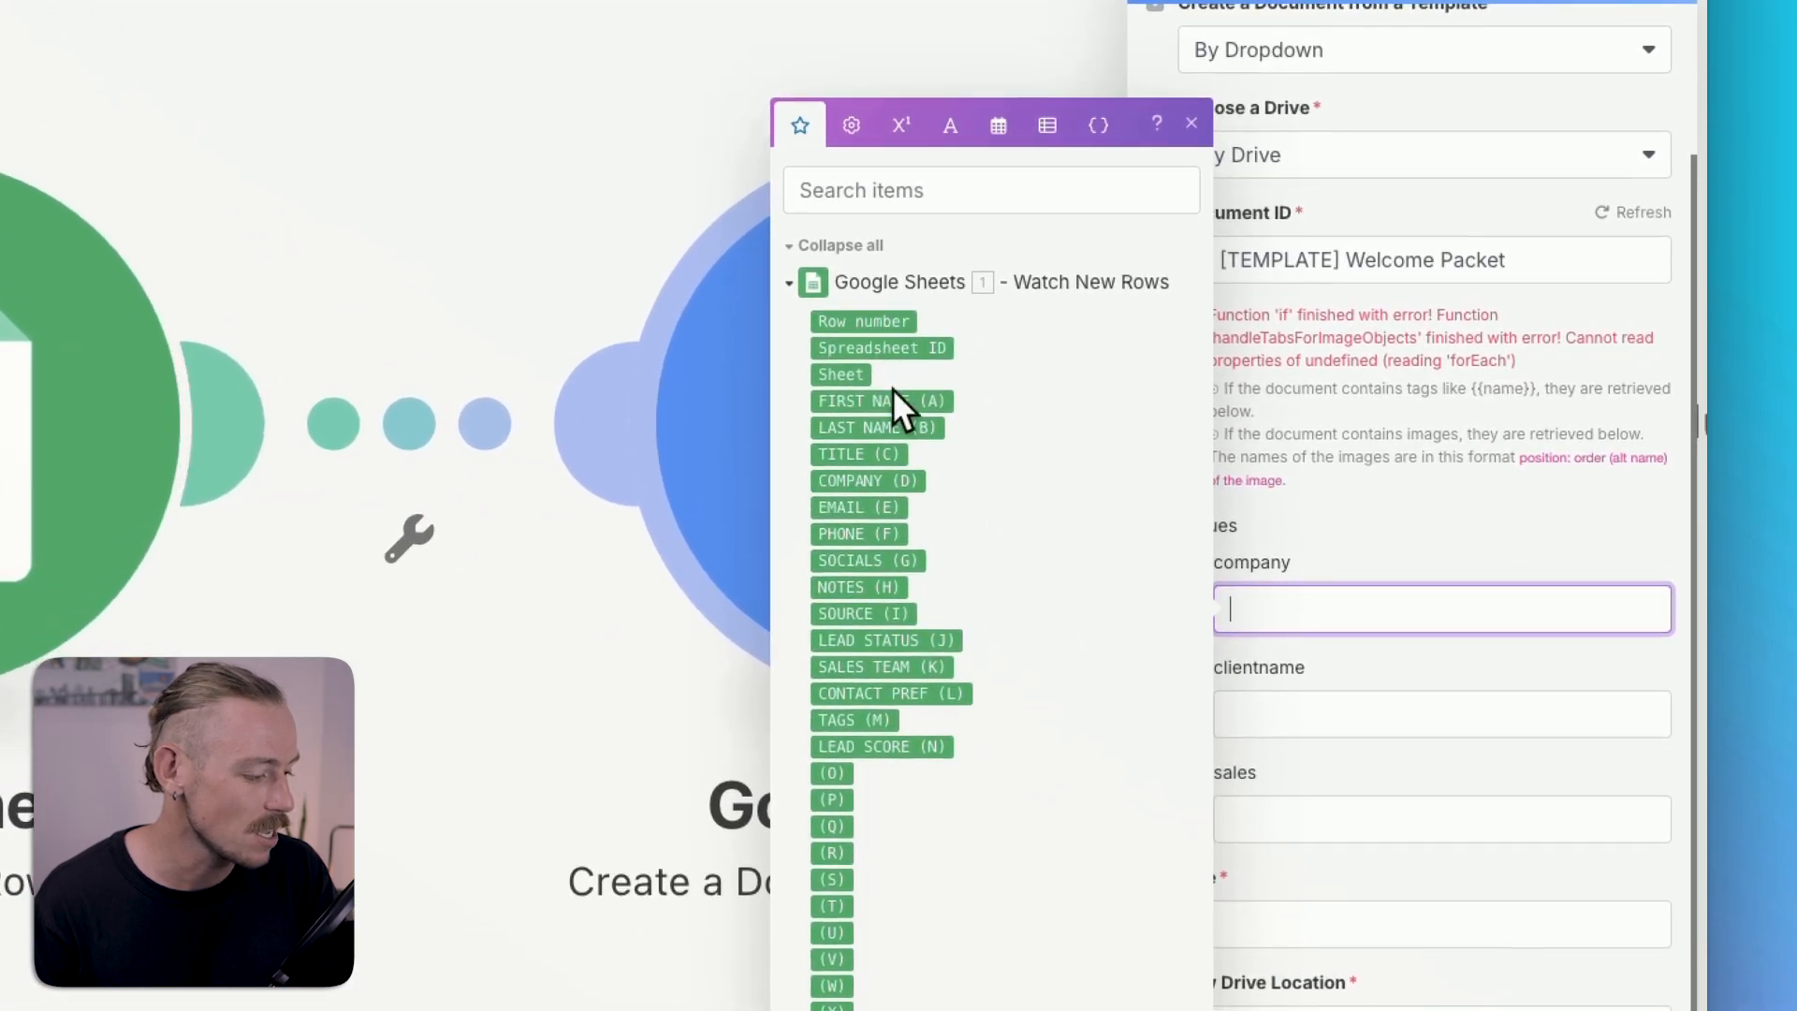
click(866, 480)
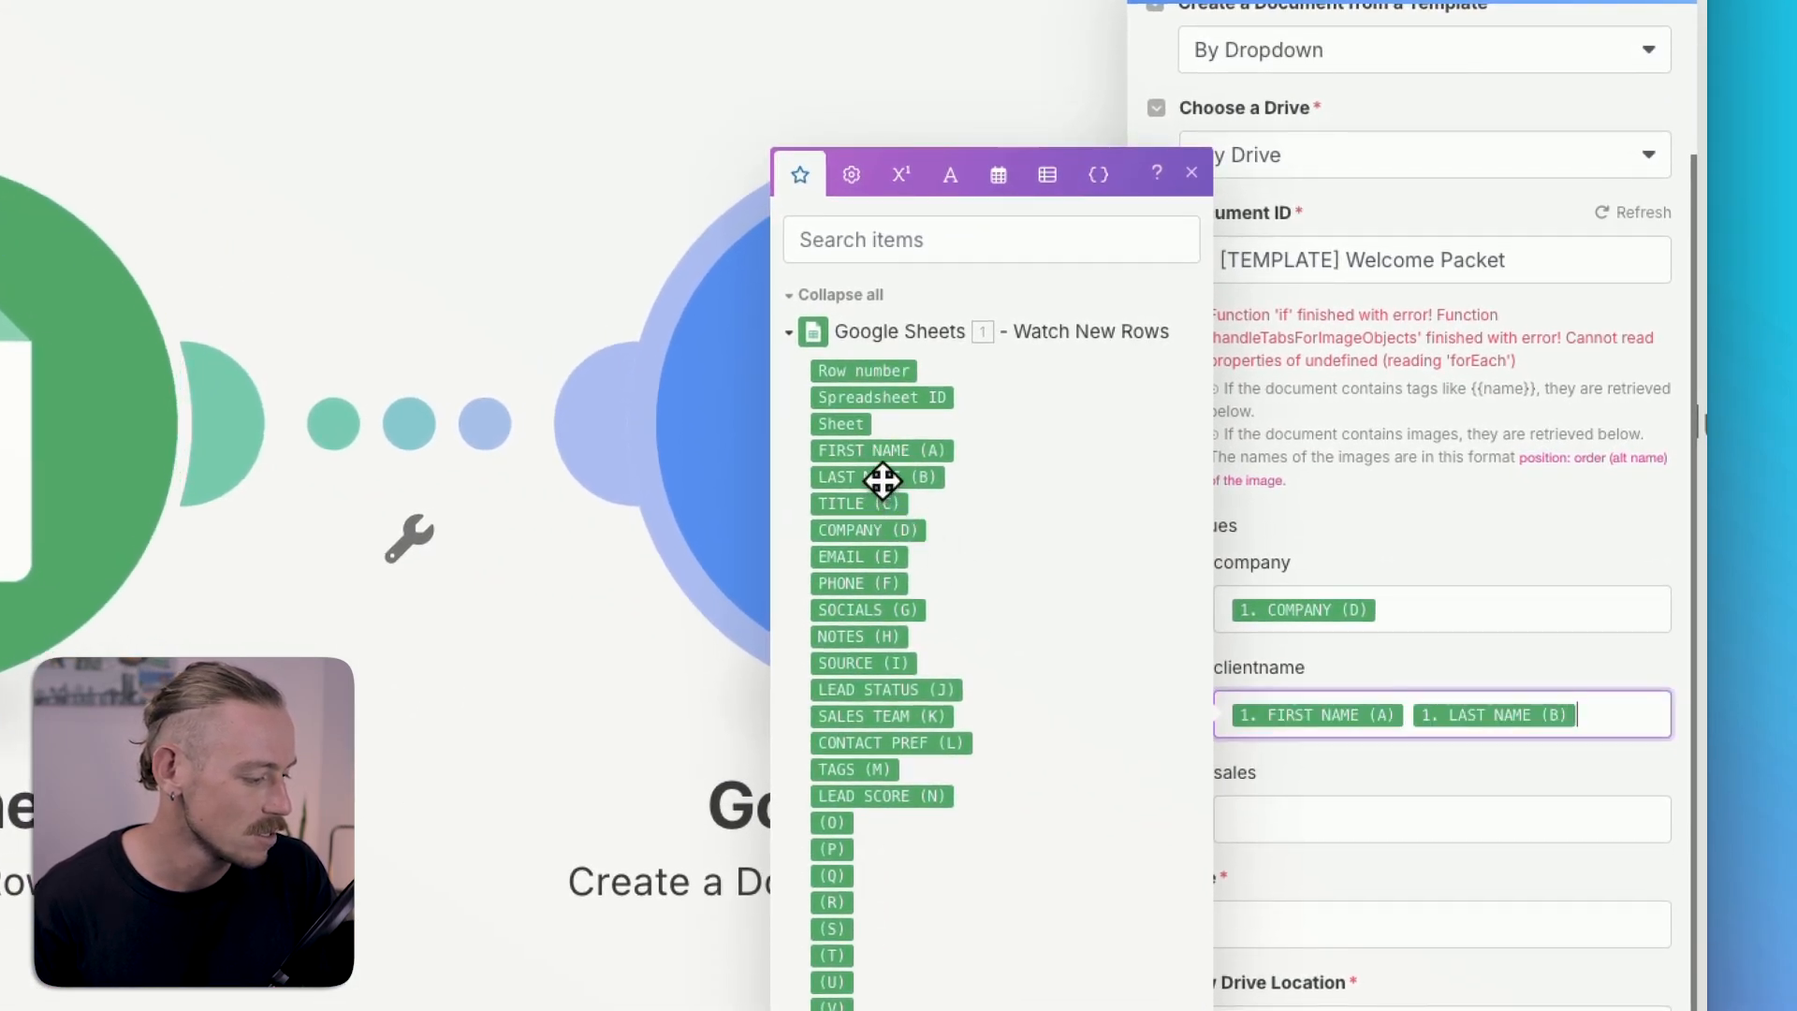
click(1441, 786)
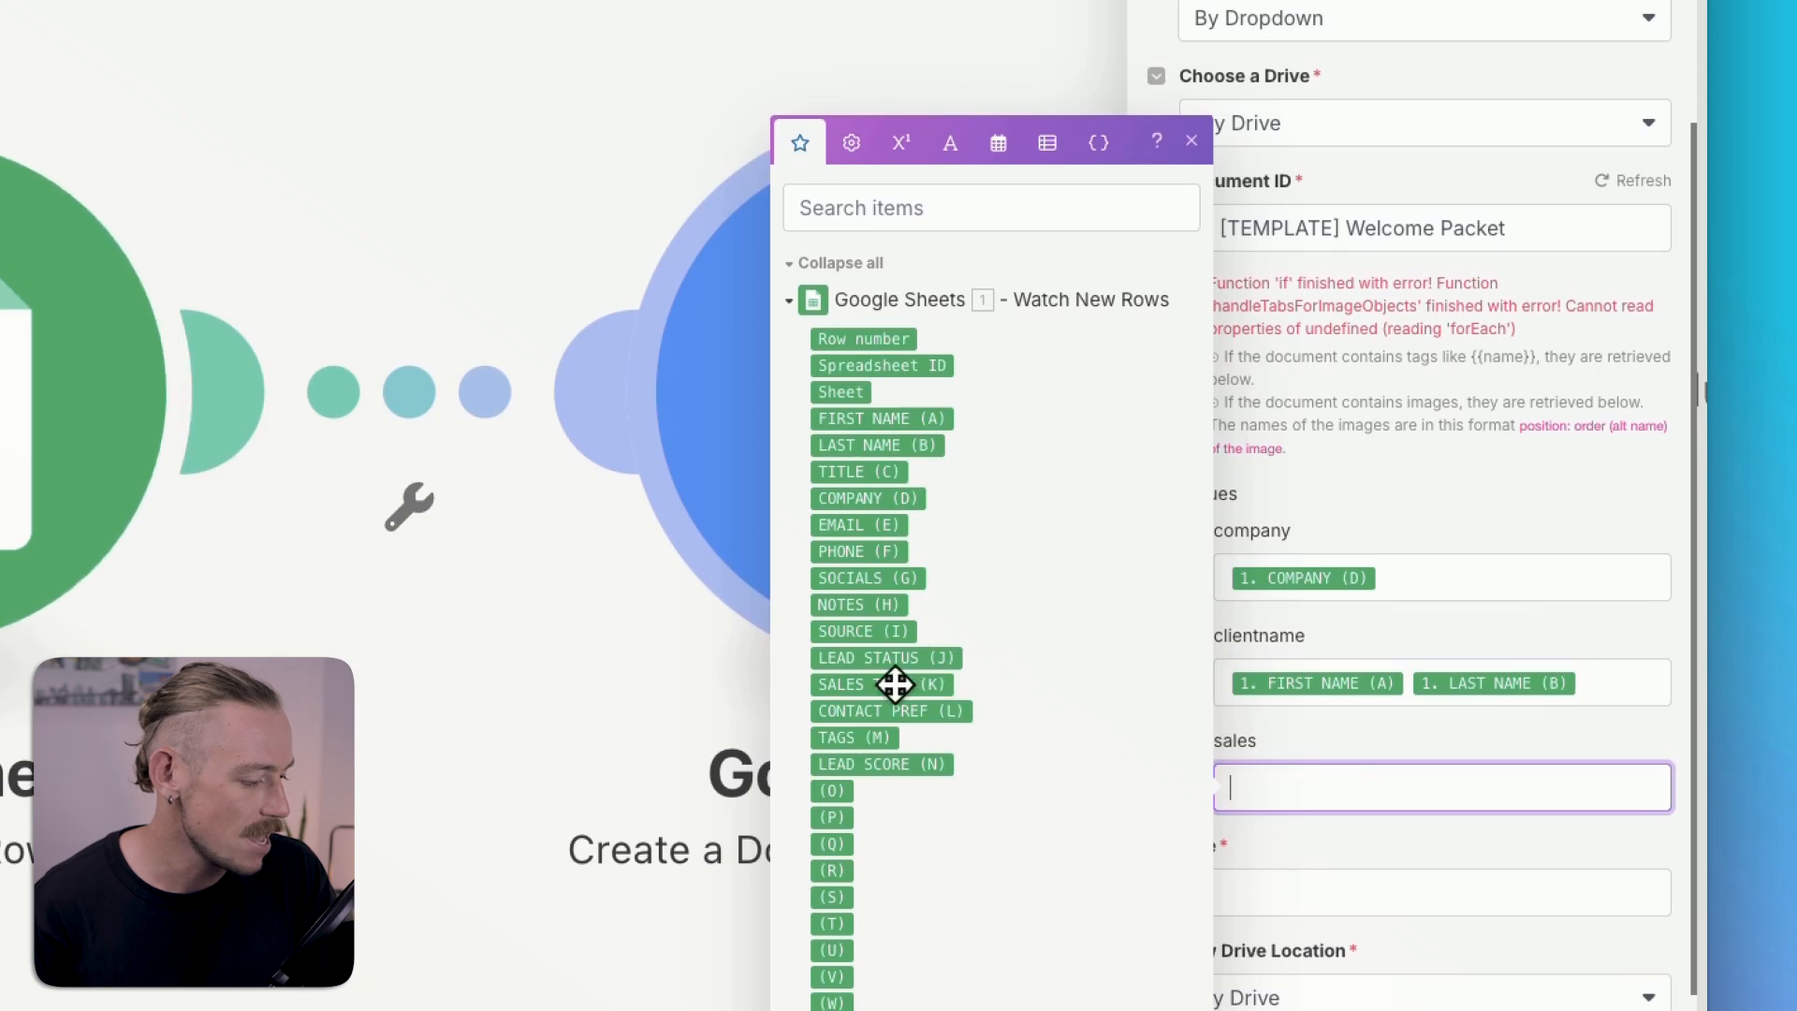
click(841, 684)
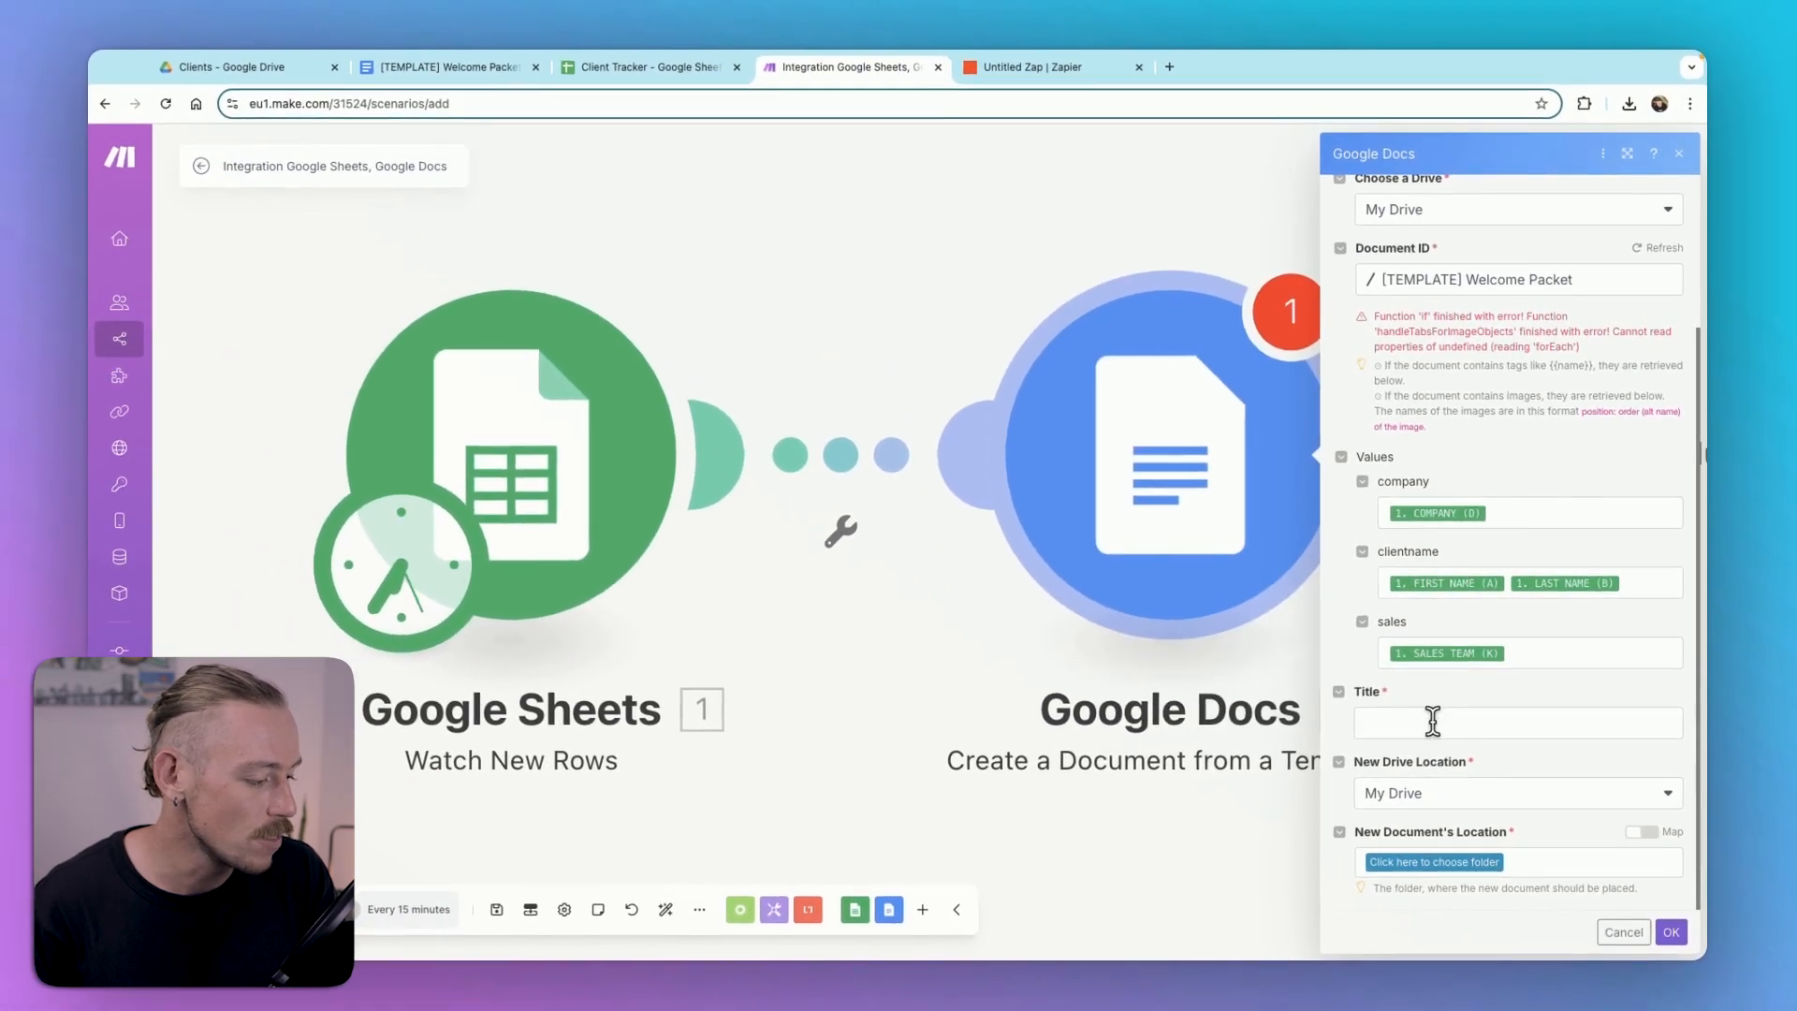
Step: Enter 'Welcome Packet for' as the new document's title
click(1515, 721)
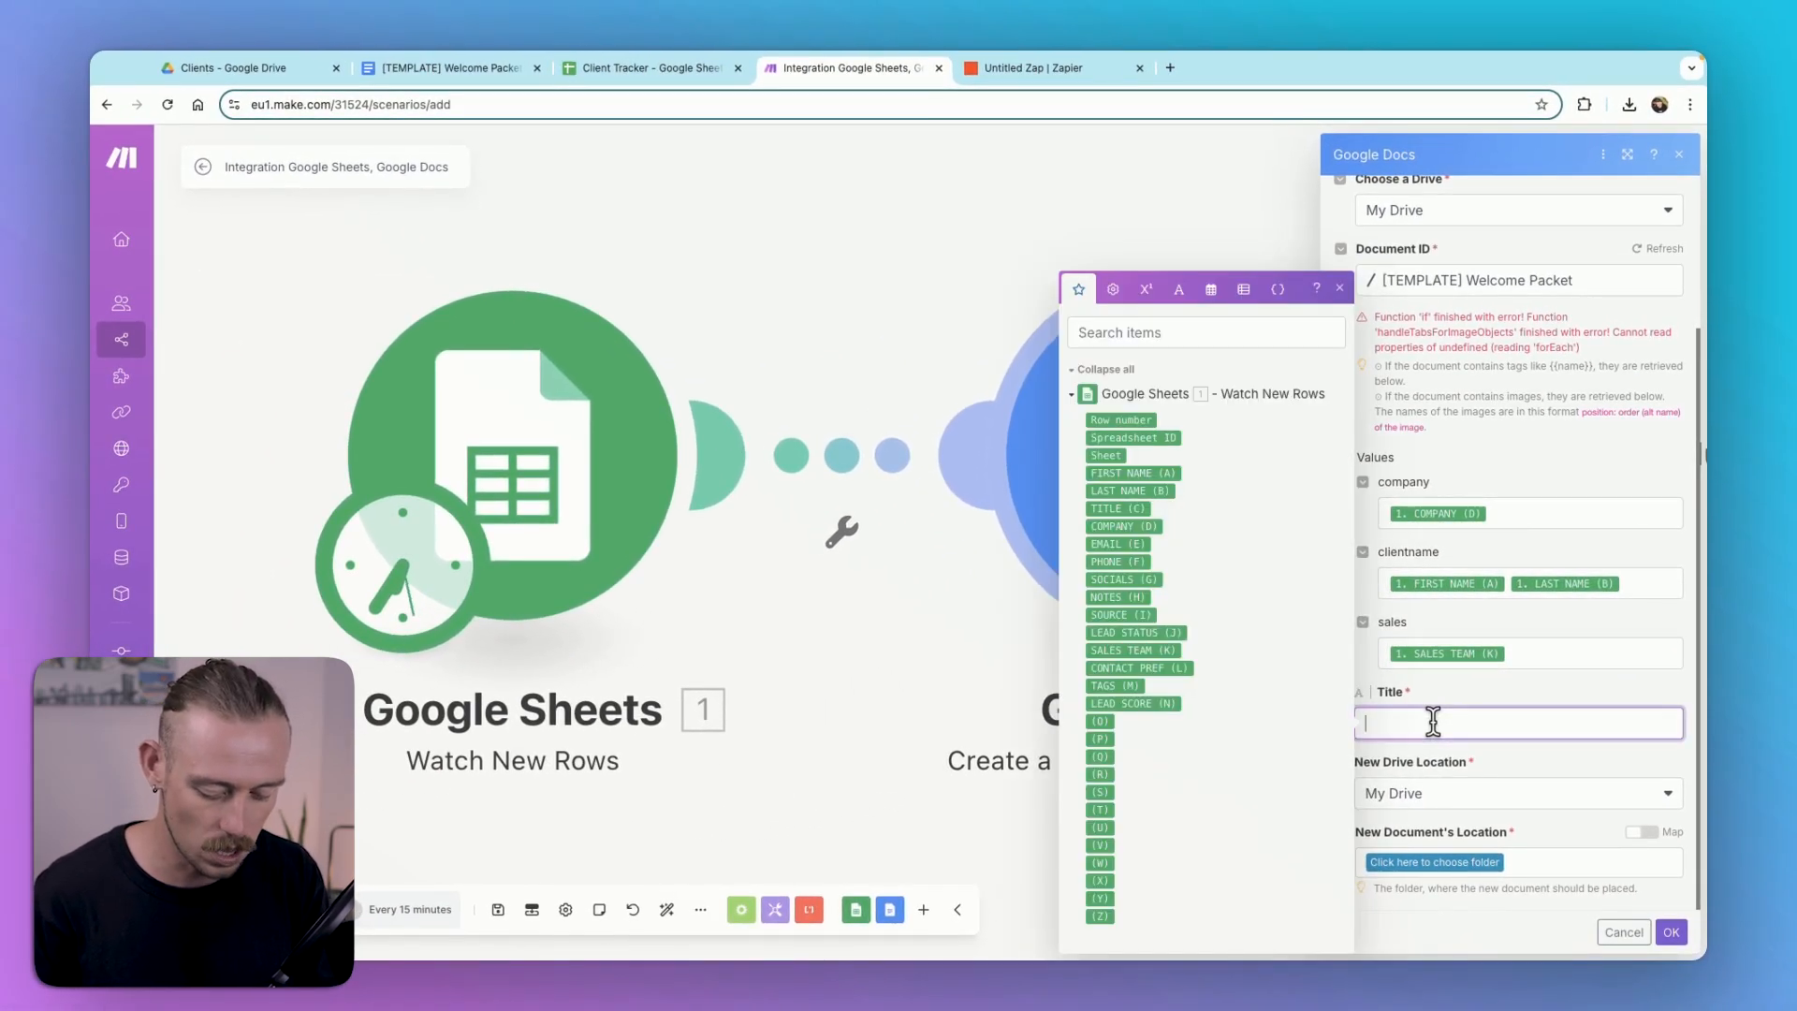
text(Welcome Packet)
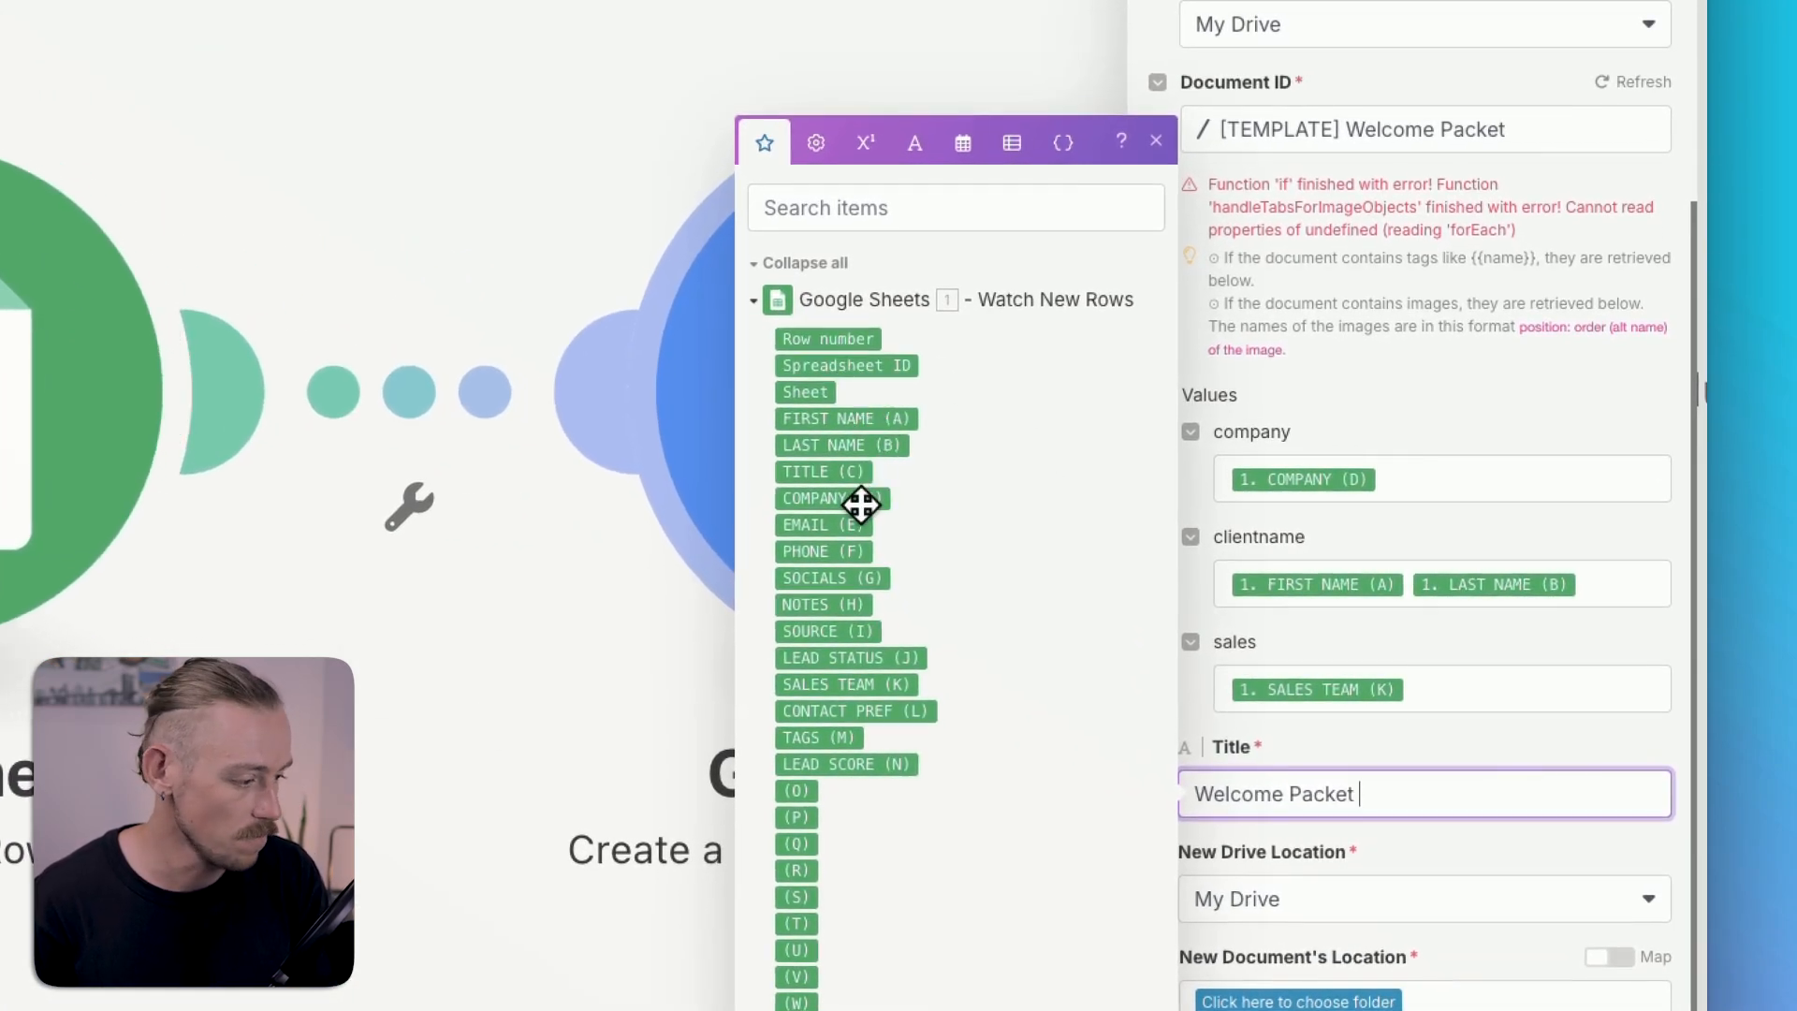
text(for 1. COMPANY (D)
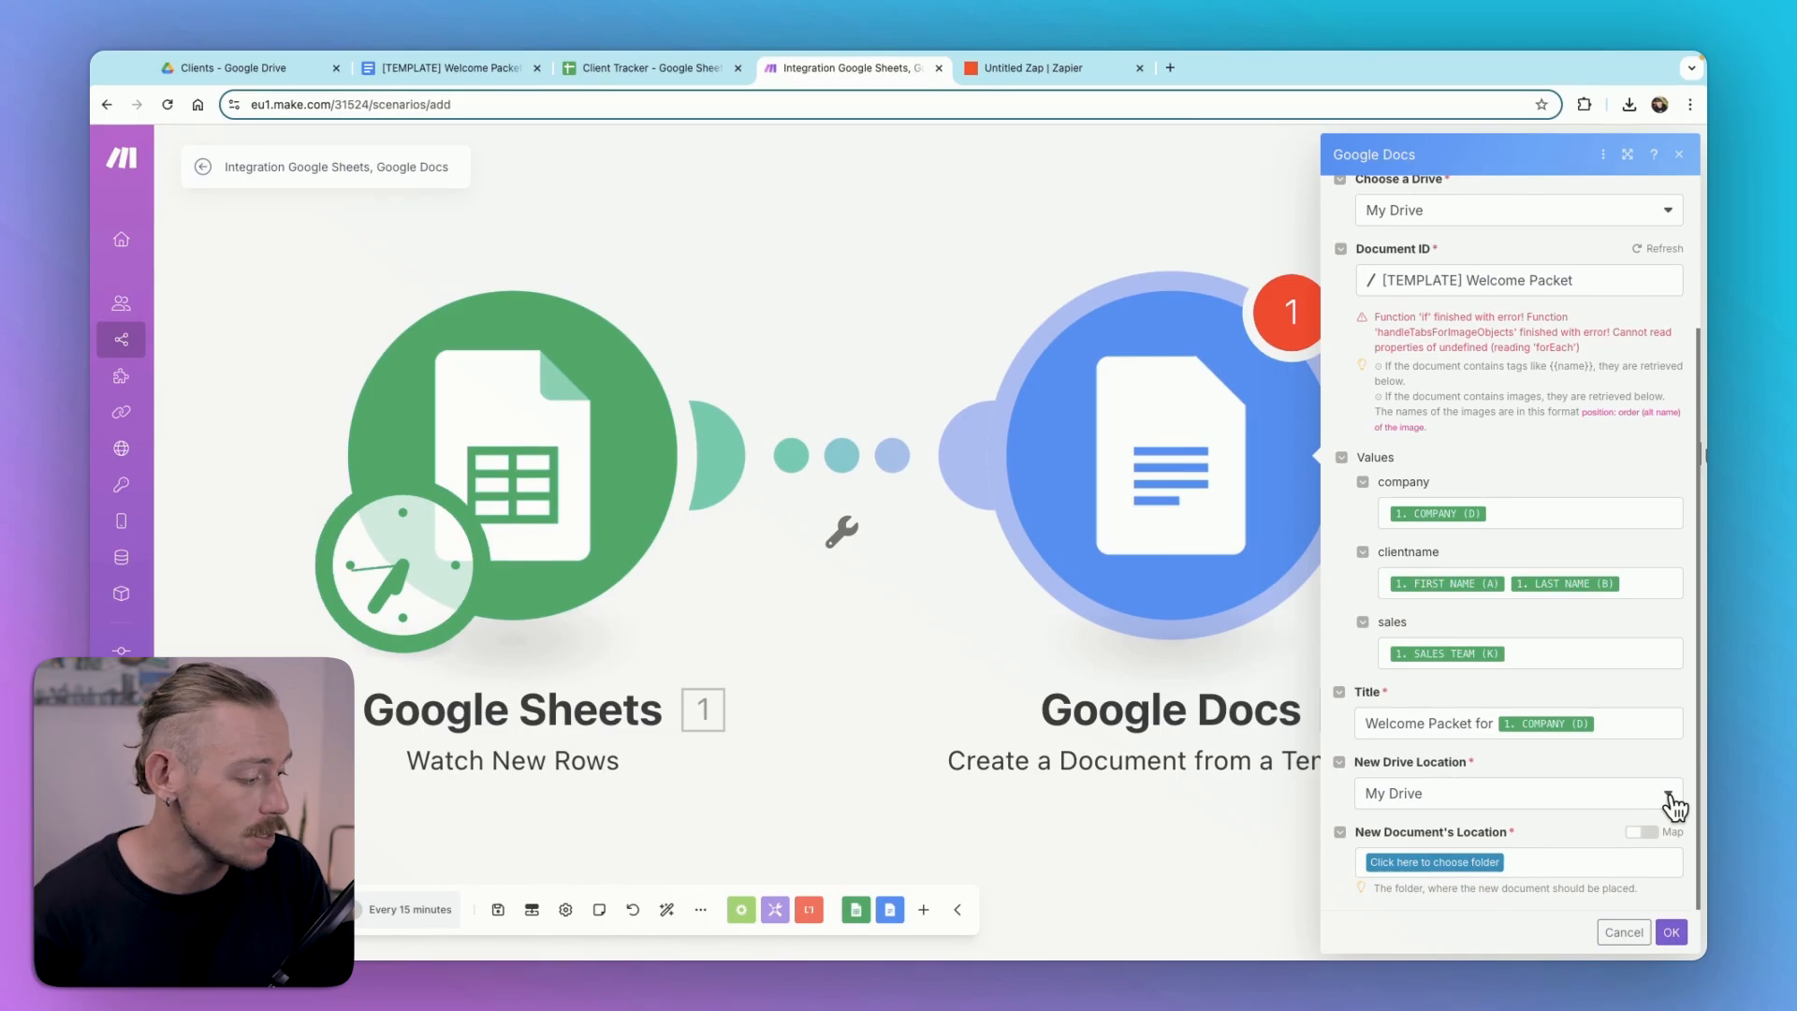
mouse_move(1608, 770)
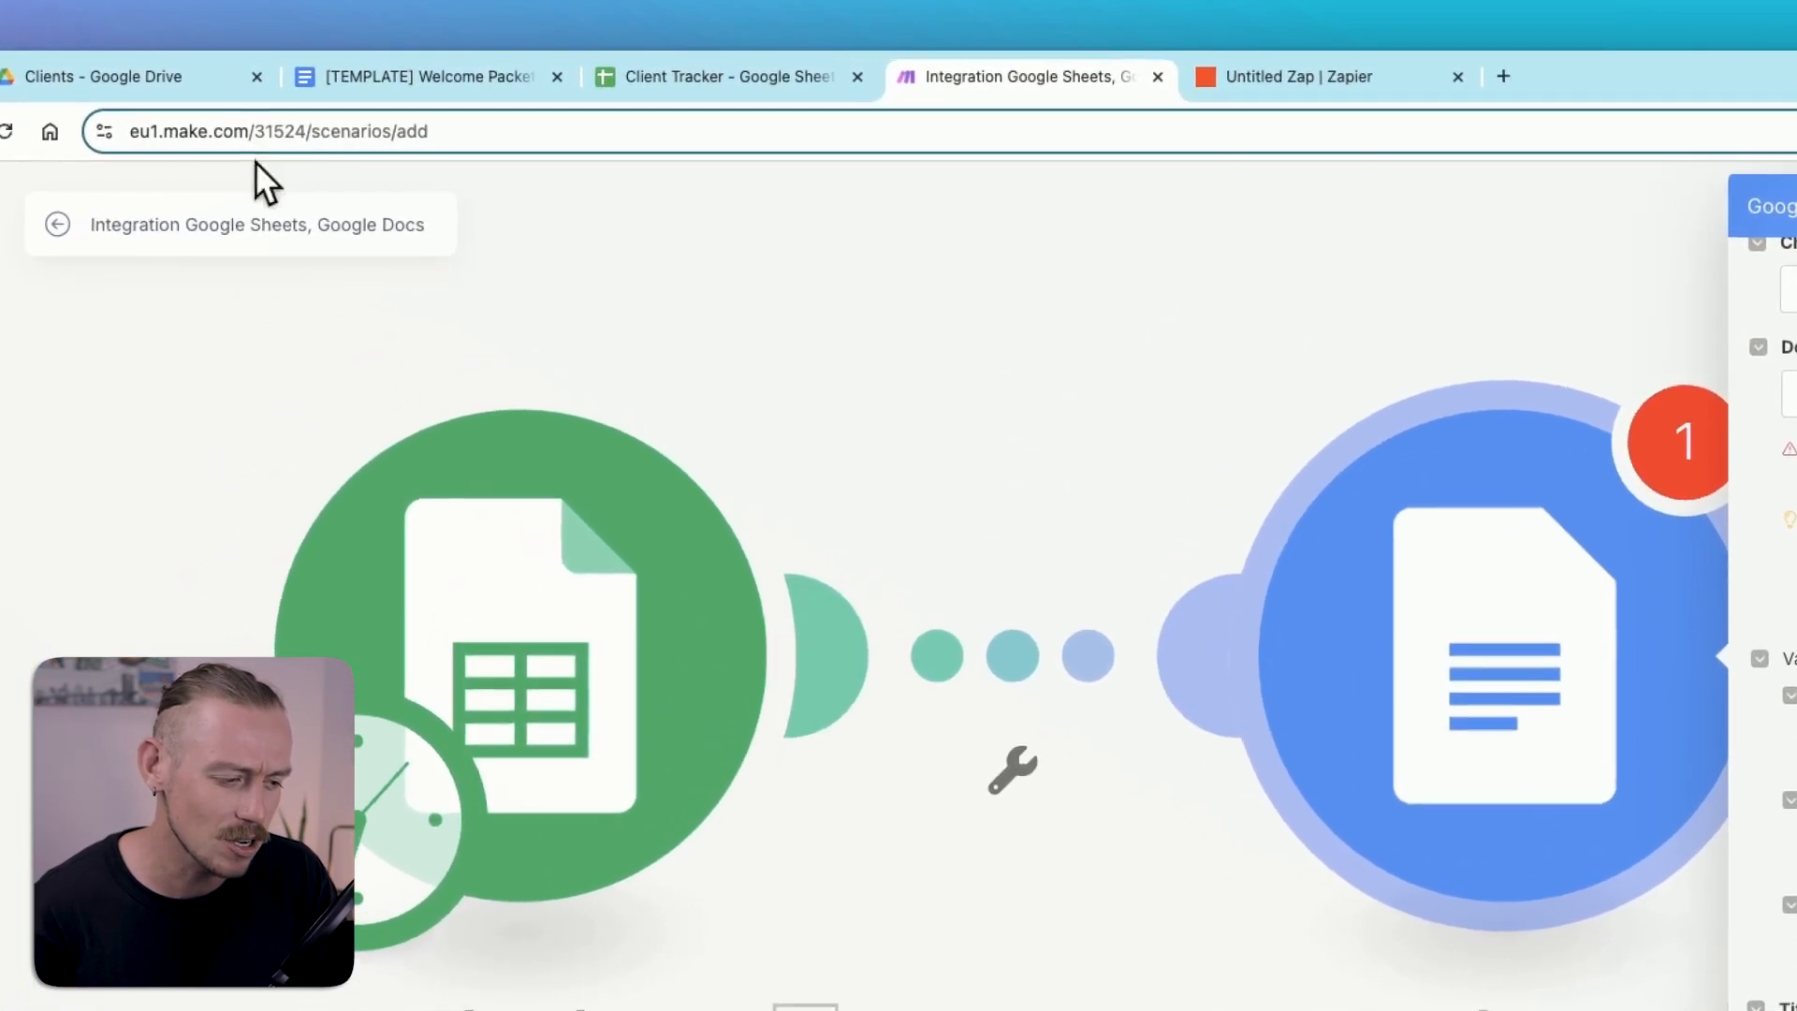
click(114, 76)
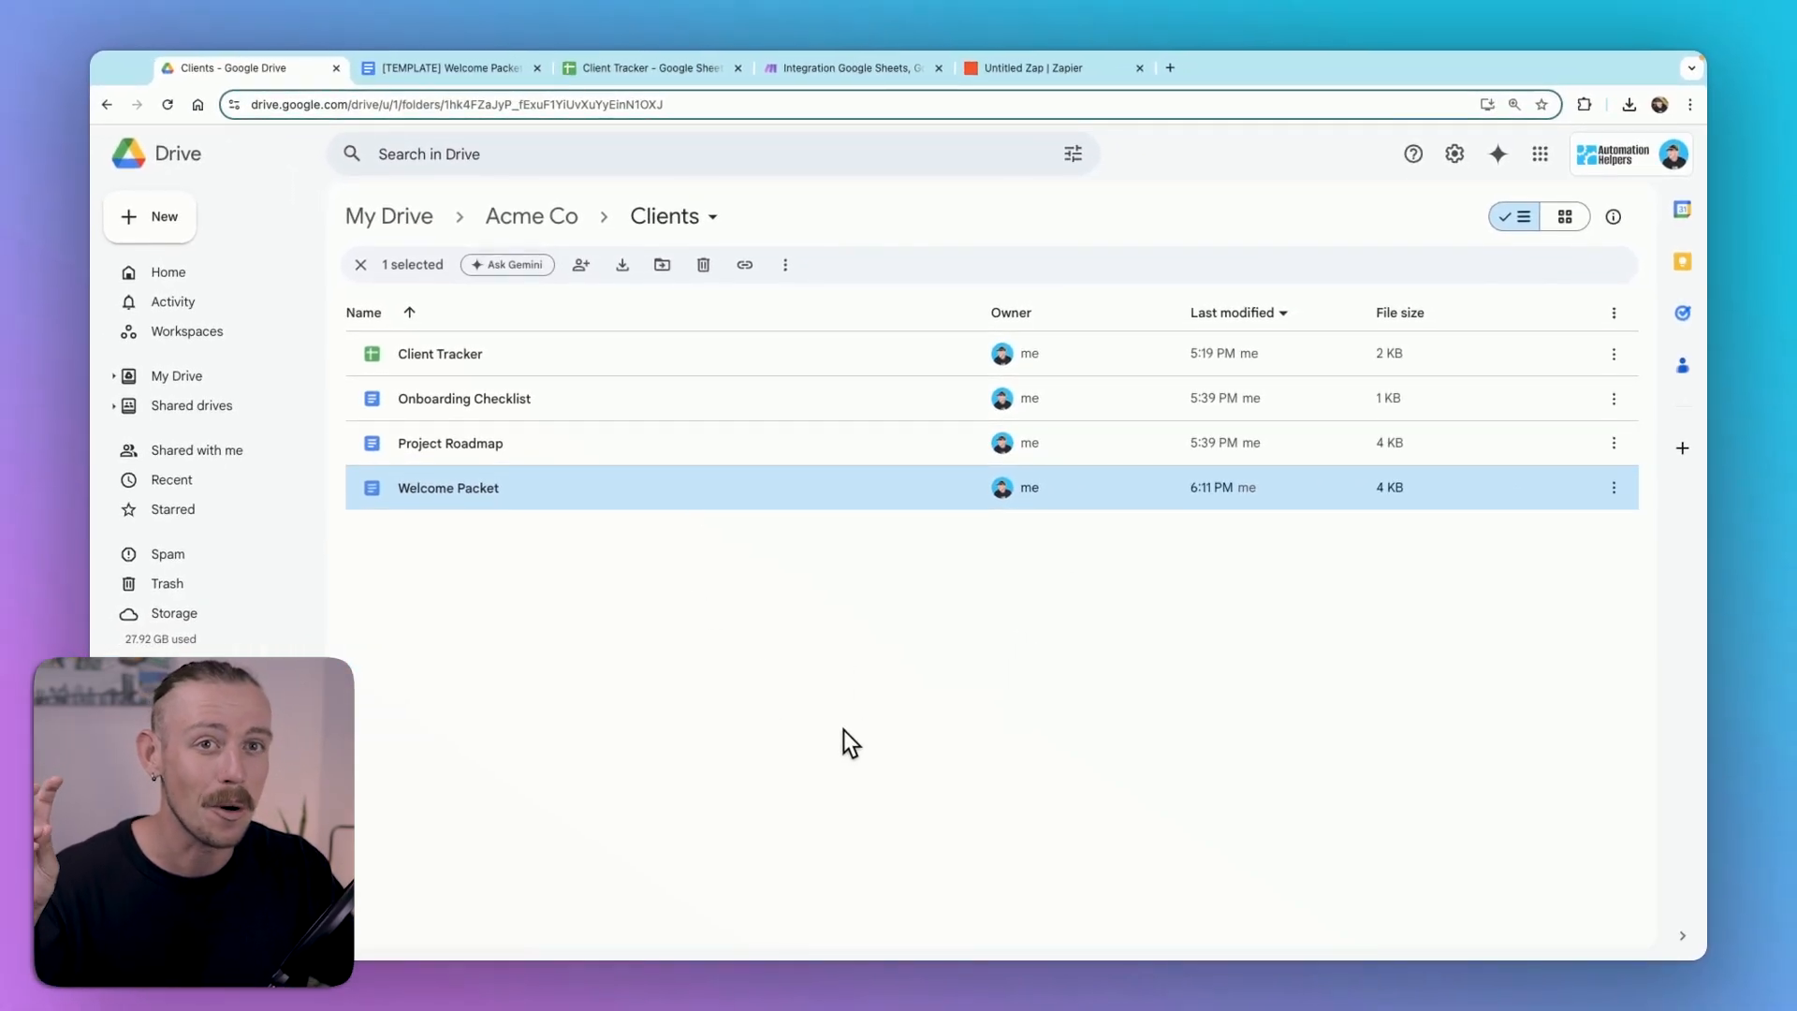
click(360, 265)
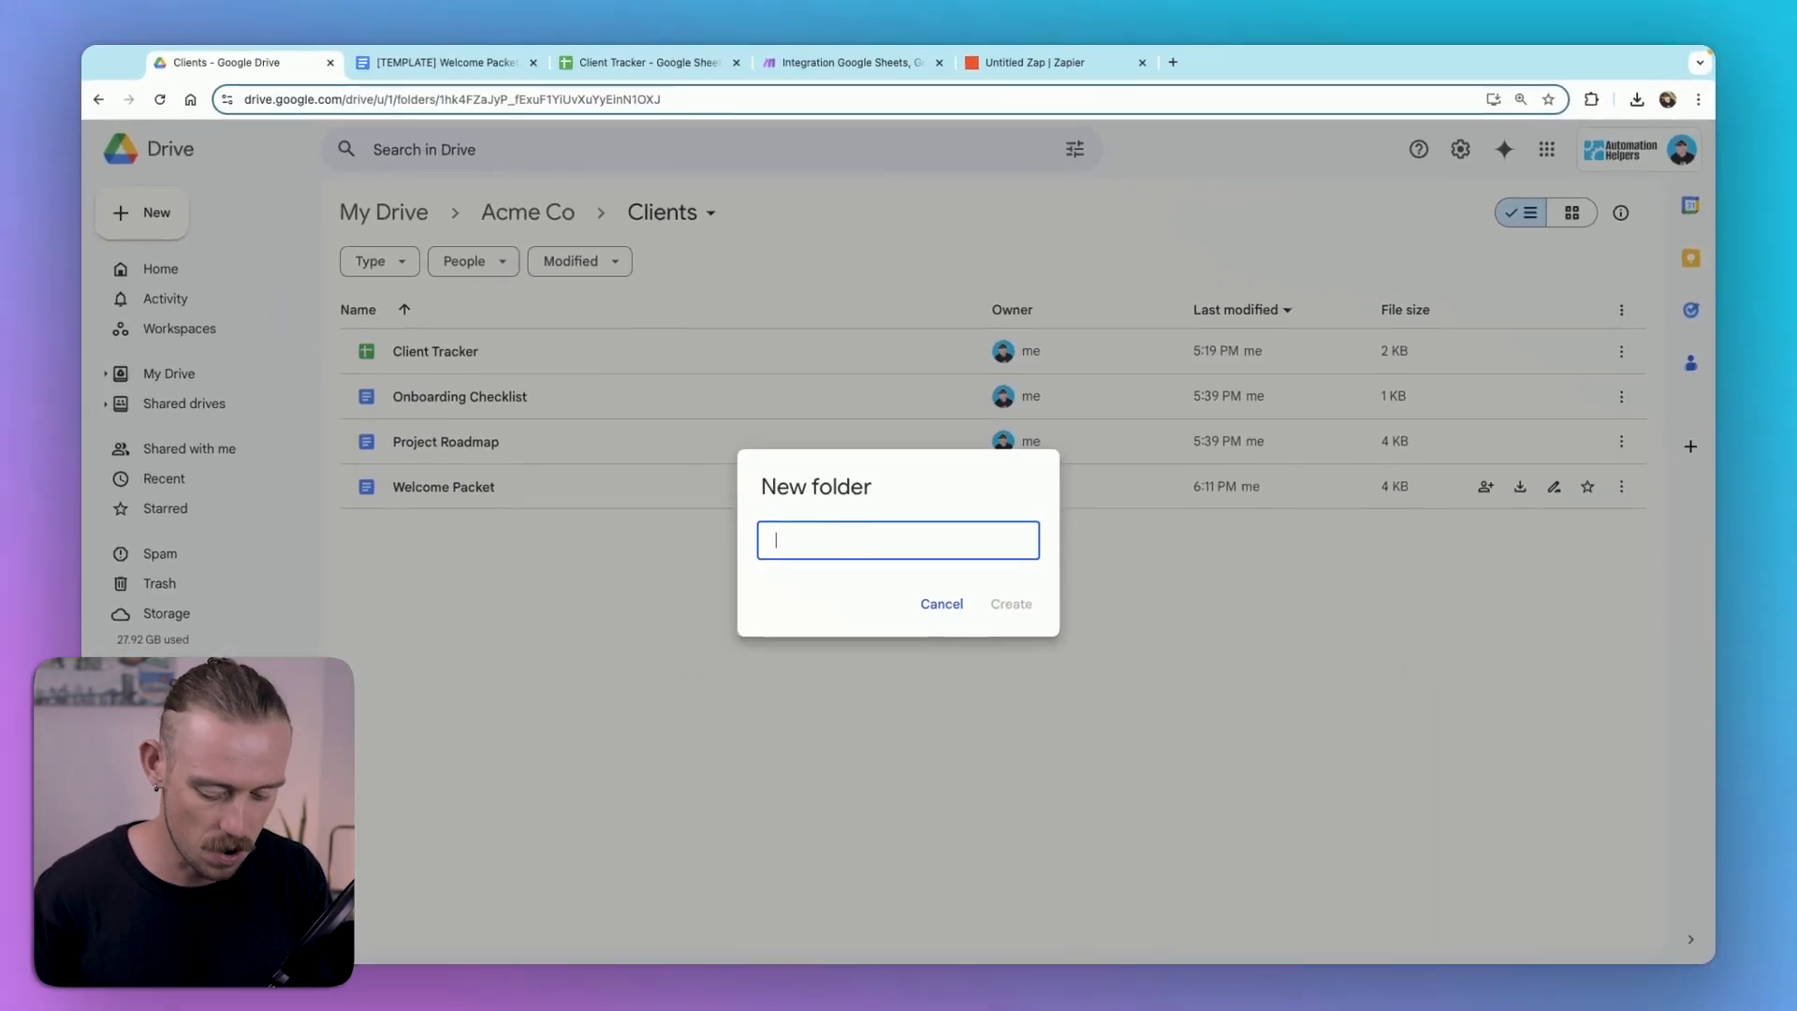
text(Michael John)
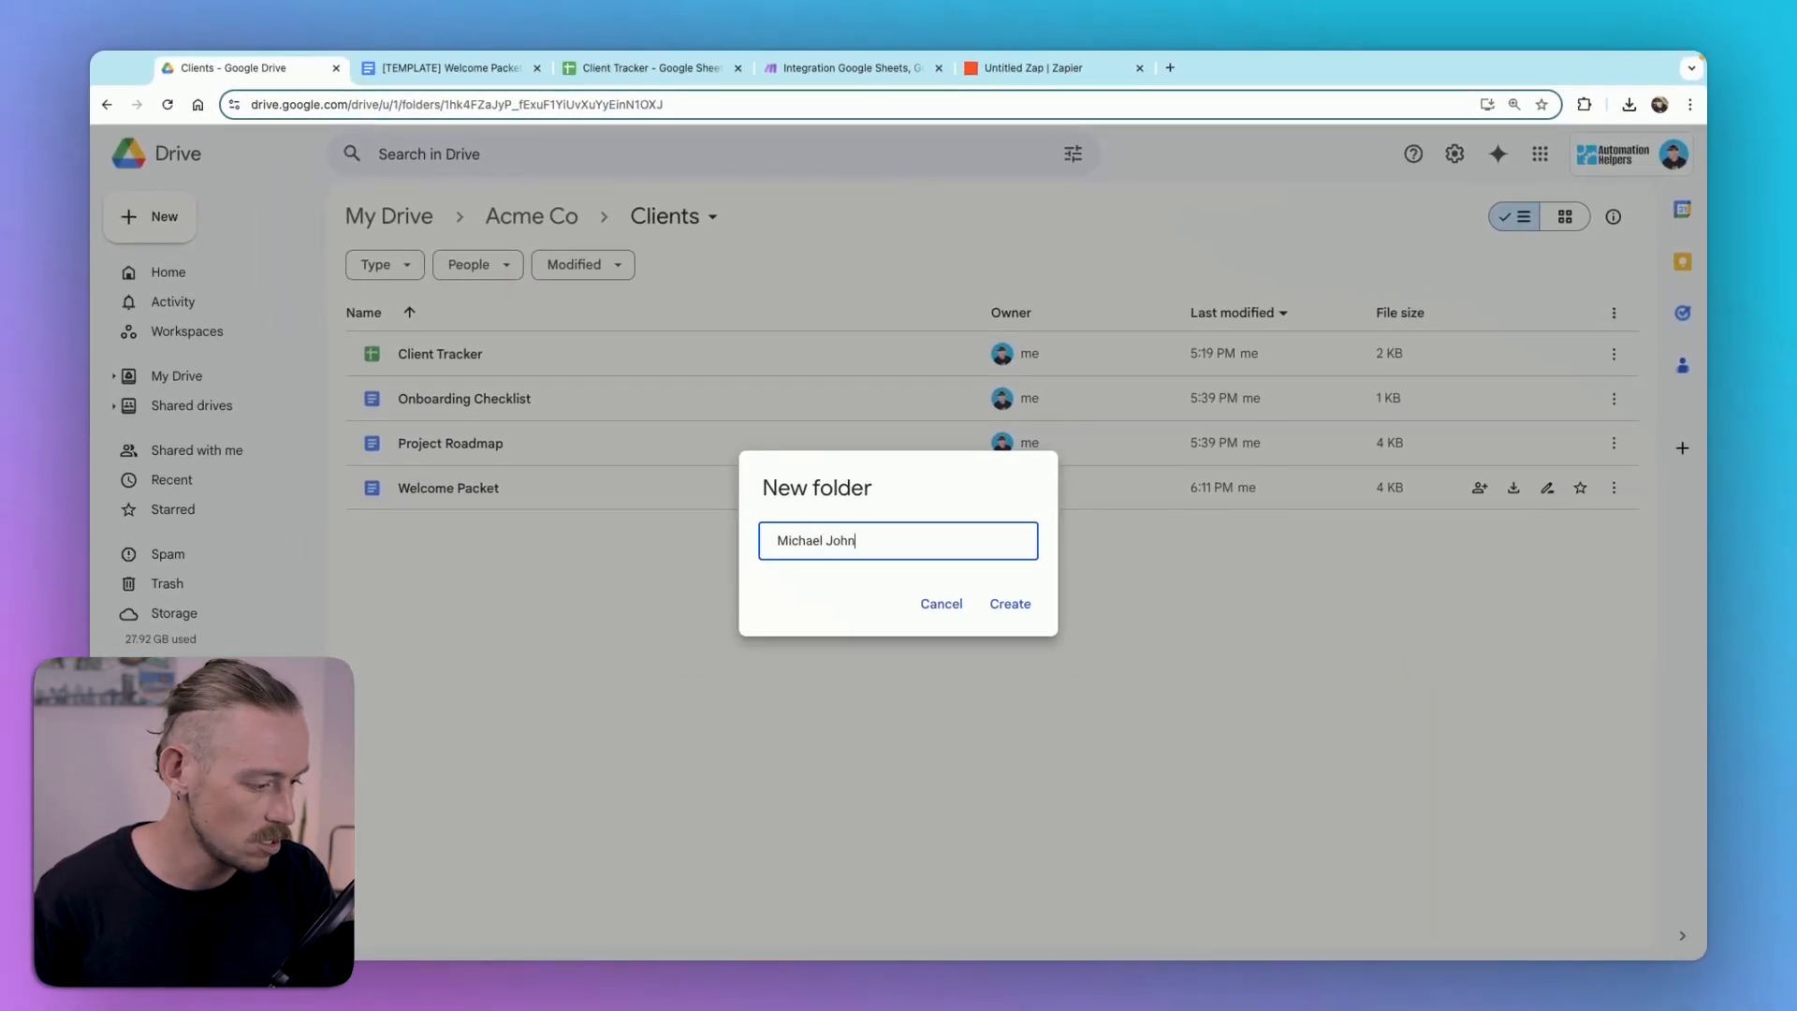
text(son R)
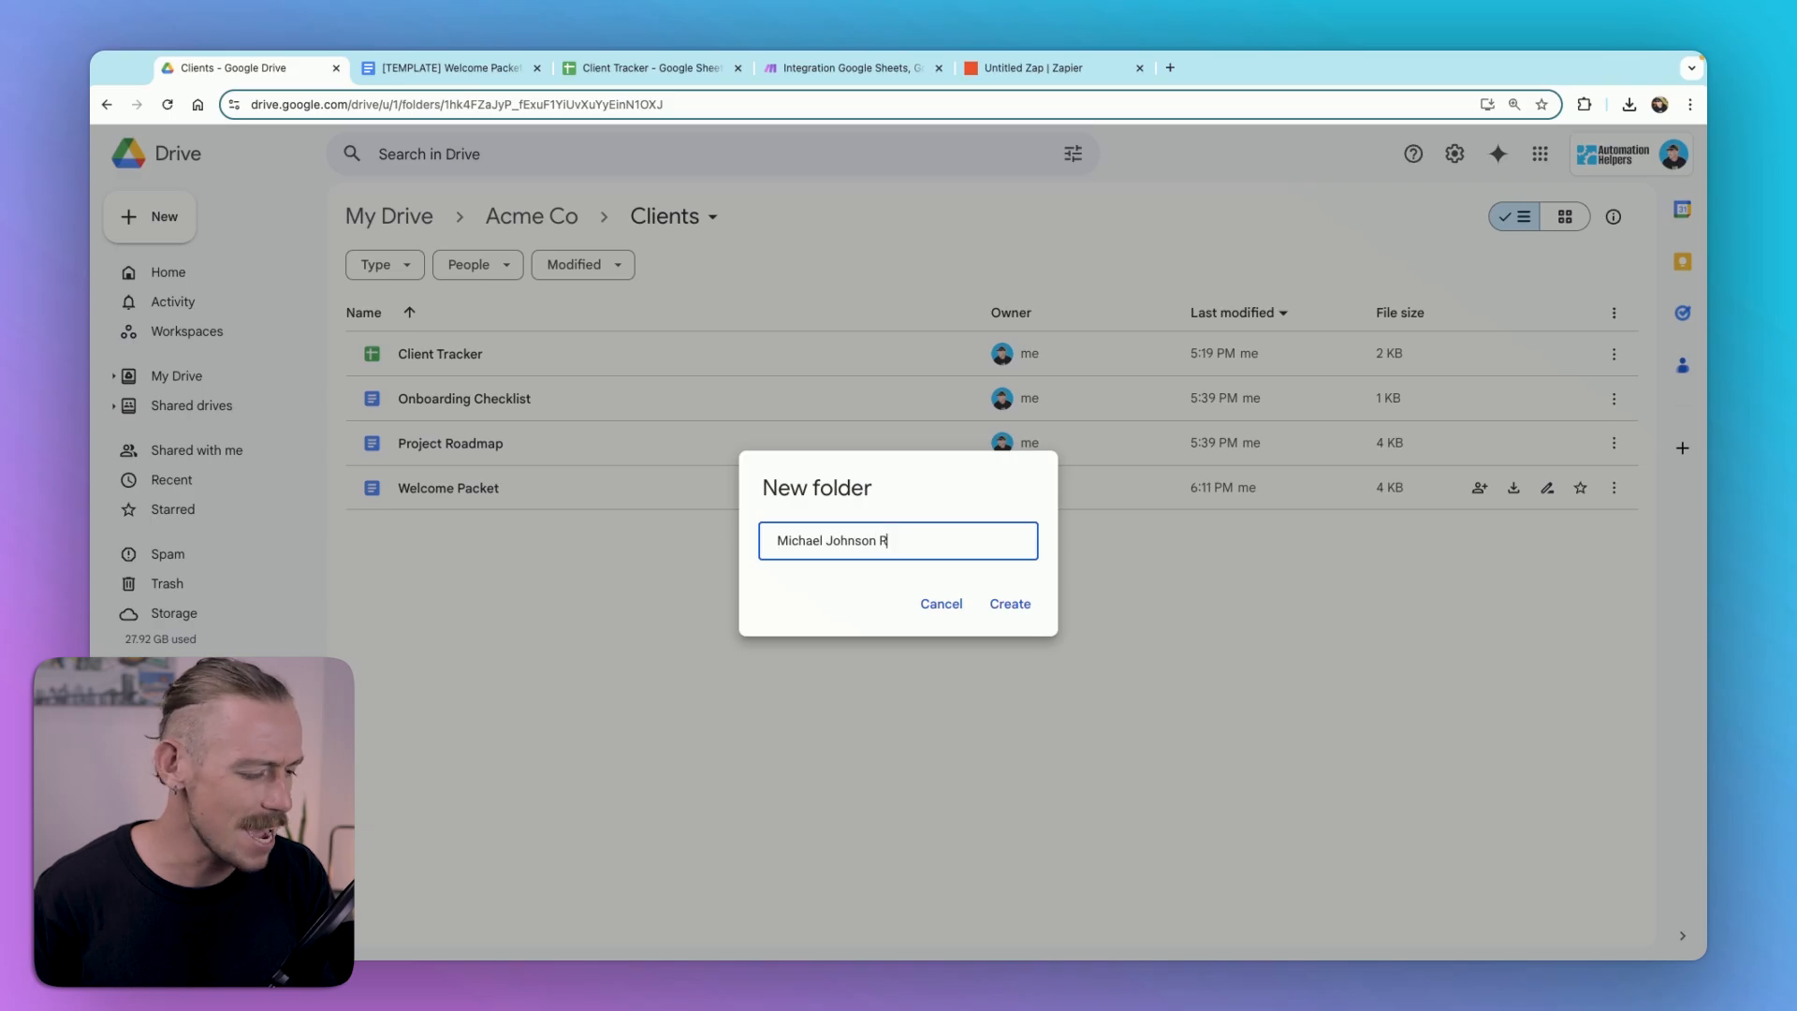
text(EACT)
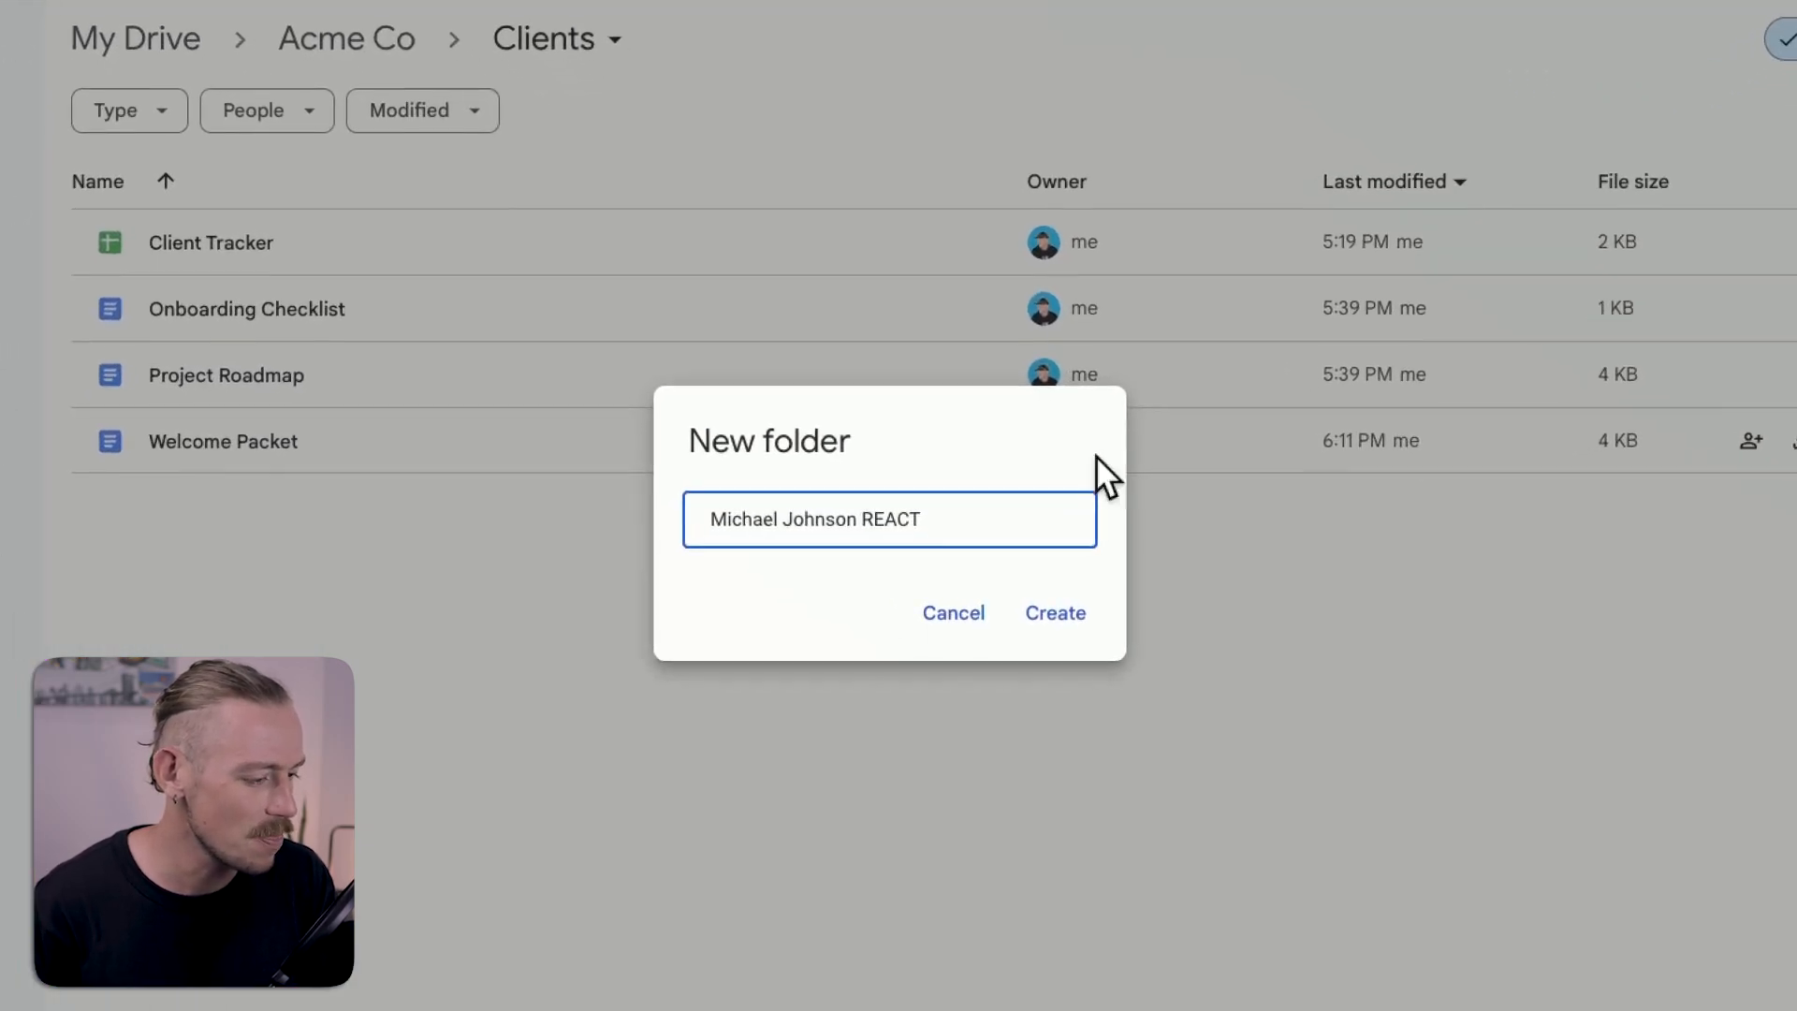
click(1052, 612)
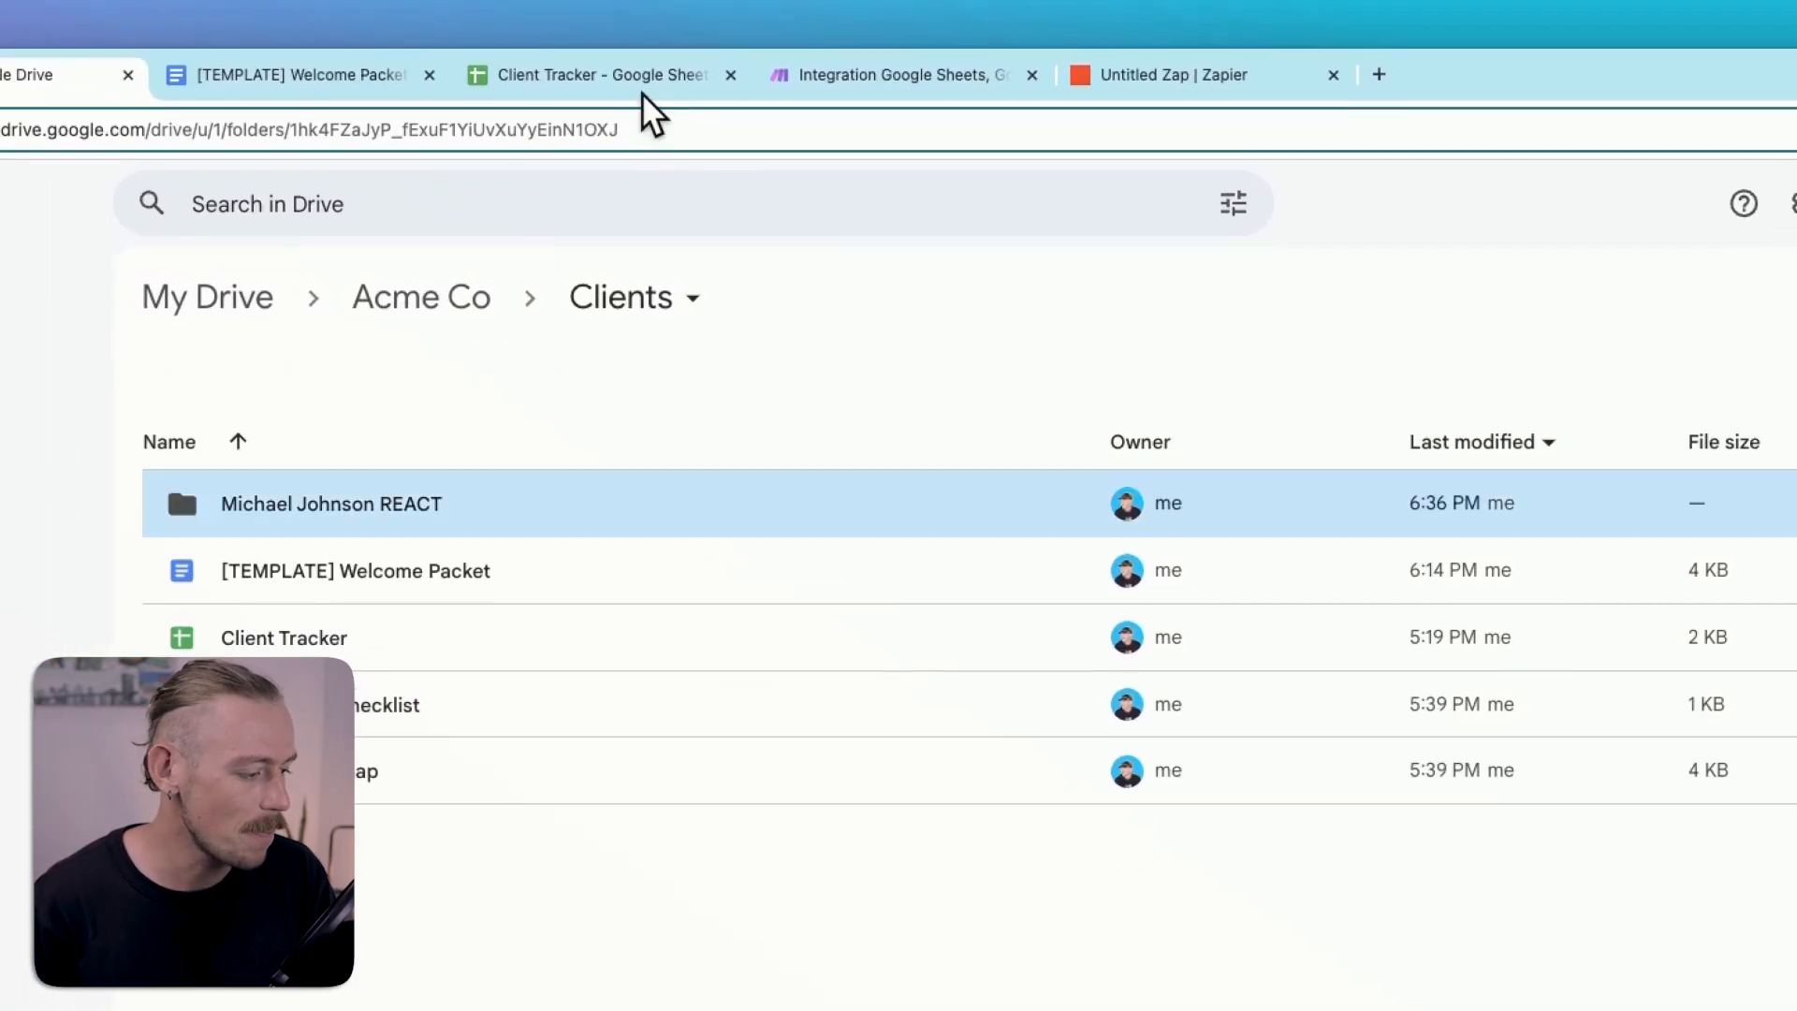
click(1172, 75)
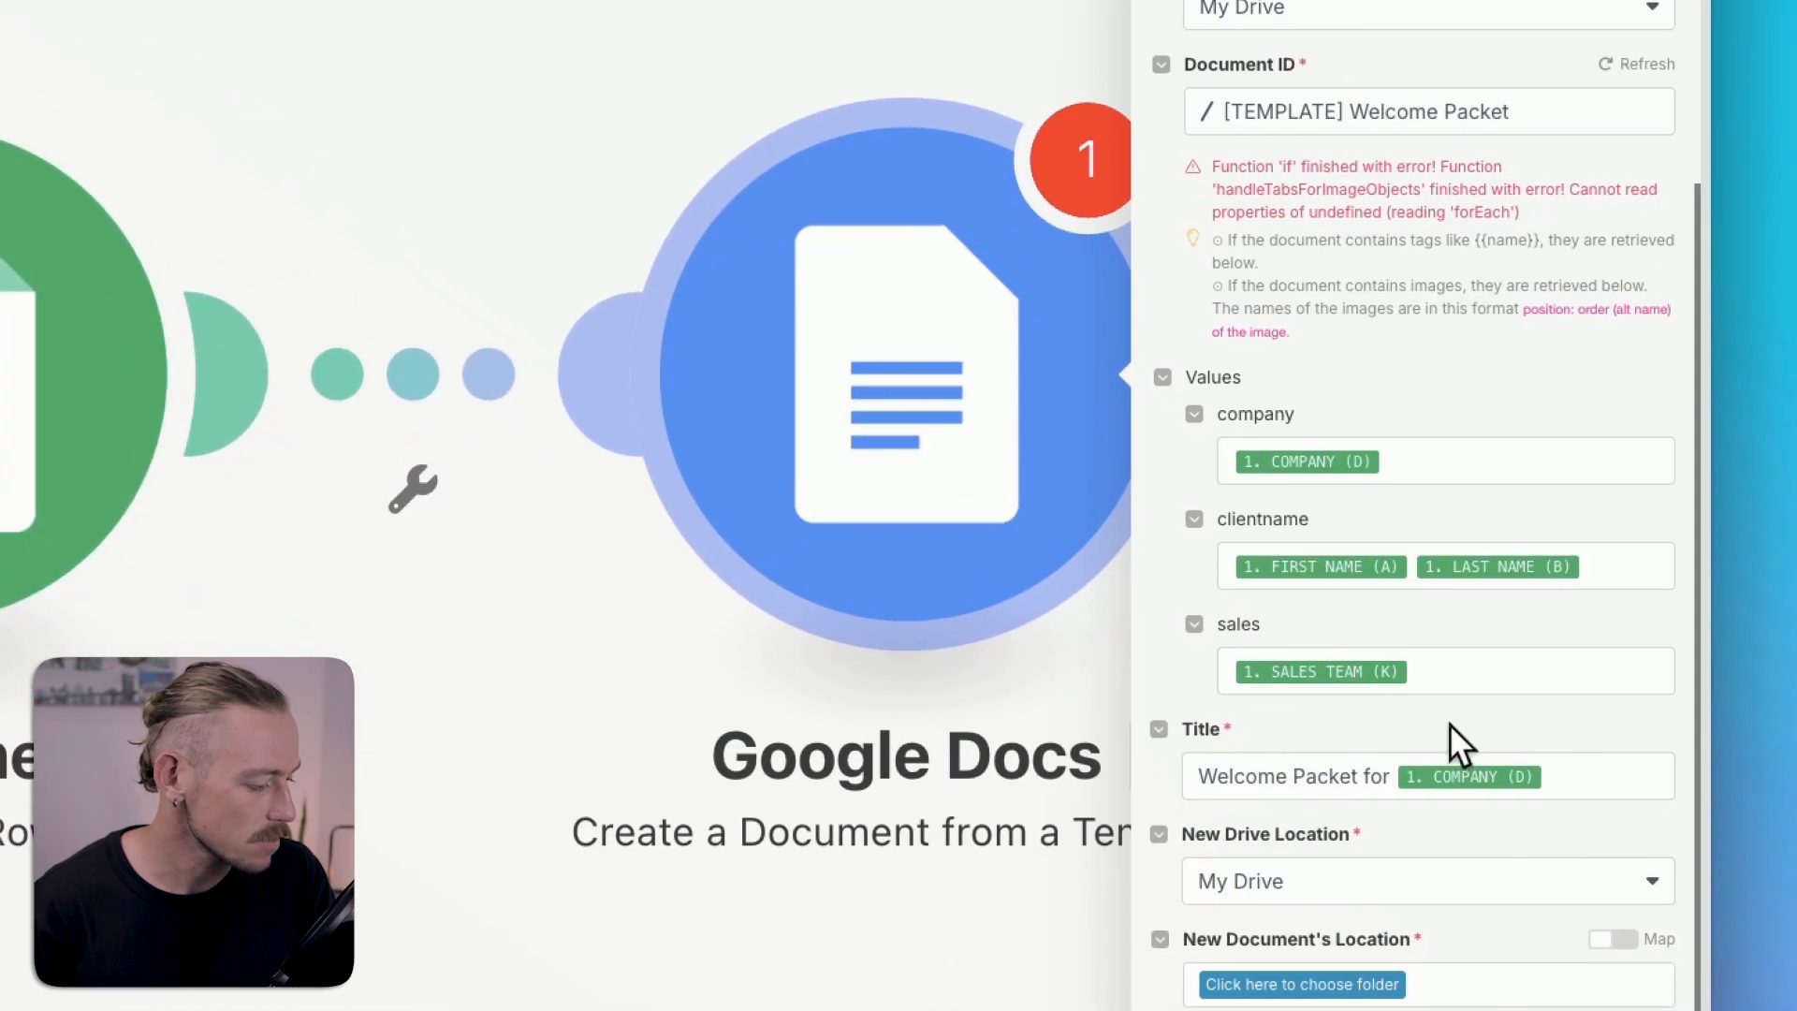
Step: Point the Google Docs module's new-document location to Acme Co / Clients and save the module
click(1301, 984)
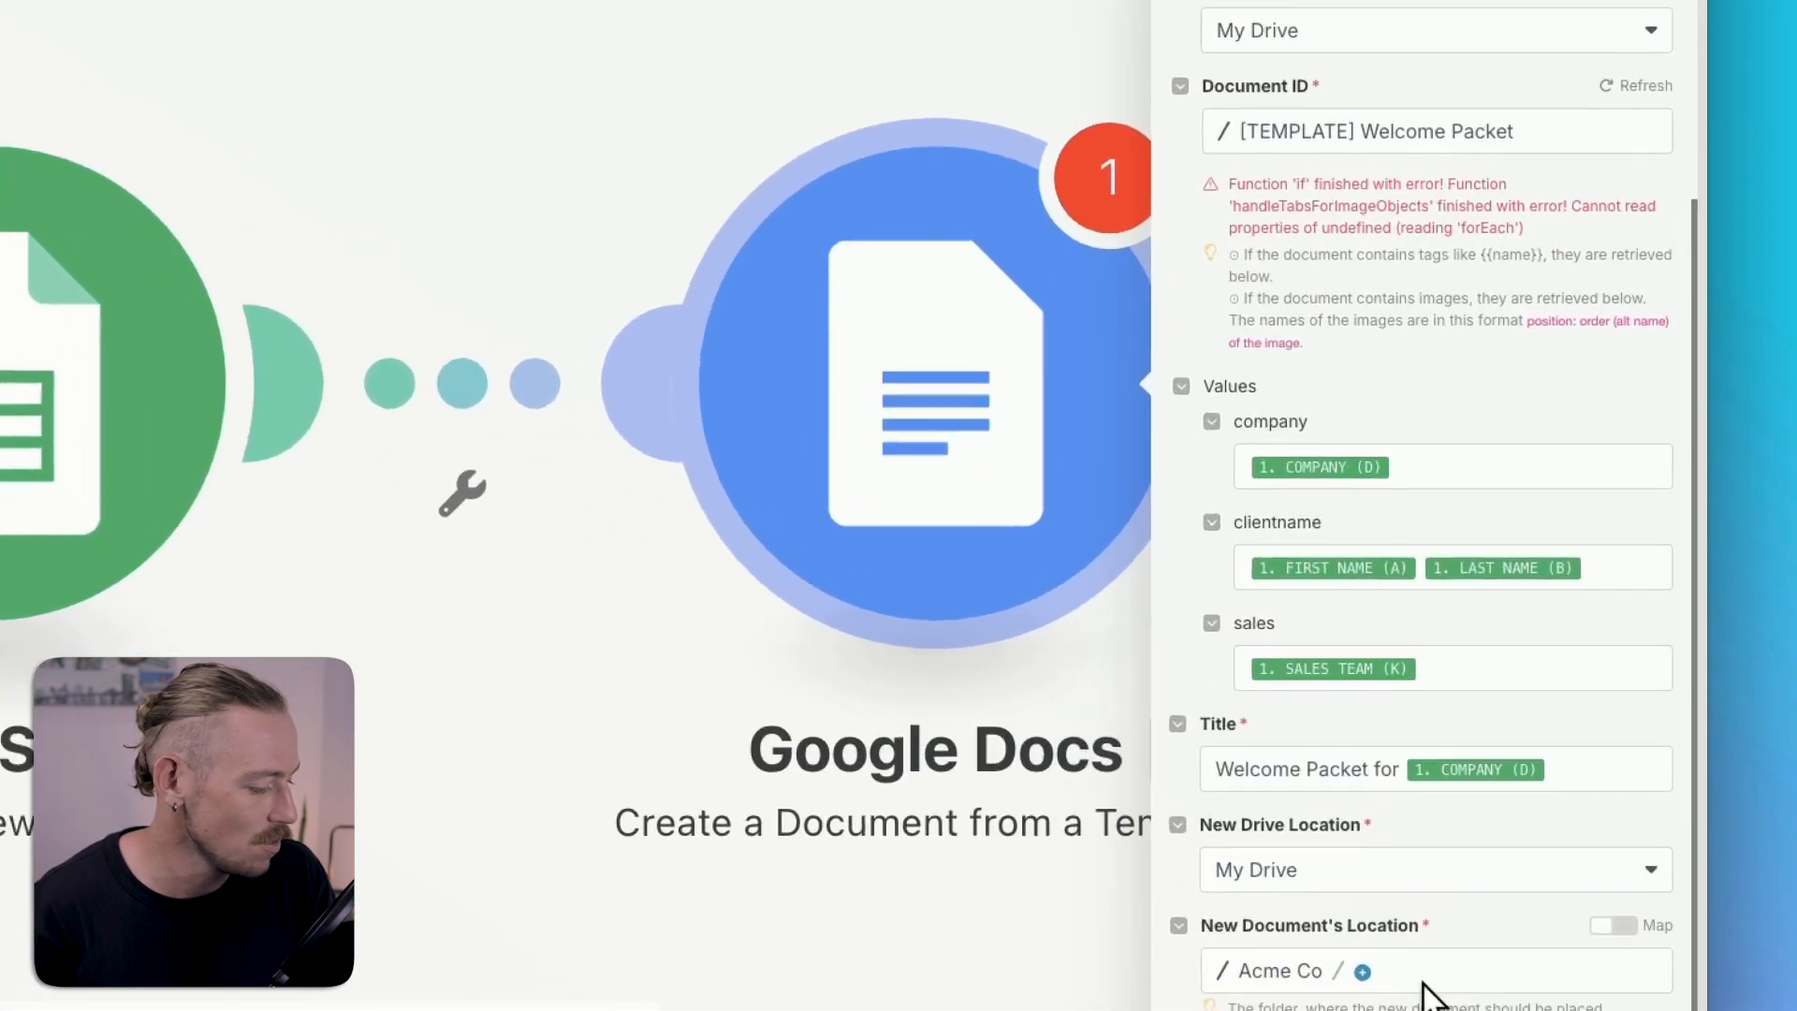
click(1362, 970)
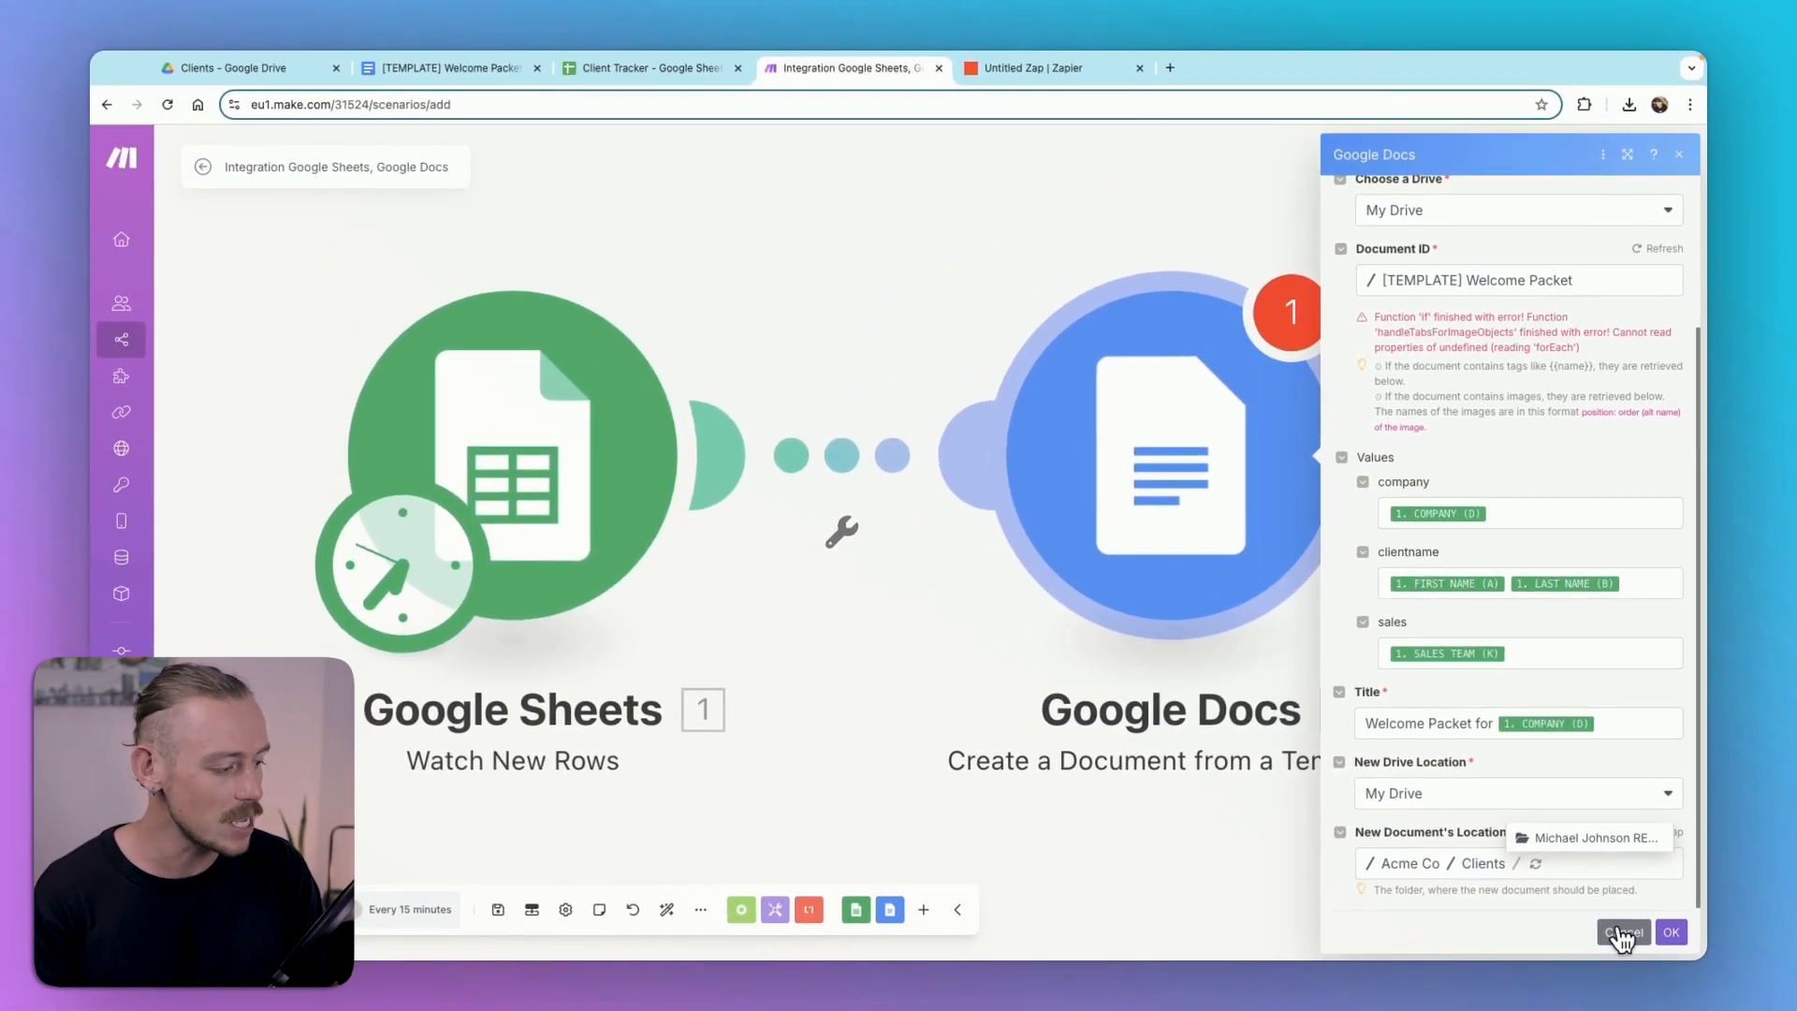
click(1622, 930)
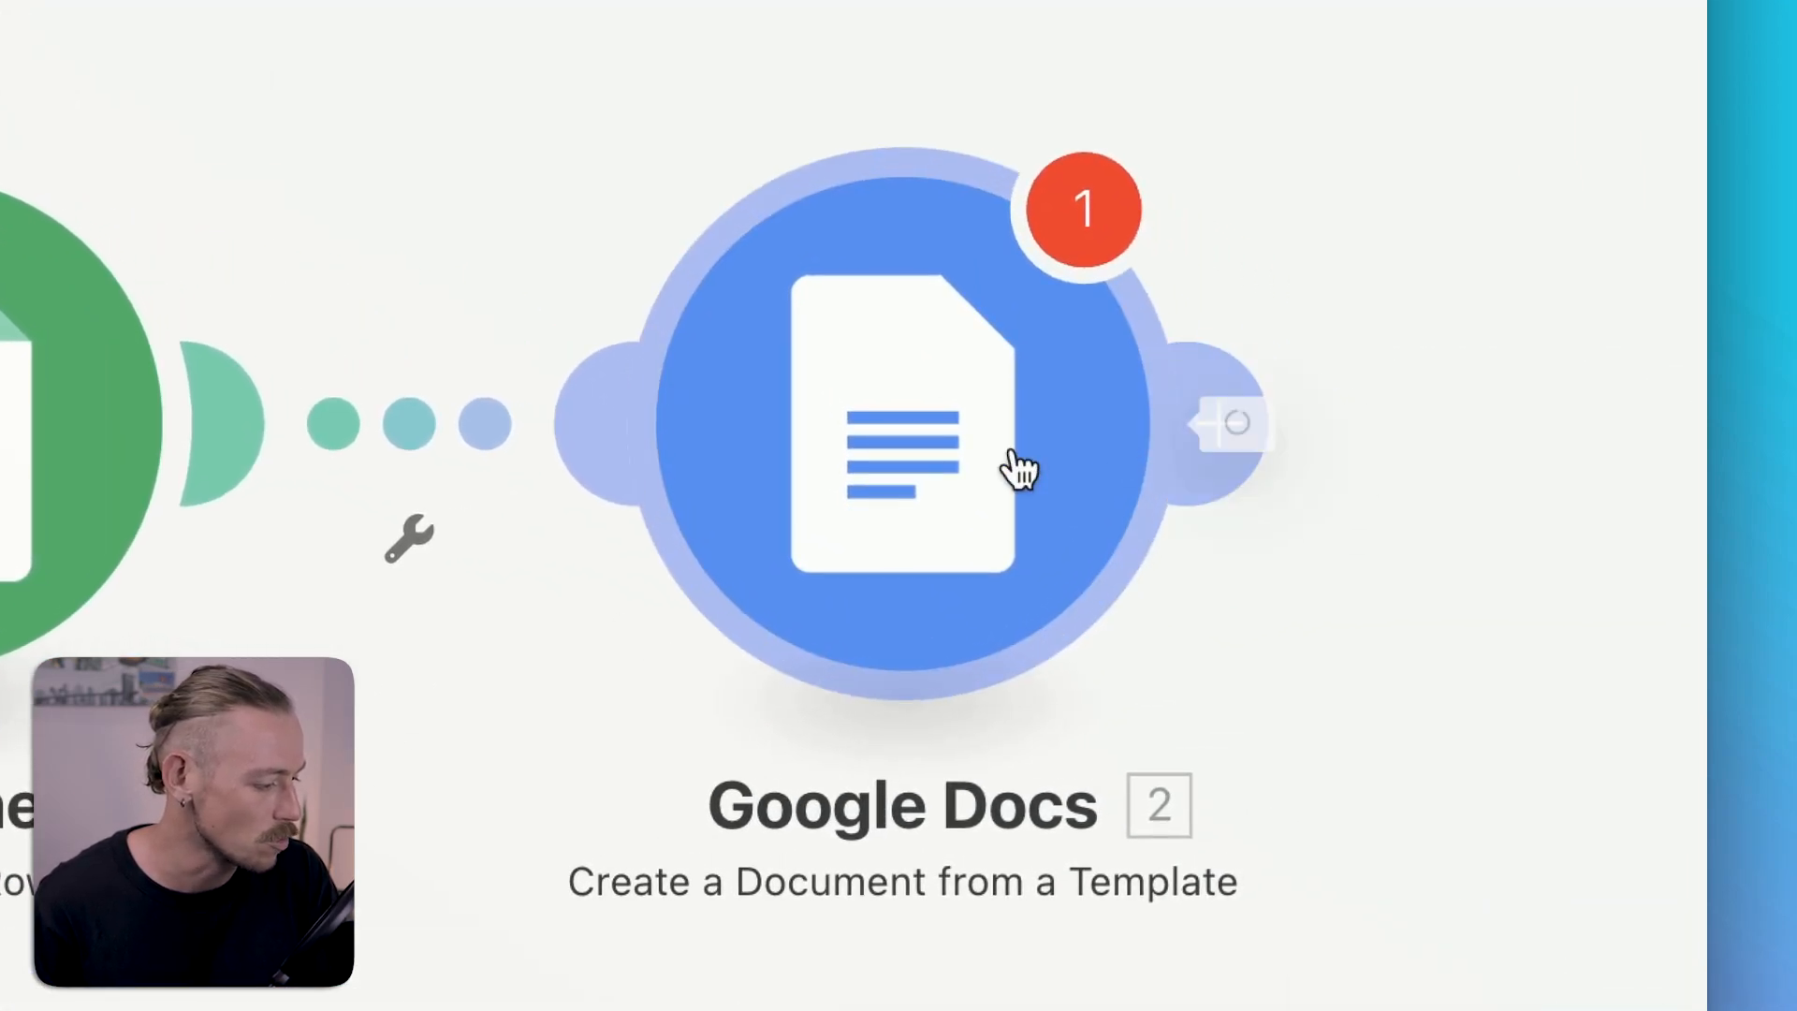
Step: Add a new module, search for 'folder', and choose a Google Drive file or folder action
click(902, 435)
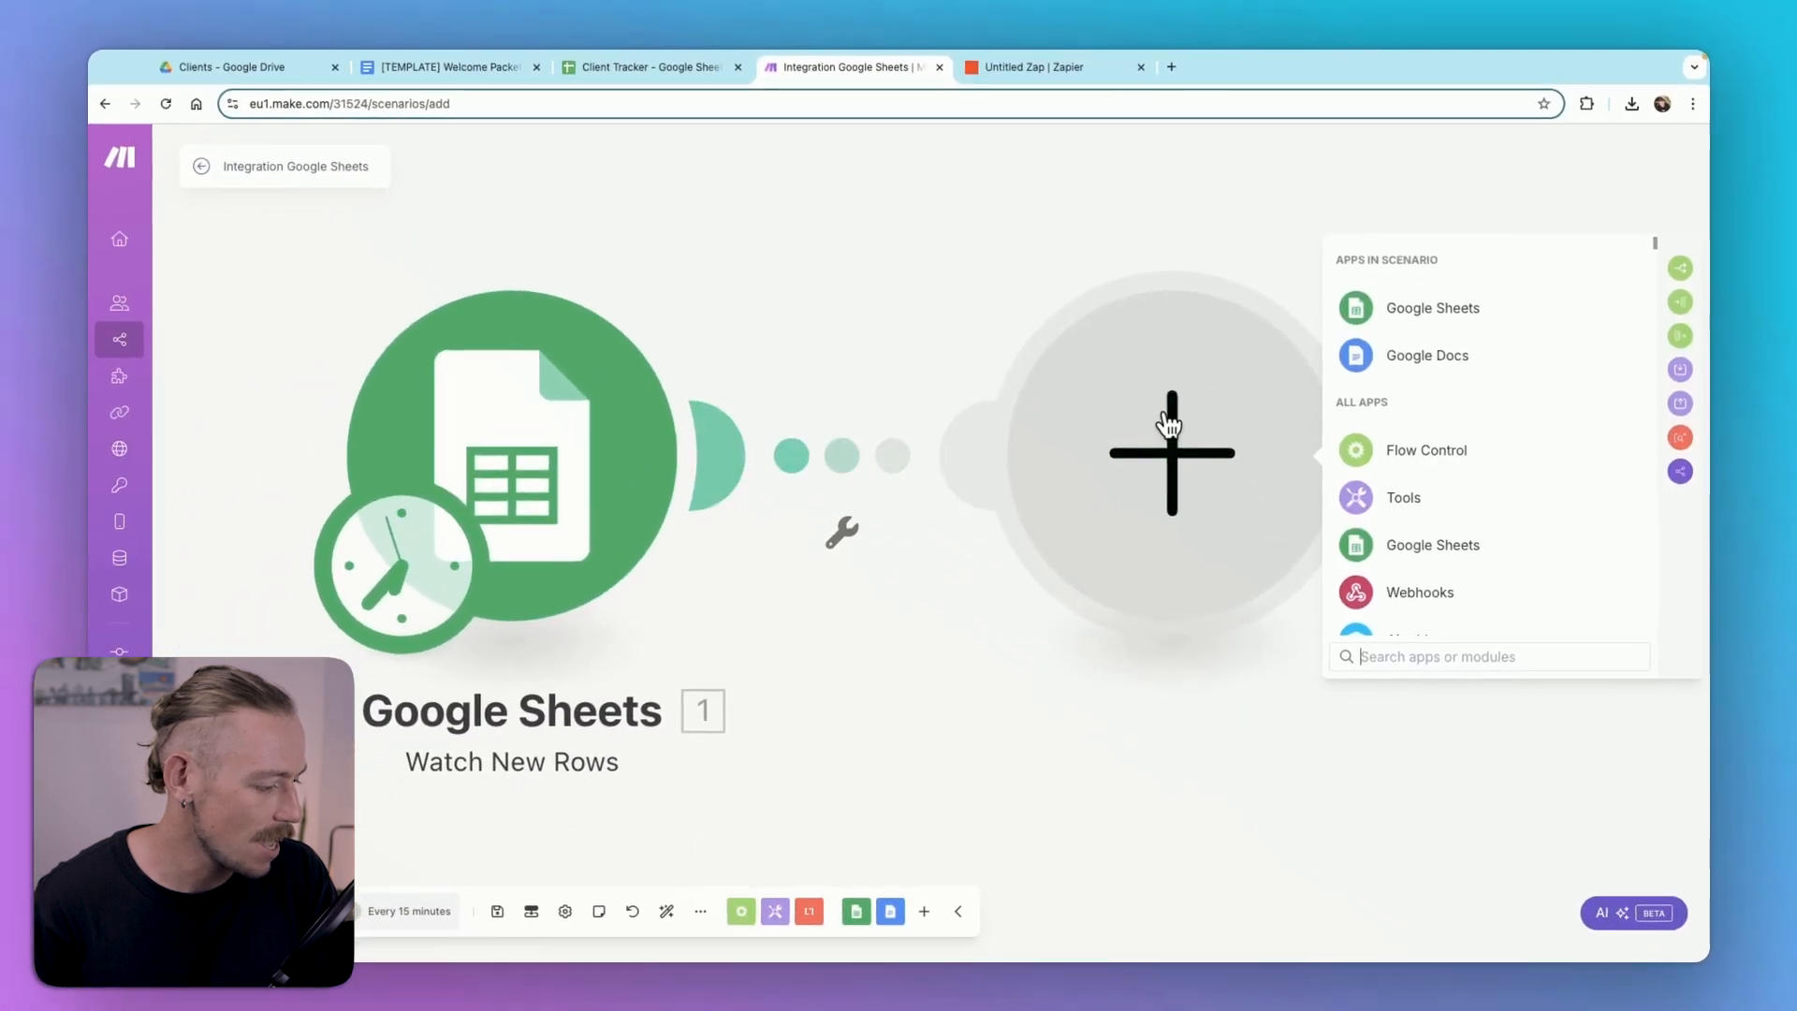
text(folder)
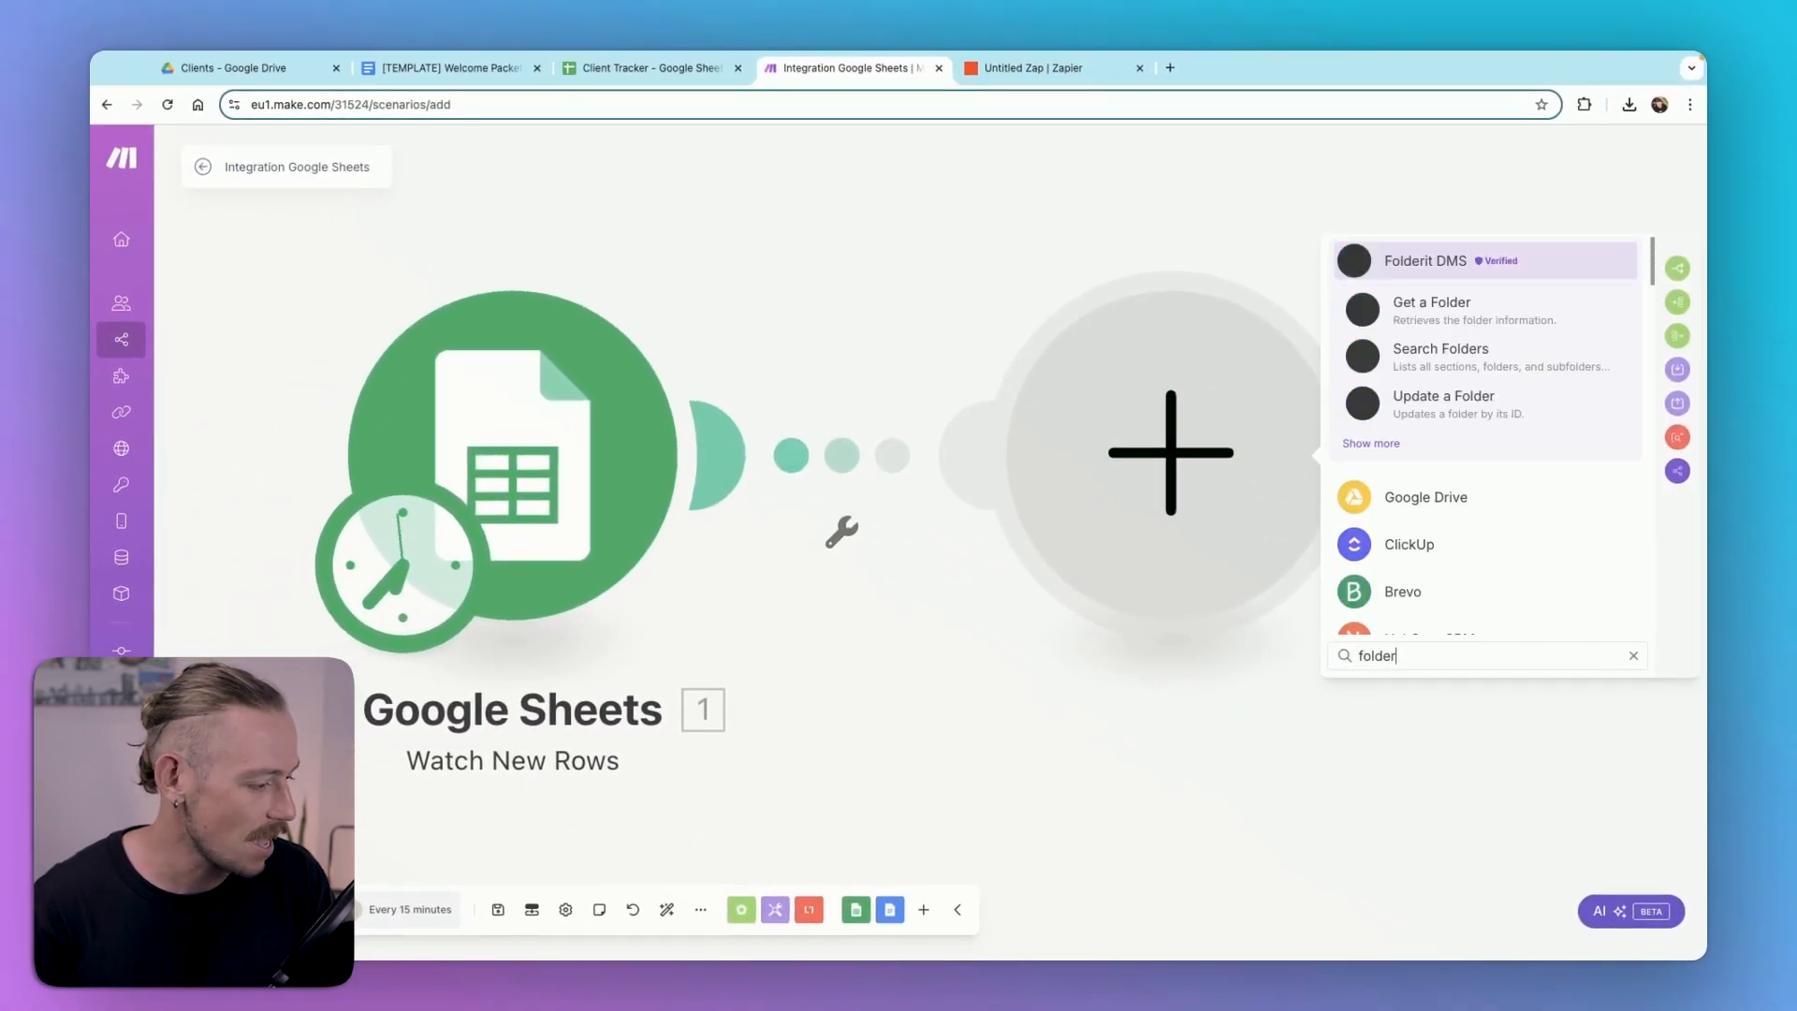
key(Backspace)
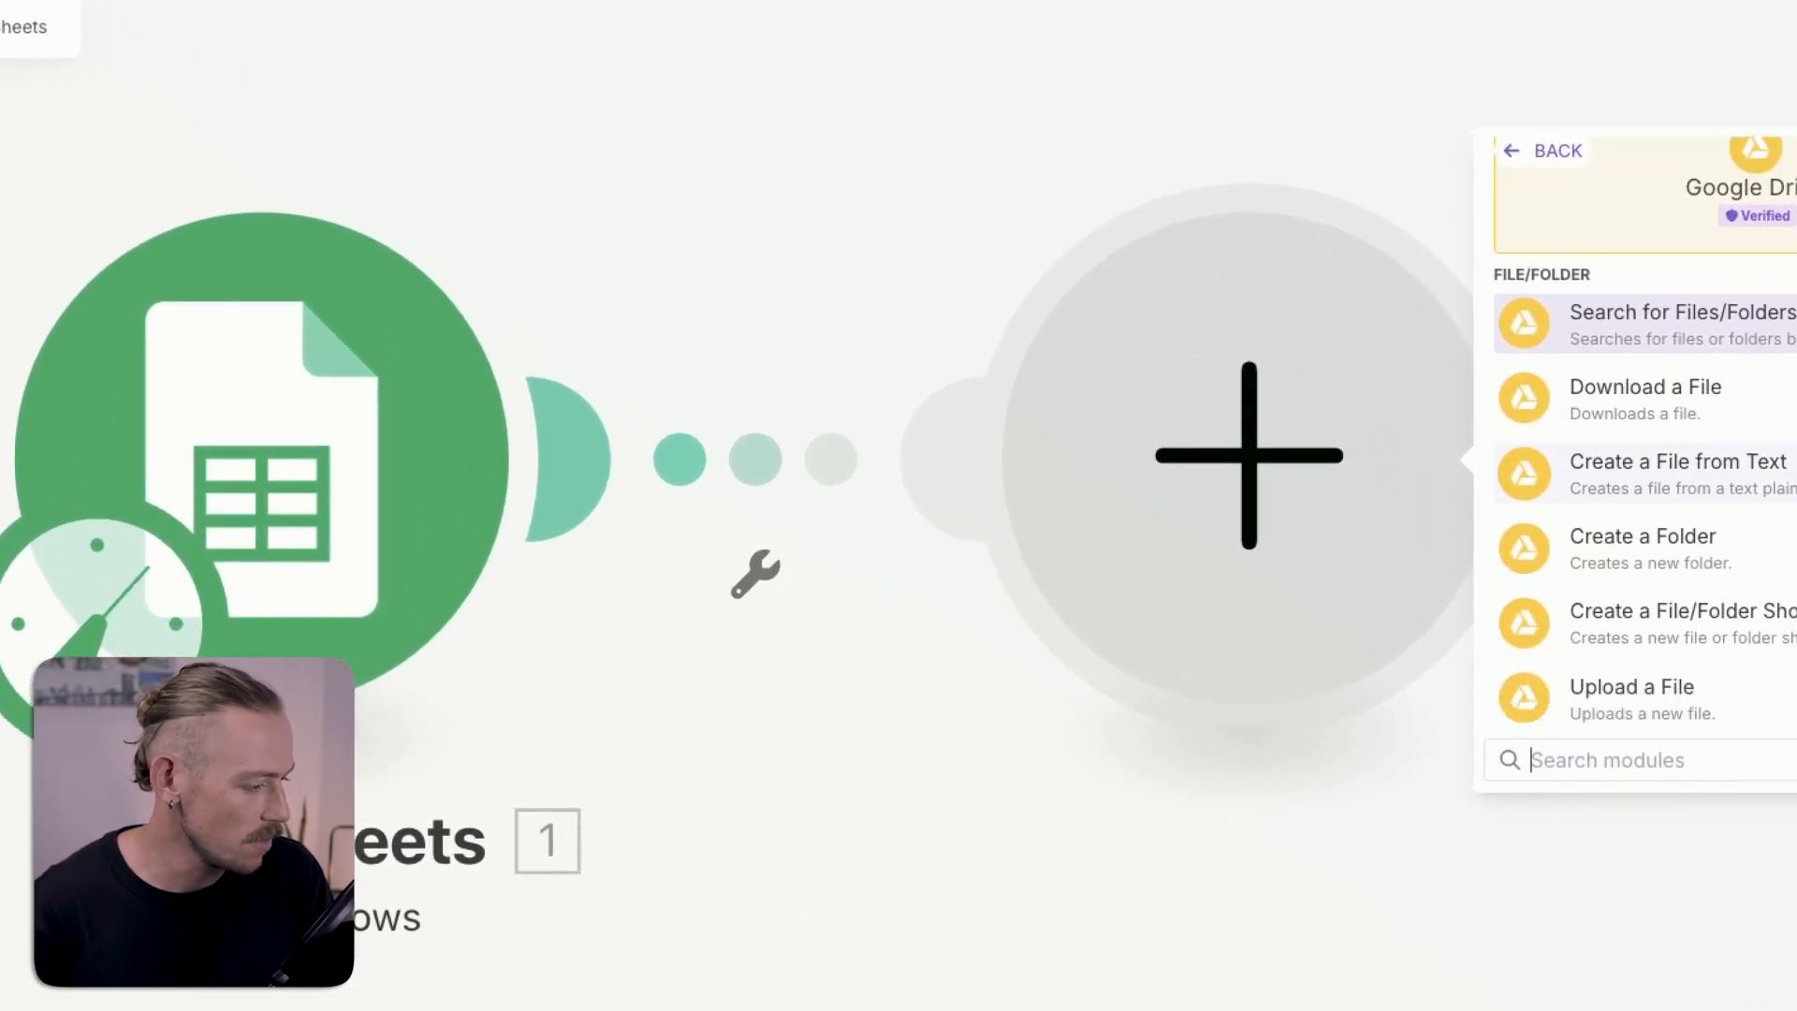
click(1642, 535)
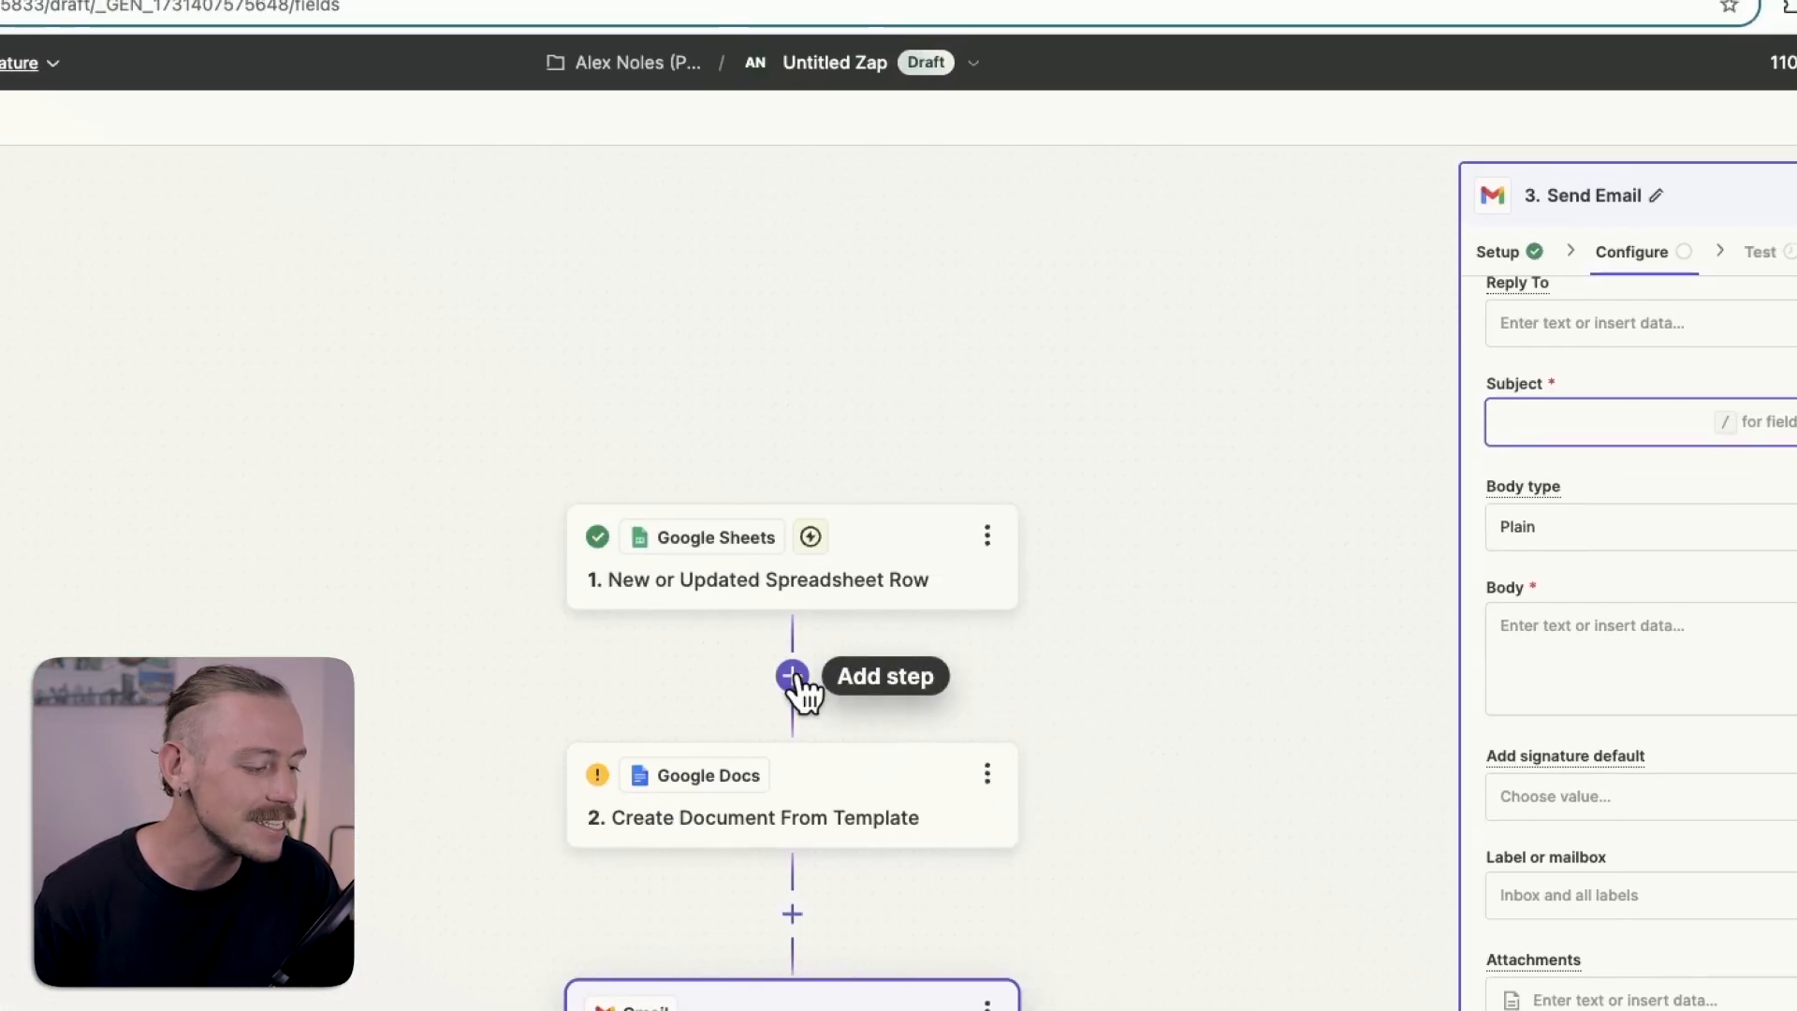
scroll(down, 3)
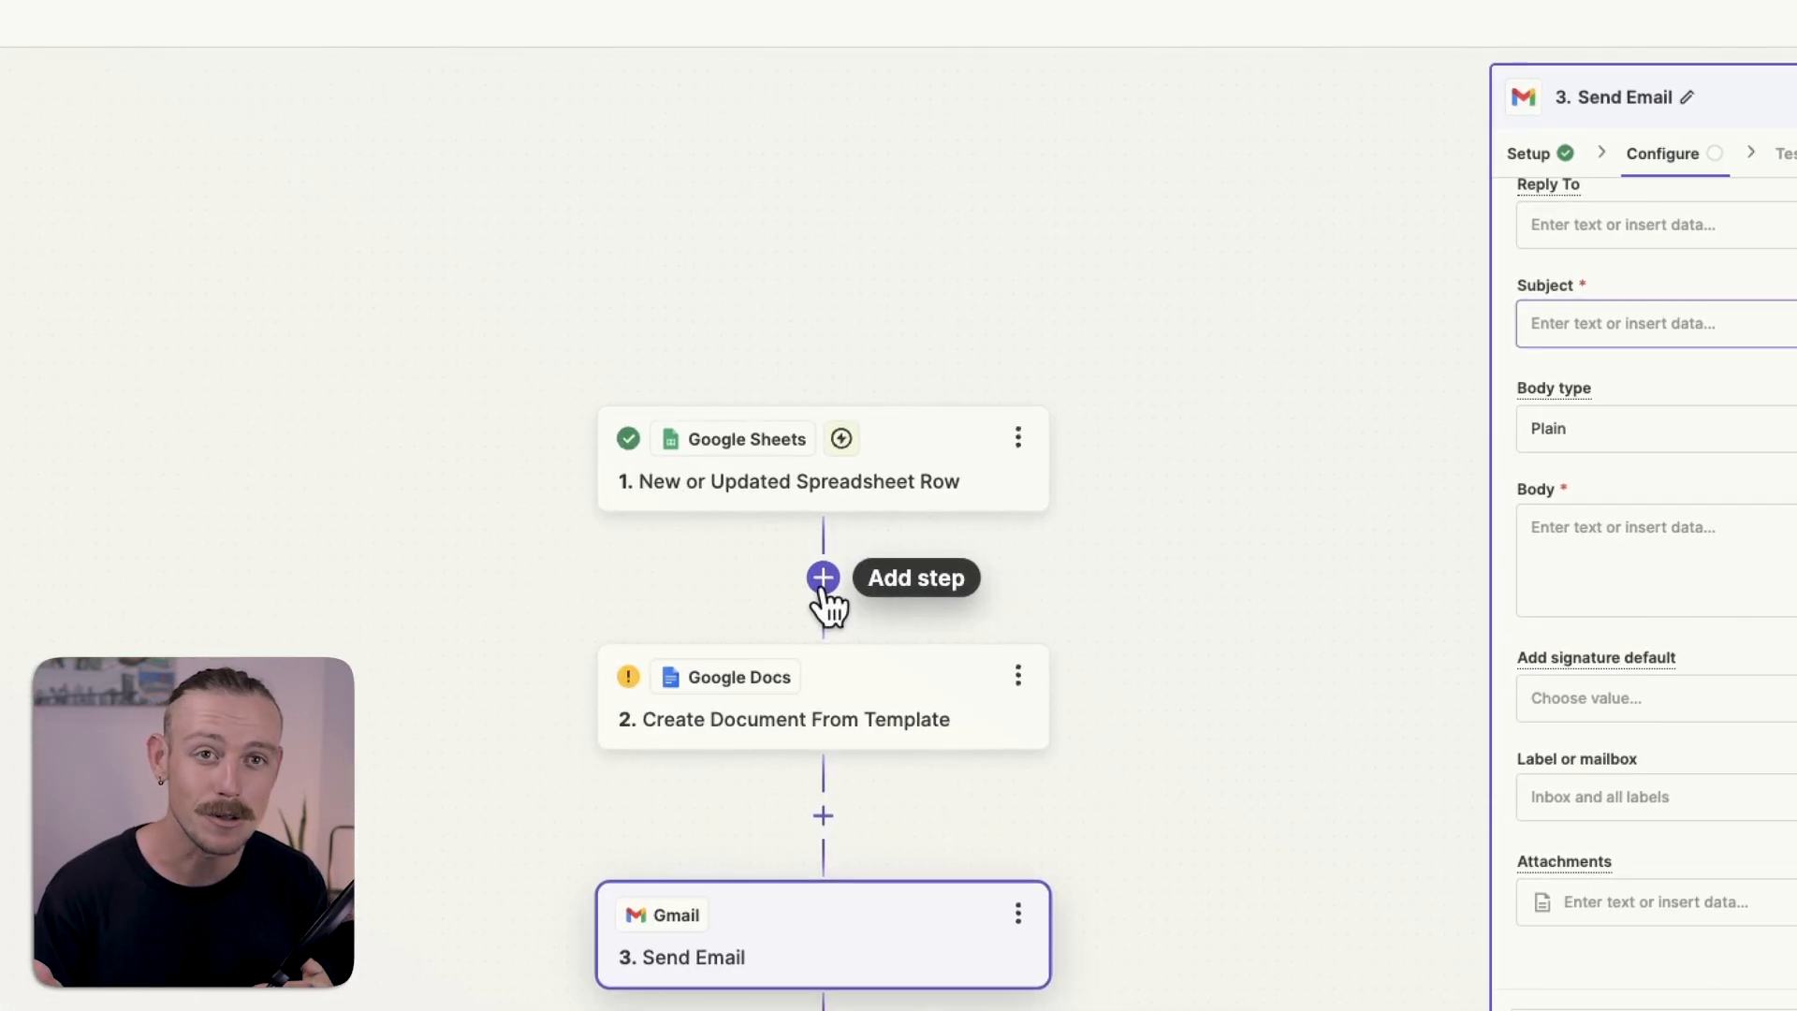